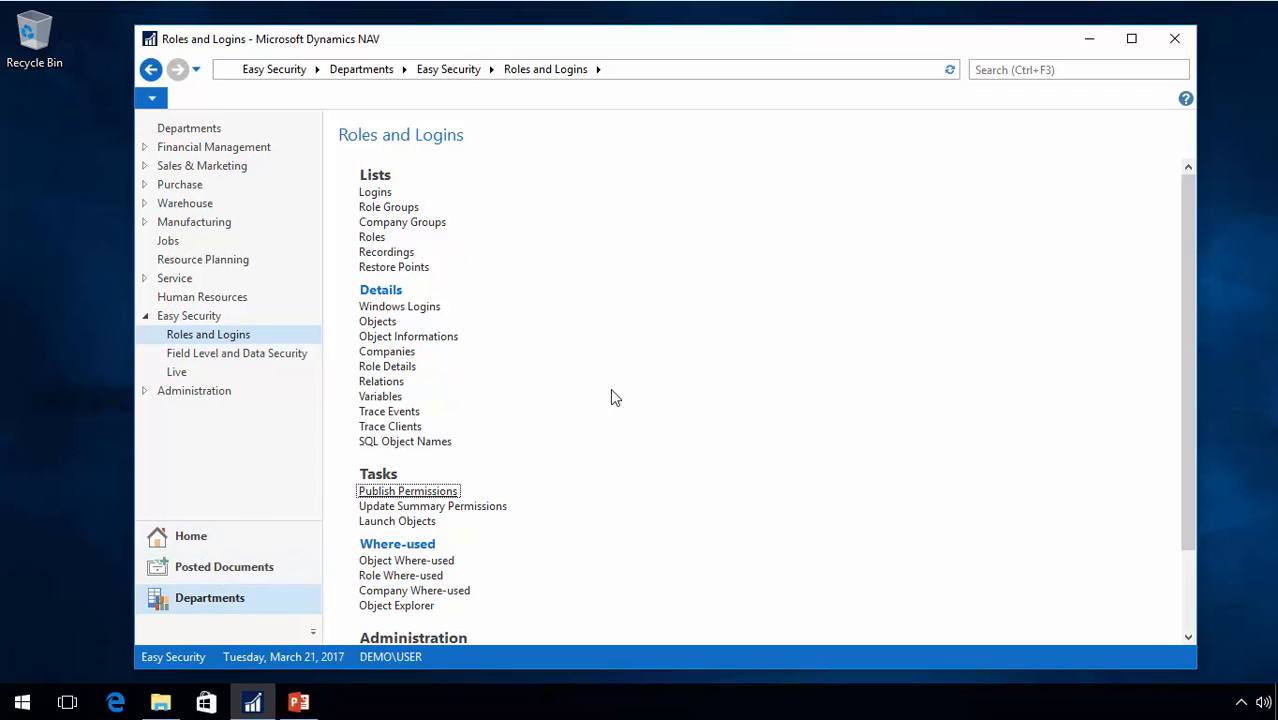
mouse_move(460, 248)
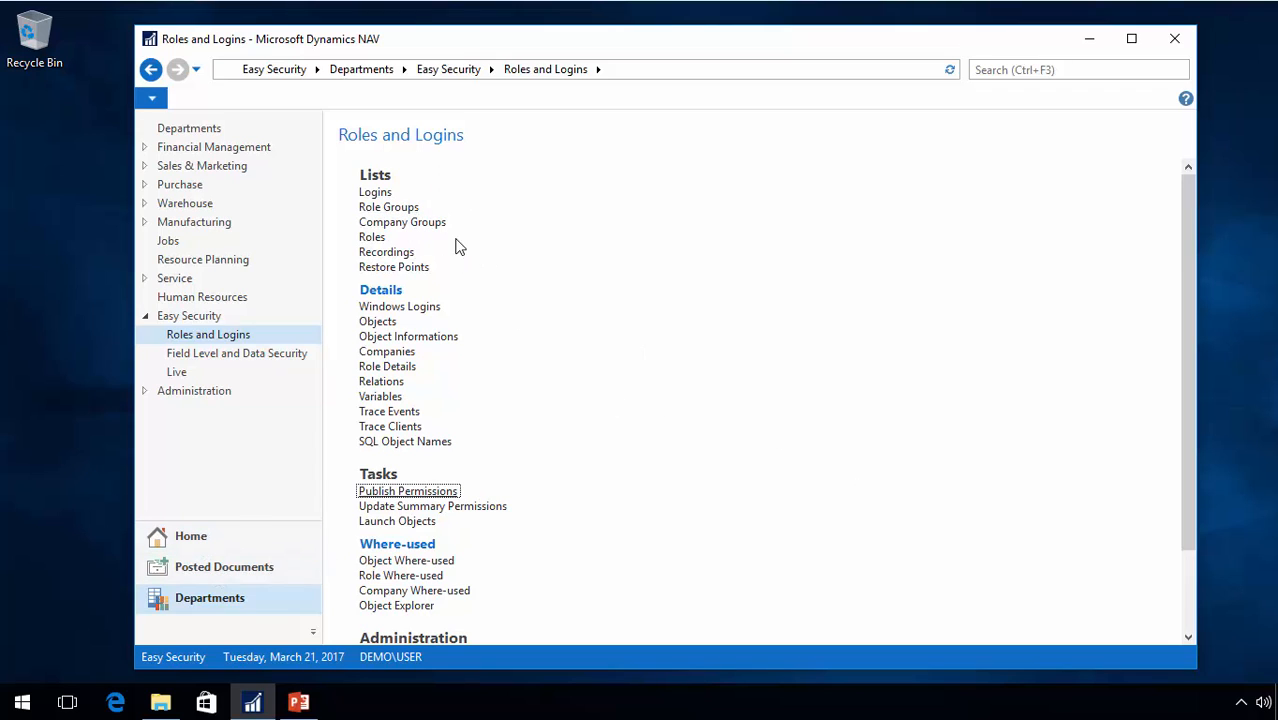
mouse_move(394, 218)
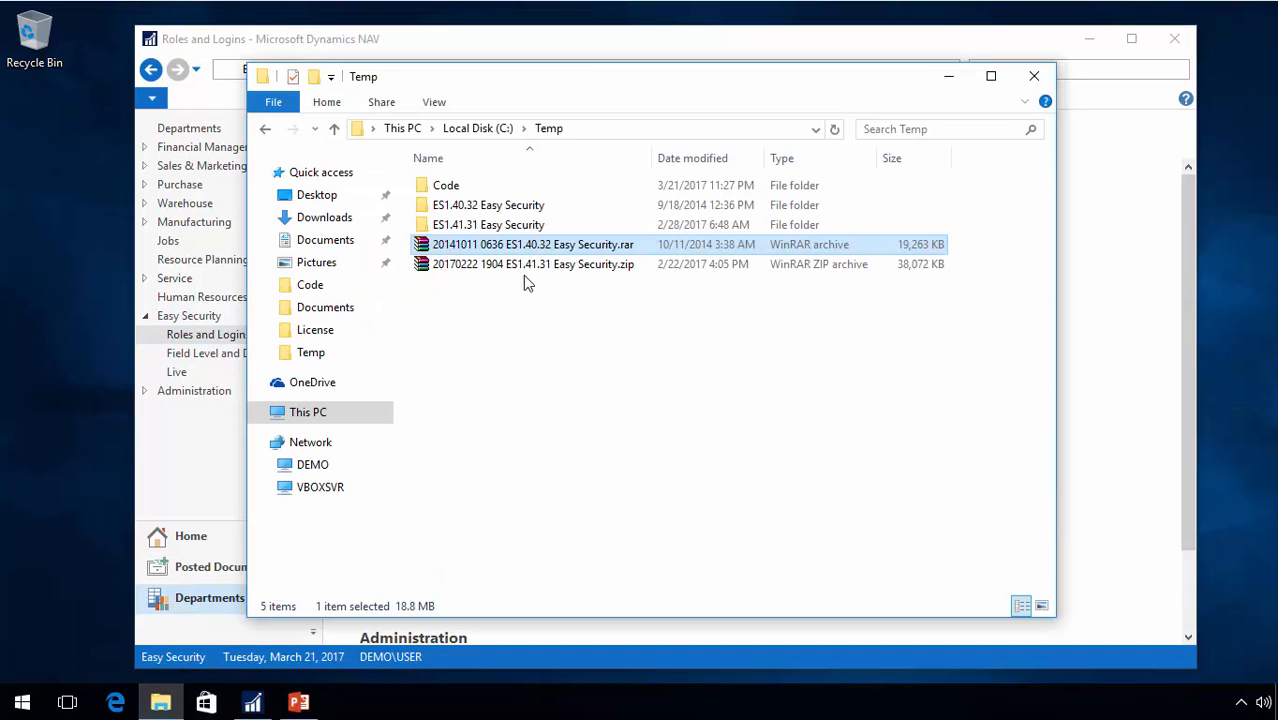
- Browse into ES1.41.31 Easy Security and then its NAV 2017 (10.00) subfolder in Temp
left_click(532, 264)
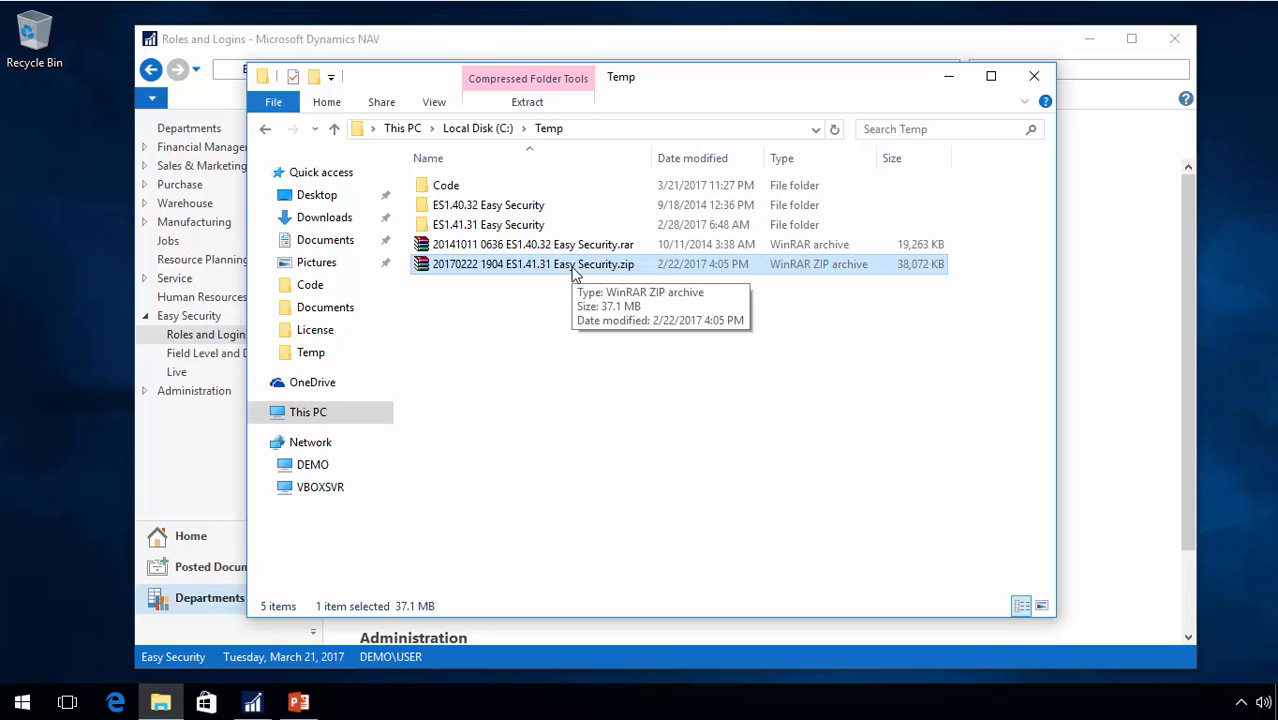
mouse_move(520, 272)
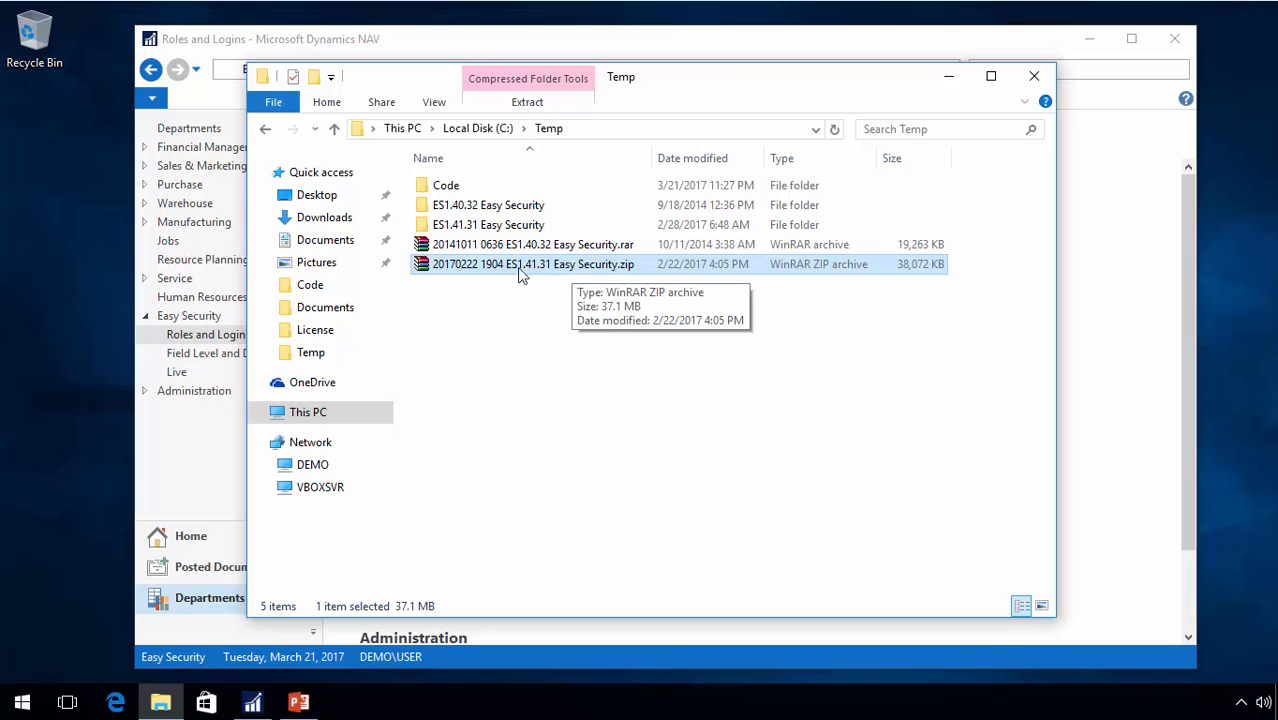
left_click(488, 224)
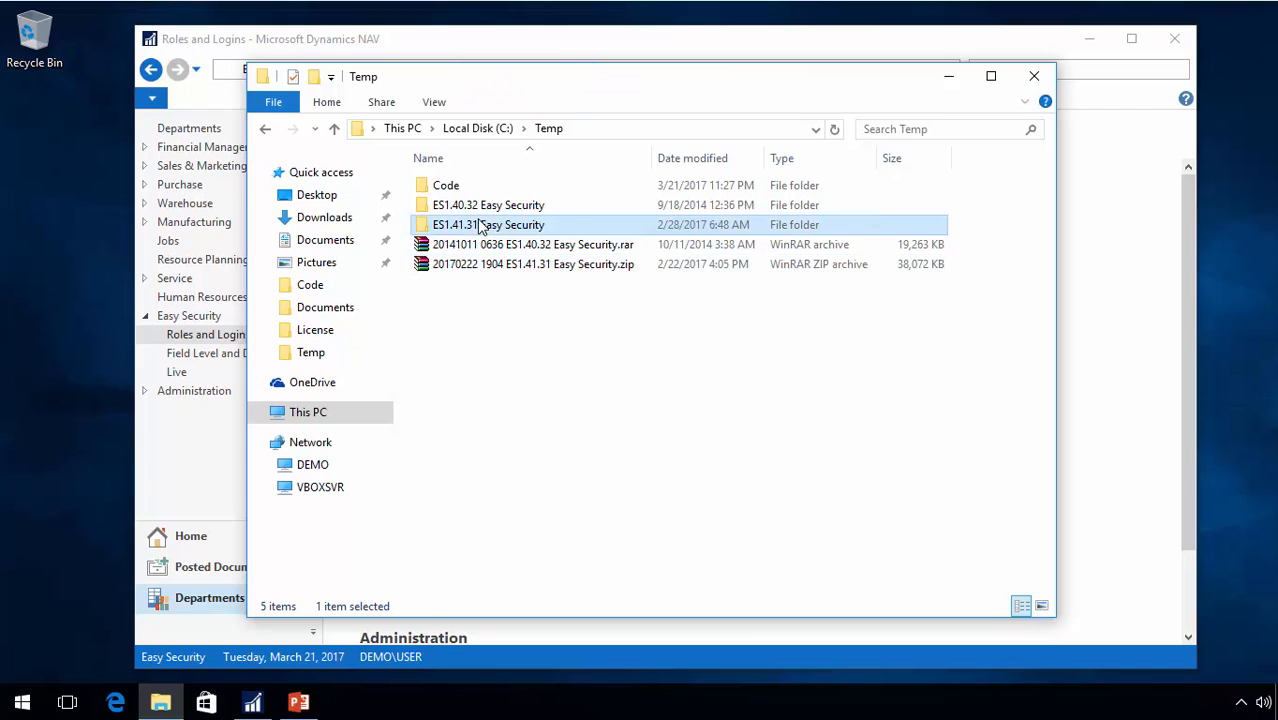
double_click(488, 224)
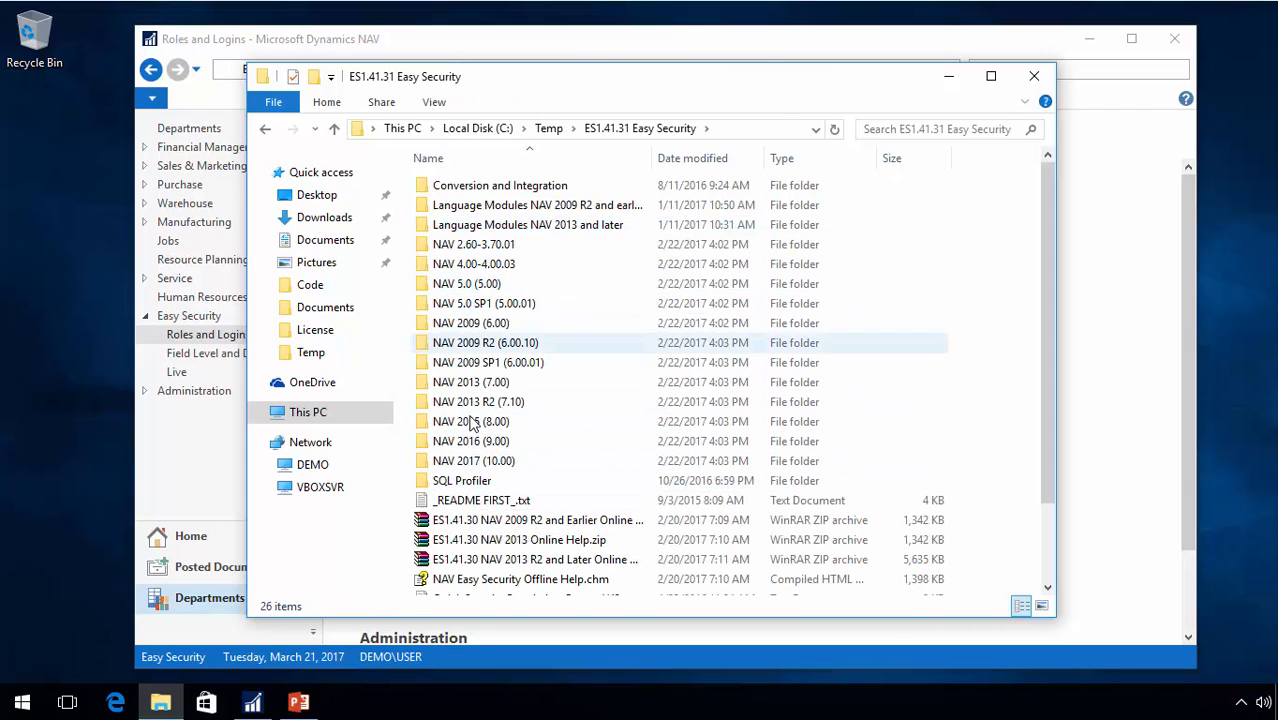
mouse_move(472, 460)
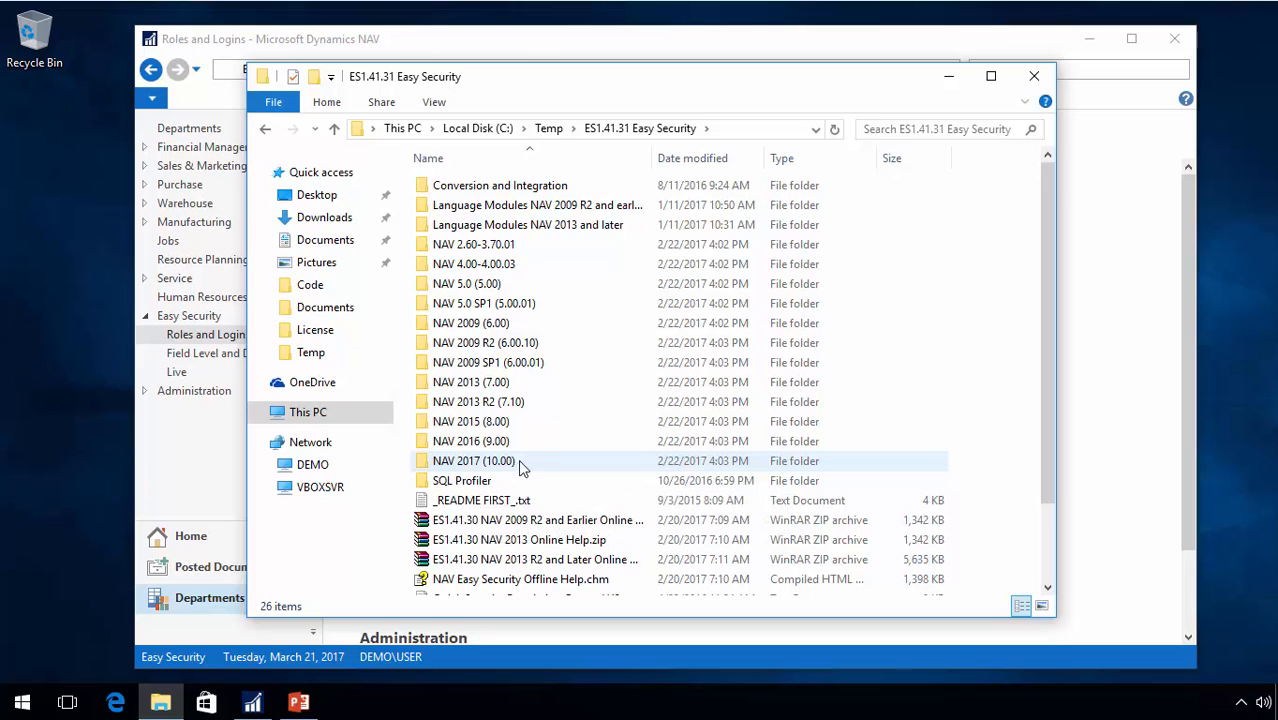
double_click(472, 460)
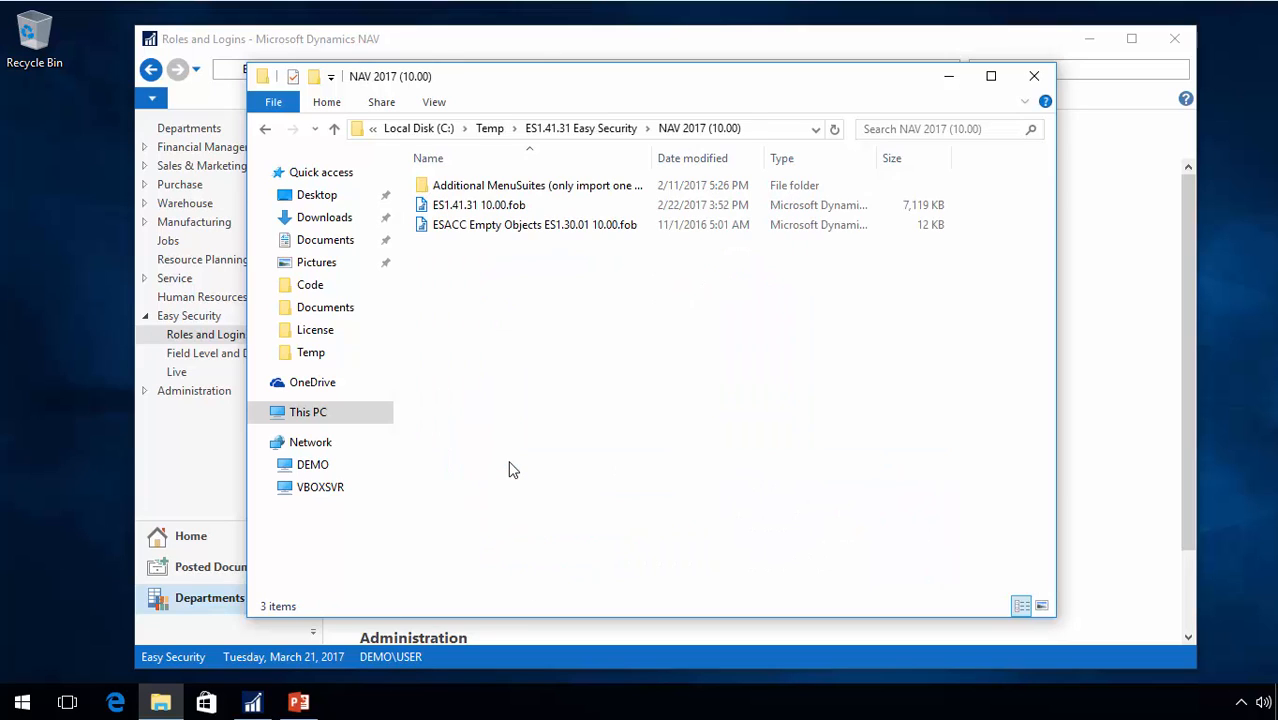
mouse_move(574, 254)
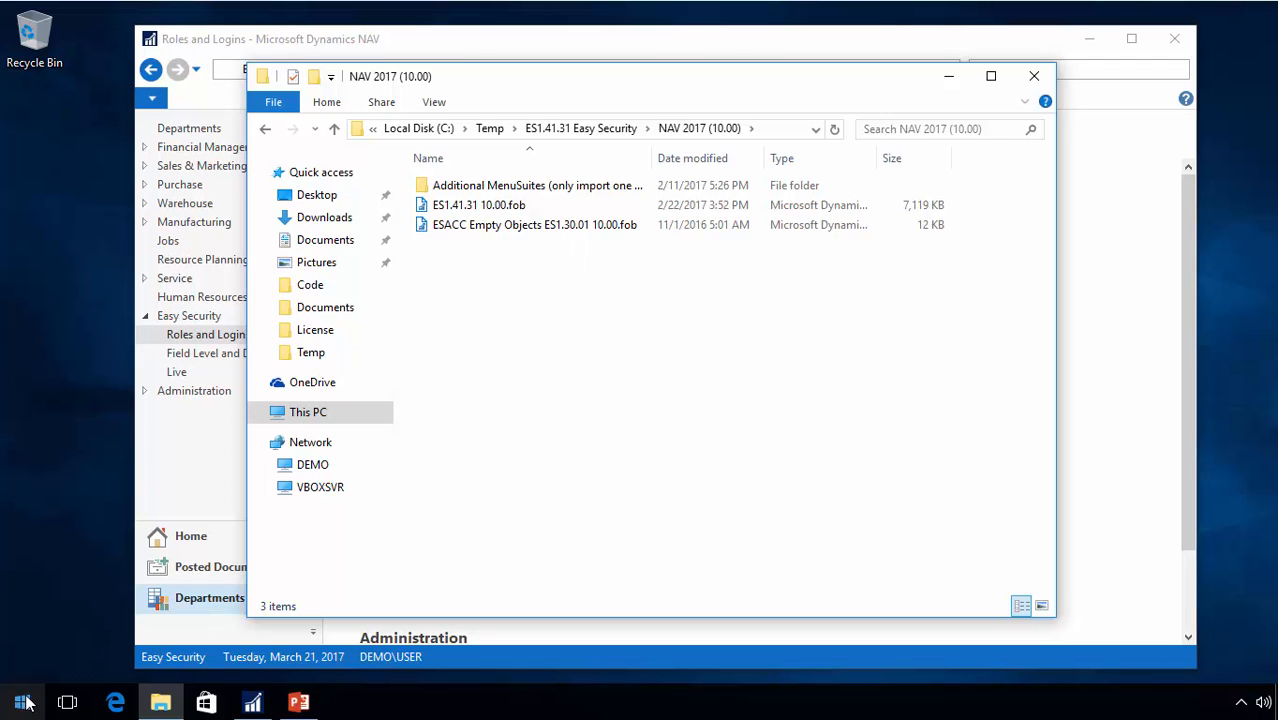
left_click(22, 700)
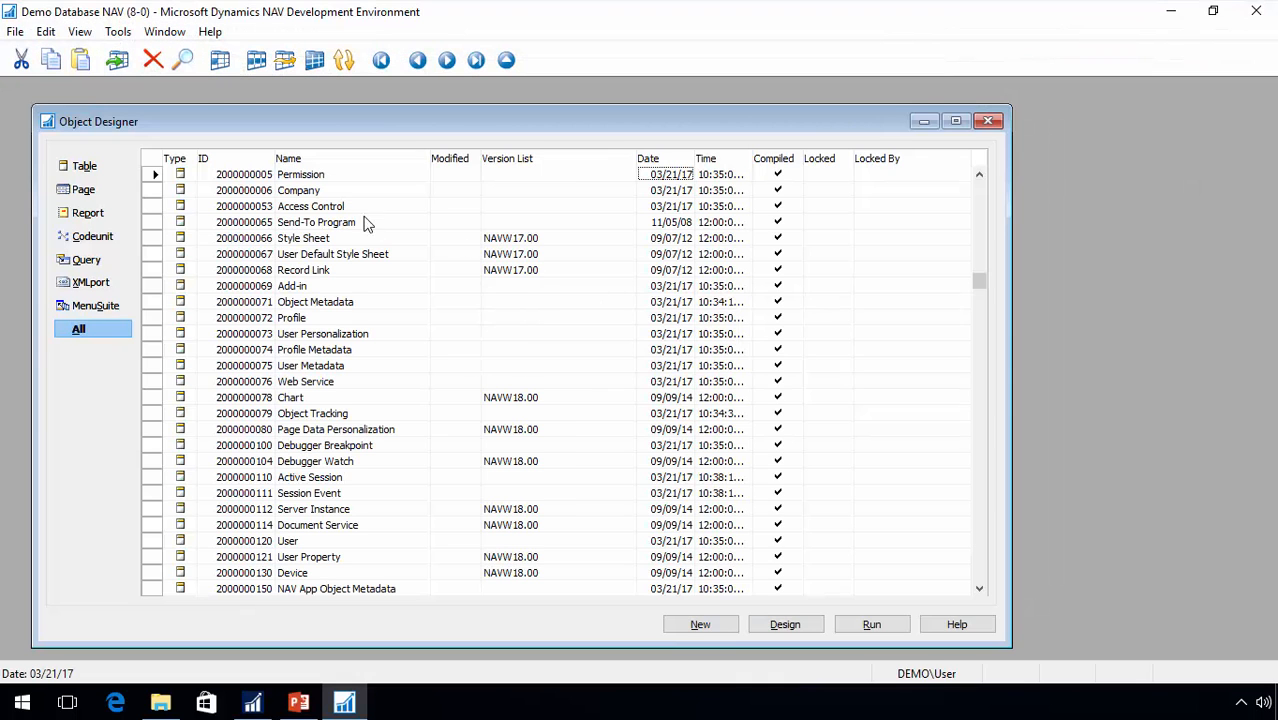
left_click(16, 32)
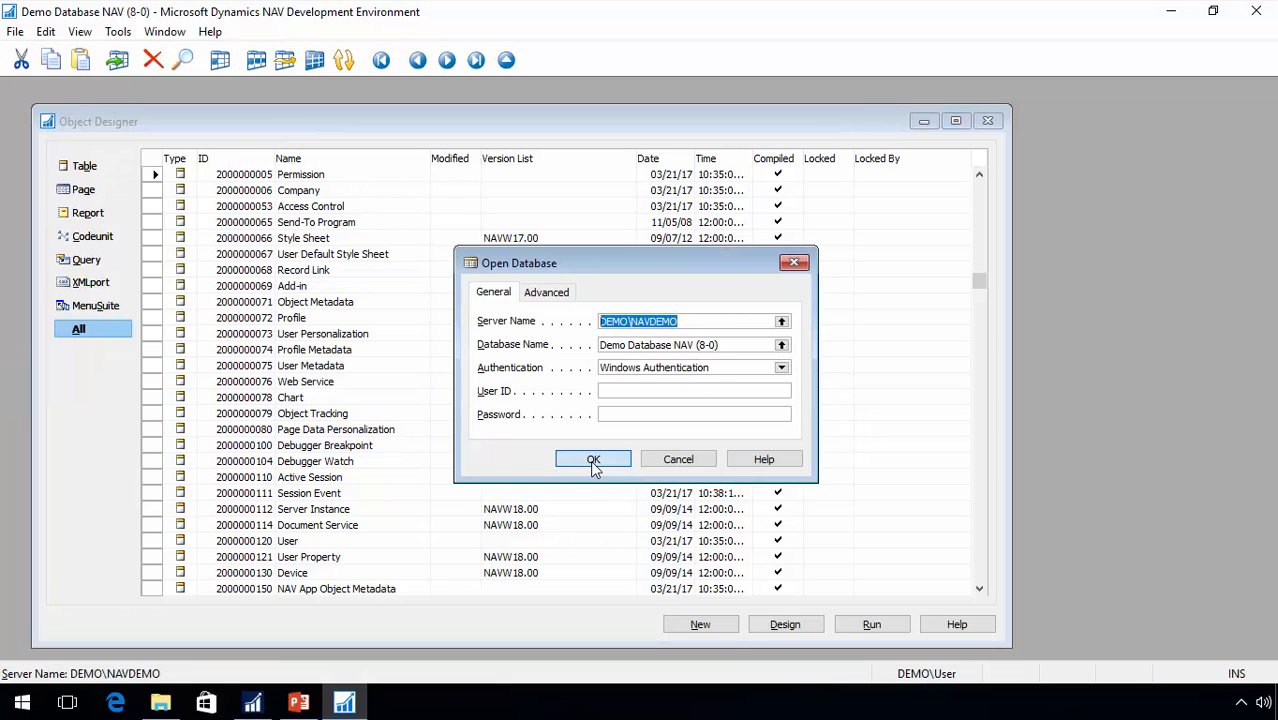
left_click(592, 458)
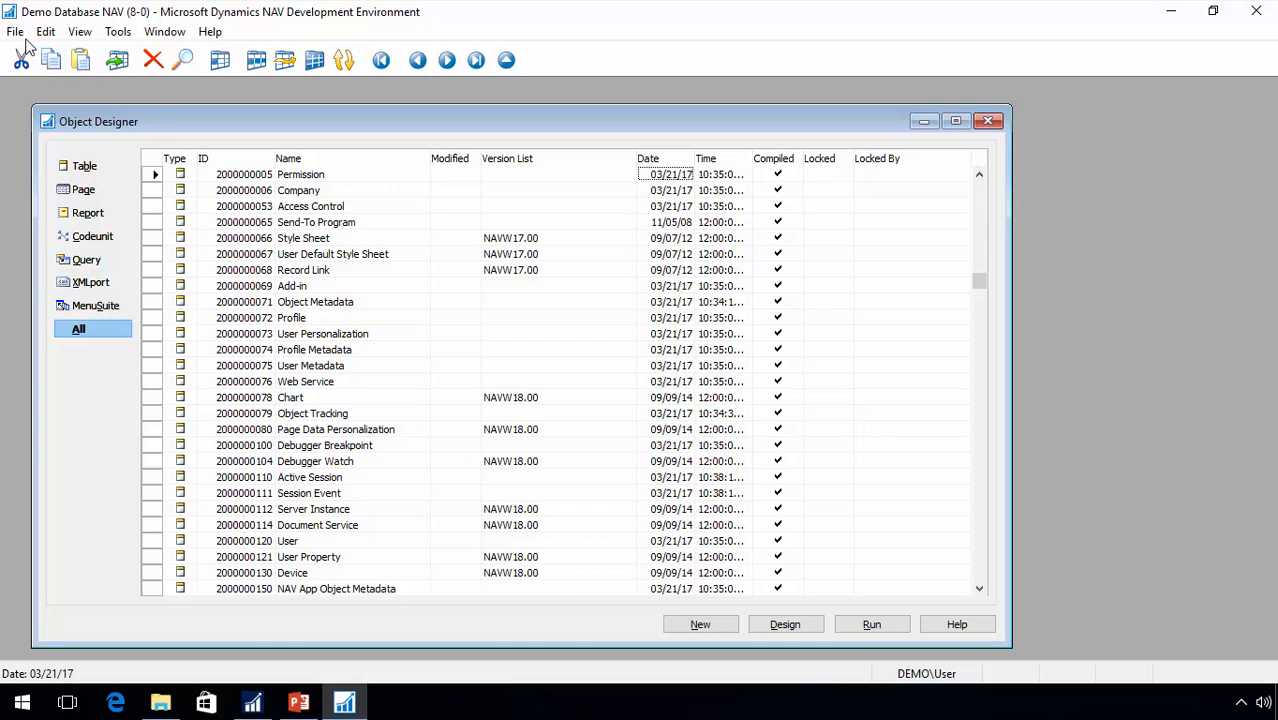
- Import ES1.41.31 10.00.fob from NAV 2017 (10.00) via File > Import, filtering to *.fob files
left_click(16, 32)
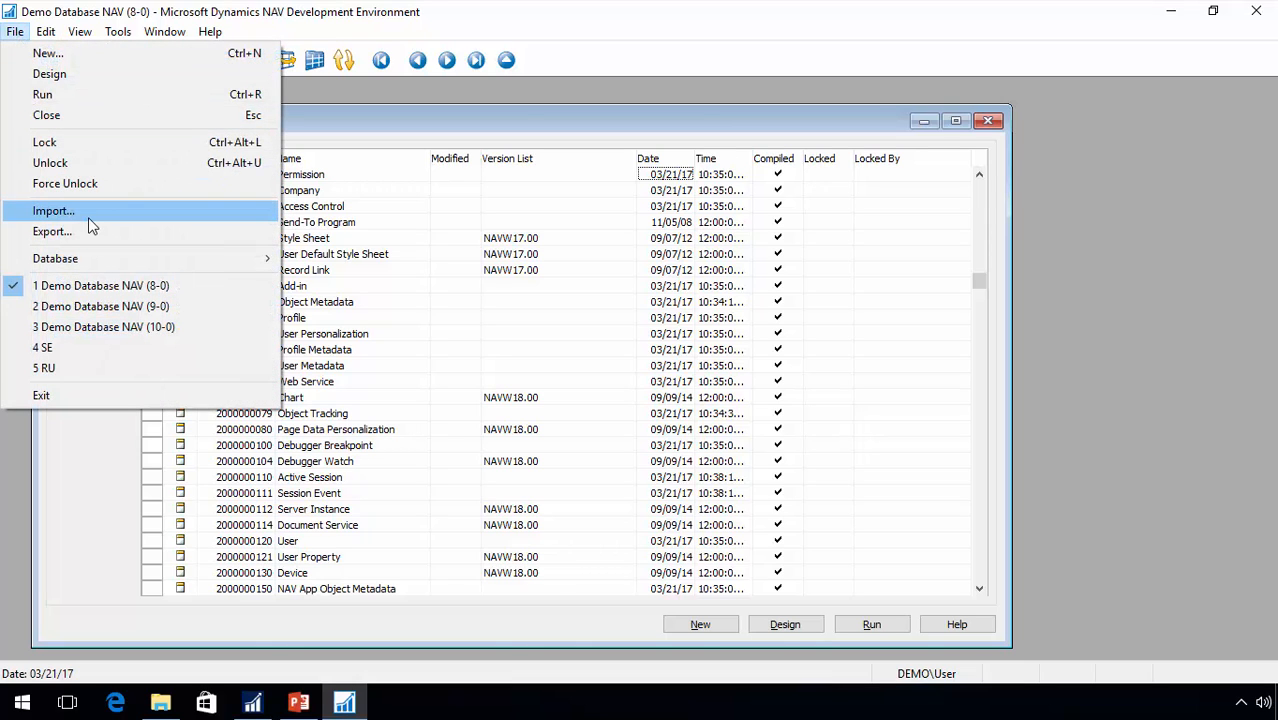
left_click(52, 210)
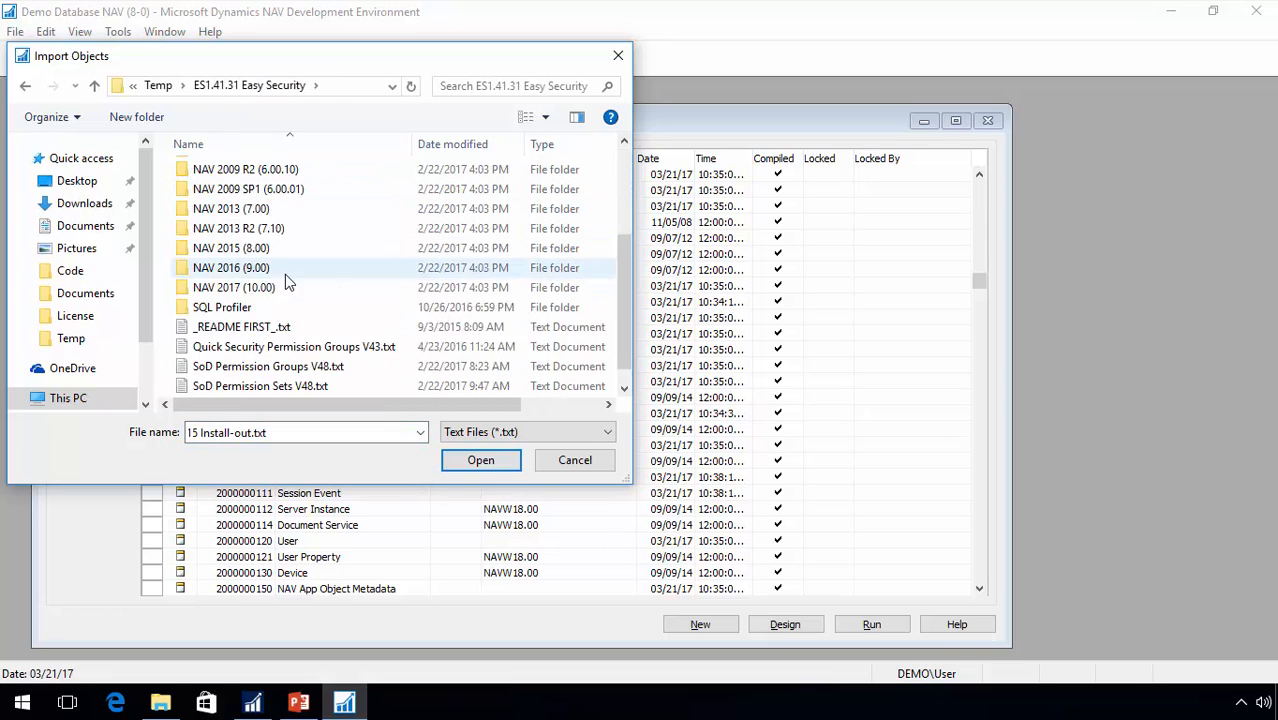
double_click(232, 288)
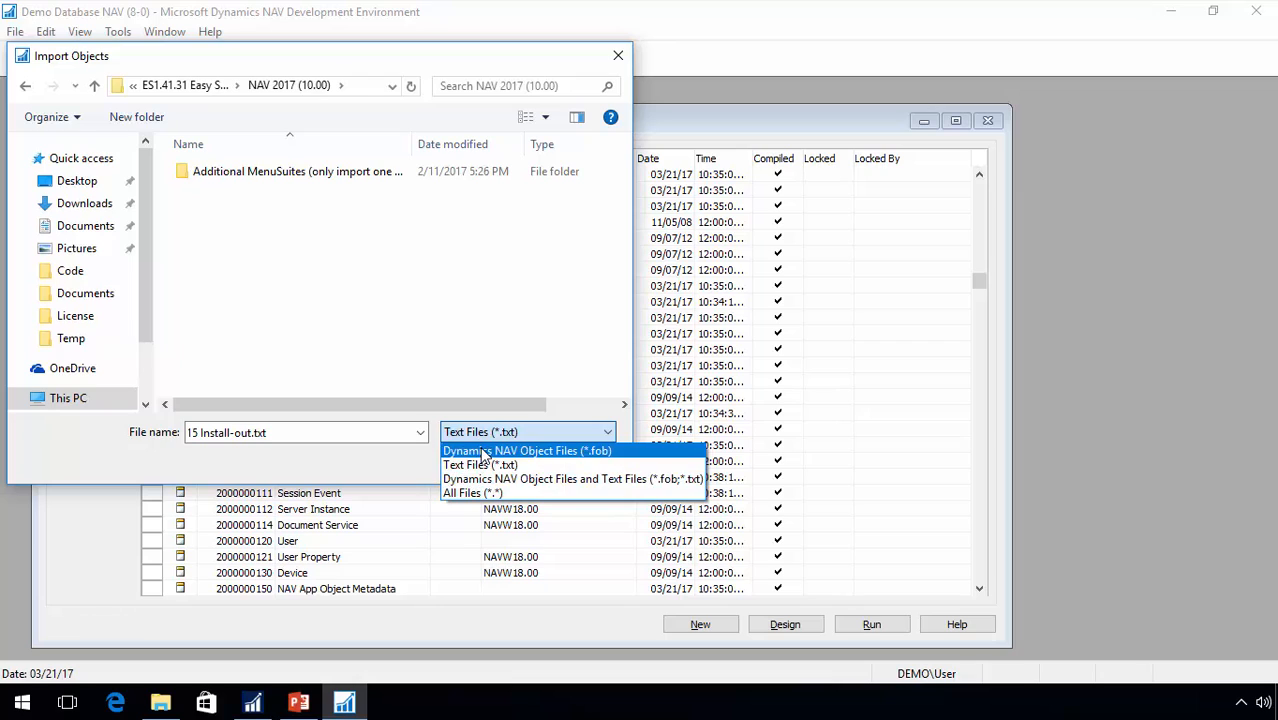
left_click(528, 450)
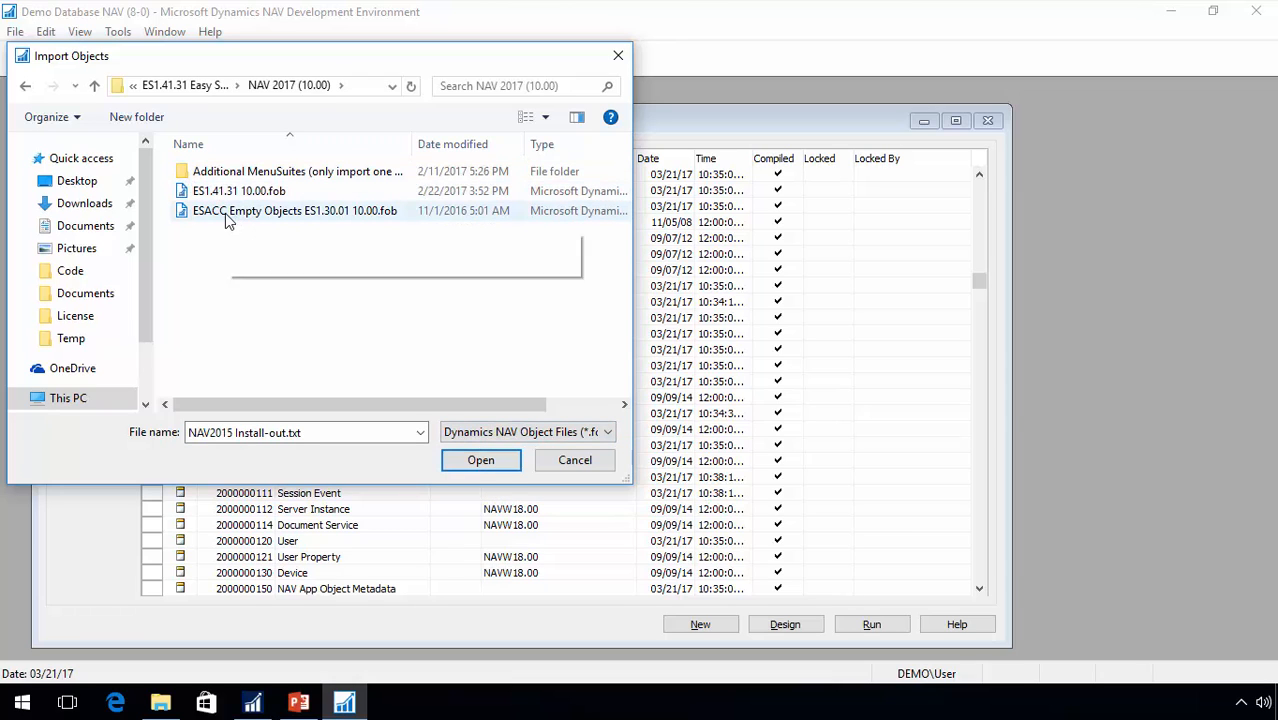
mouse_move(276, 216)
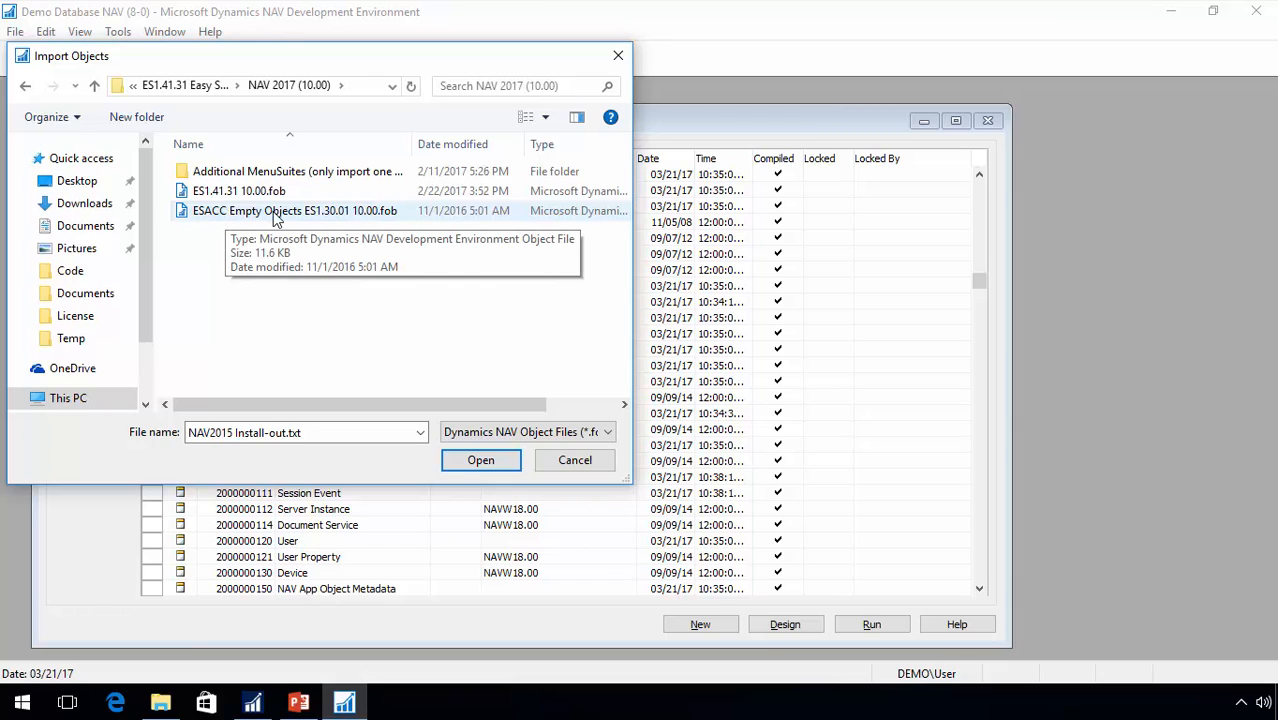
mouse_move(256, 218)
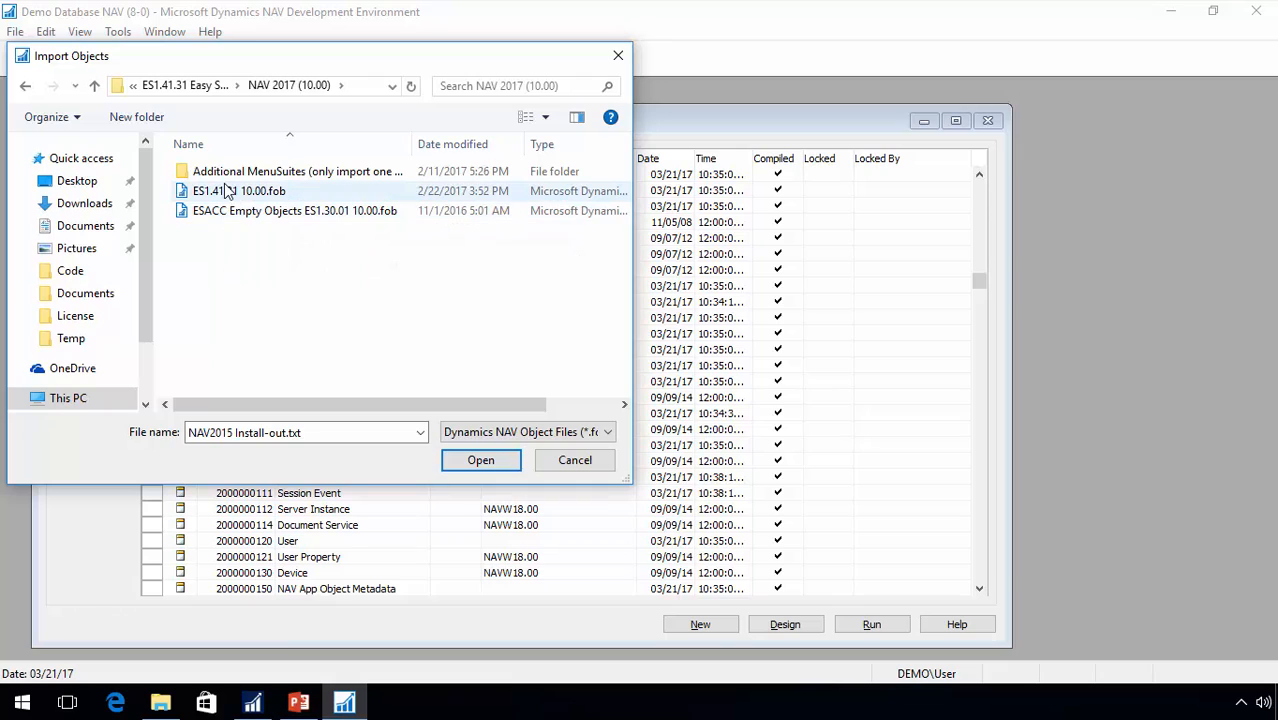
mouse_move(222, 192)
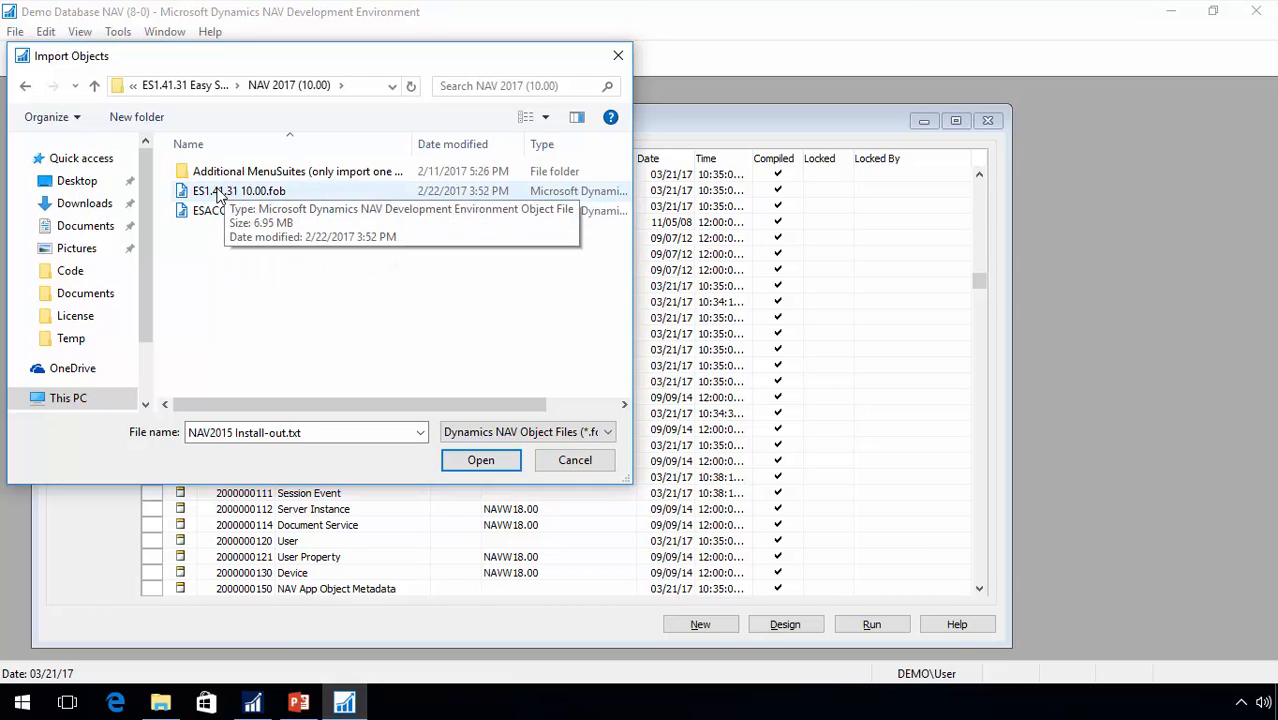
mouse_move(222, 198)
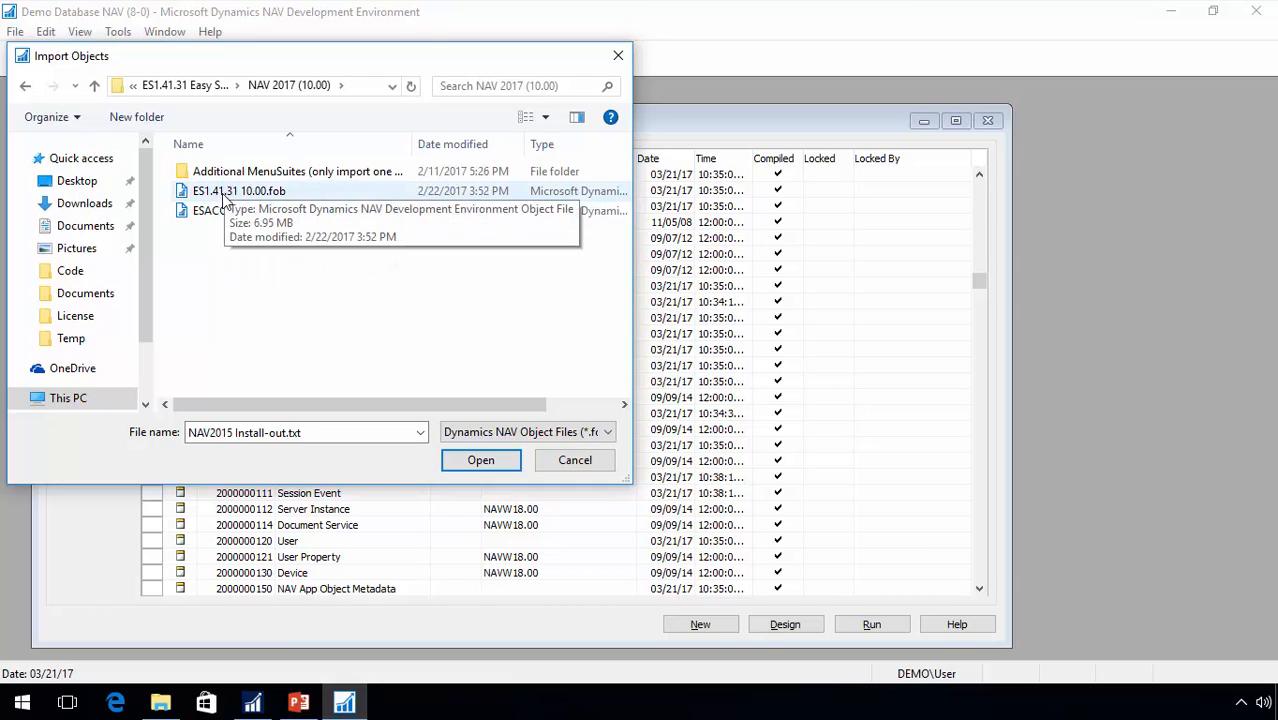
left_click(240, 190)
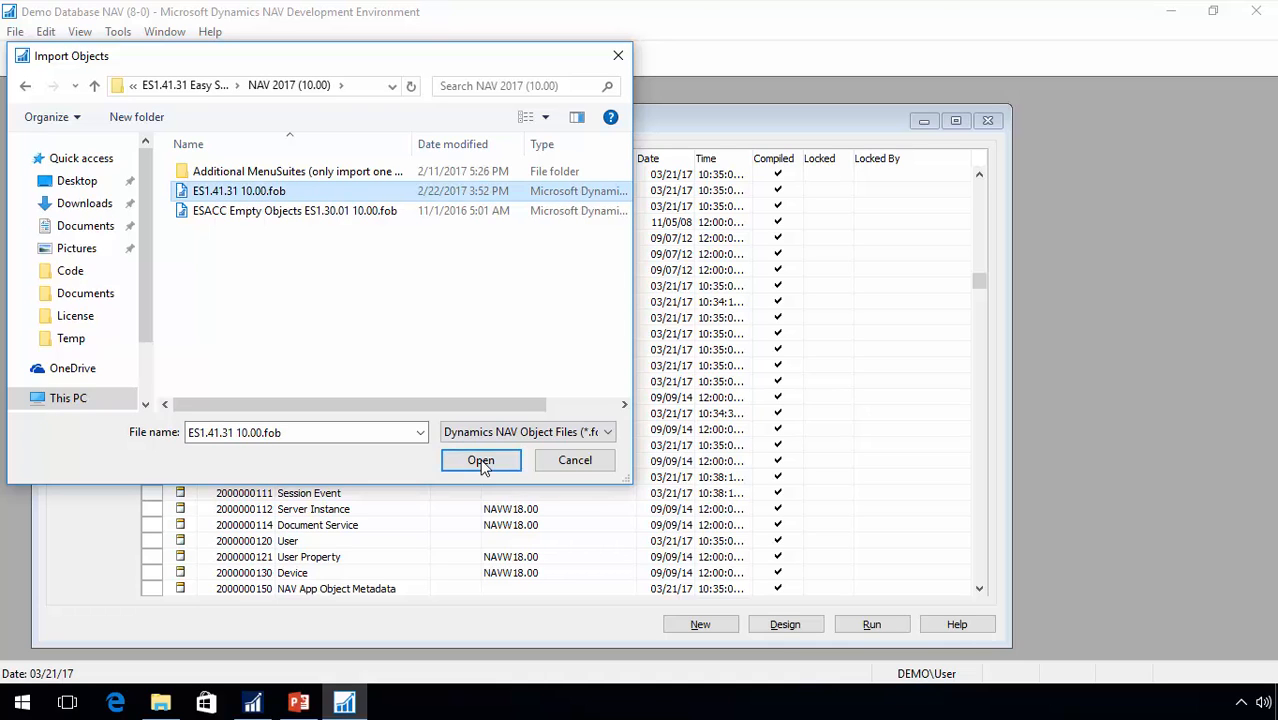
left_click(480, 460)
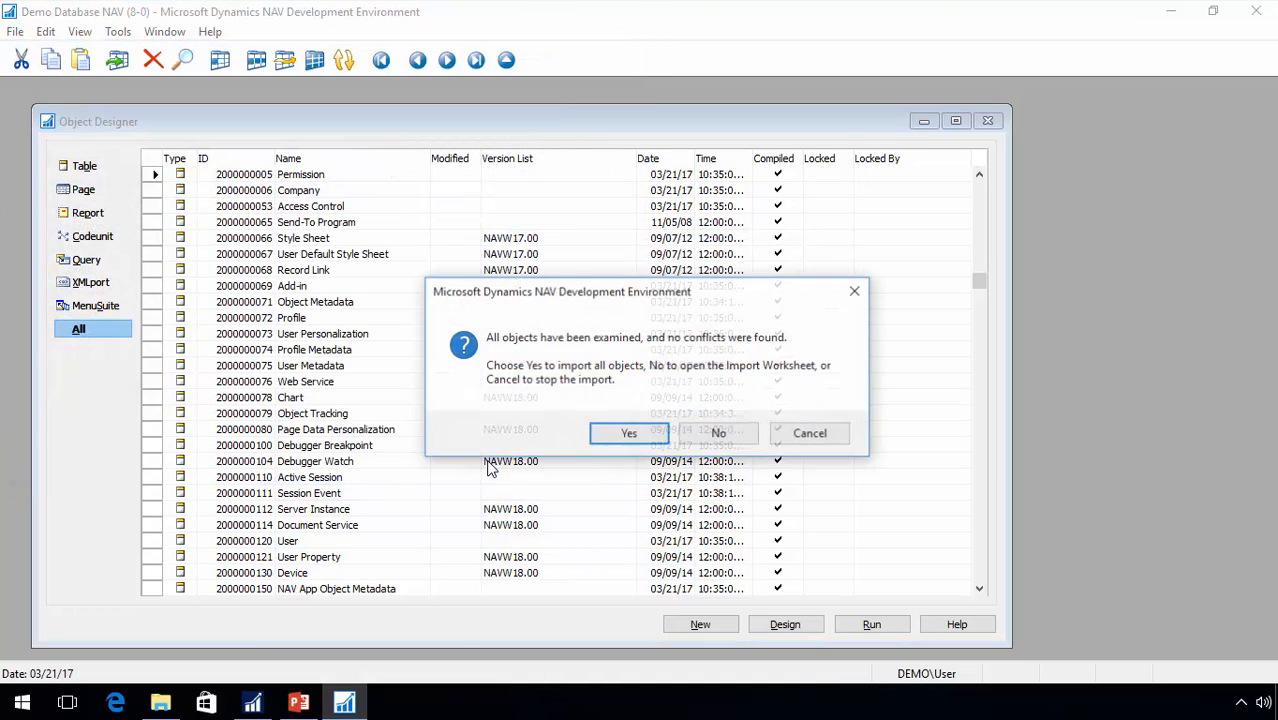
- Review the Import Worksheet with all objects set to Replace and accept it with OK
left_click(716, 432)
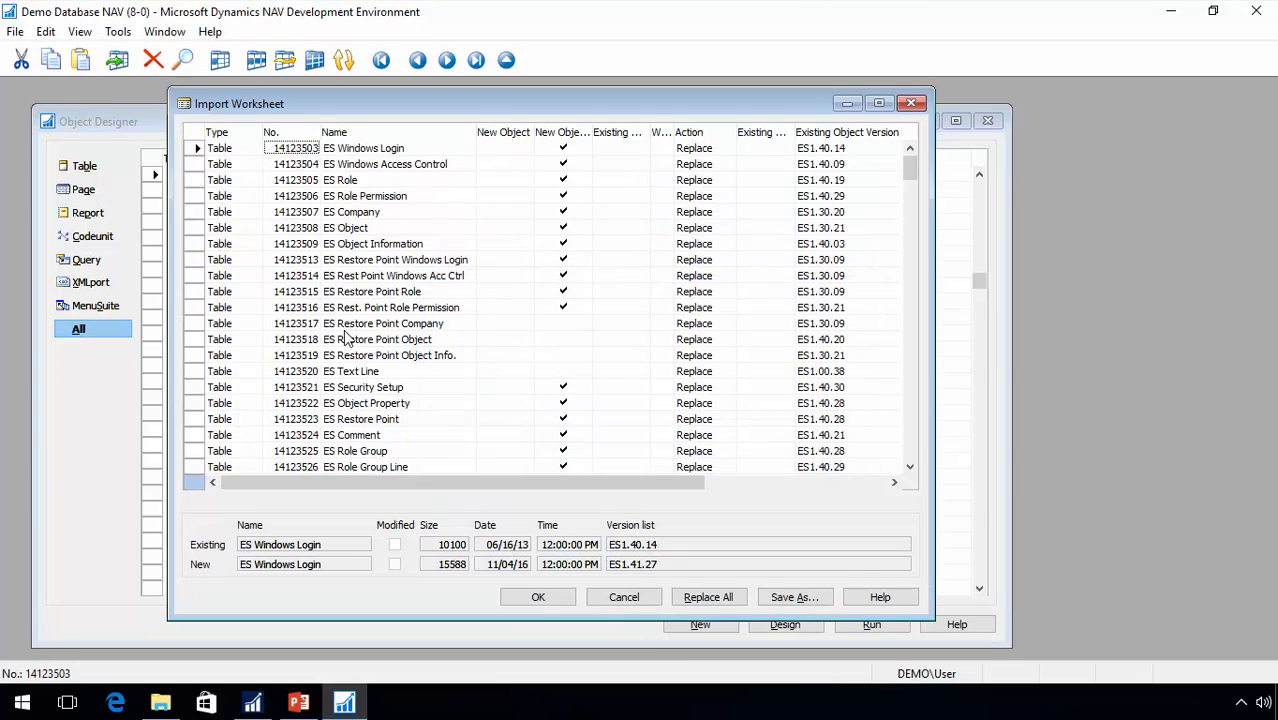
type("m")
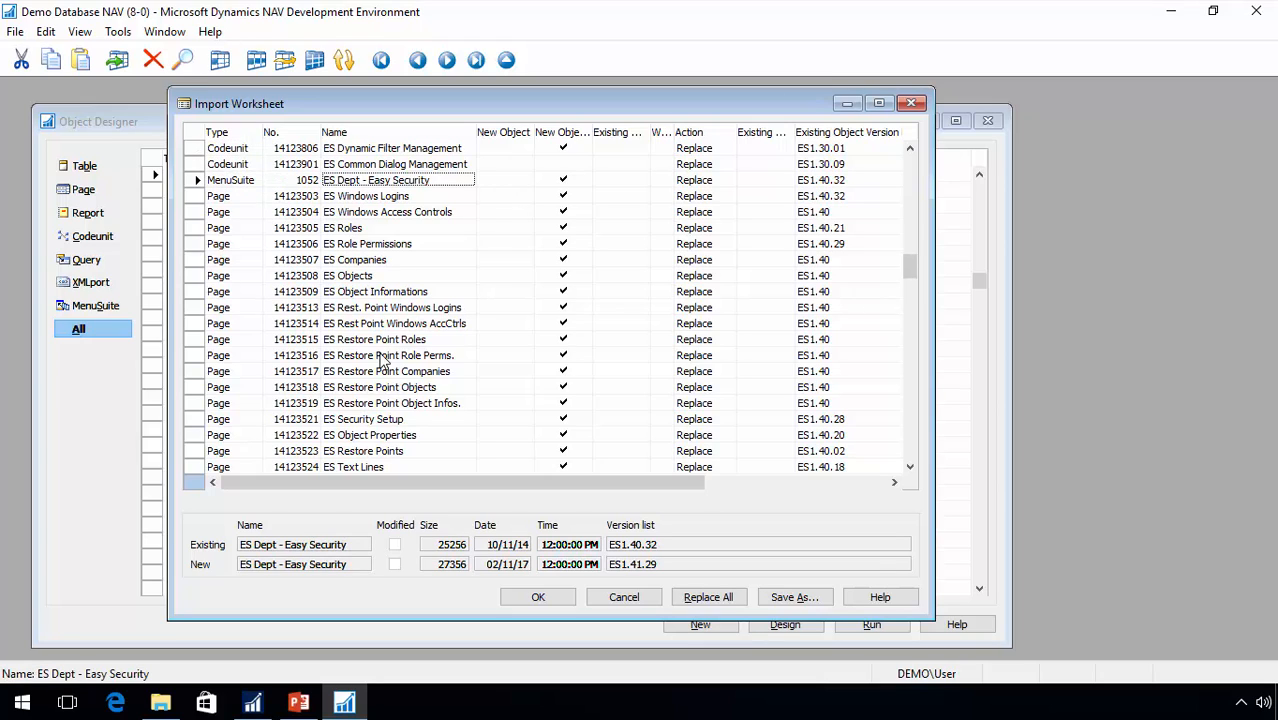
mouse_move(710, 260)
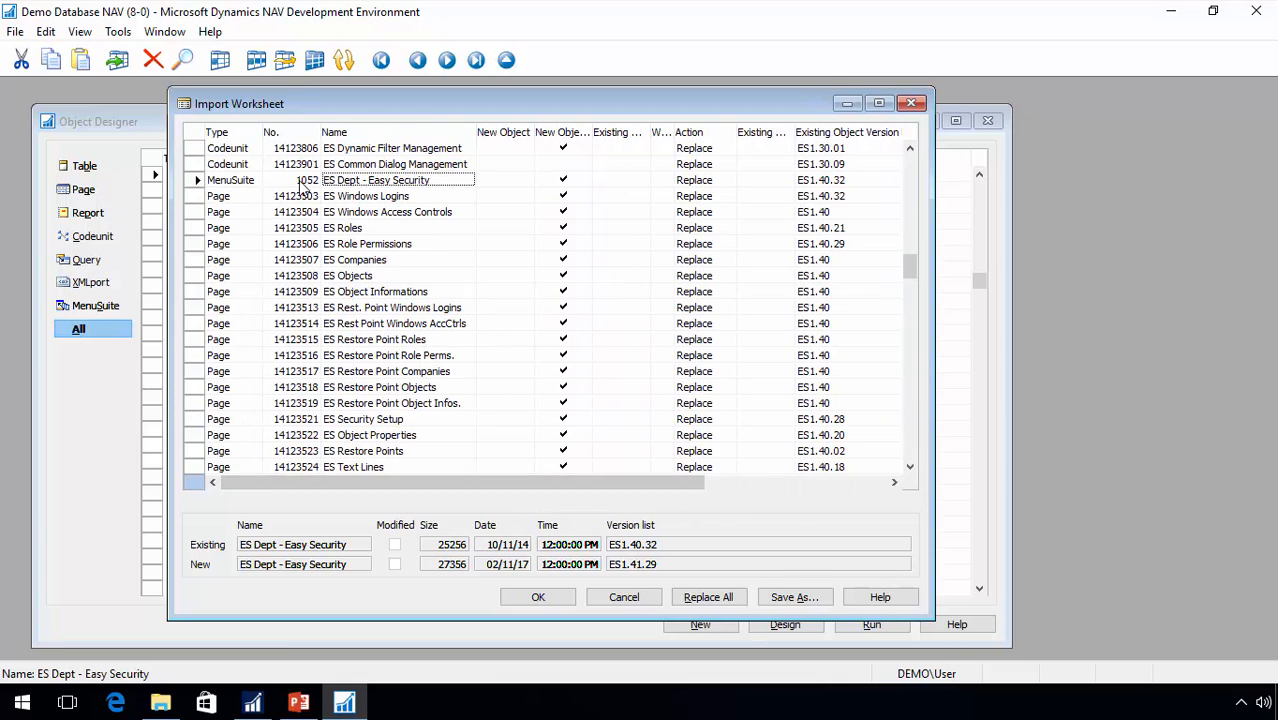
mouse_move(690, 580)
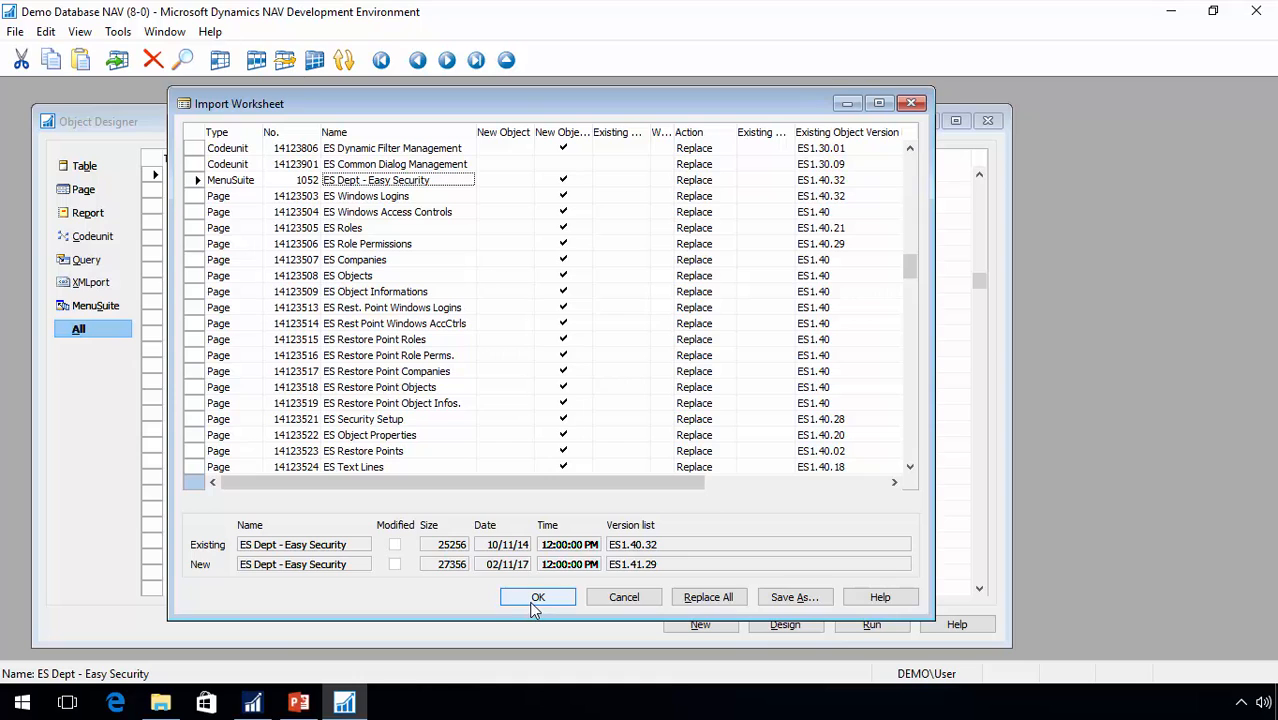
left_click(538, 596)
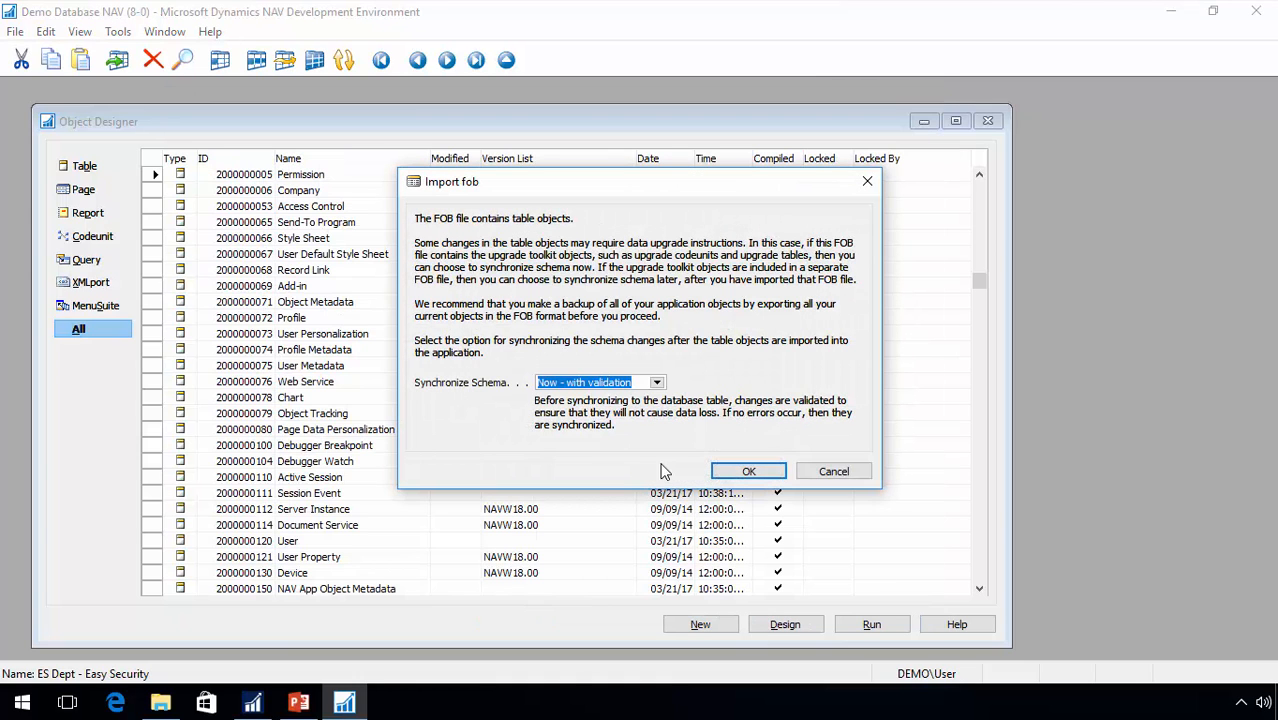
- Synchronize schema changes and finish the import: 24 objects created, 241 replaced
left_click(748, 472)
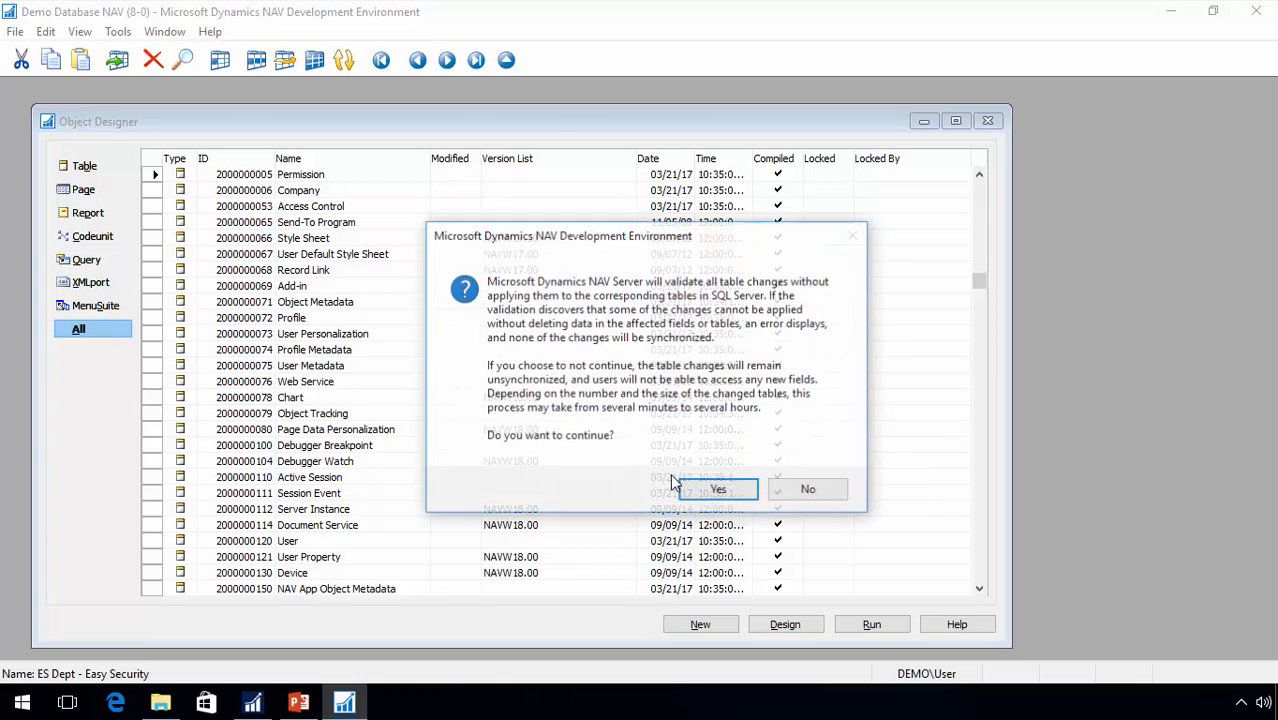
left_click(718, 488)
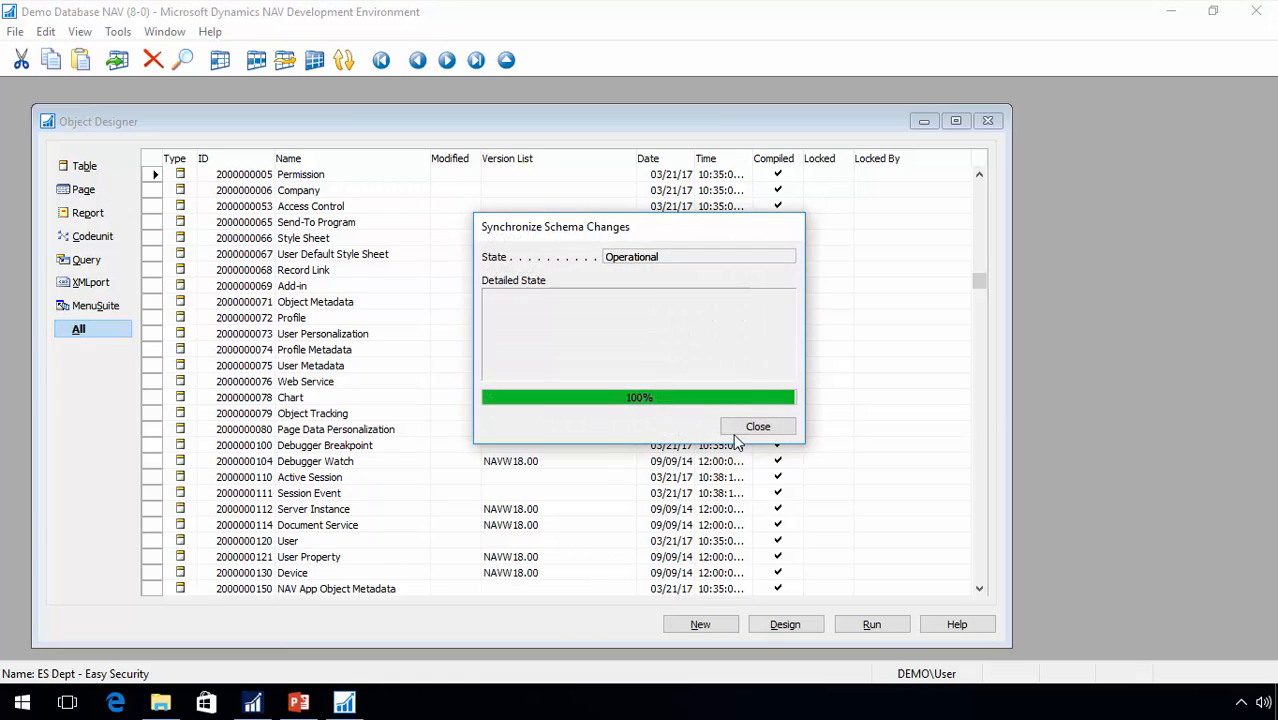
left_click(756, 426)
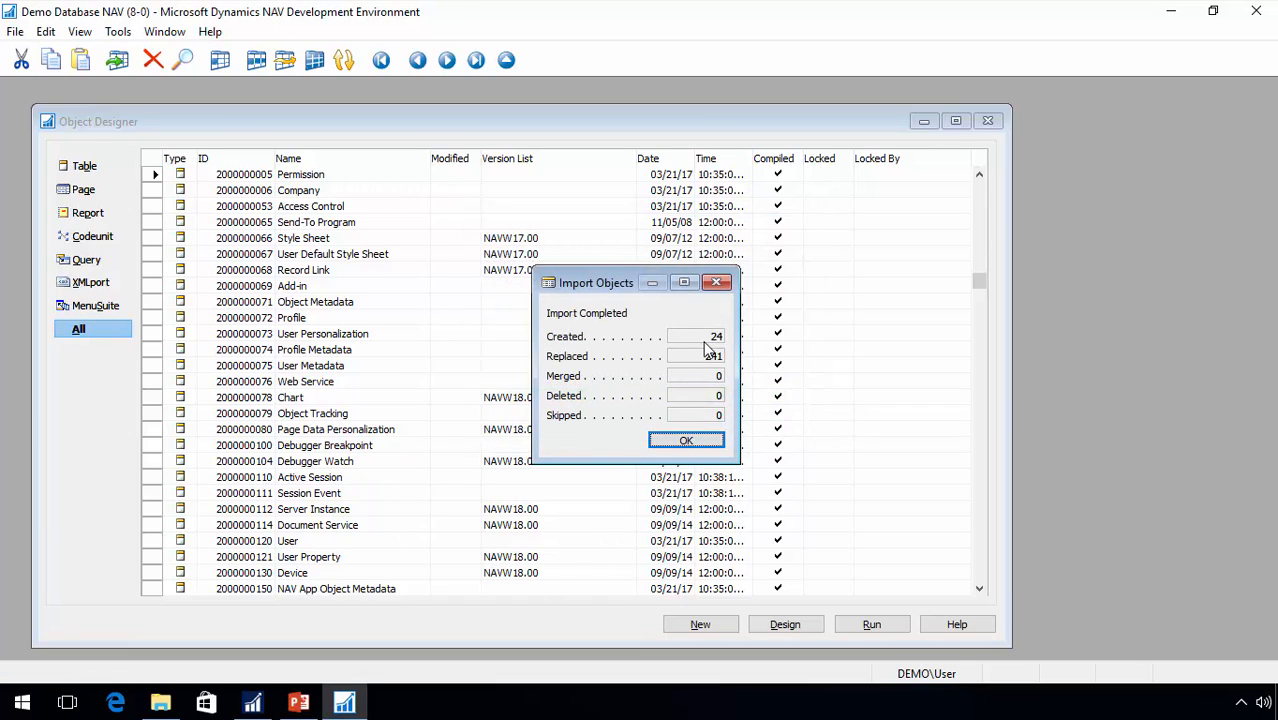
mouse_move(694, 360)
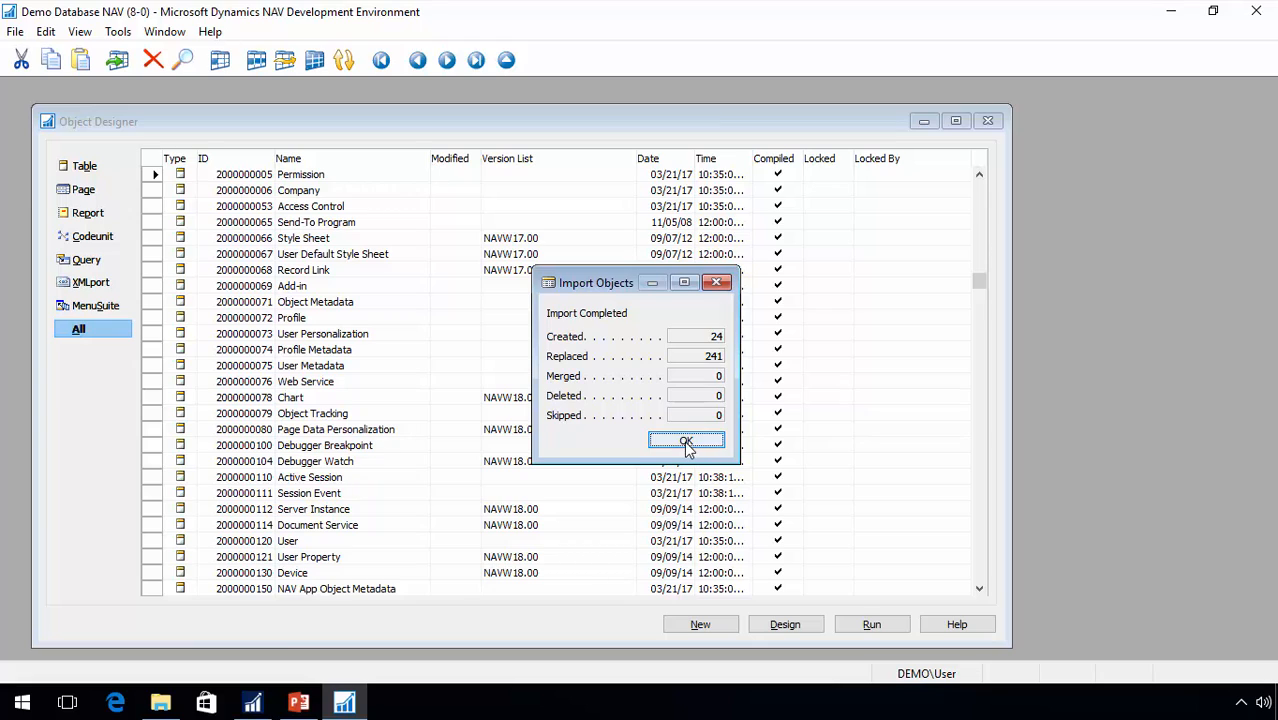
left_click(686, 442)
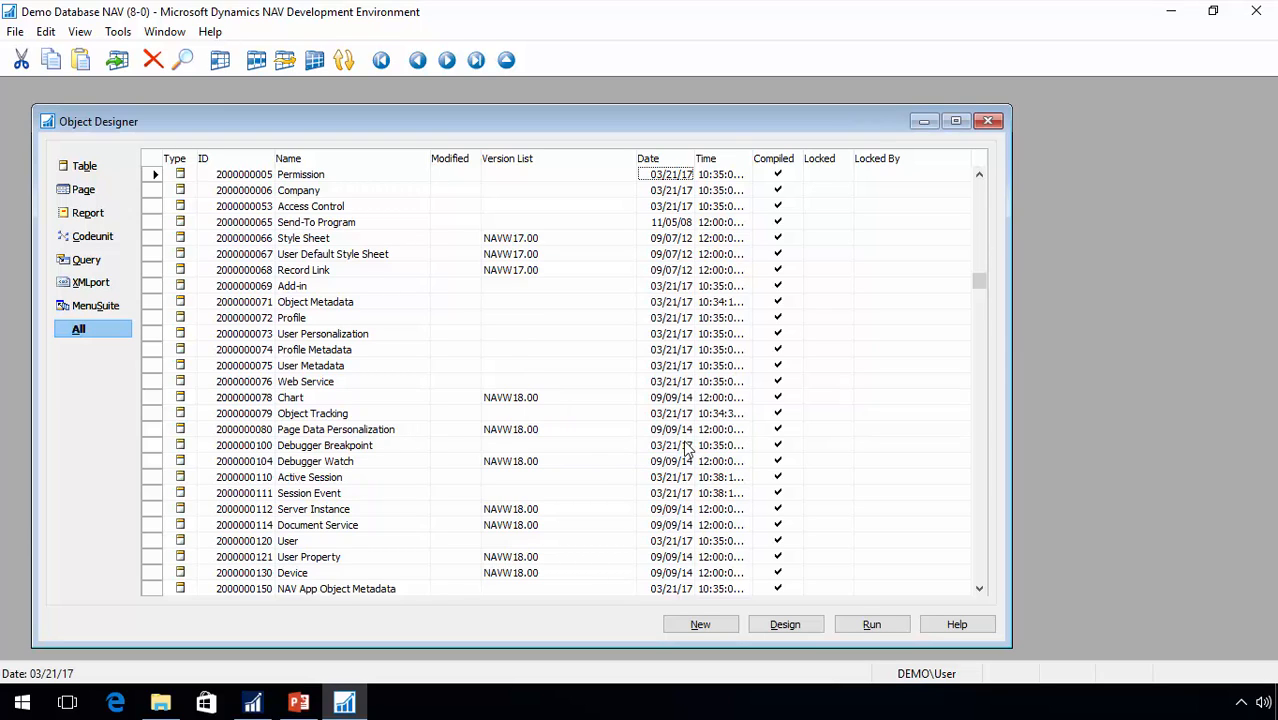
mouse_move(1164, 32)
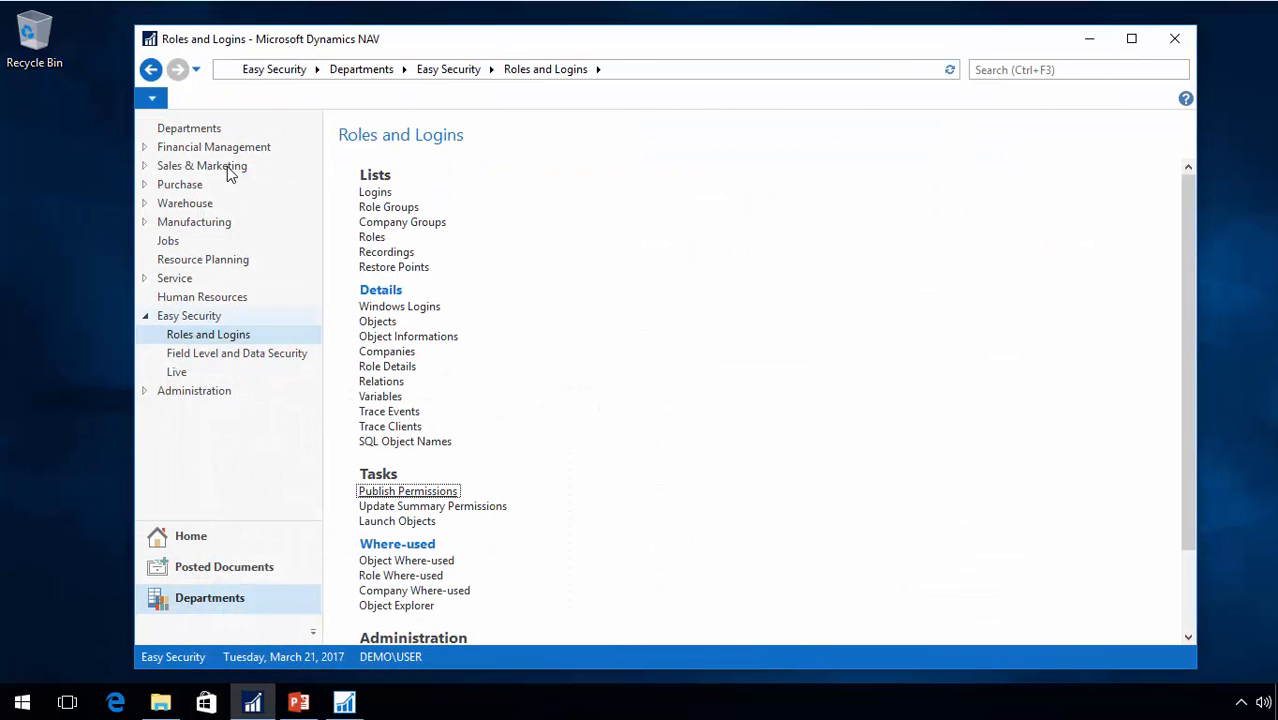
- Return to the Sales Order Processor Role Center home page in the Windows client
left_click(152, 96)
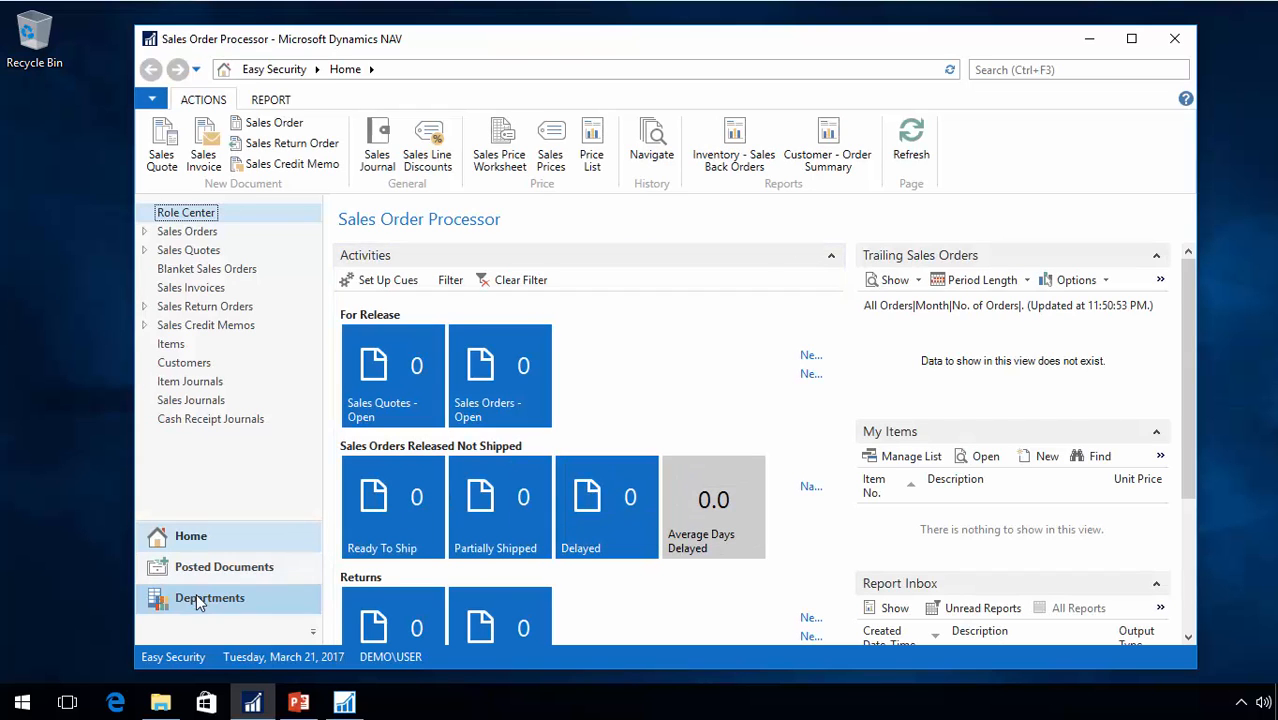
- Show Easy Security > Logins and Permissions under Departments, down to the Administration entries
left_click(210, 596)
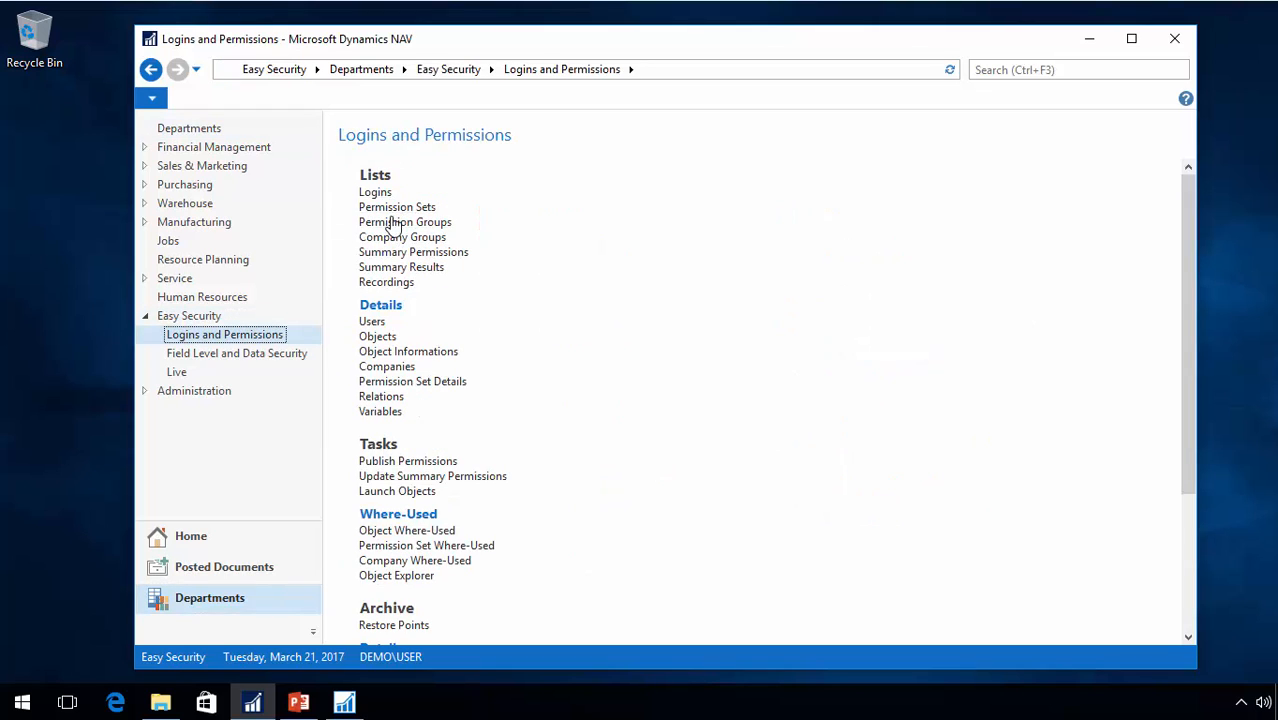
mouse_move(398, 222)
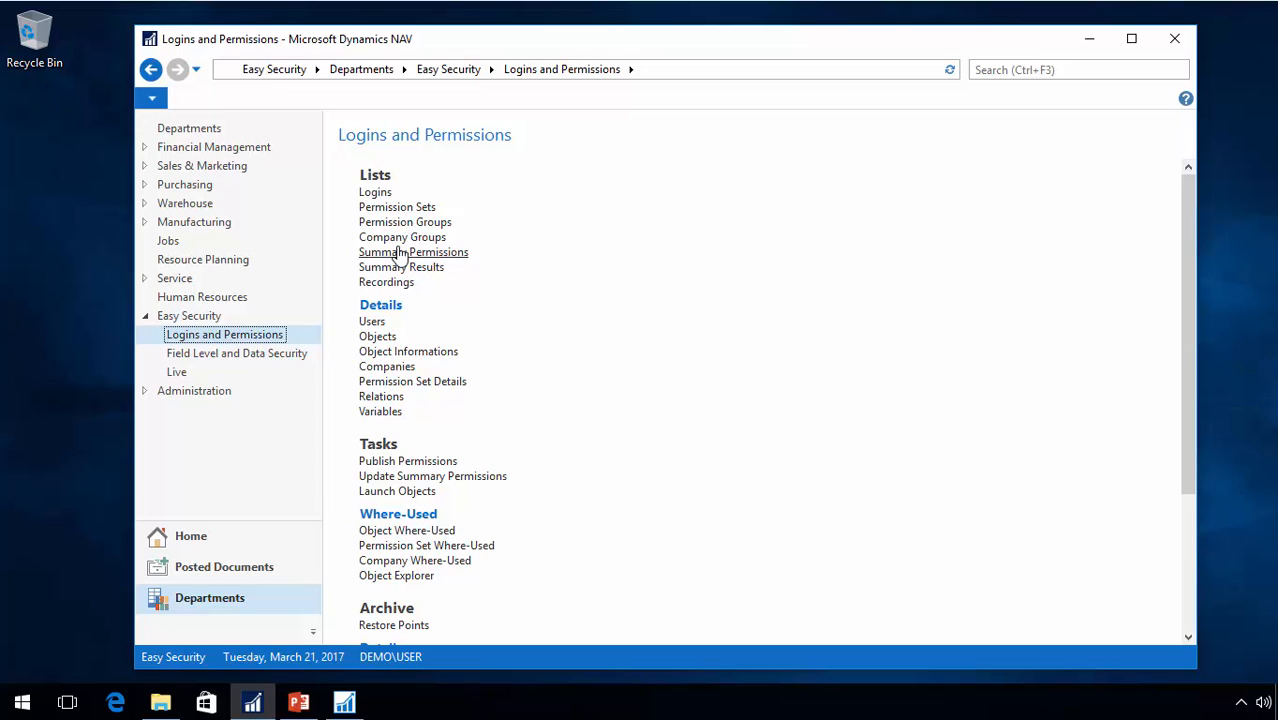
mouse_move(476, 528)
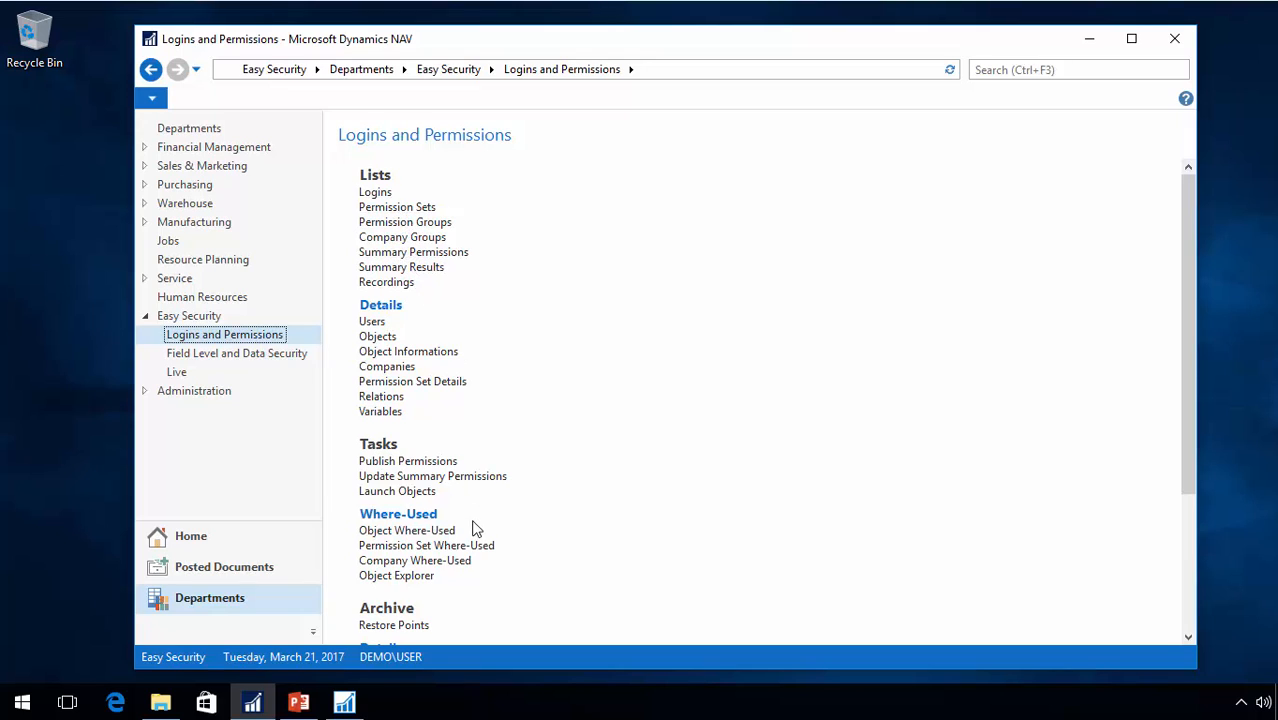
mouse_move(544, 512)
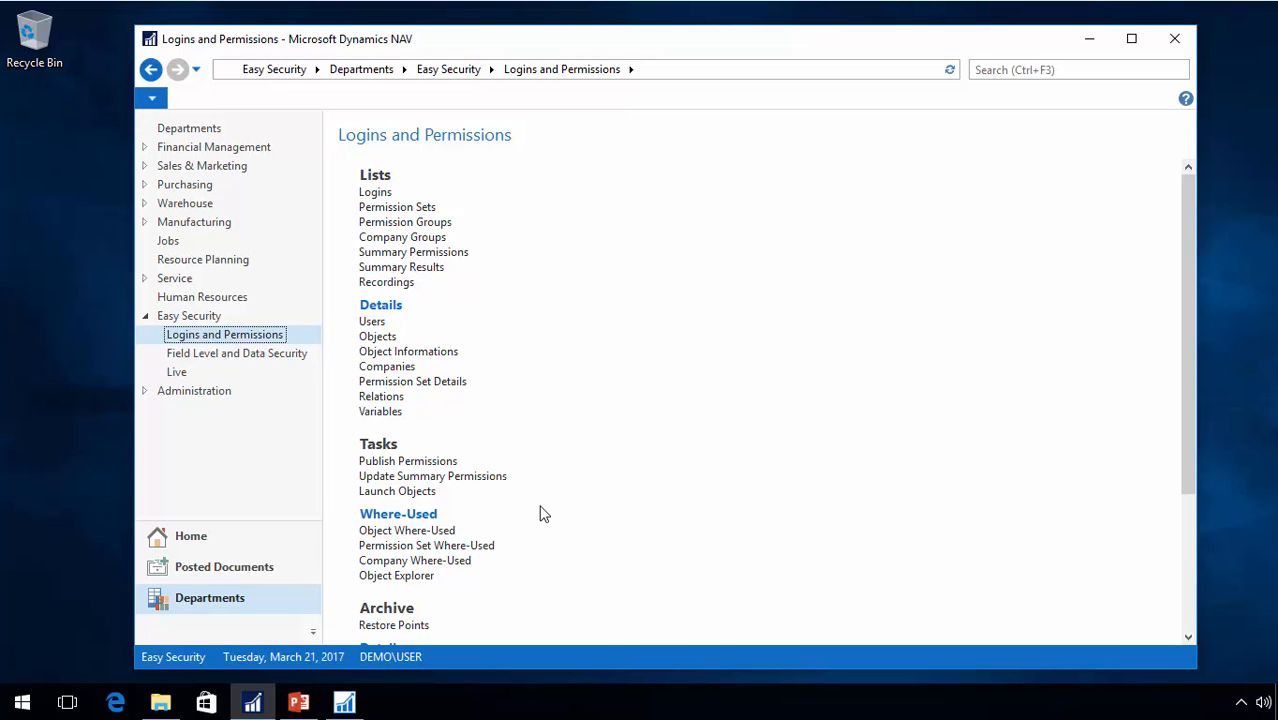
mouse_move(614, 504)
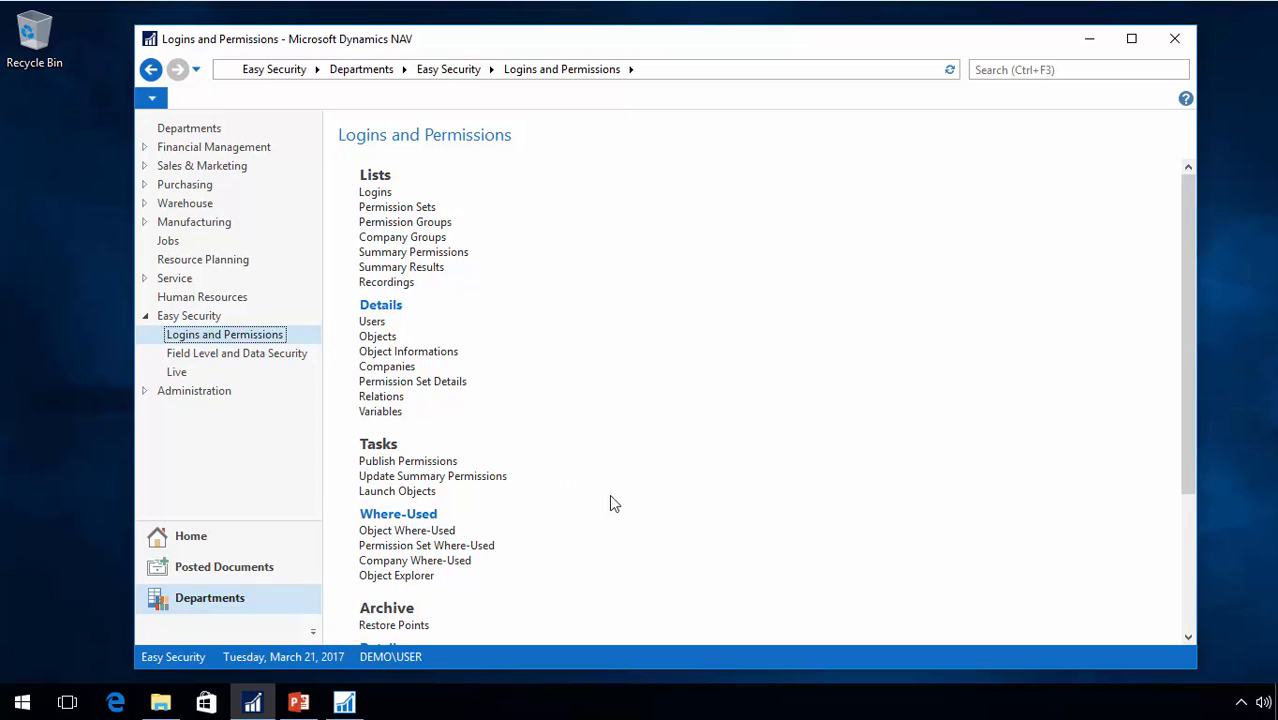
mouse_move(520, 302)
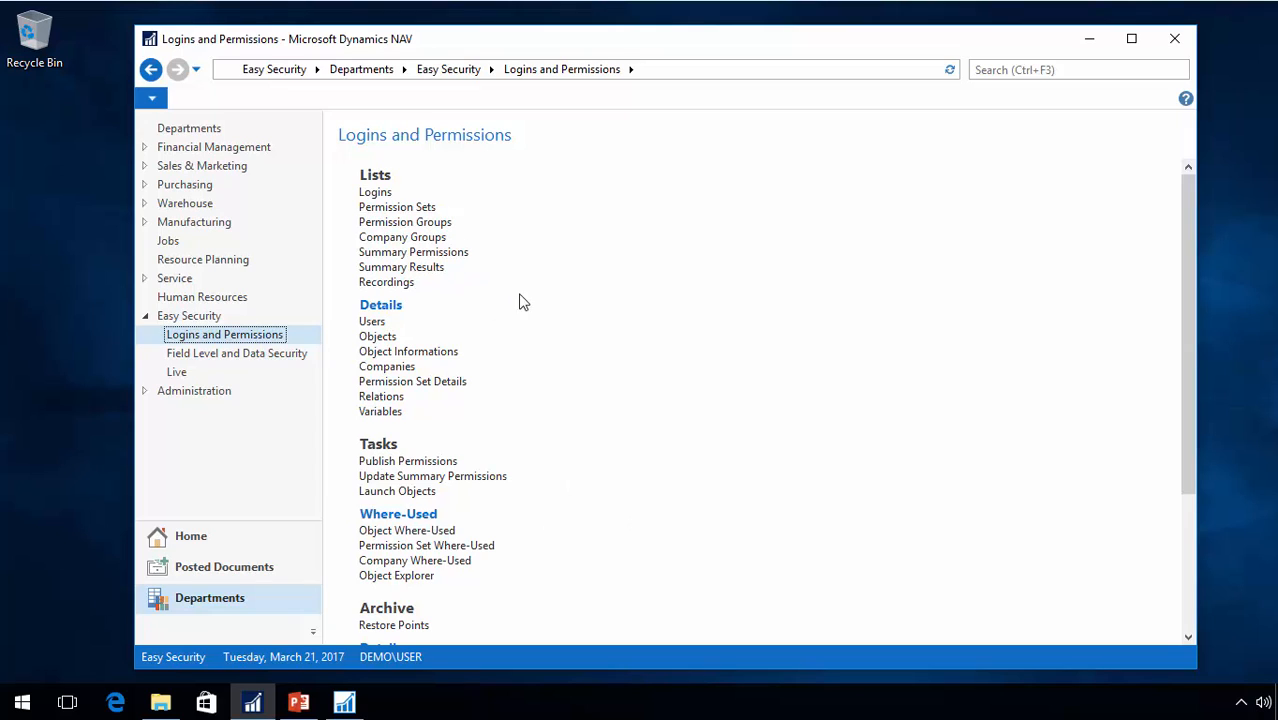
scroll("down", 3)
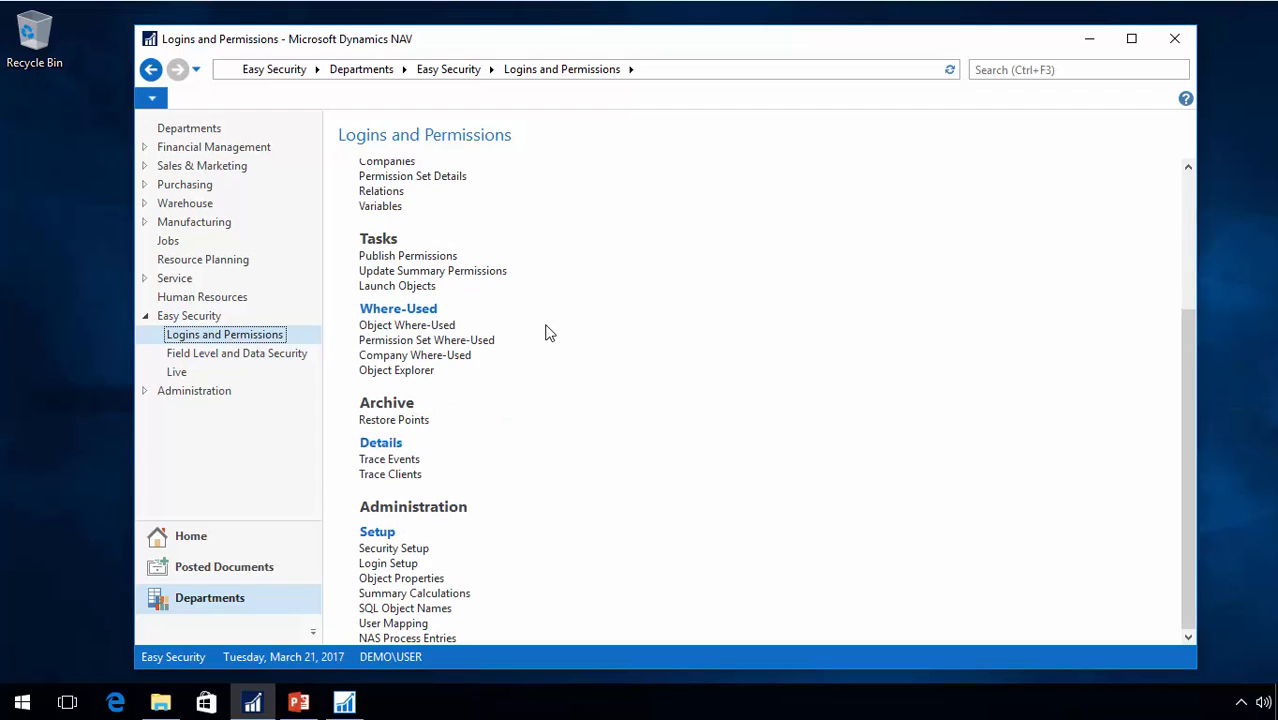
mouse_move(392, 548)
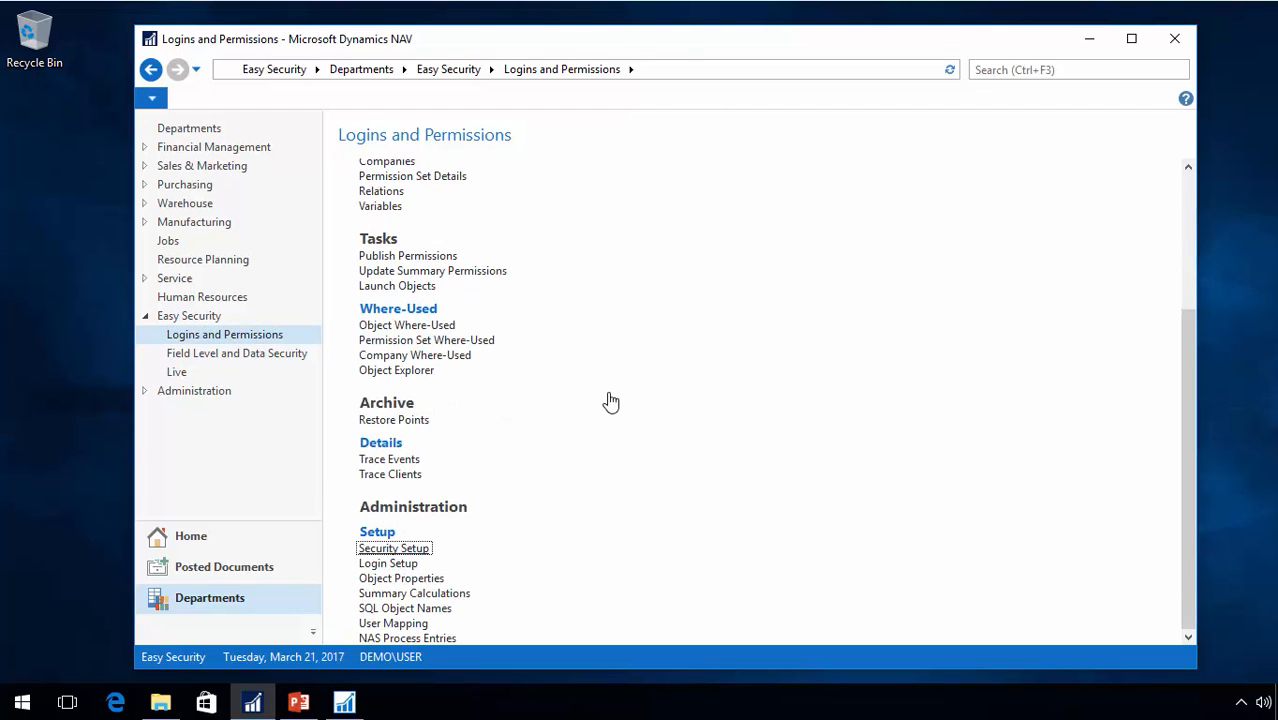
- Open the Security Setup card and list its Advanced Easy Security functions on the Actions tab
left_click(392, 548)
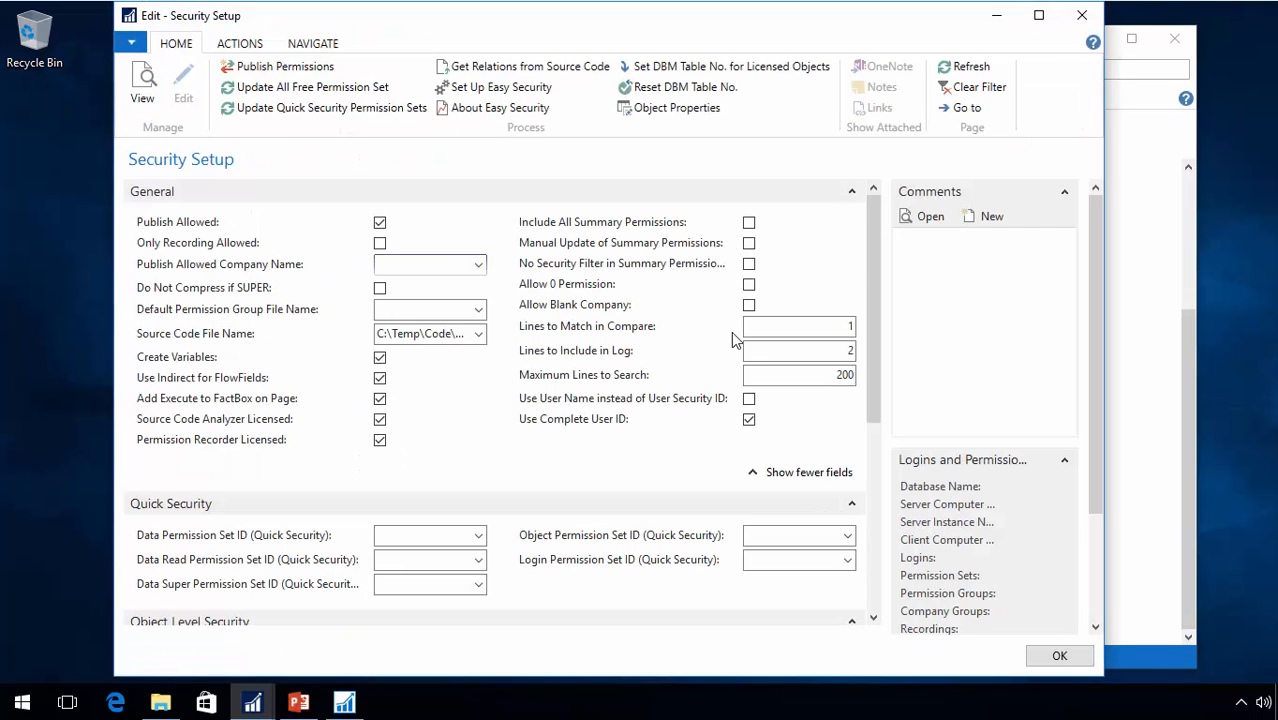
left_click(240, 44)
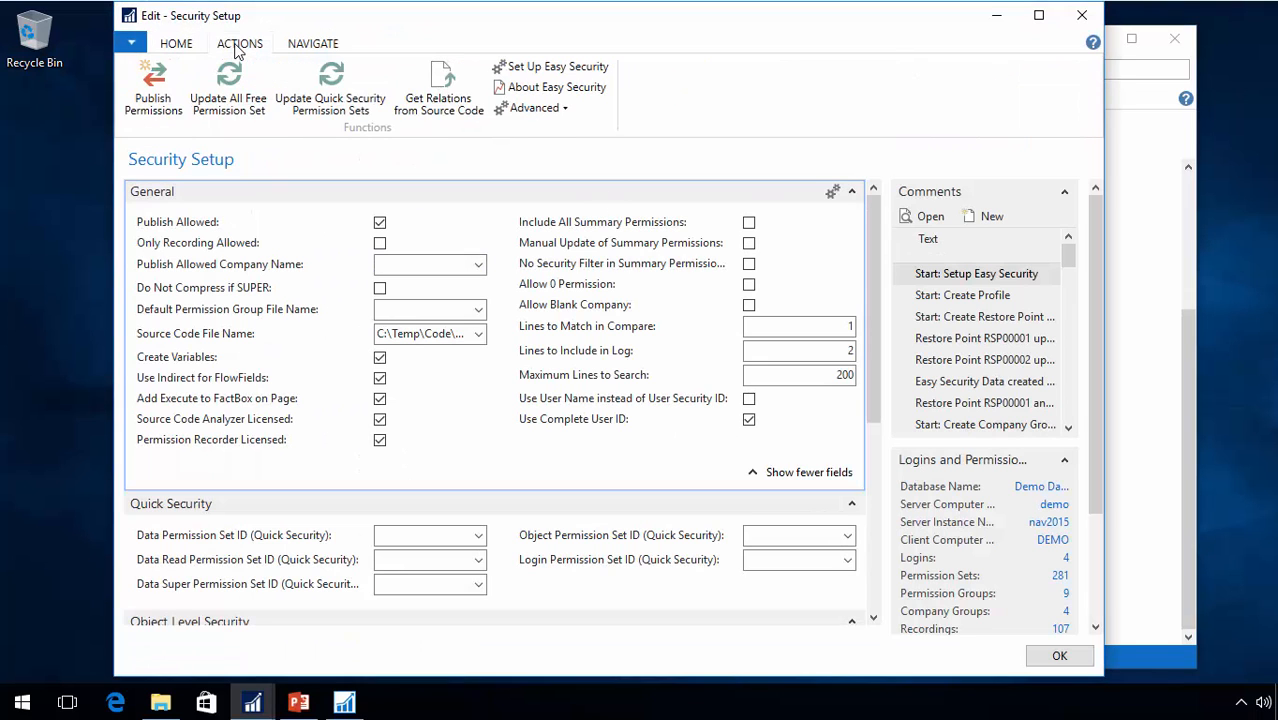
left_click(536, 108)
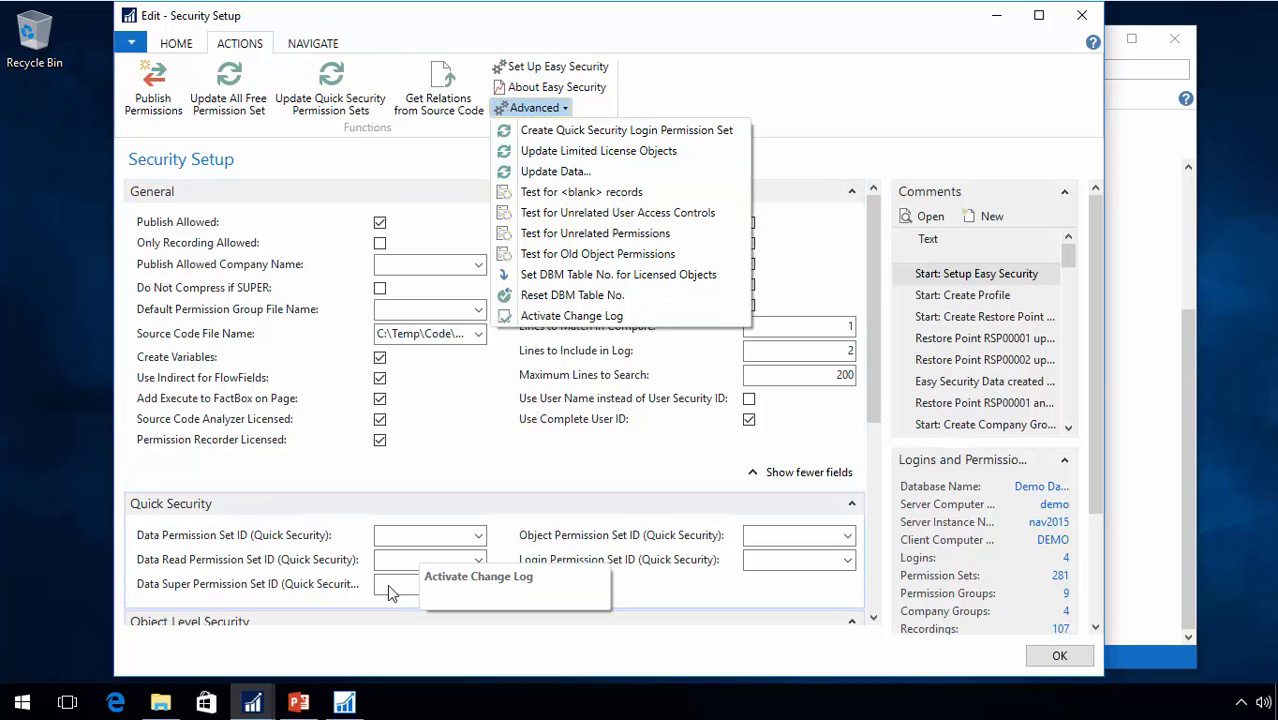
mouse_move(674, 484)
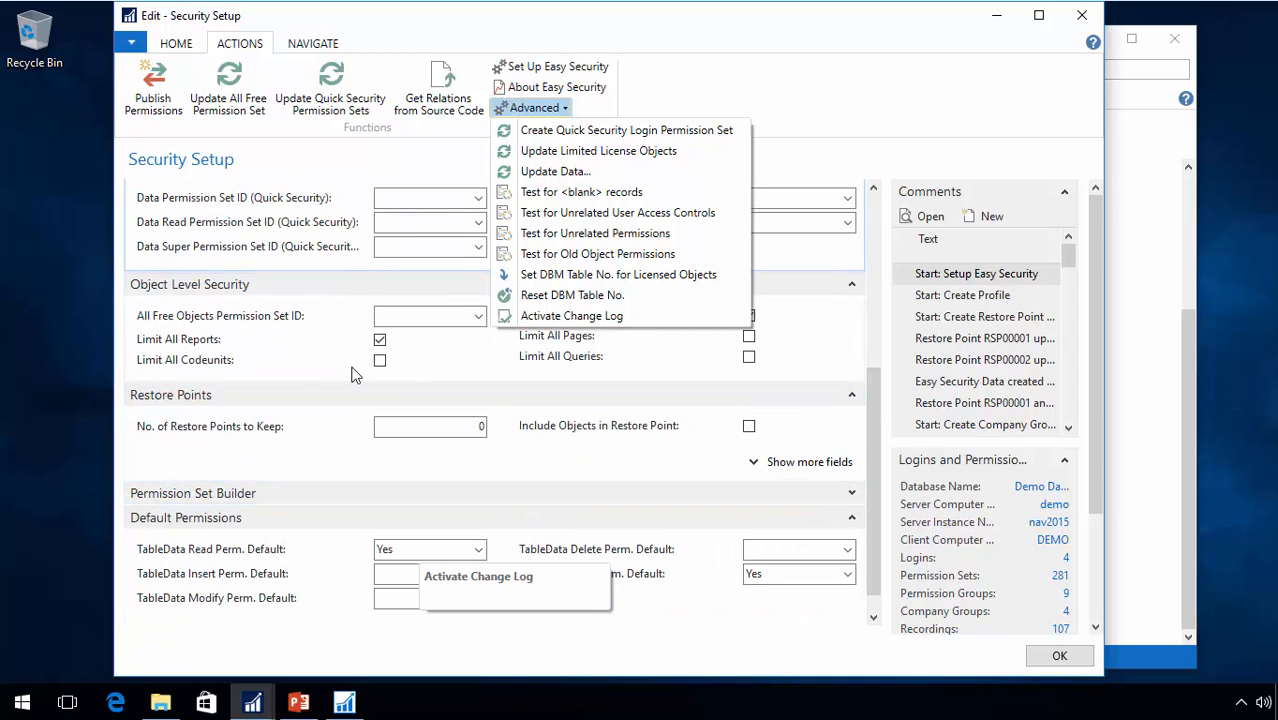
left_click(808, 460)
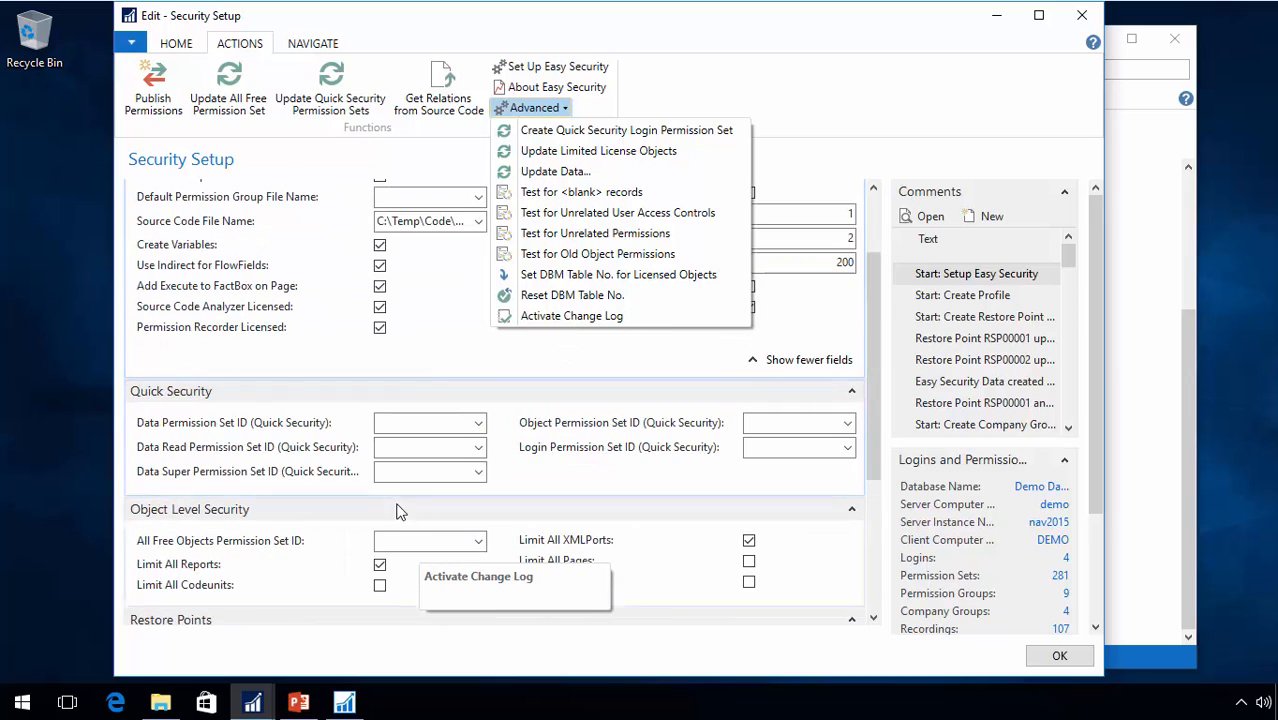
mouse_move(436, 512)
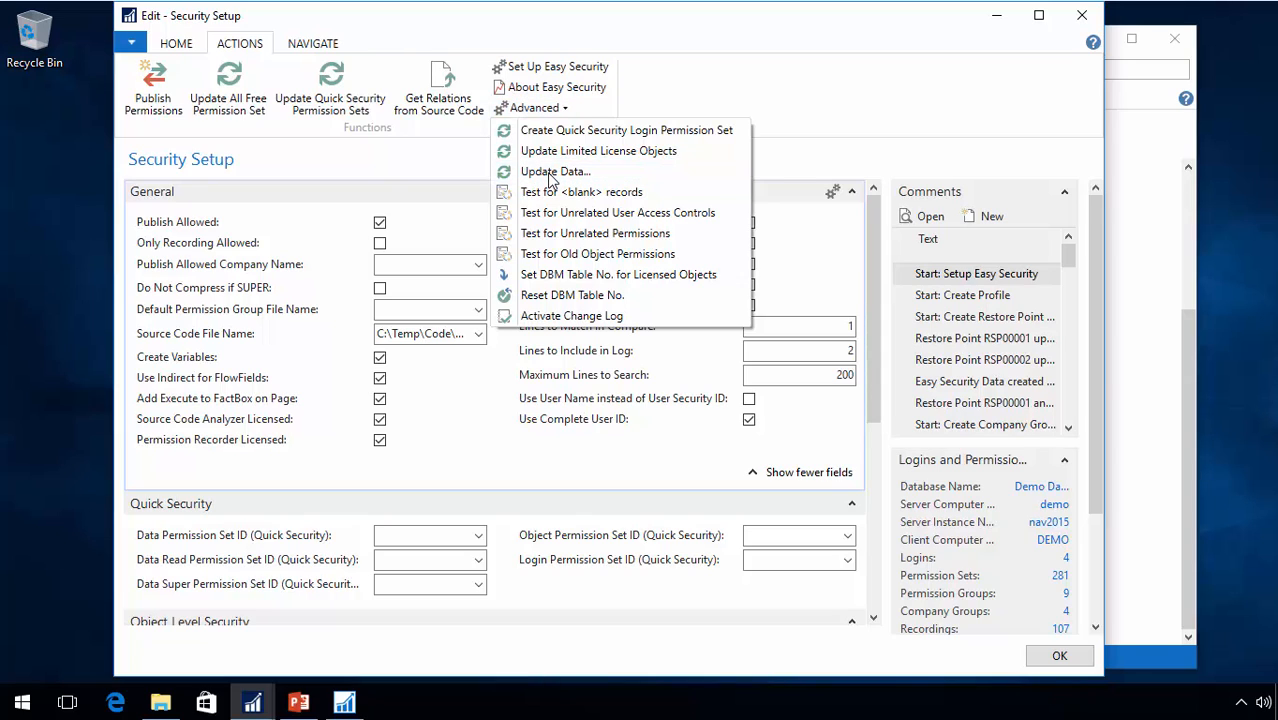
- Run the post-upgrade data update, acknowledging profile, Quick Security and All Free permission set updates
left_click(556, 172)
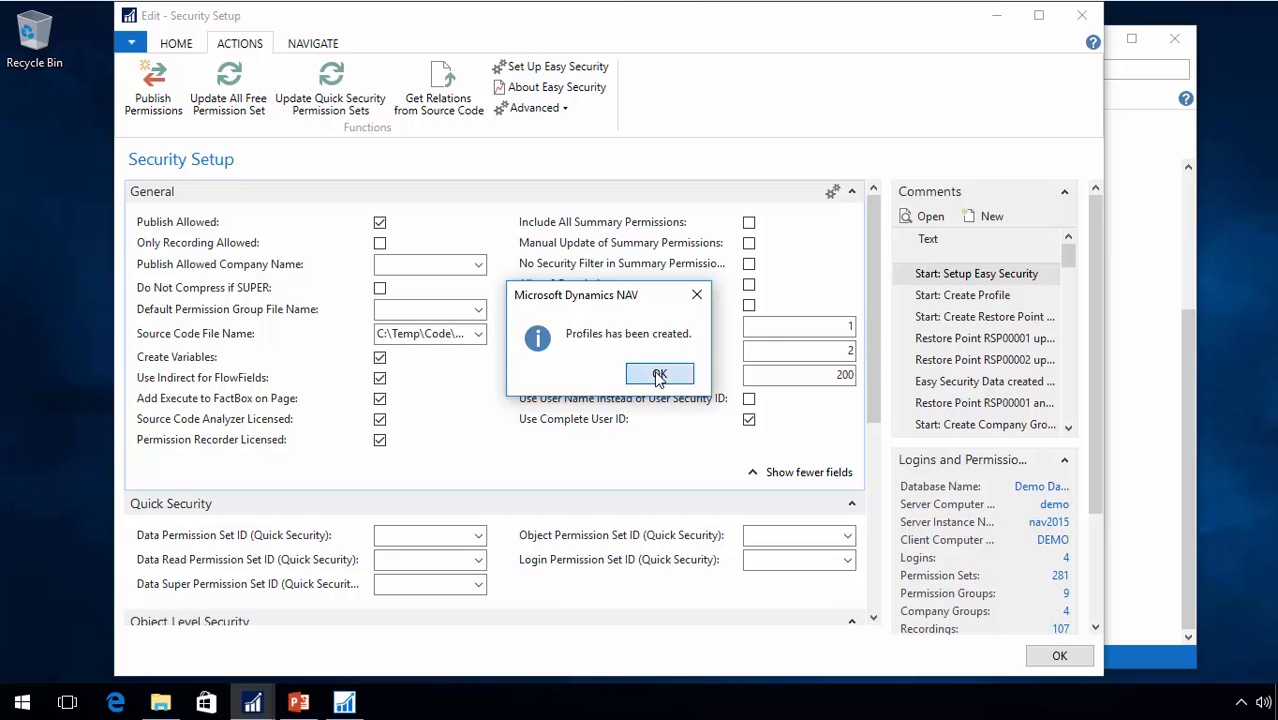
left_click(660, 374)
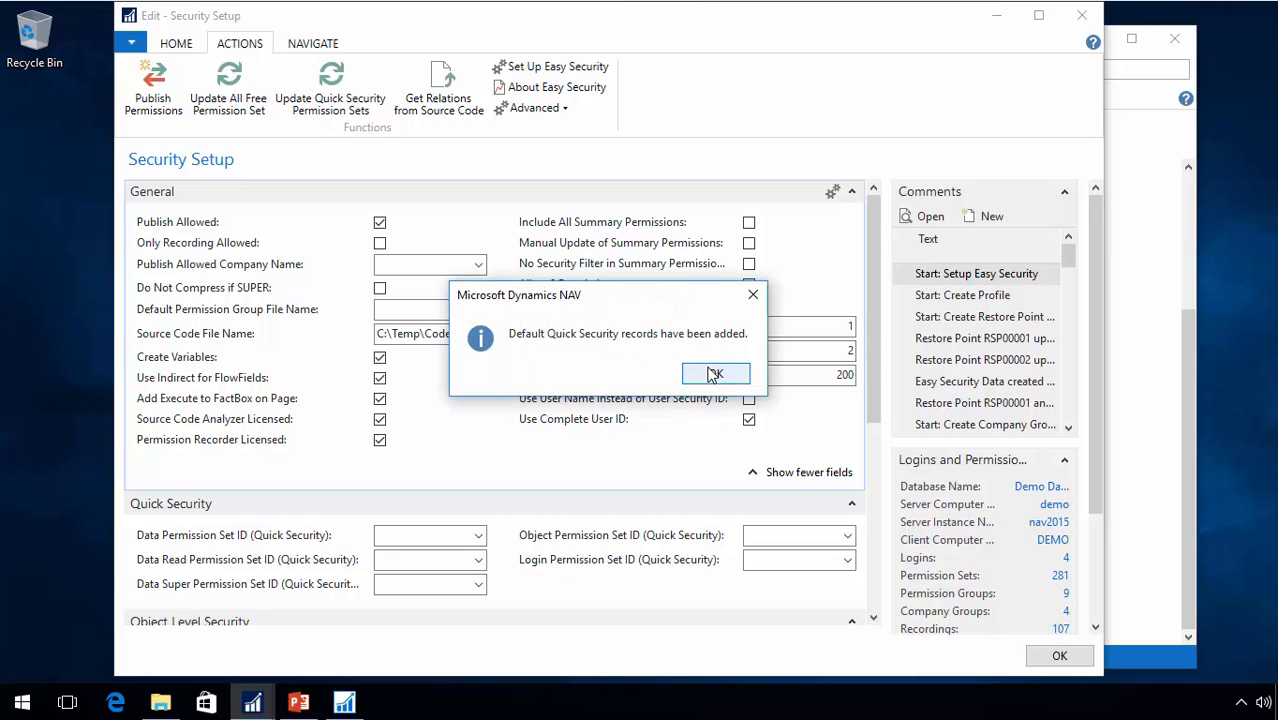
left_click(716, 374)
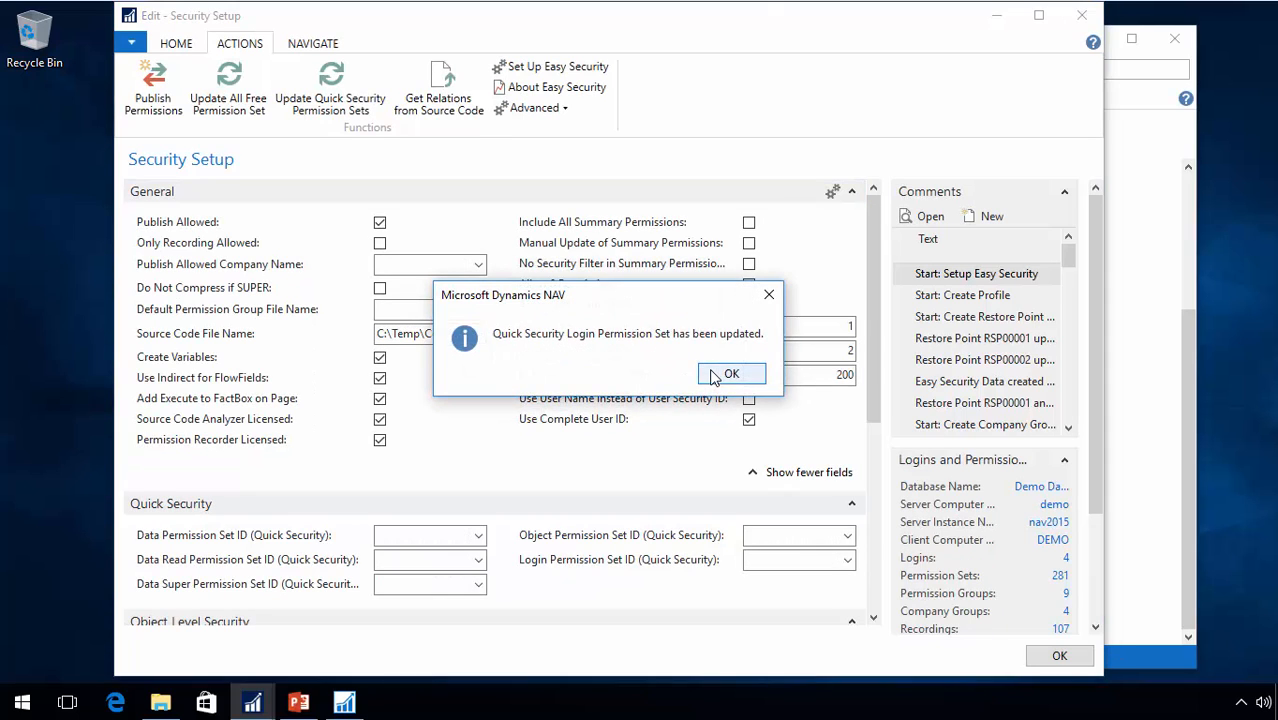
left_click(732, 374)
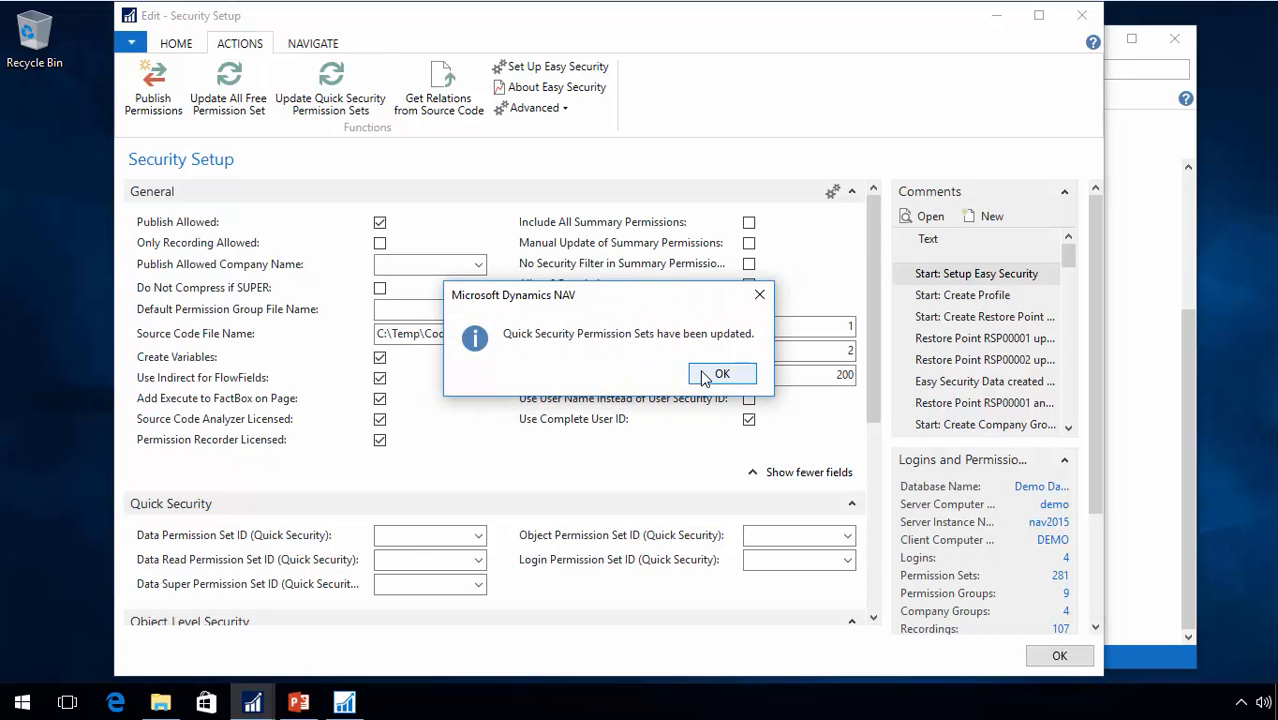
left_click(720, 374)
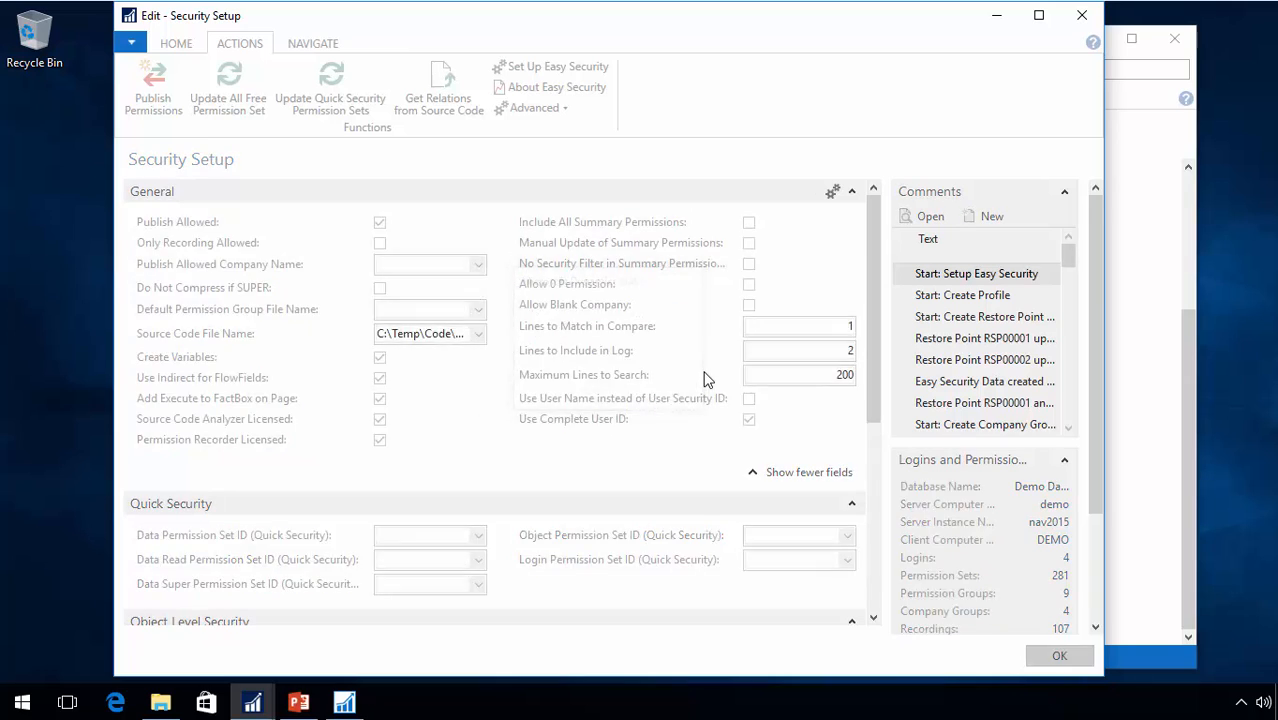
left_click(228, 88)
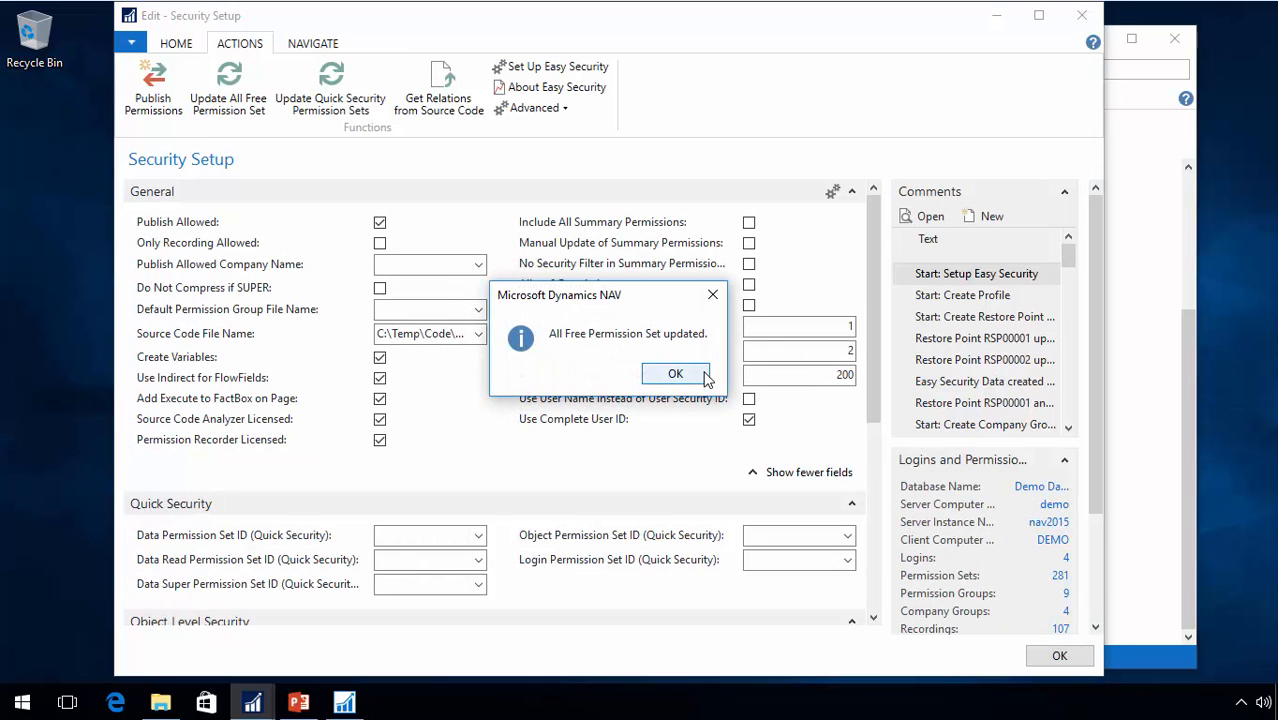
left_click(676, 374)
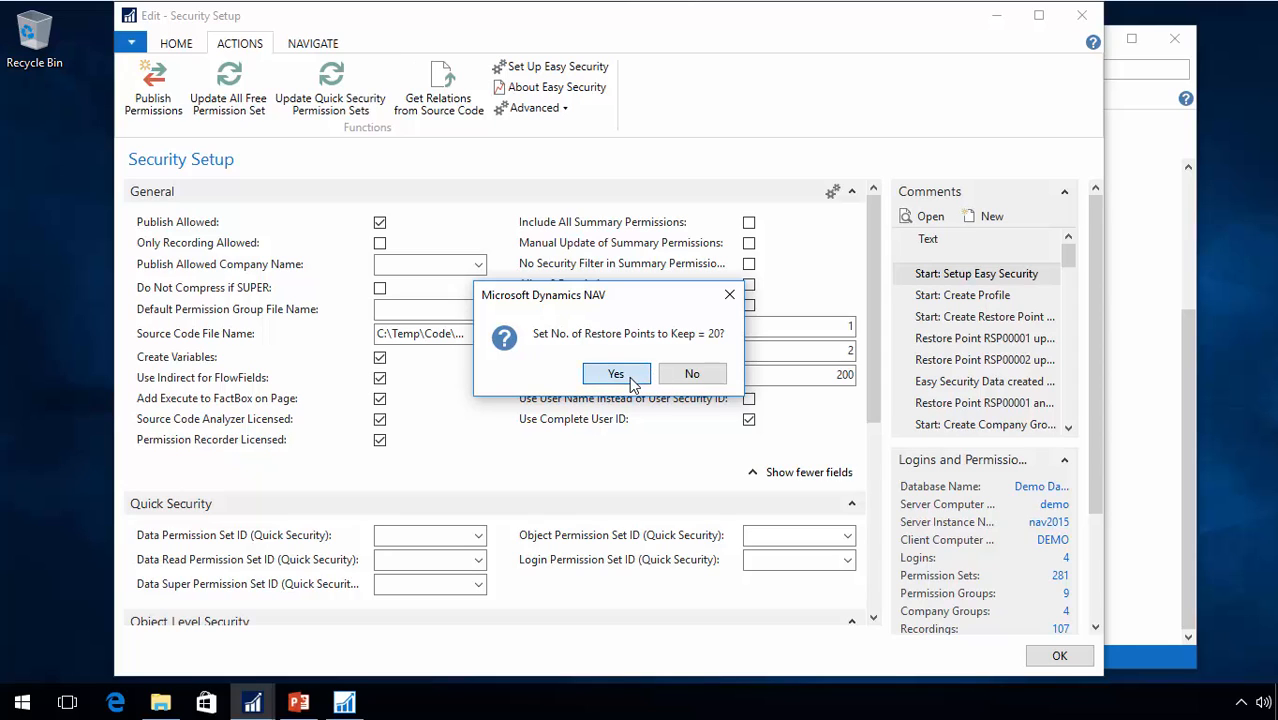
- Answer Yes to remove specific table permissions, use user names, and add default Segregation of Duties objects
left_click(616, 374)
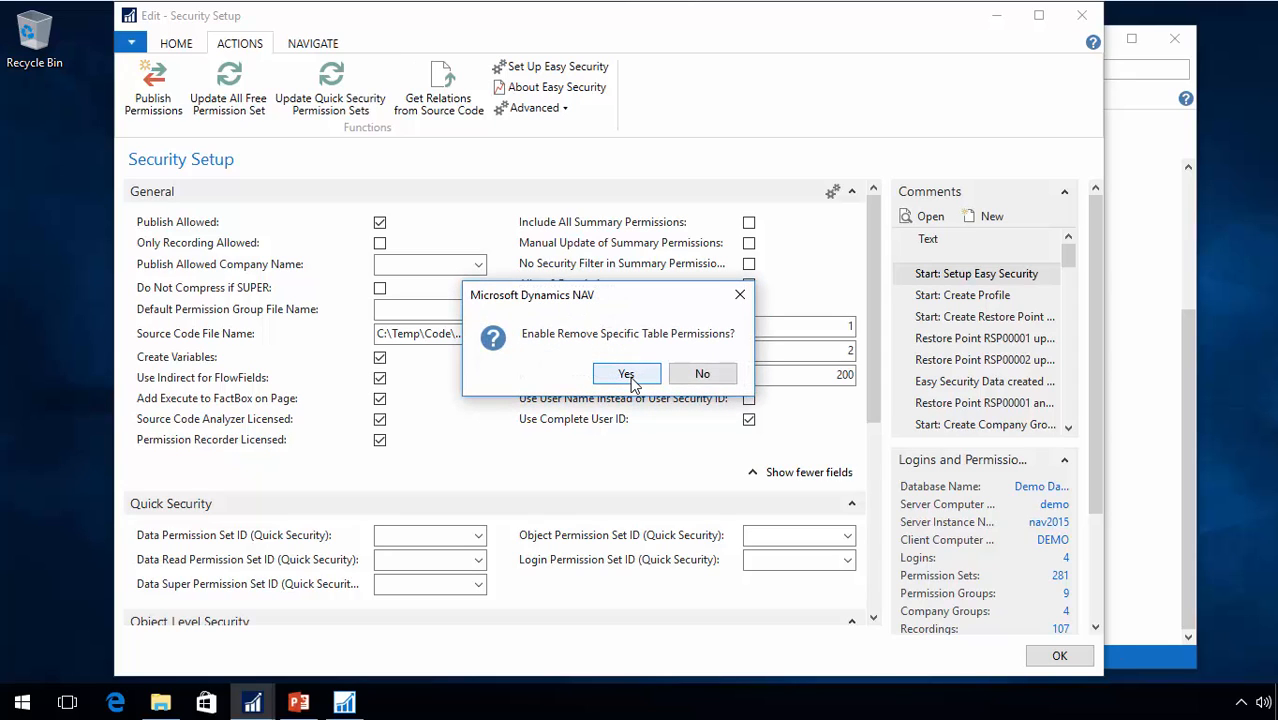
left_click(626, 374)
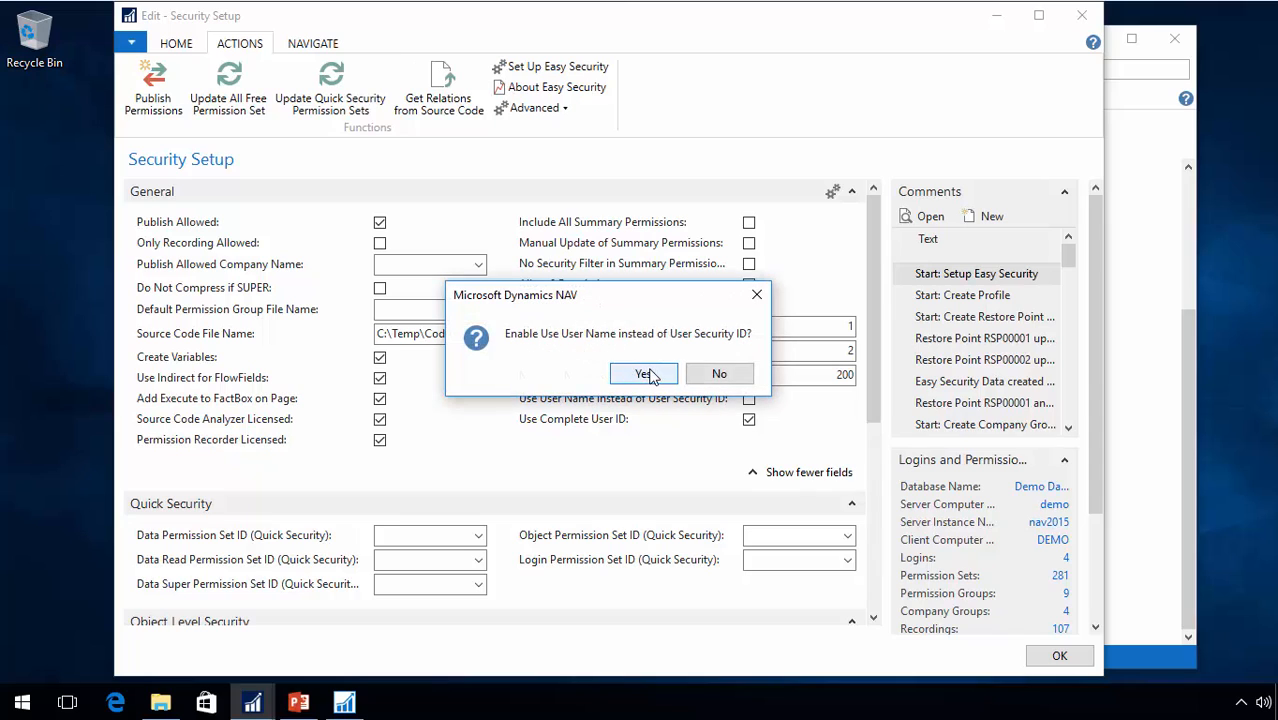
left_click(644, 374)
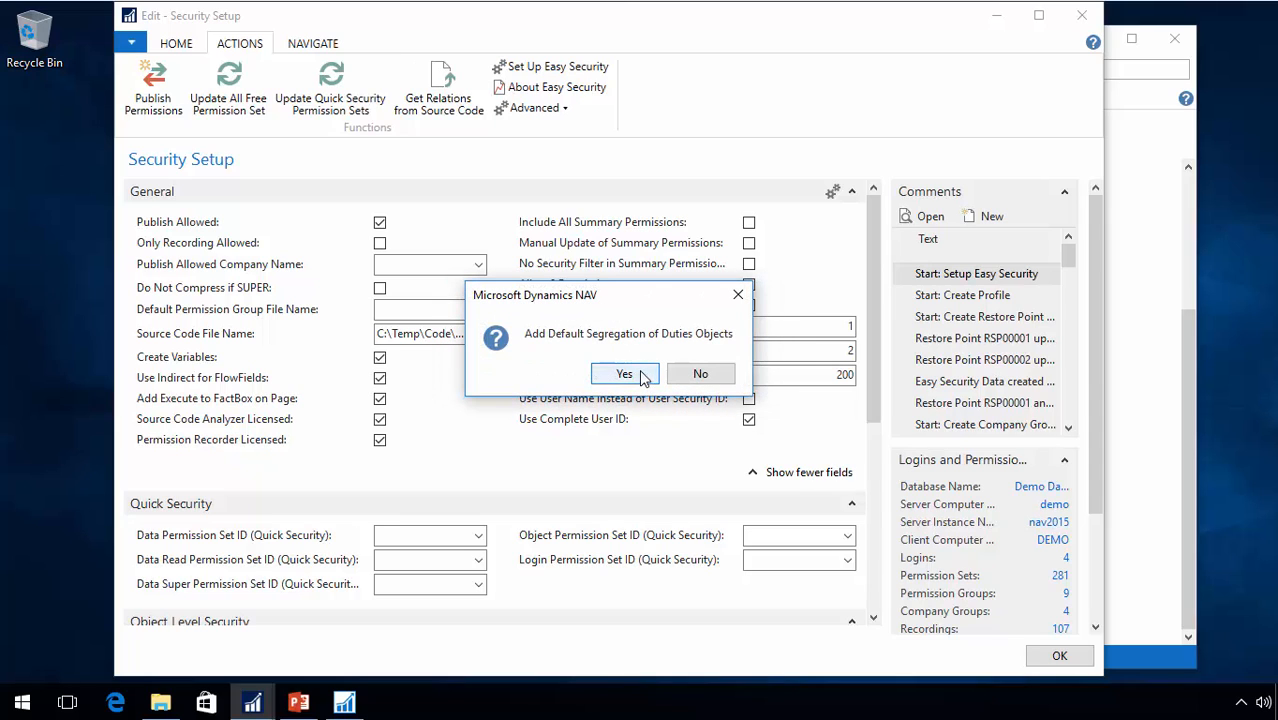
left_click(624, 374)
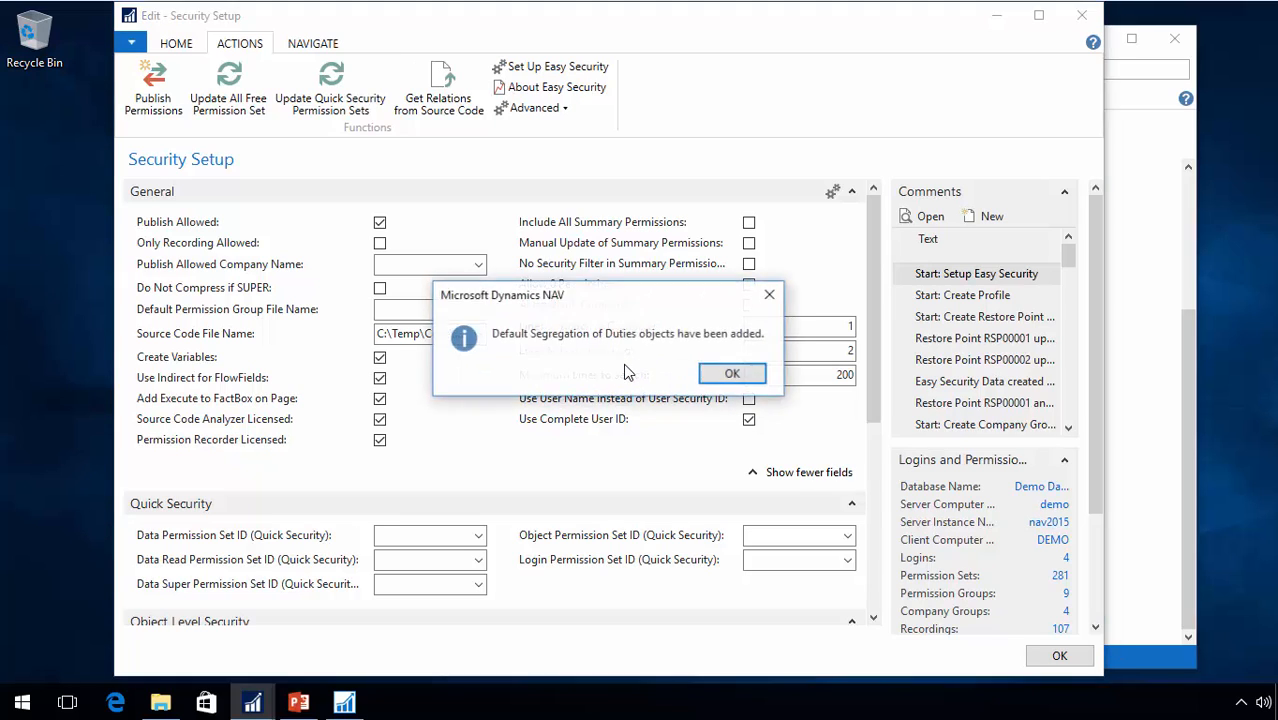
left_click(732, 374)
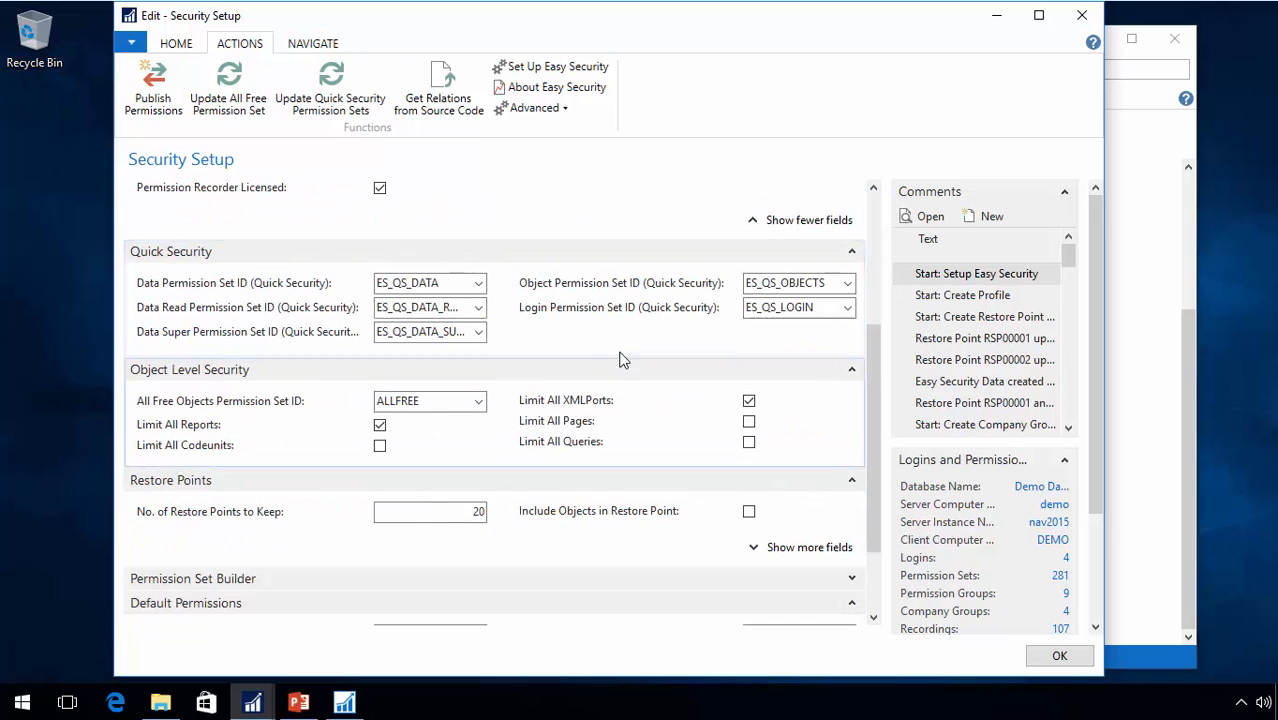
- Browse the Home and Actions tabs in Security Setup, ending with the Advanced functions listed
left_click(536, 108)
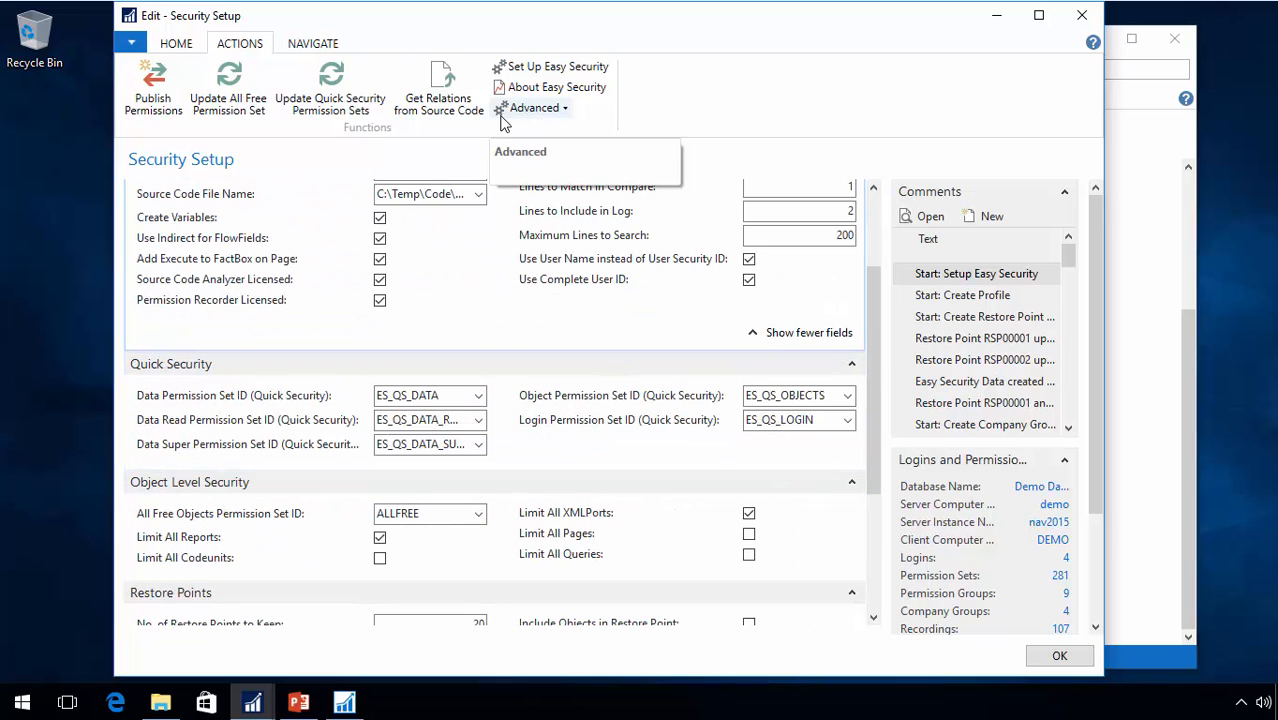
left_click(176, 44)
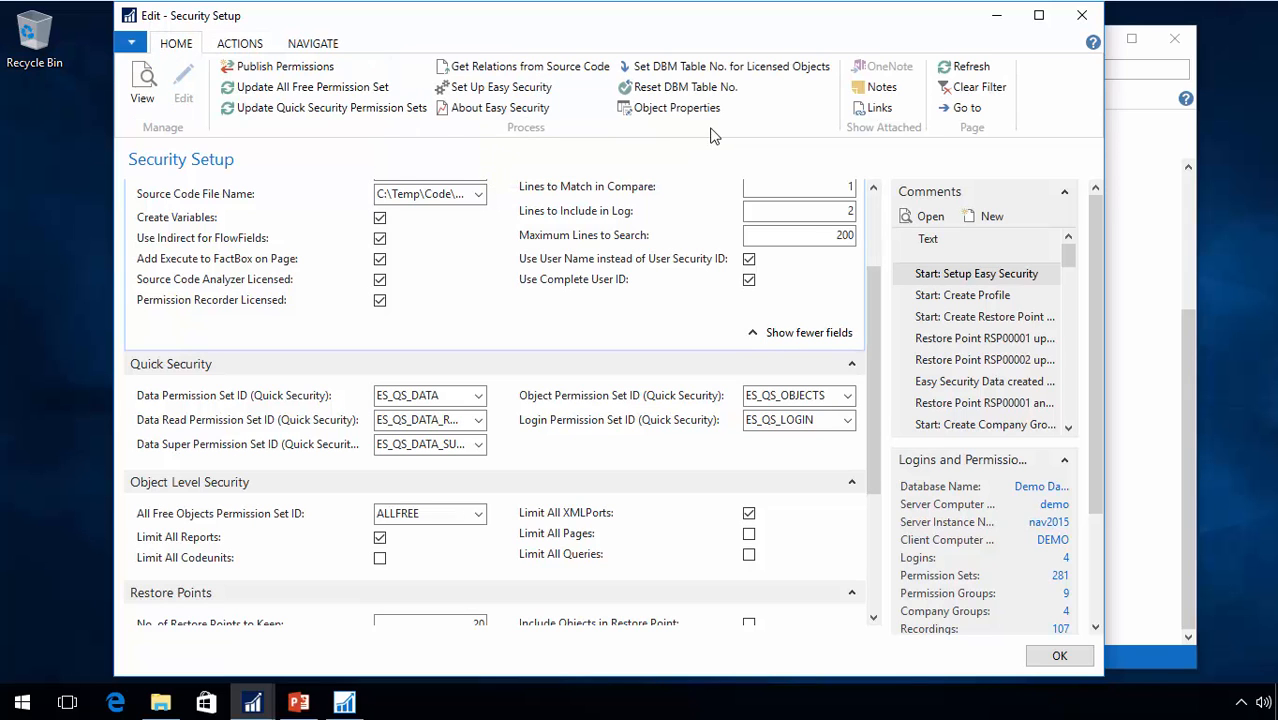
left_click(676, 108)
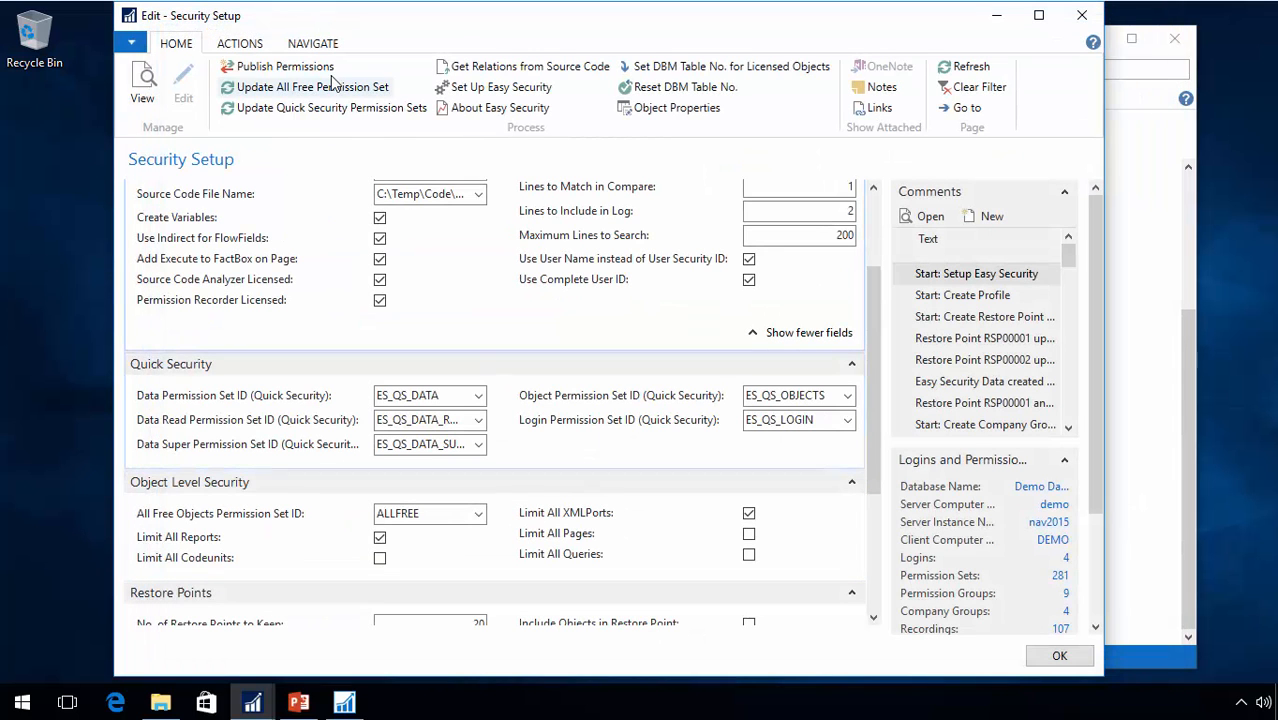
left_click(240, 44)
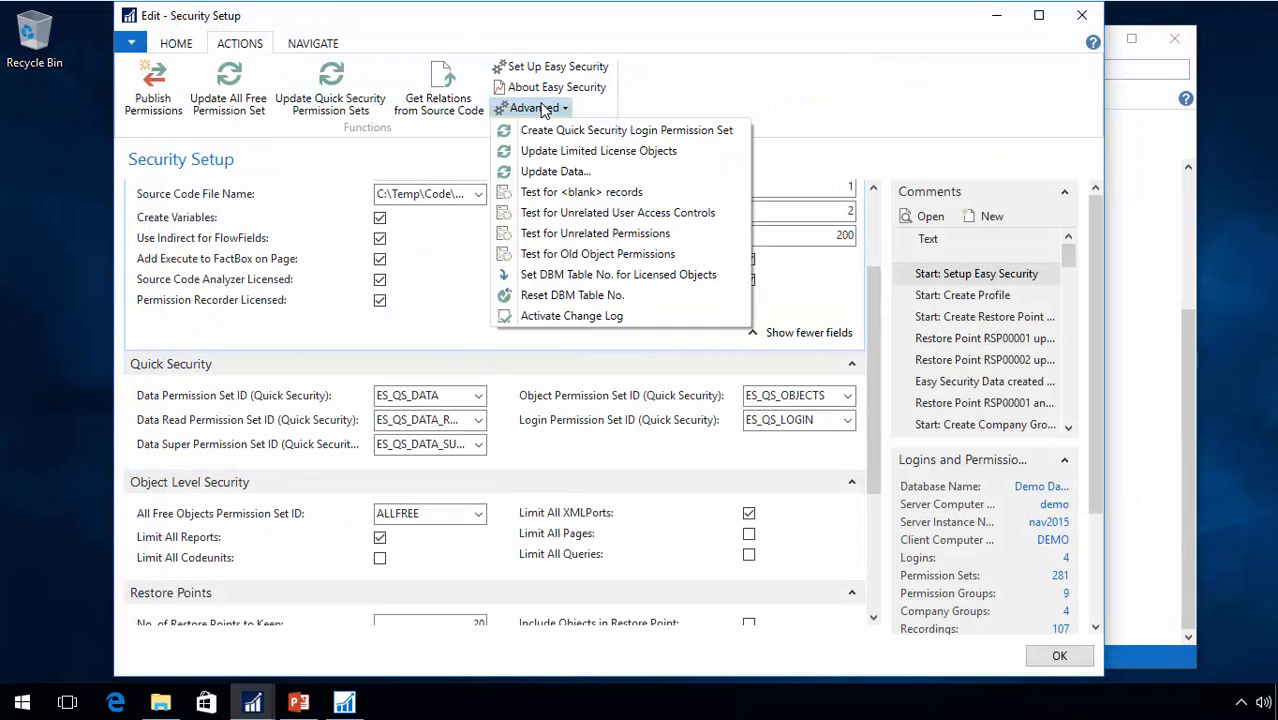
mouse_move(556, 172)
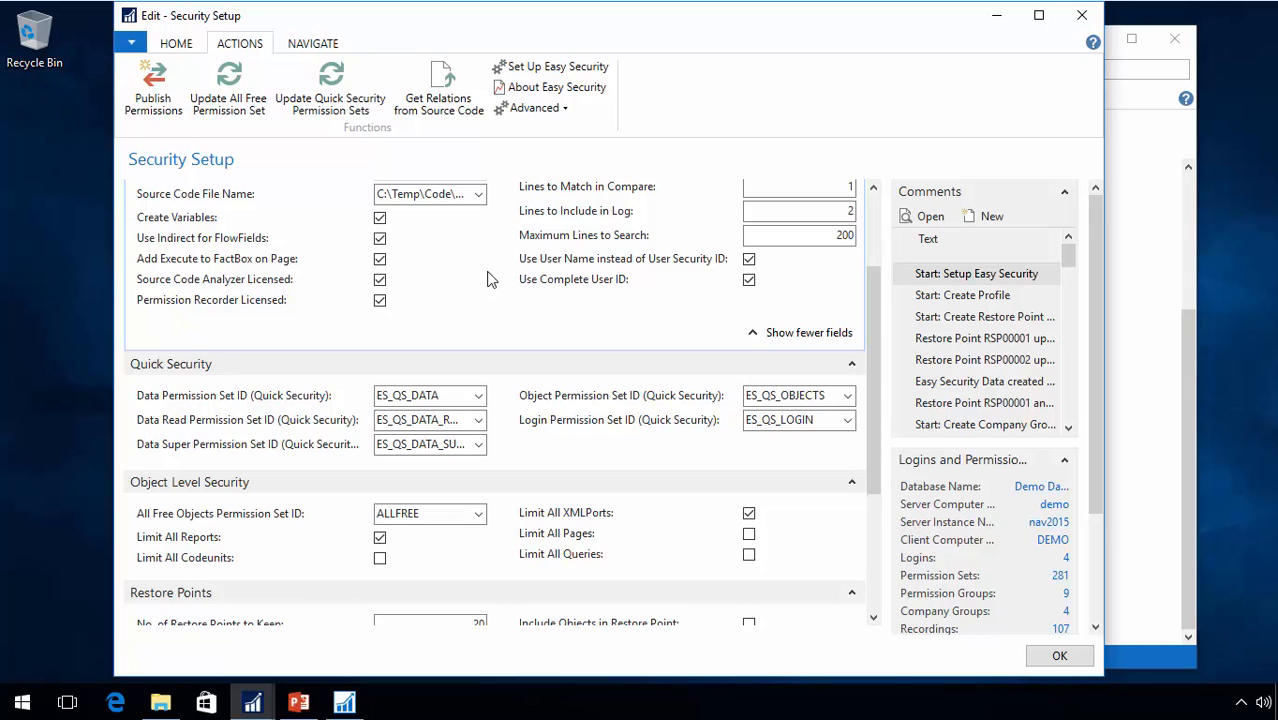
mouse_move(452, 132)
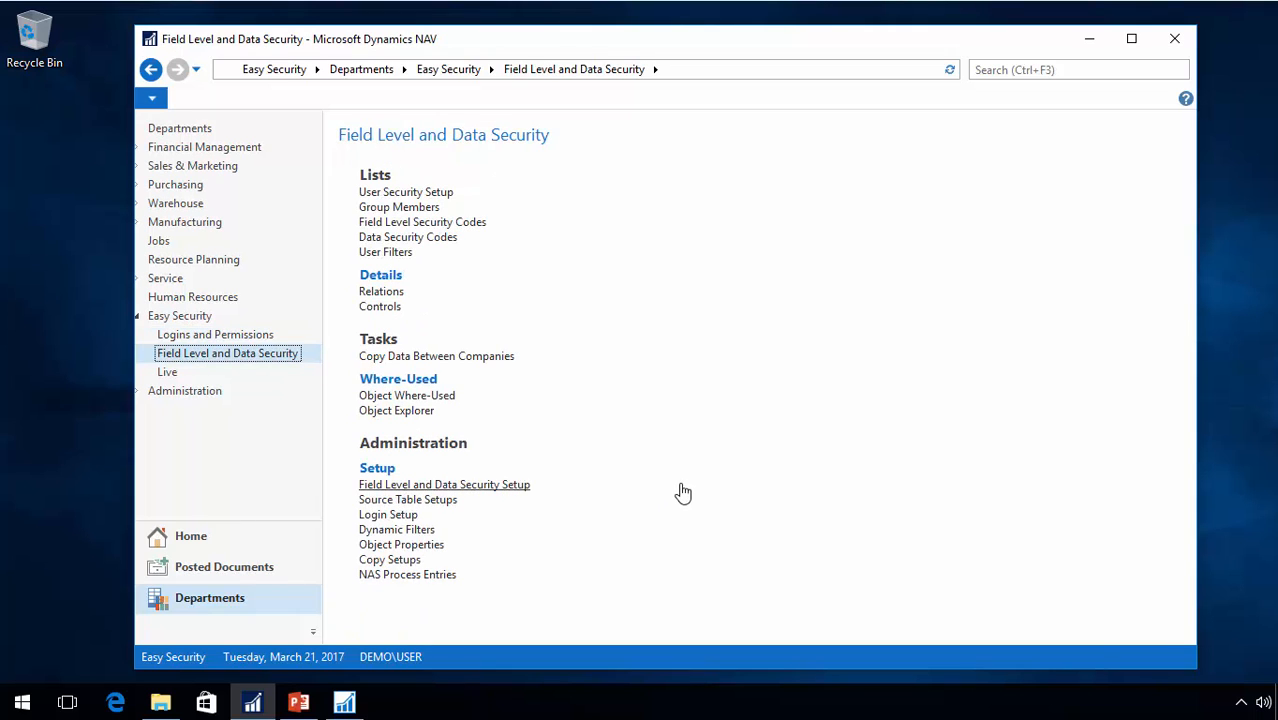
- Review Field Level and Data Security Setup, then return to the Logins and Permissions page
left_click(444, 484)
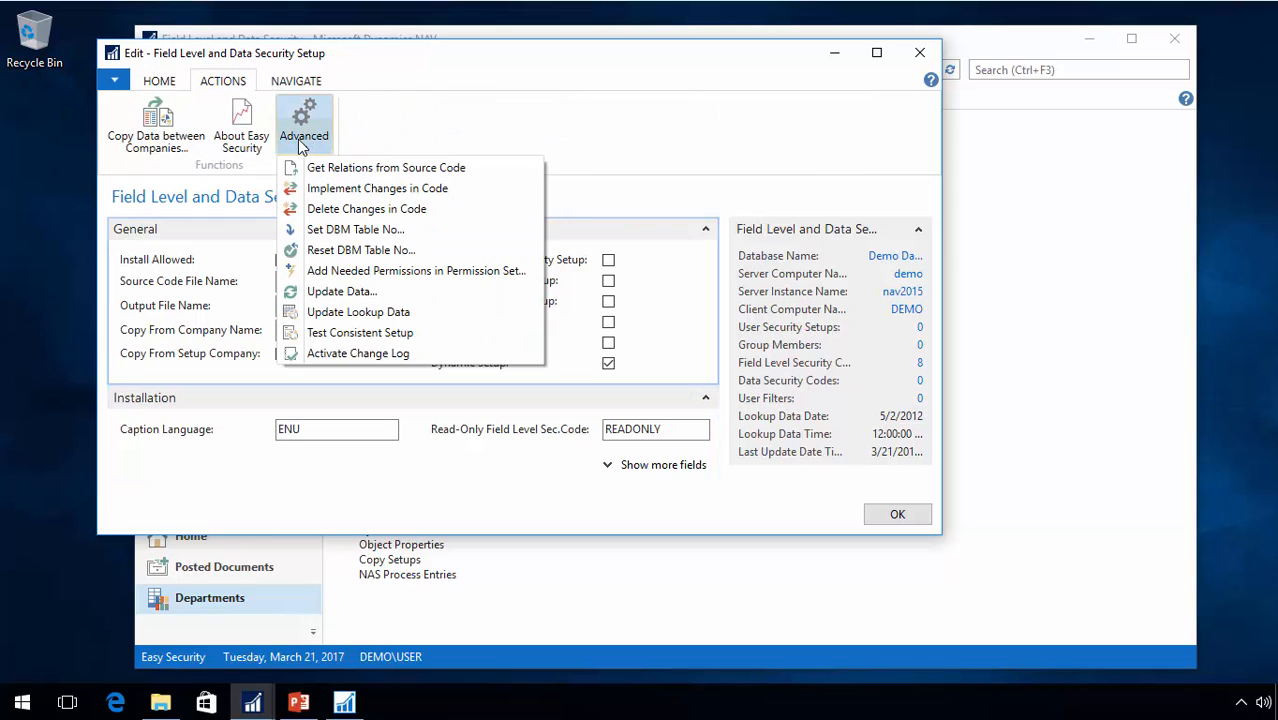
mouse_move(342, 292)
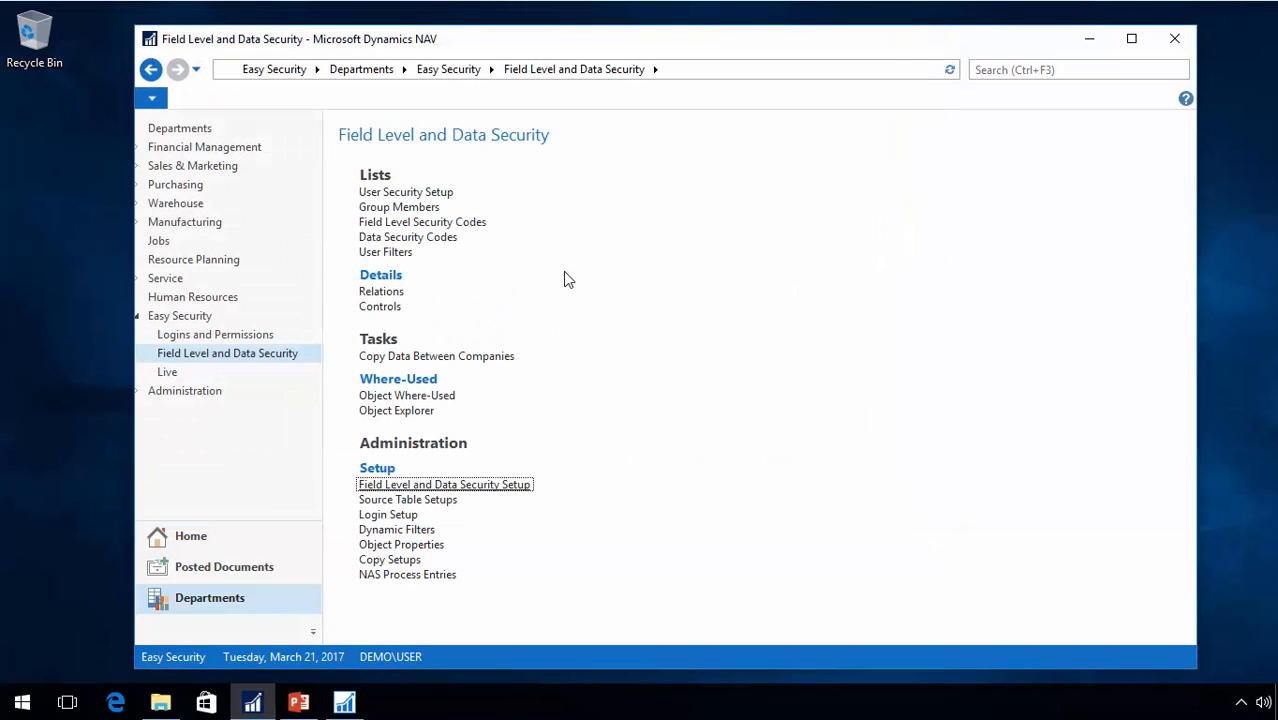
left_click(216, 334)
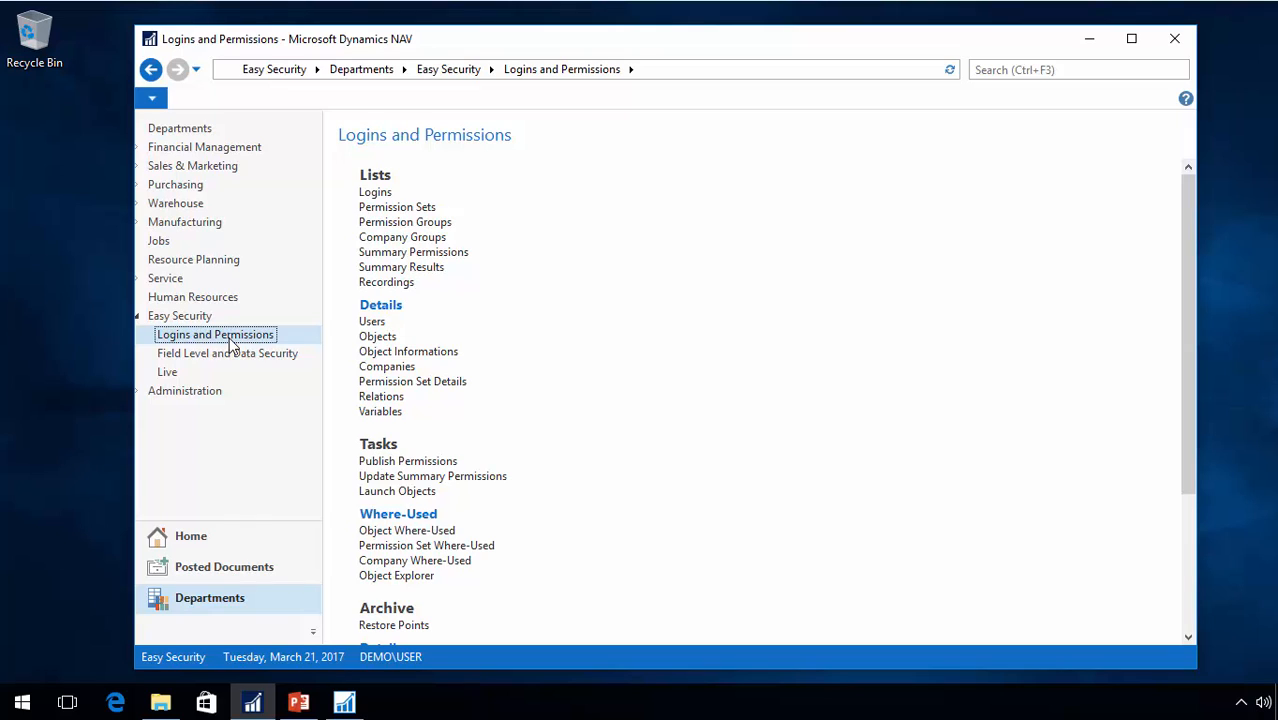
mouse_move(396, 206)
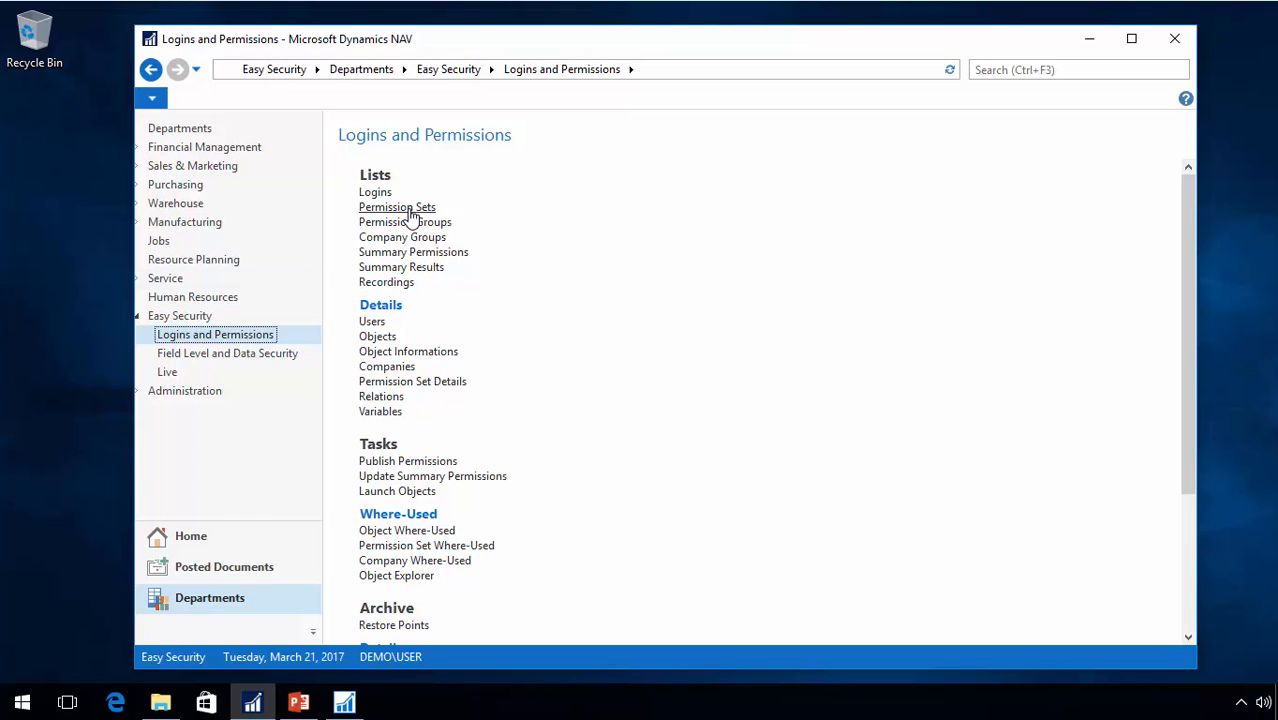
- Open the Permission Sets list from the Logins and Permissions page
left_click(396, 206)
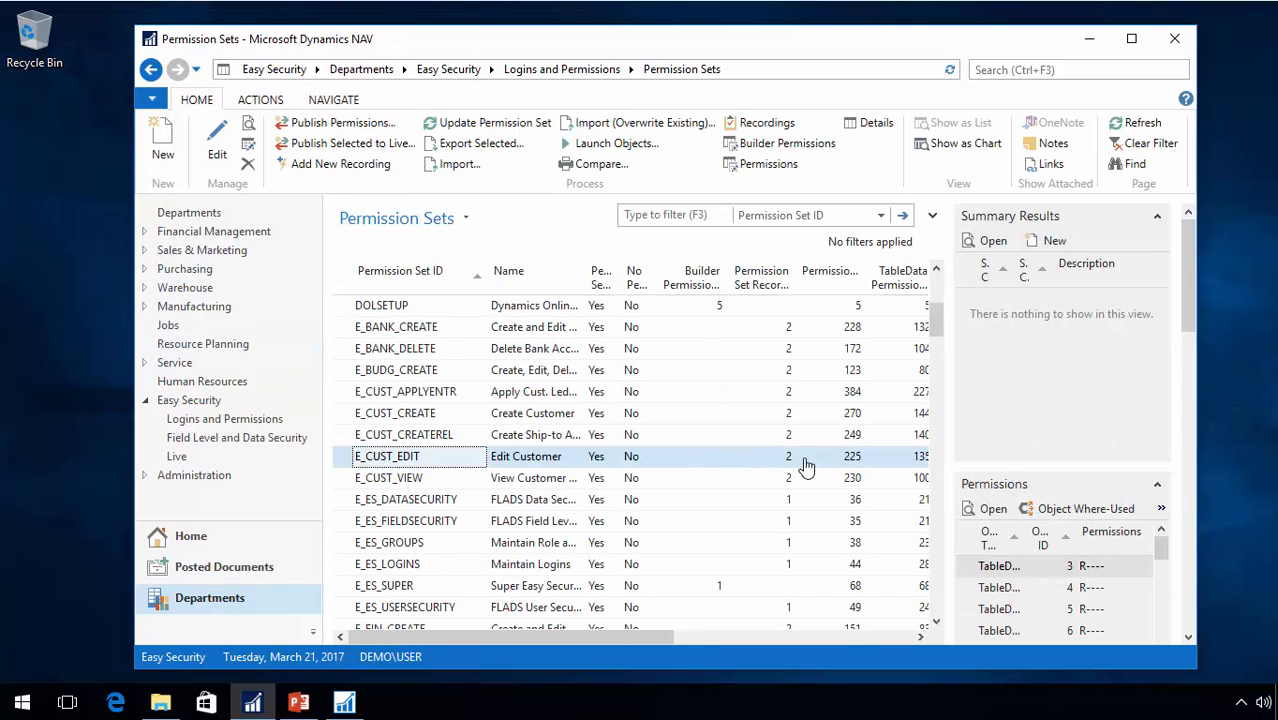
left_click(788, 456)
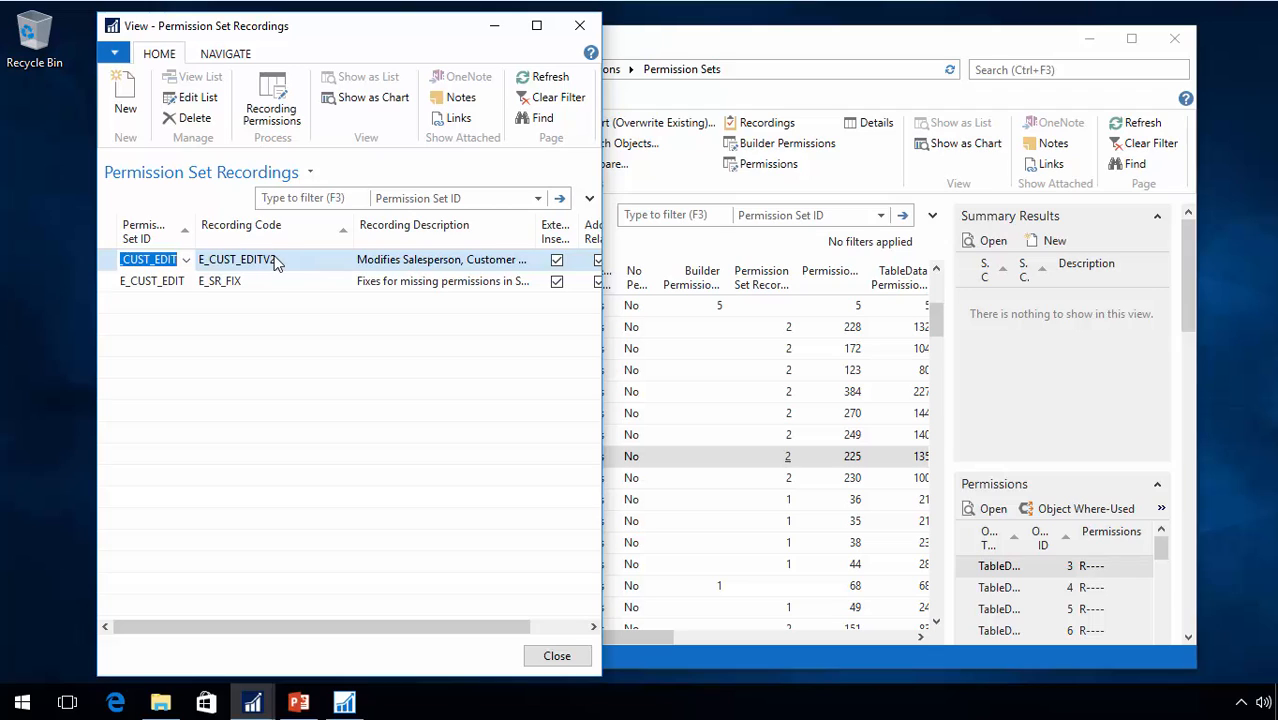
mouse_move(290, 264)
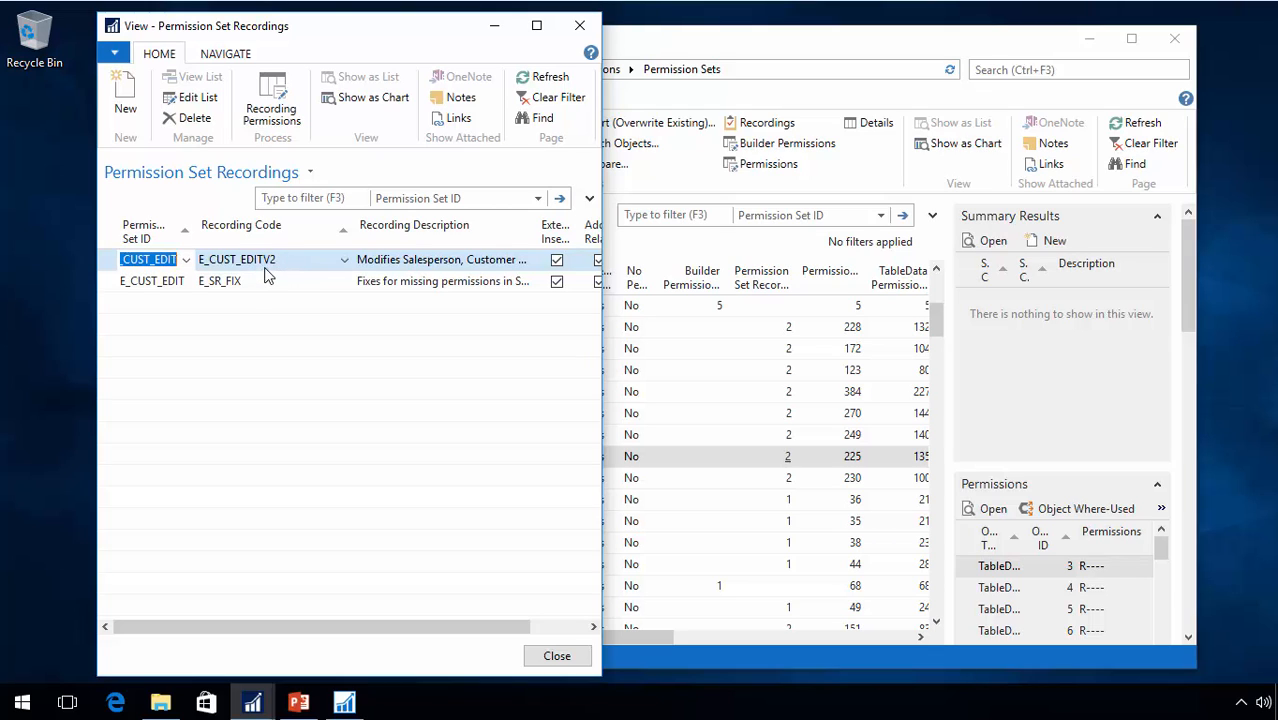
left_click(556, 656)
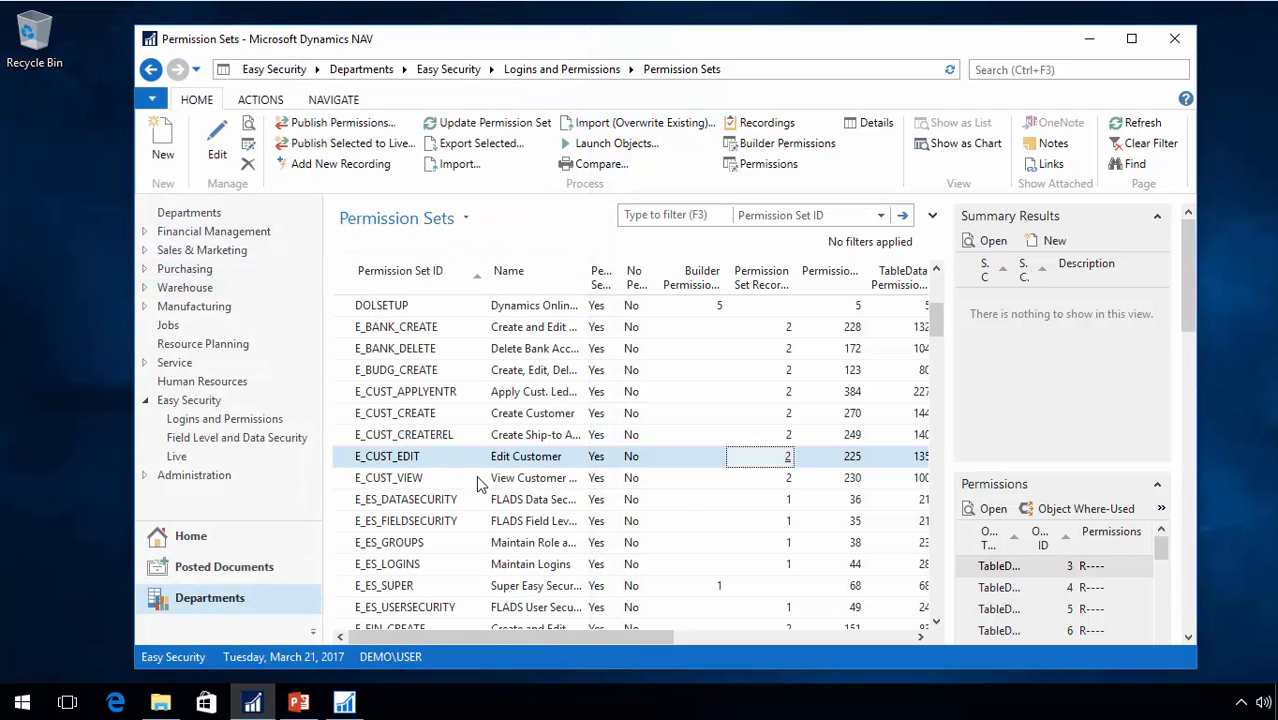
mouse_move(392, 476)
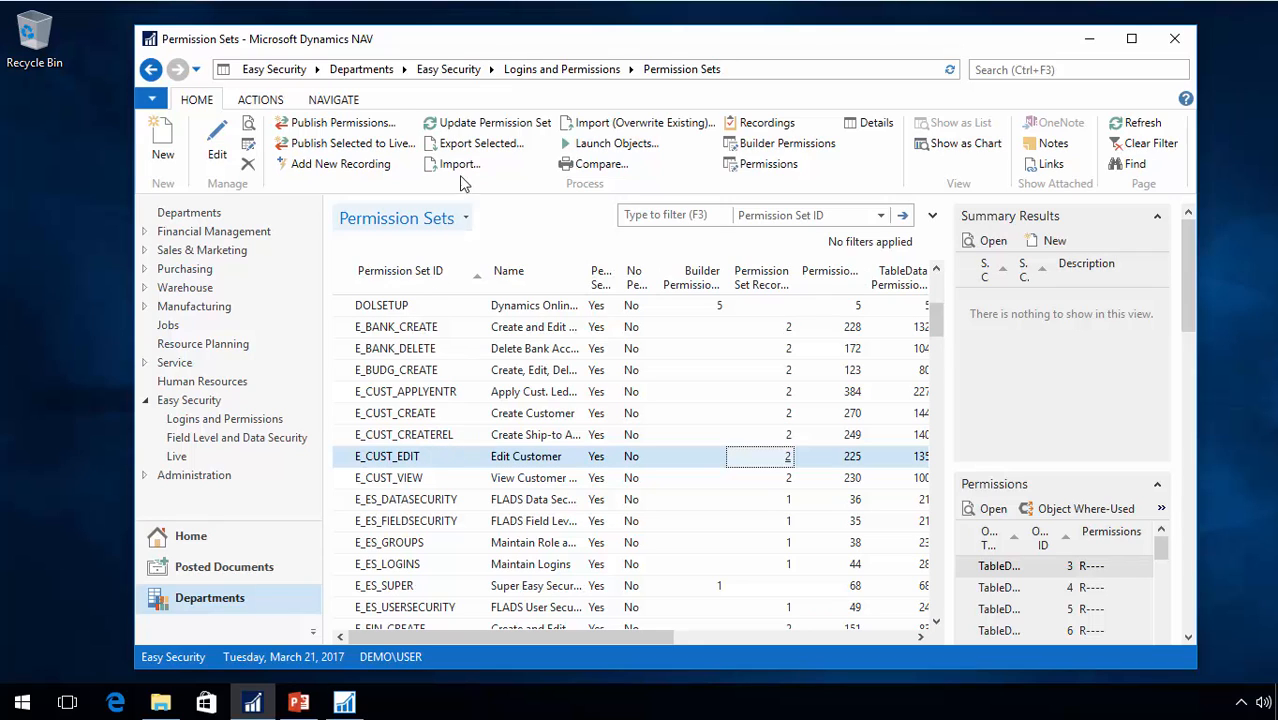
mouse_move(640, 124)
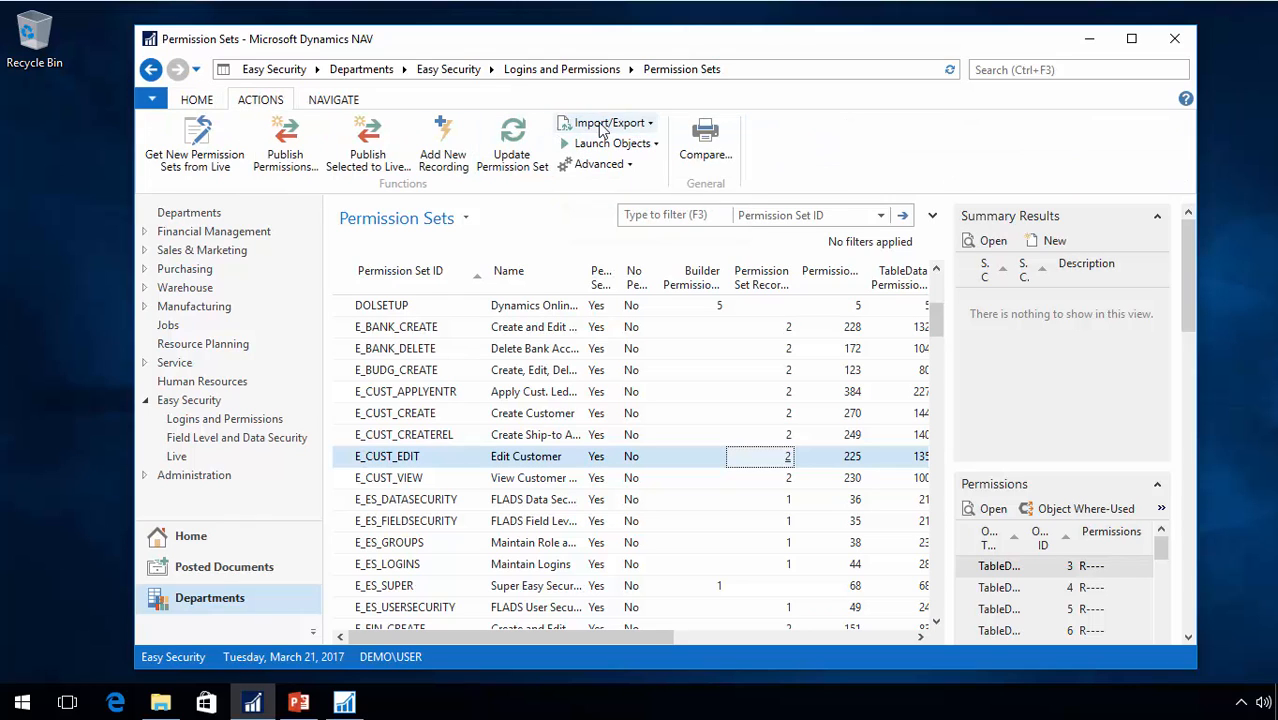
- Start Import (Add New Recordings) and browse into the ES1.41.31 Easy Security folder
left_click(608, 122)
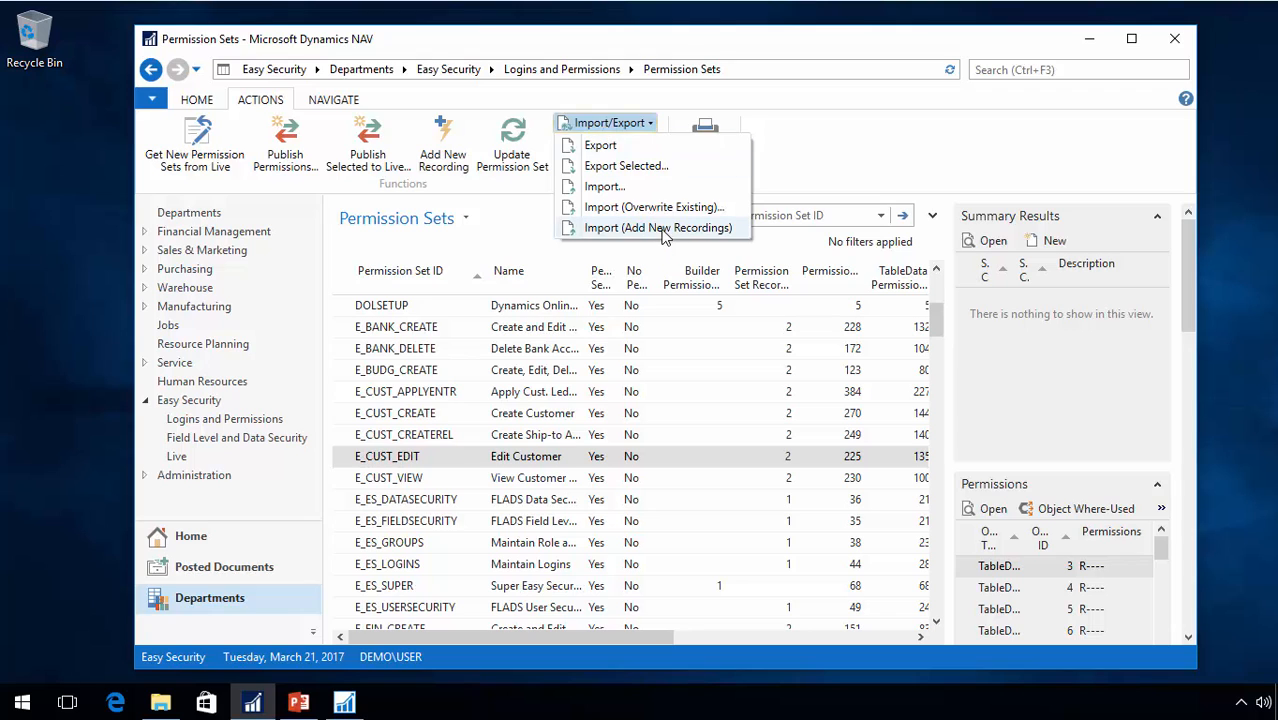
mouse_move(658, 228)
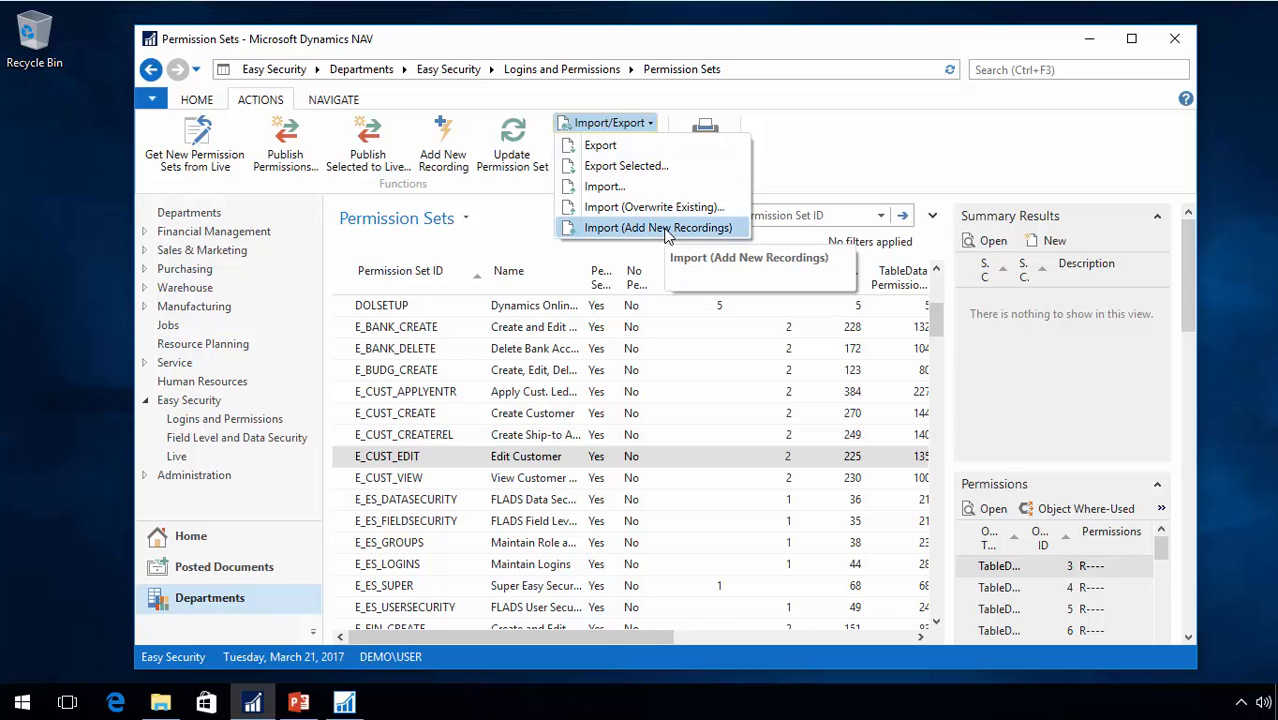
left_click(656, 228)
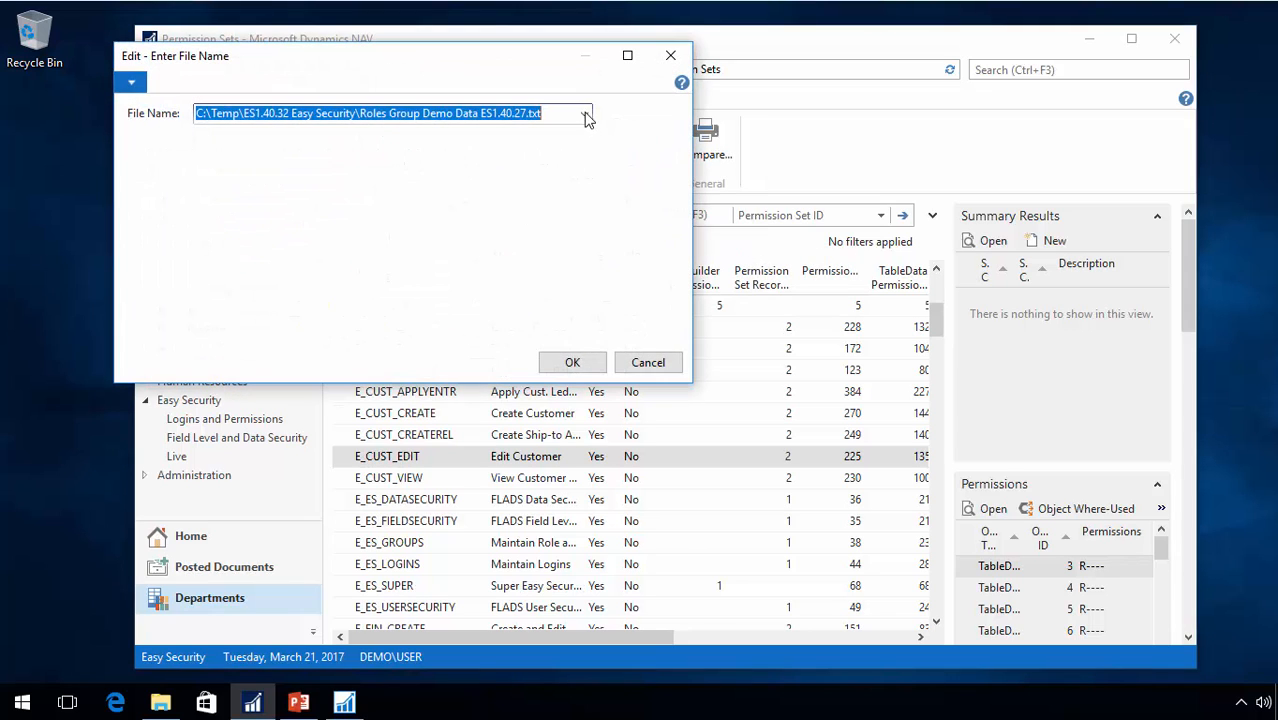
left_click(588, 112)
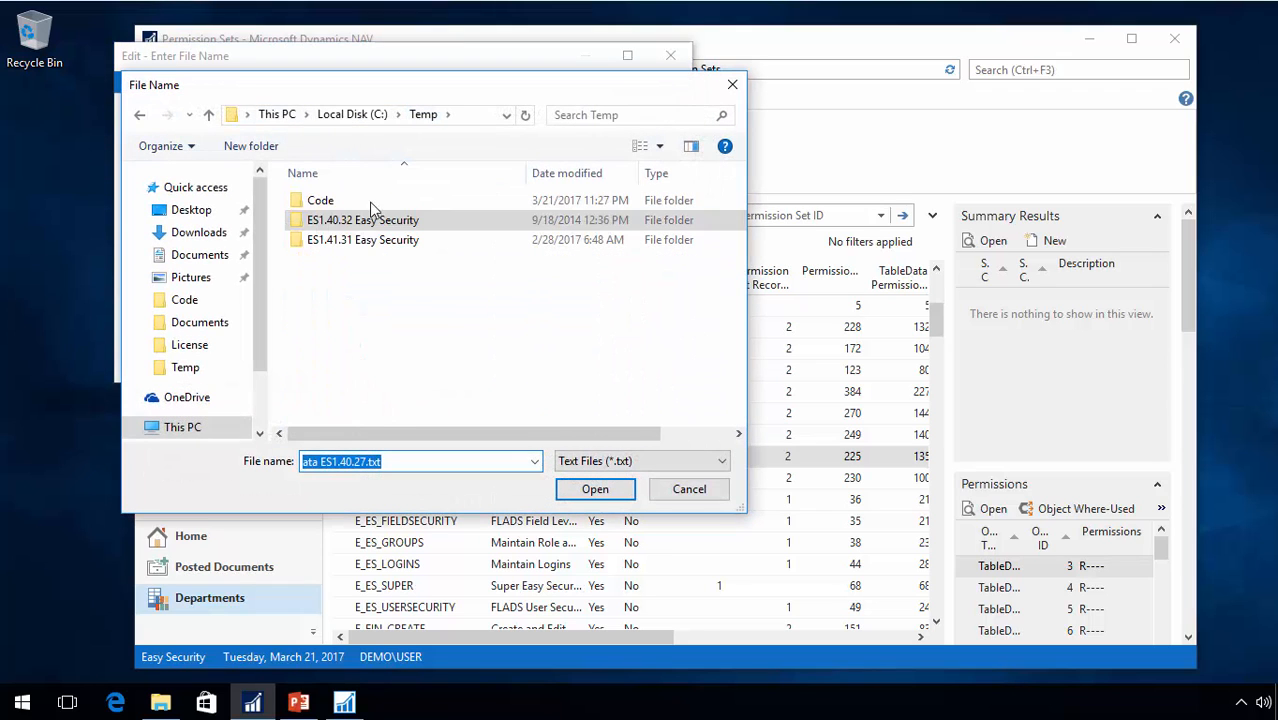
double_click(362, 240)
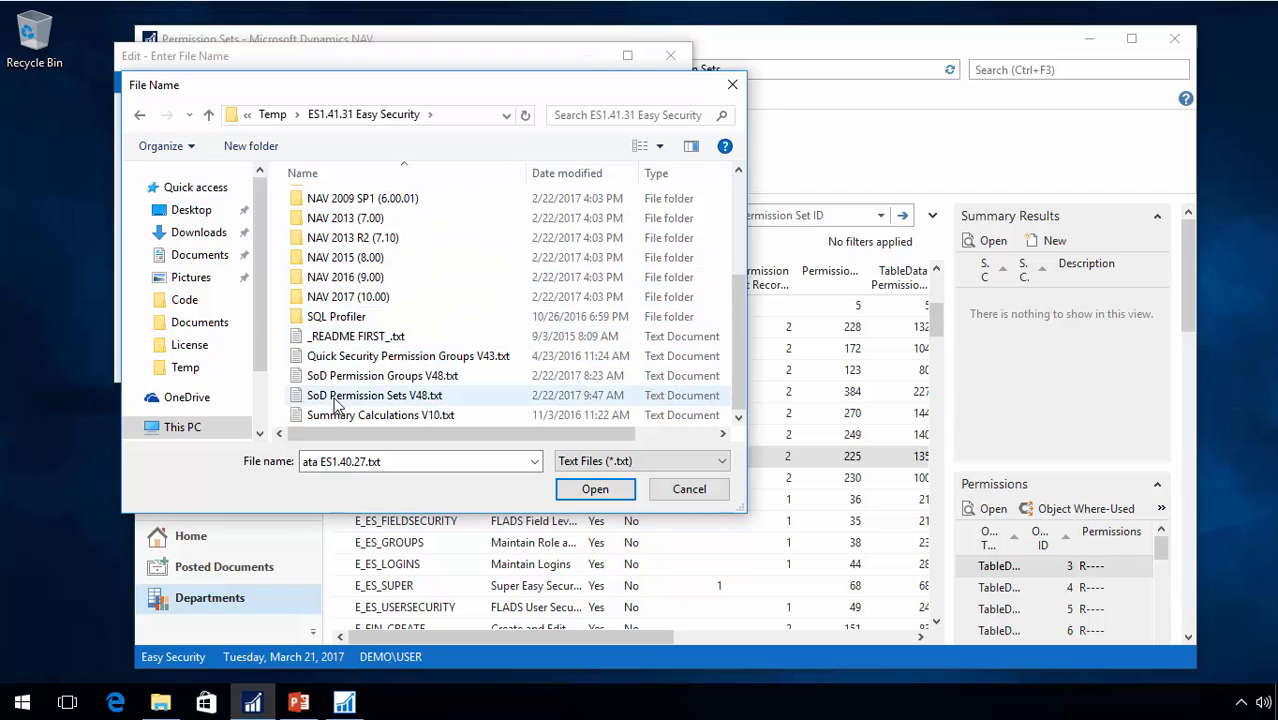
mouse_move(418, 396)
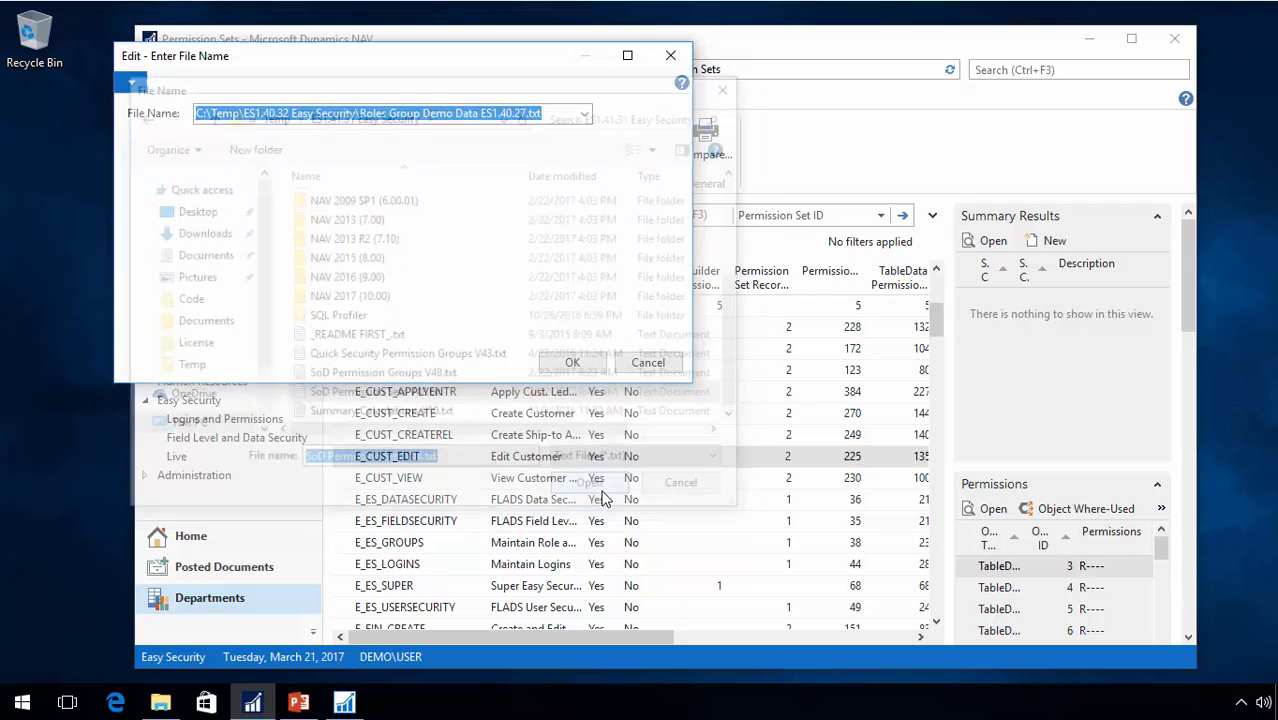
- Import SoD Permission Sets V48.txt, loading 31030 records into the permission sets
left_click(572, 362)
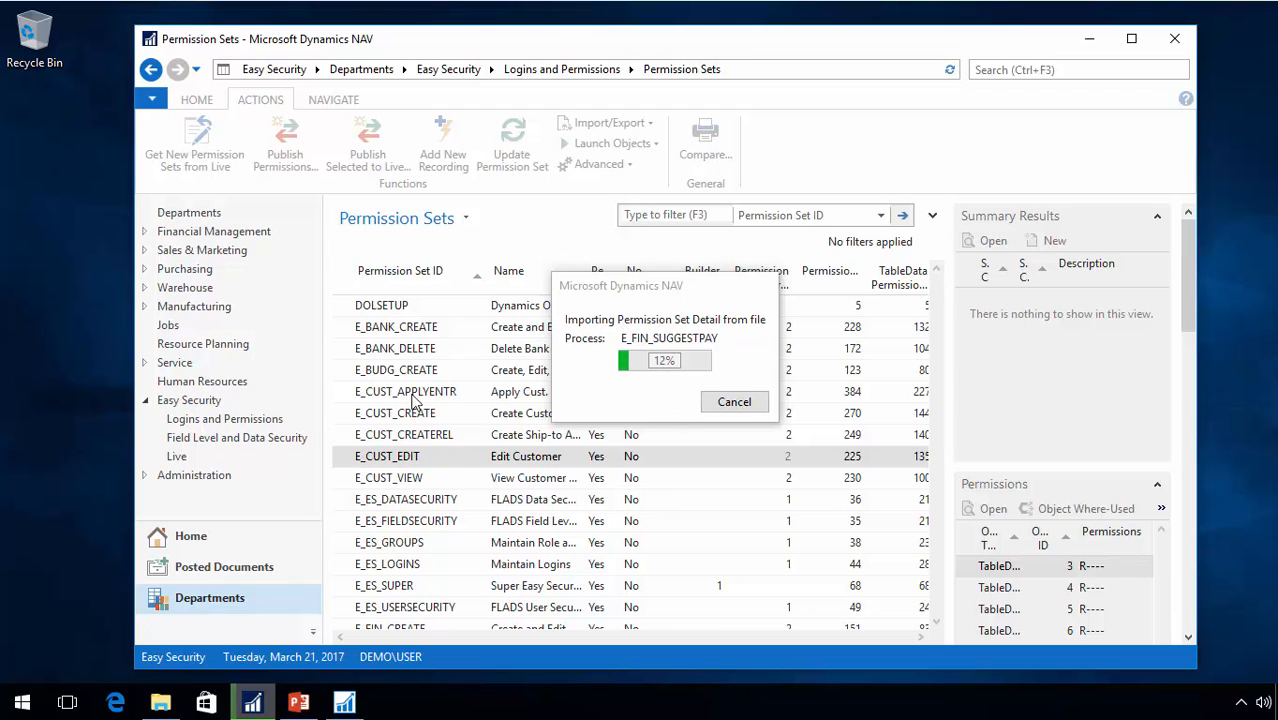
mouse_move(670, 446)
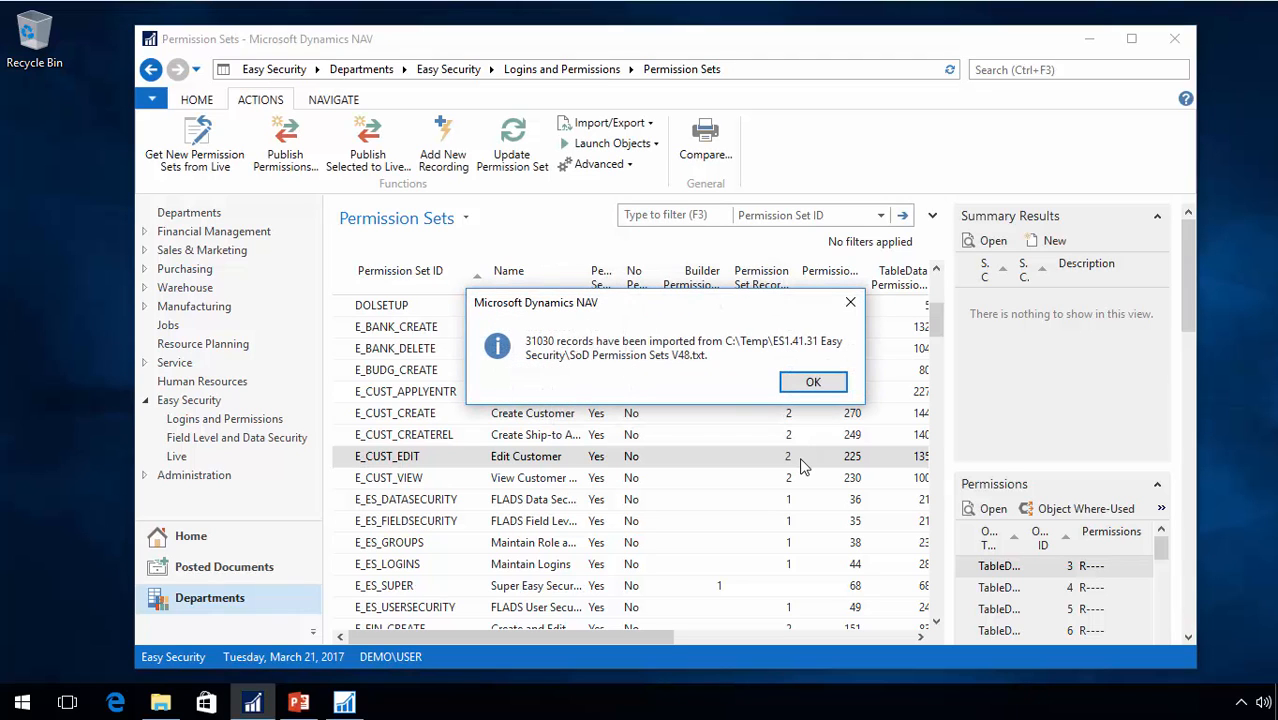
left_click(812, 382)
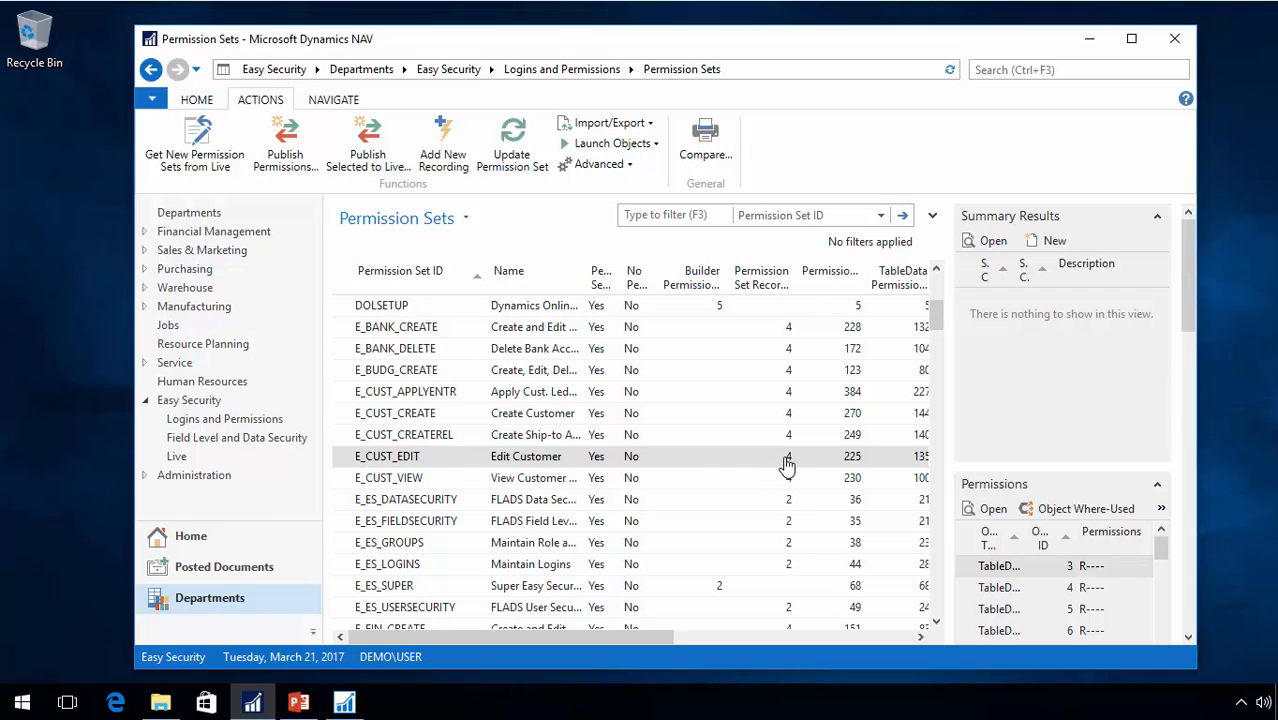
left_click(760, 456)
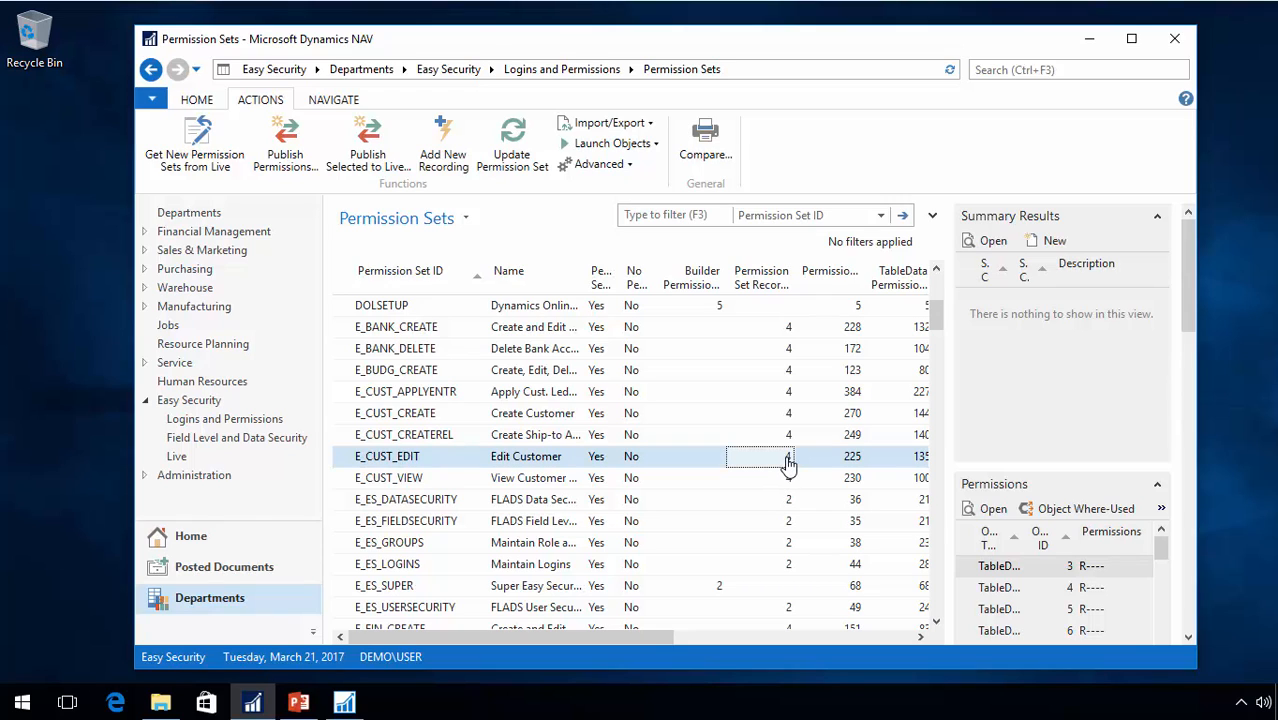
mouse_move(788, 468)
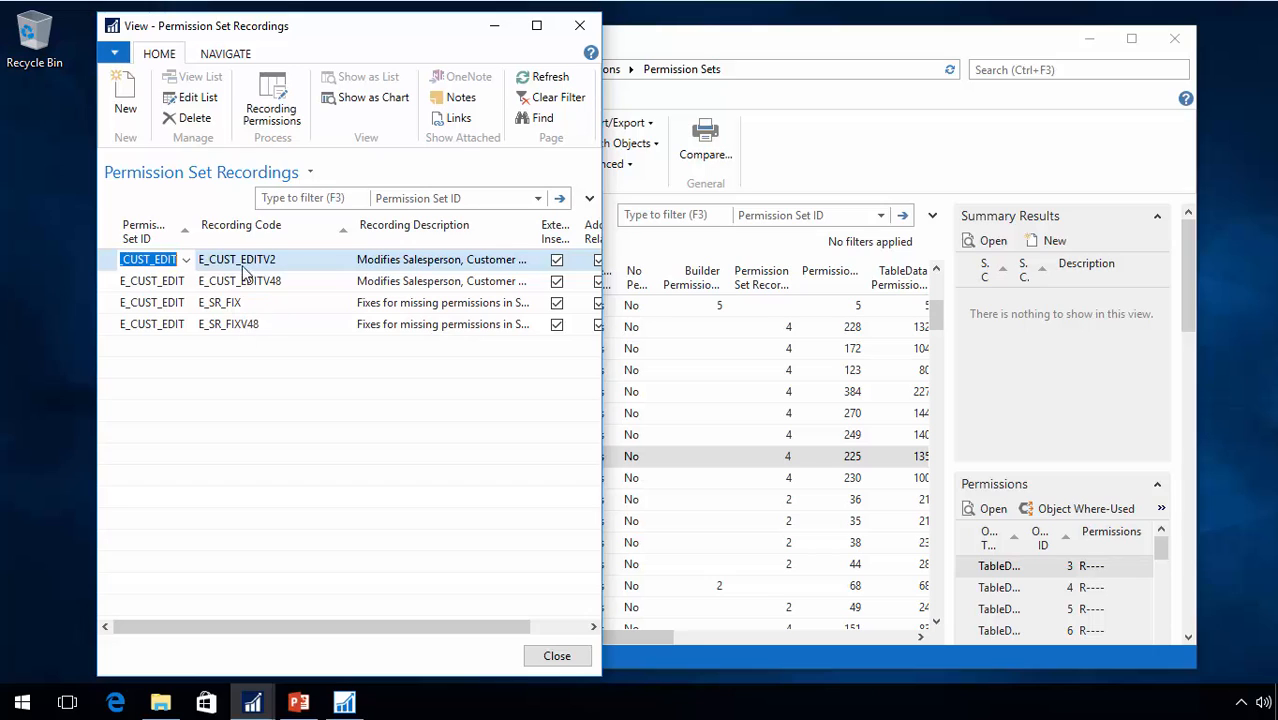
mouse_move(276, 318)
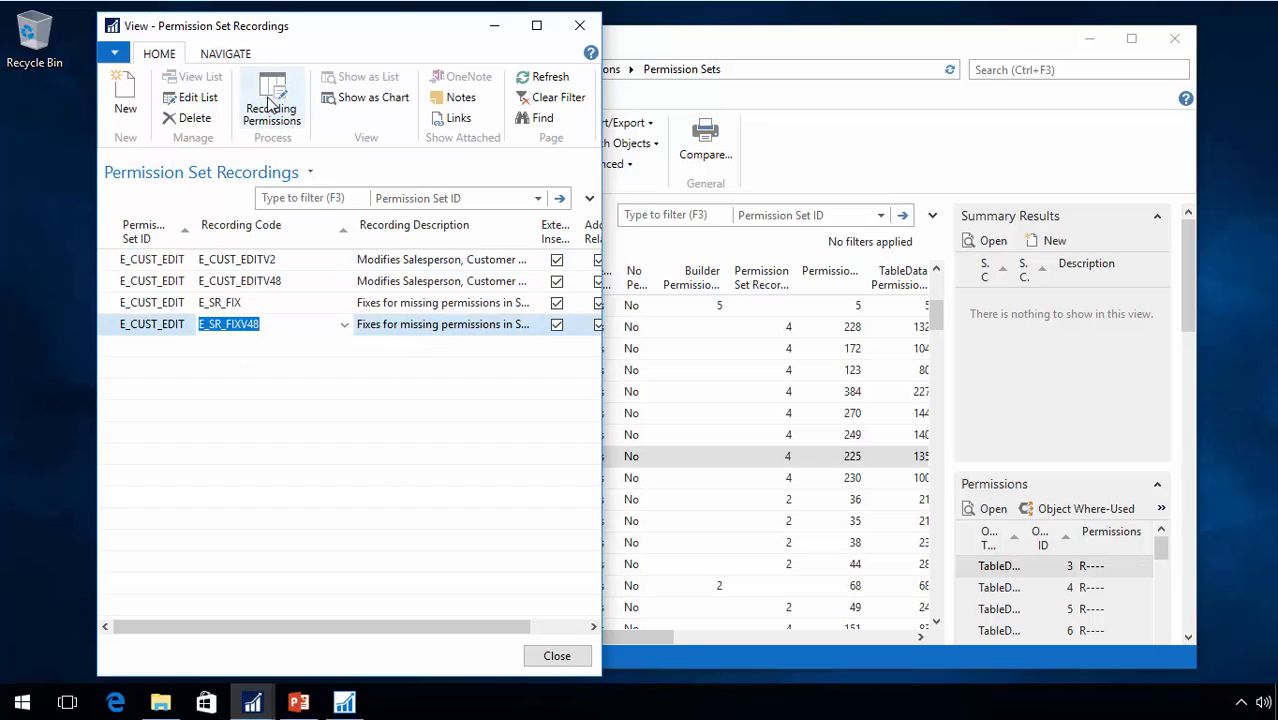
left_click(272, 100)
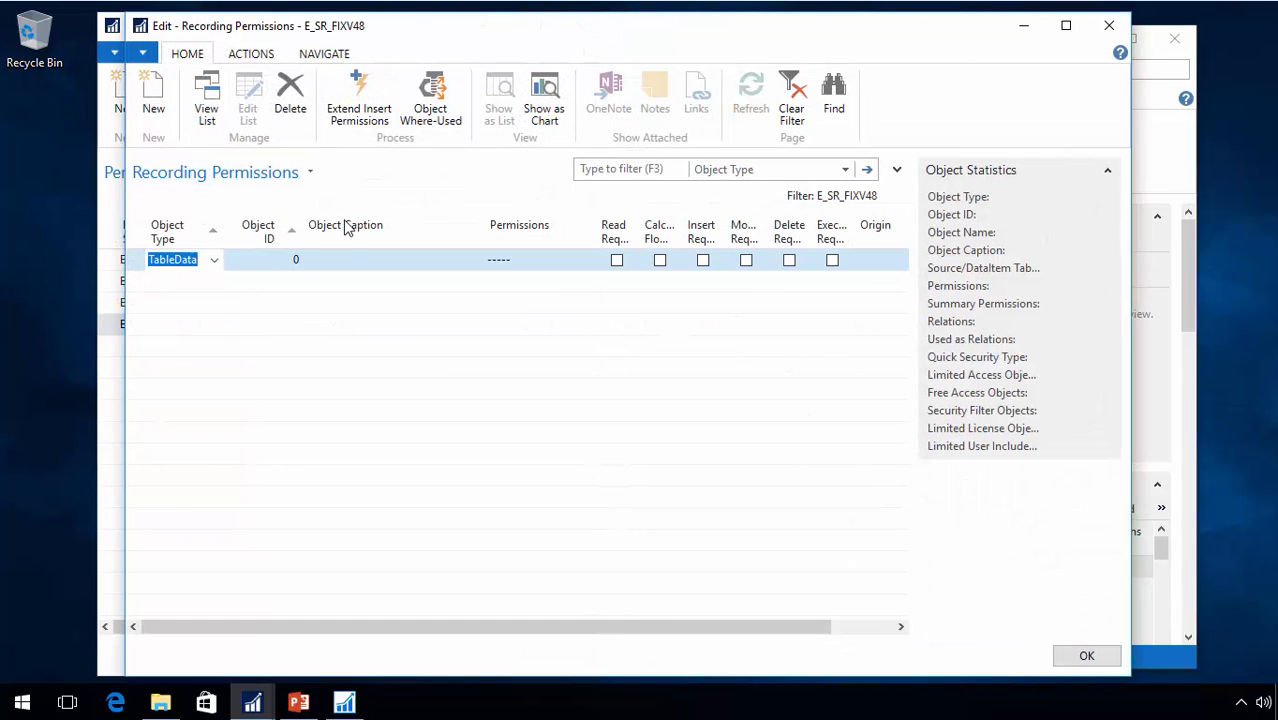
mouse_move(624, 260)
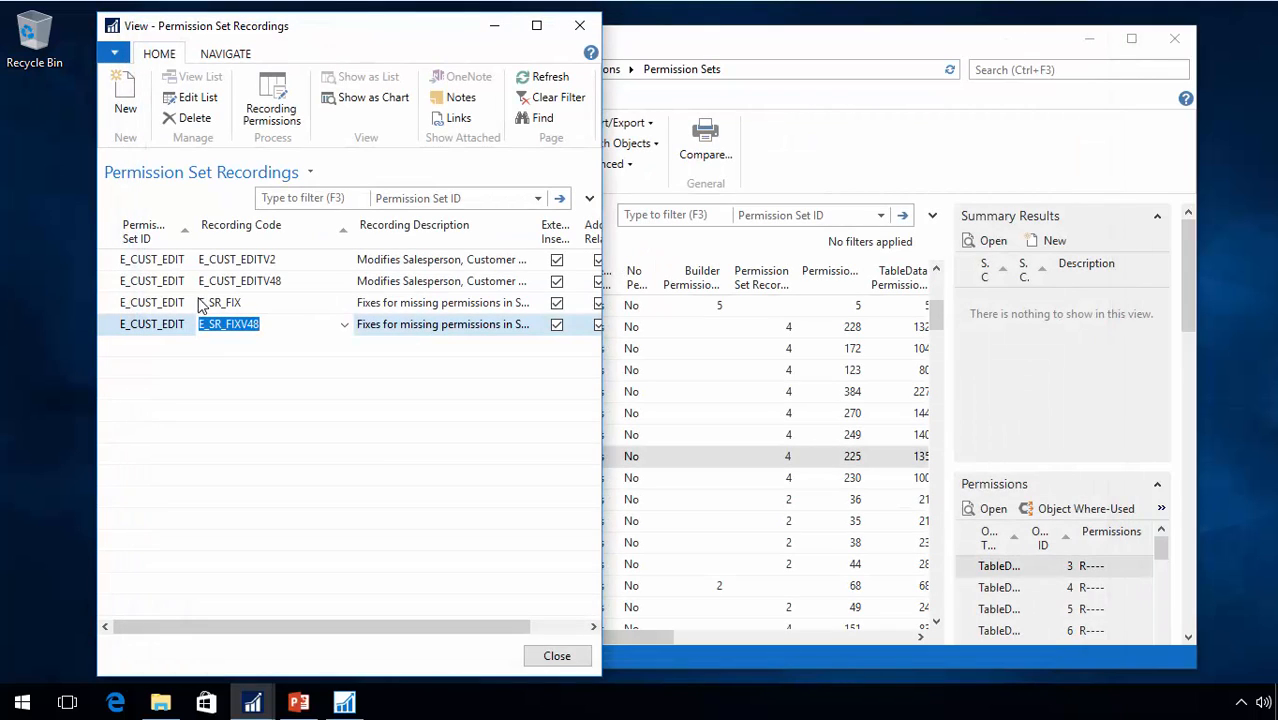
mouse_move(220, 308)
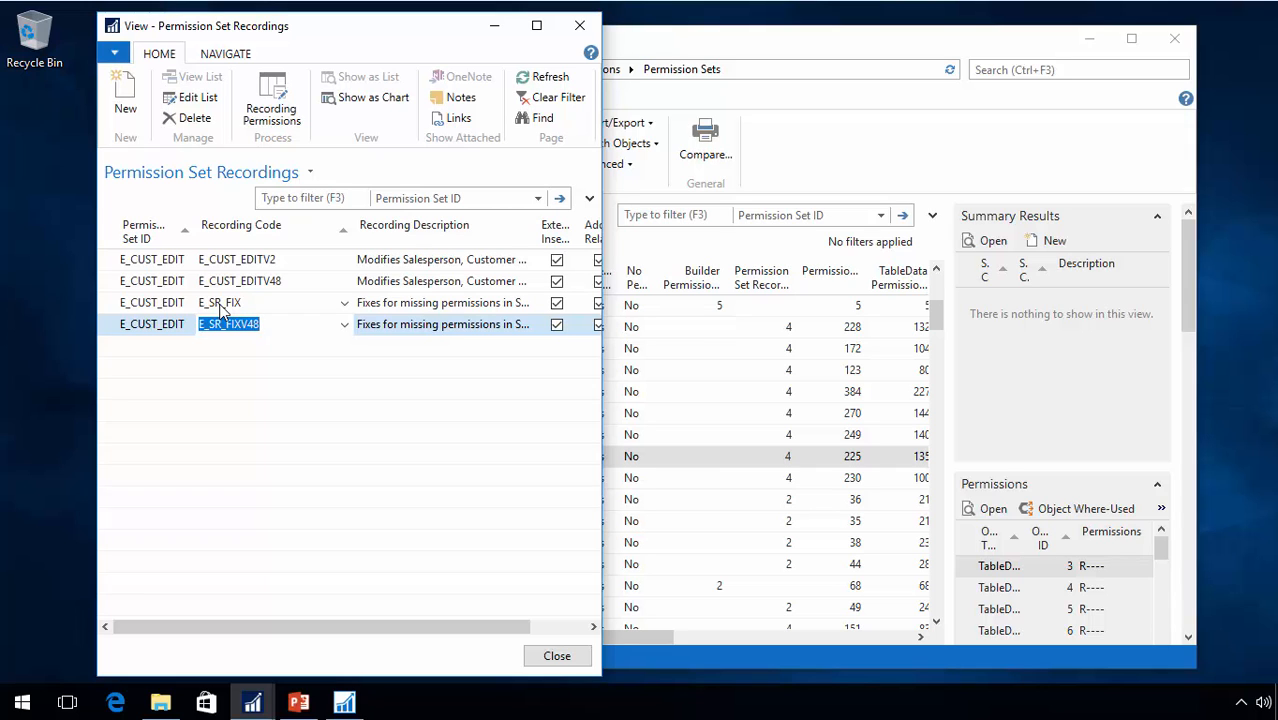
left_click(556, 656)
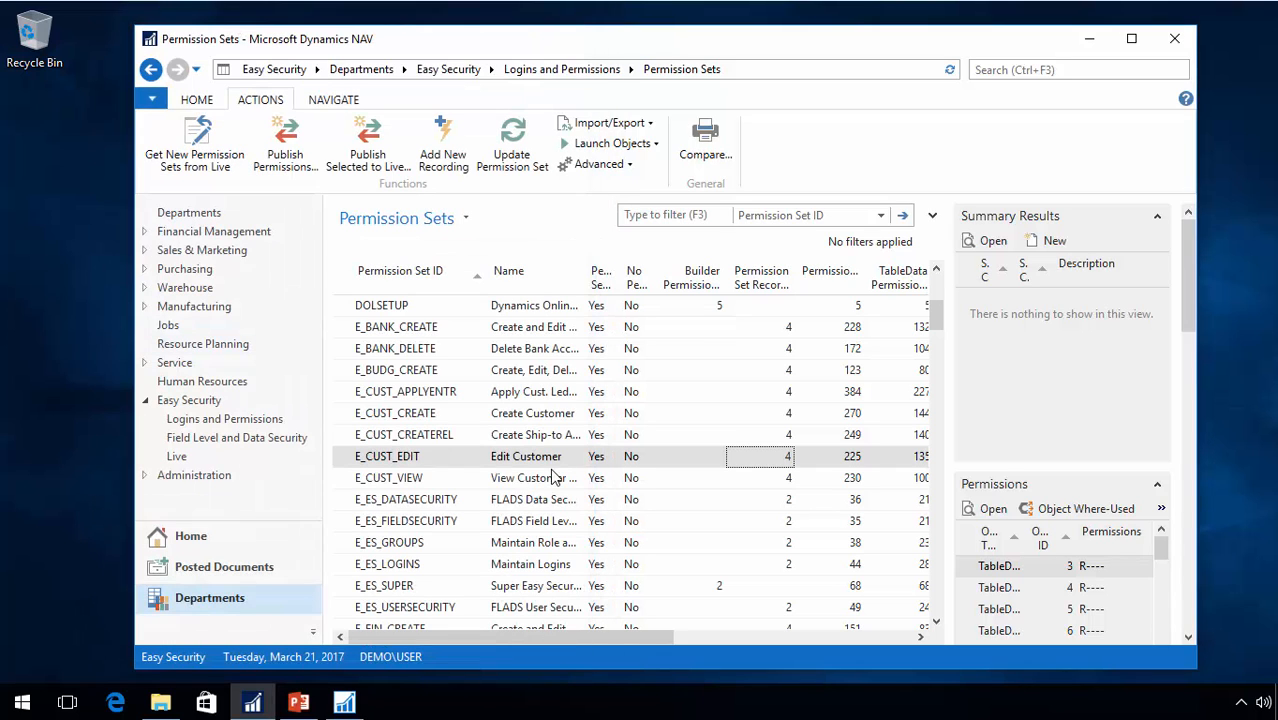
- Scroll to the E_TECH sets and select E_TECH_ALLPAGE
scroll("down", 3)
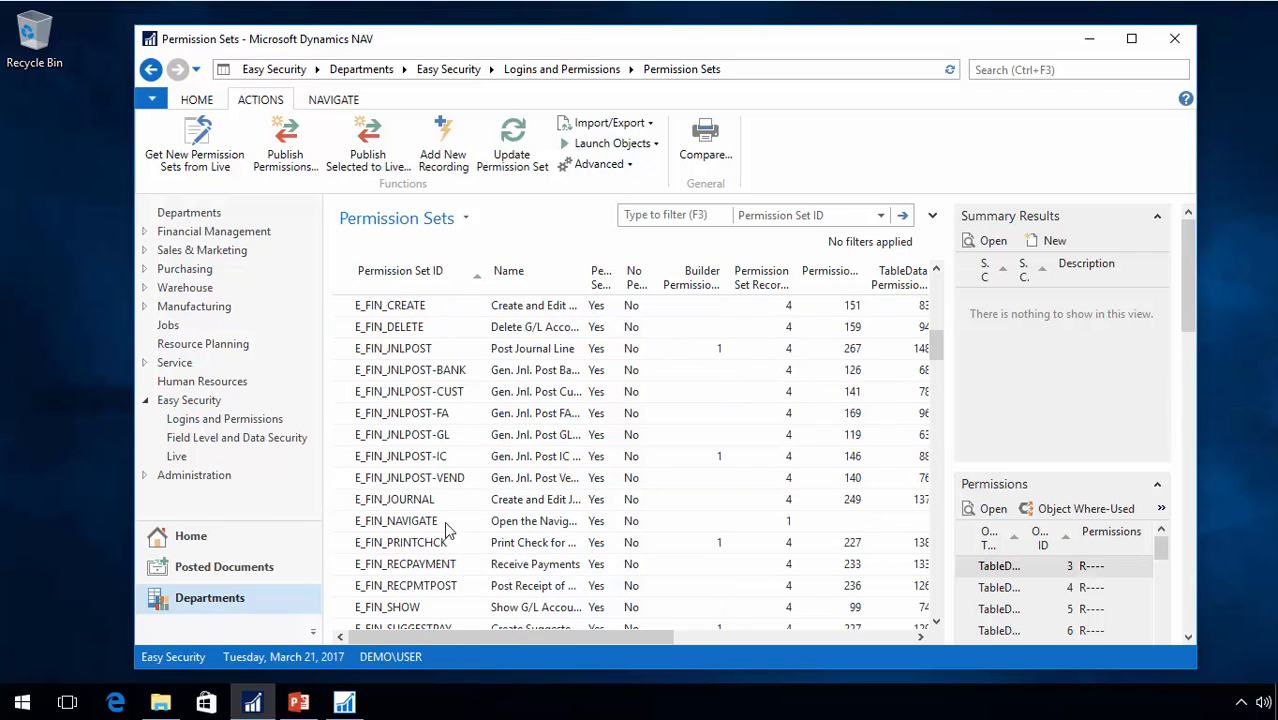
scroll("down", 3)
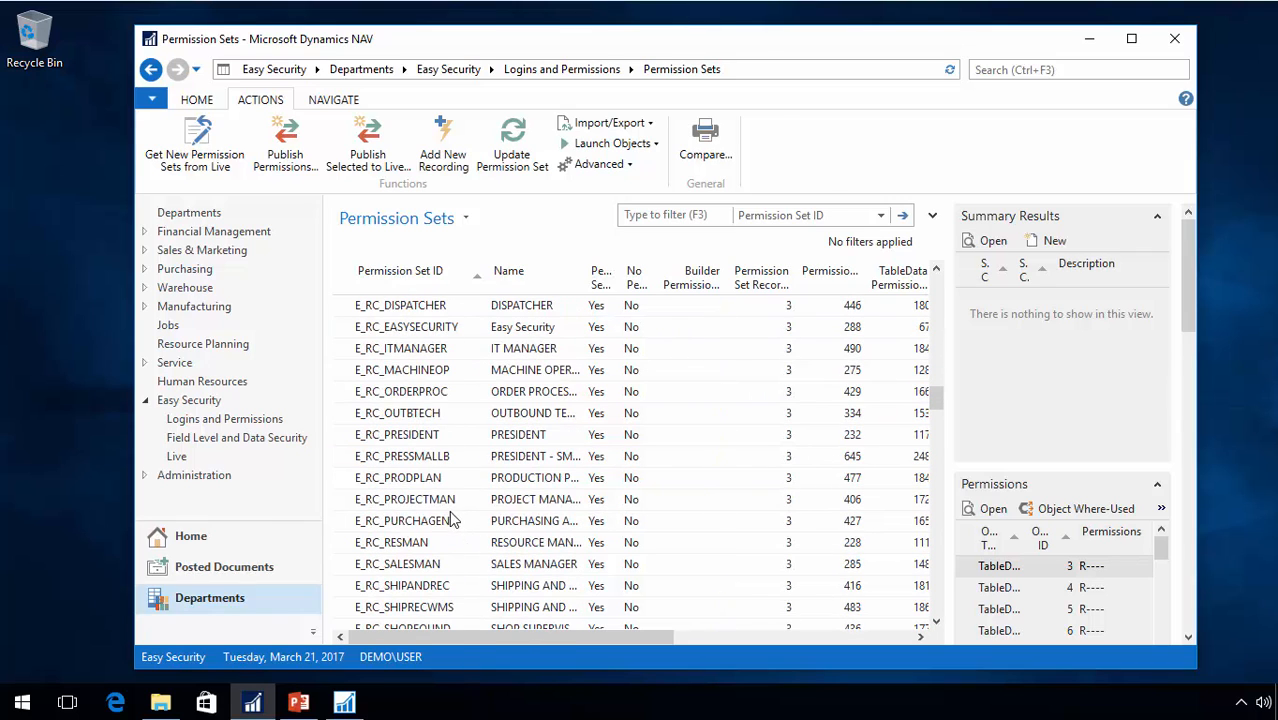
scroll("down", 3)
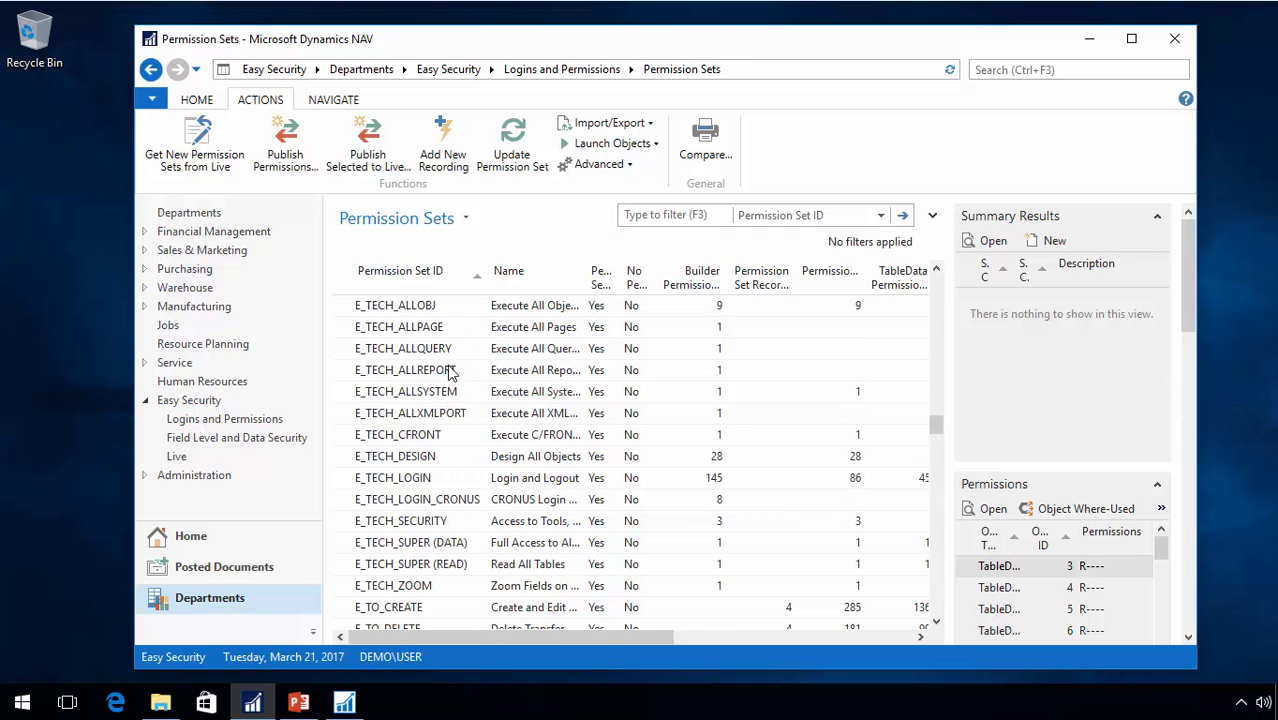
left_click(398, 326)
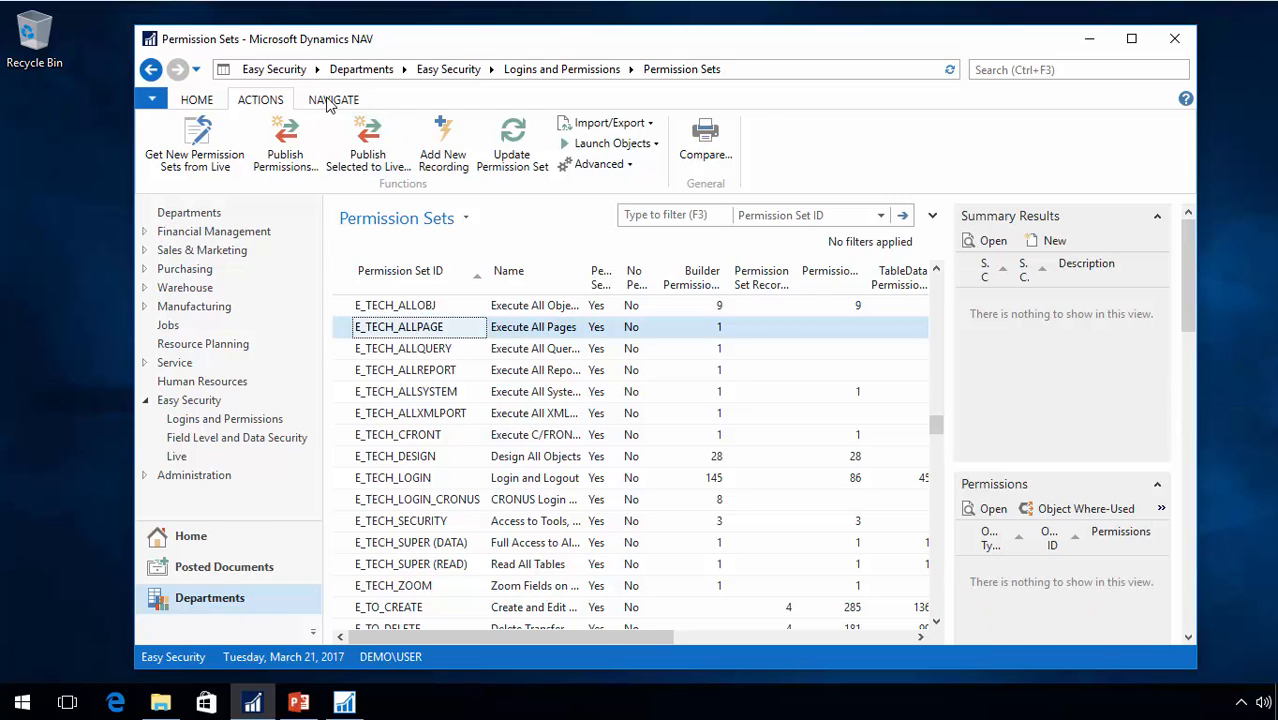
left_click(332, 100)
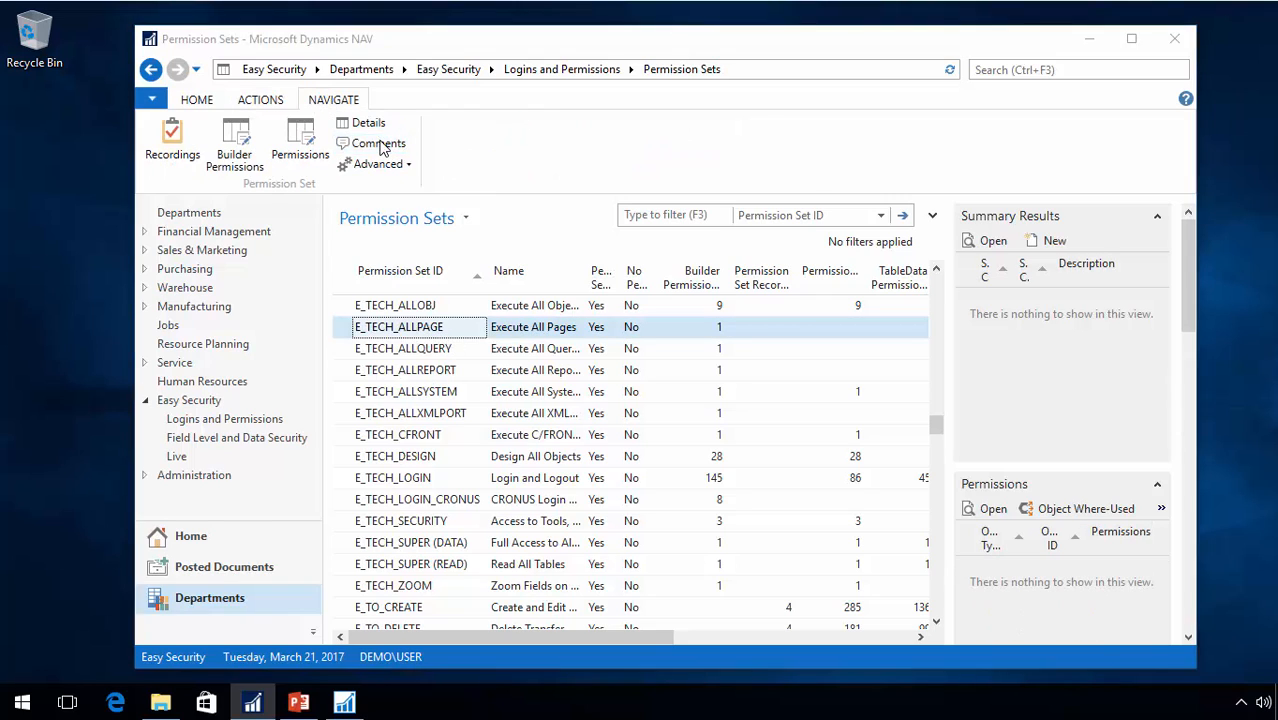
left_click(378, 144)
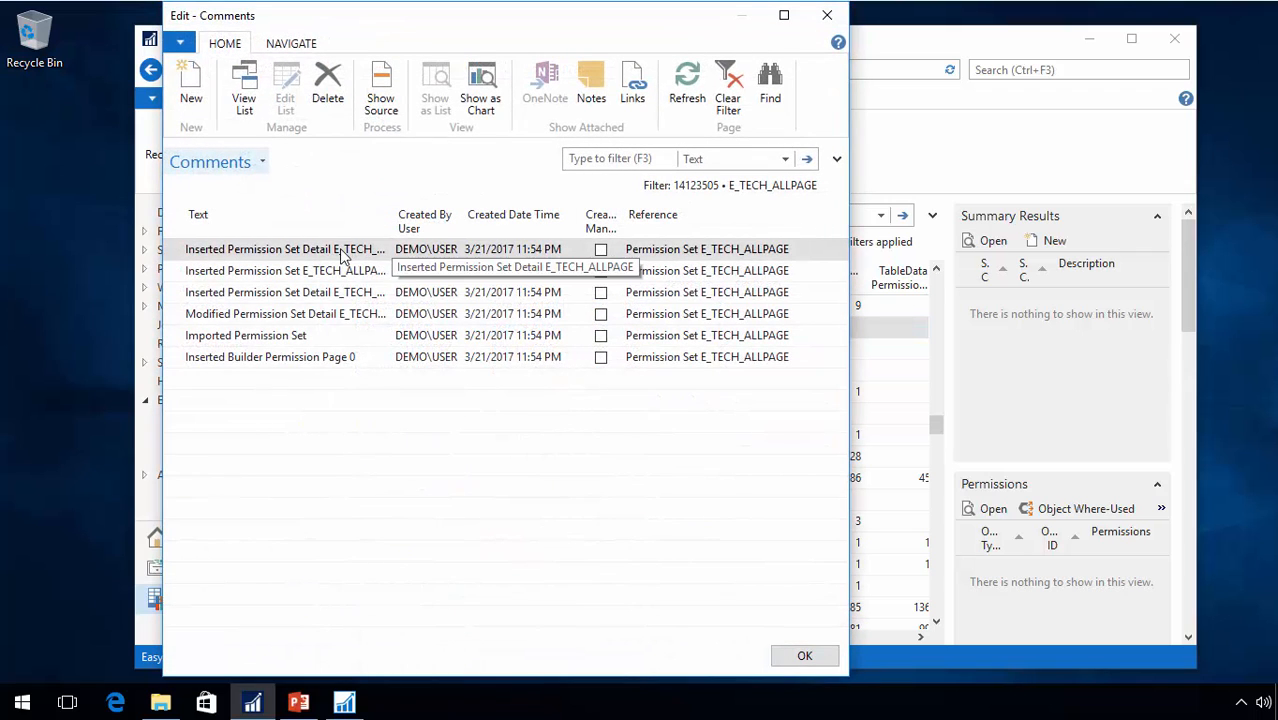
mouse_move(764, 276)
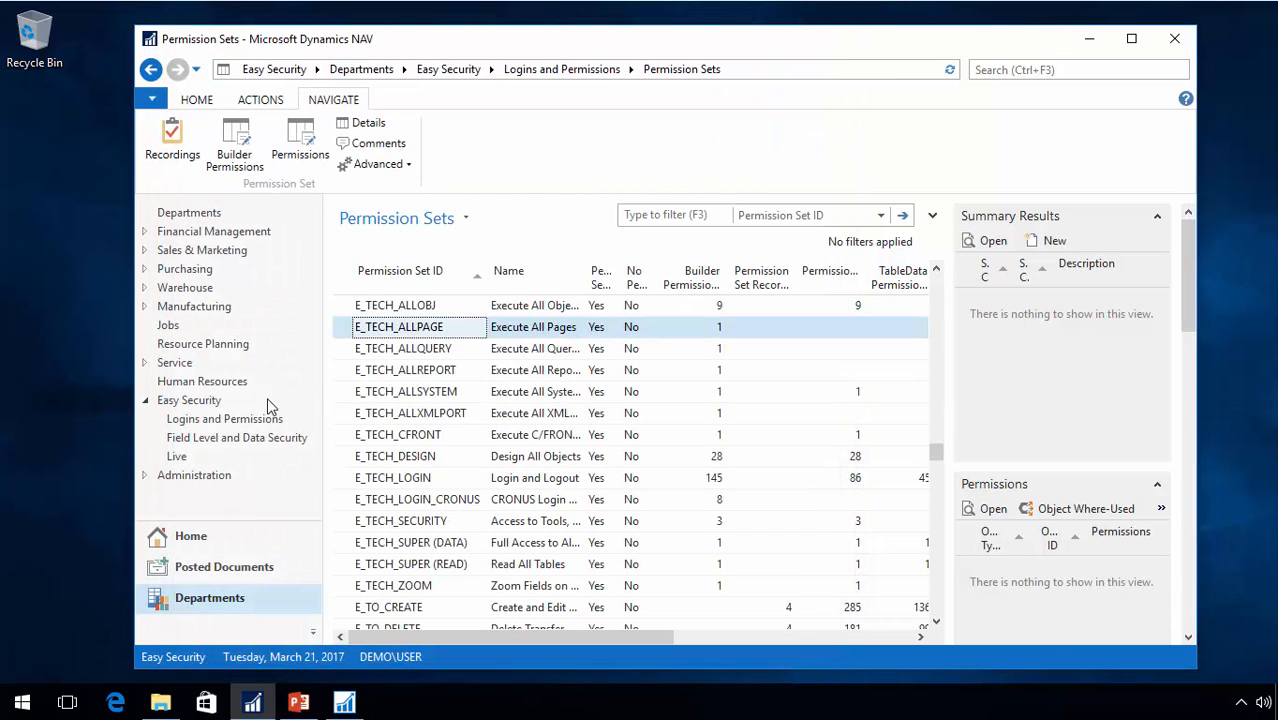
mouse_move(224, 418)
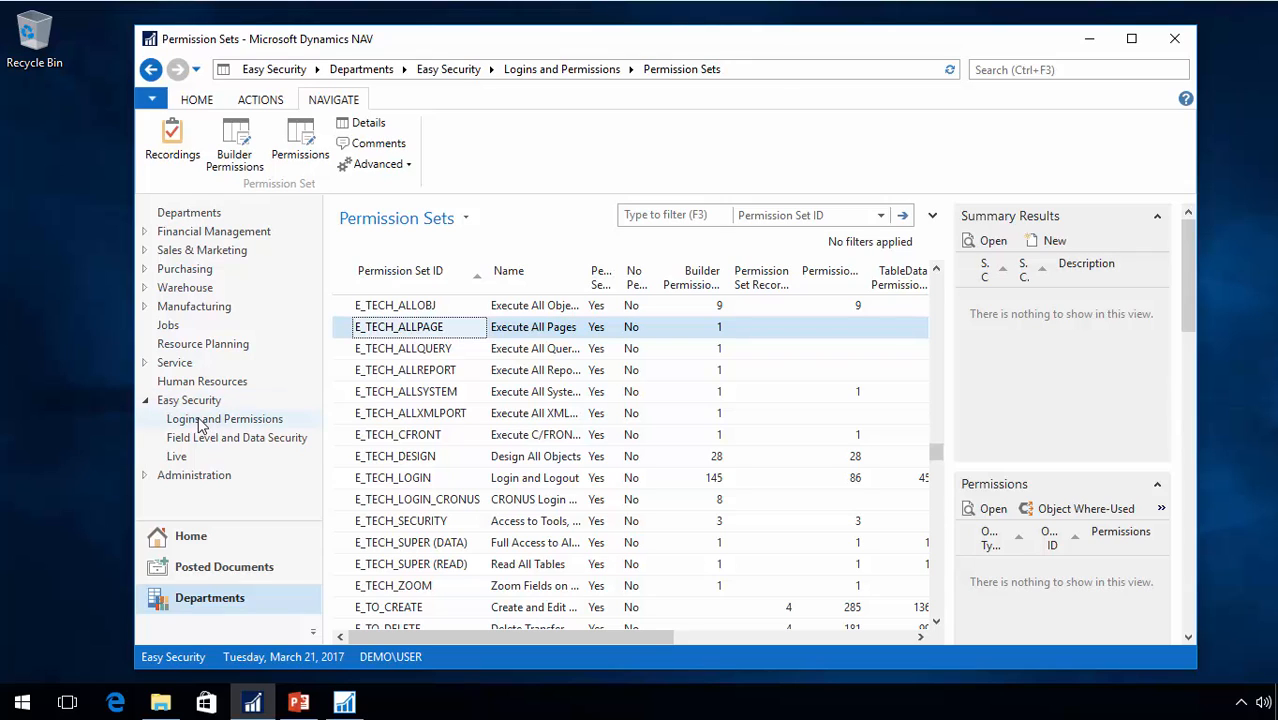
- Import Quick Security Permission Groups V43.txt into Permission Groups, adding 12 records
left_click(224, 418)
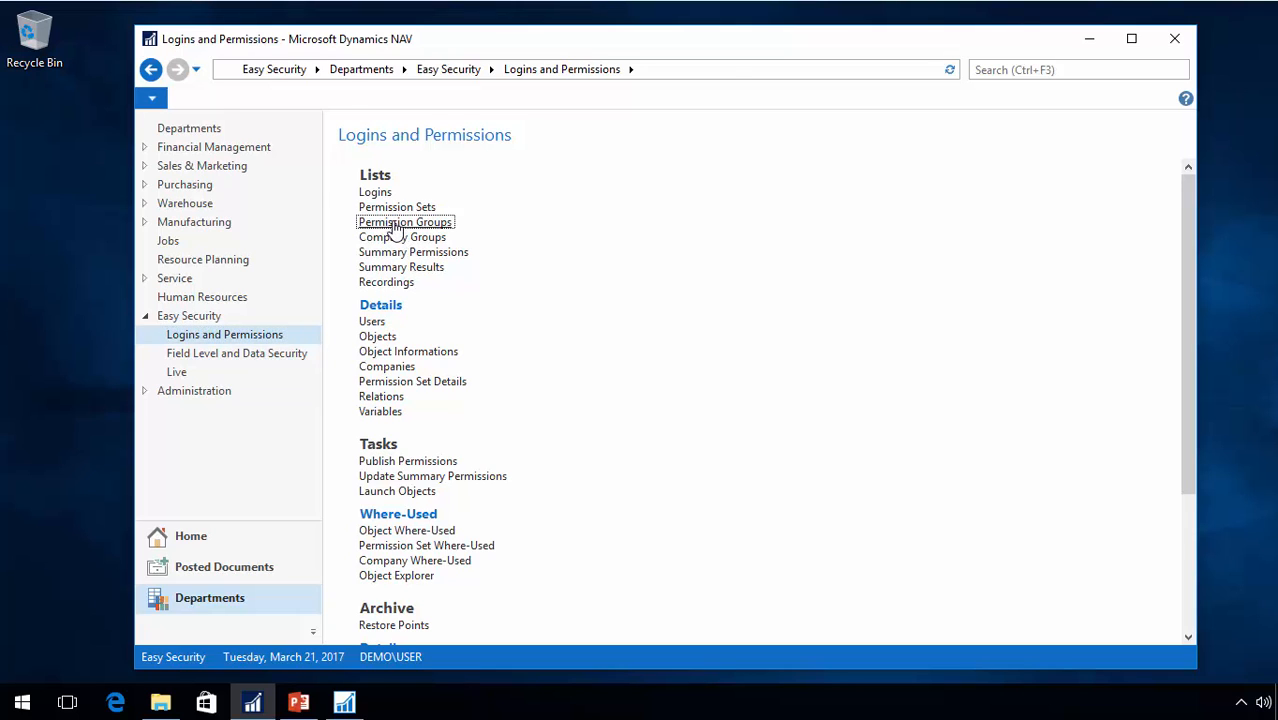
left_click(404, 222)
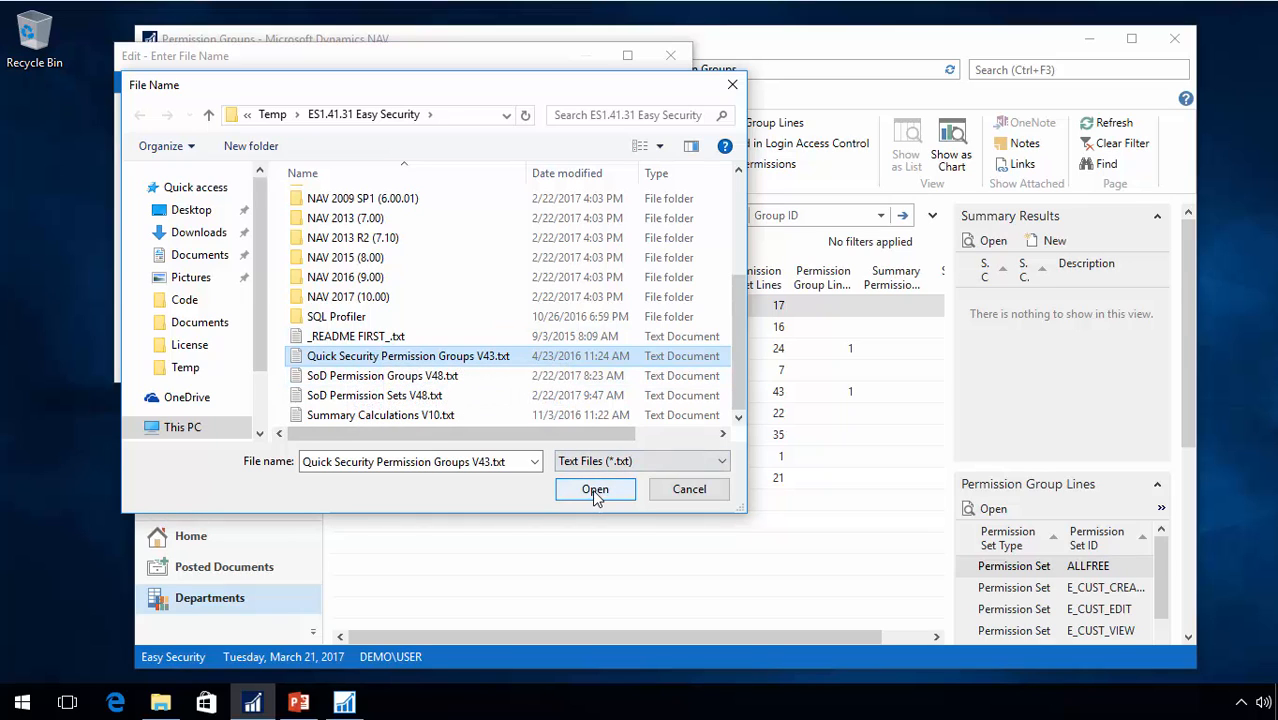
left_click(596, 488)
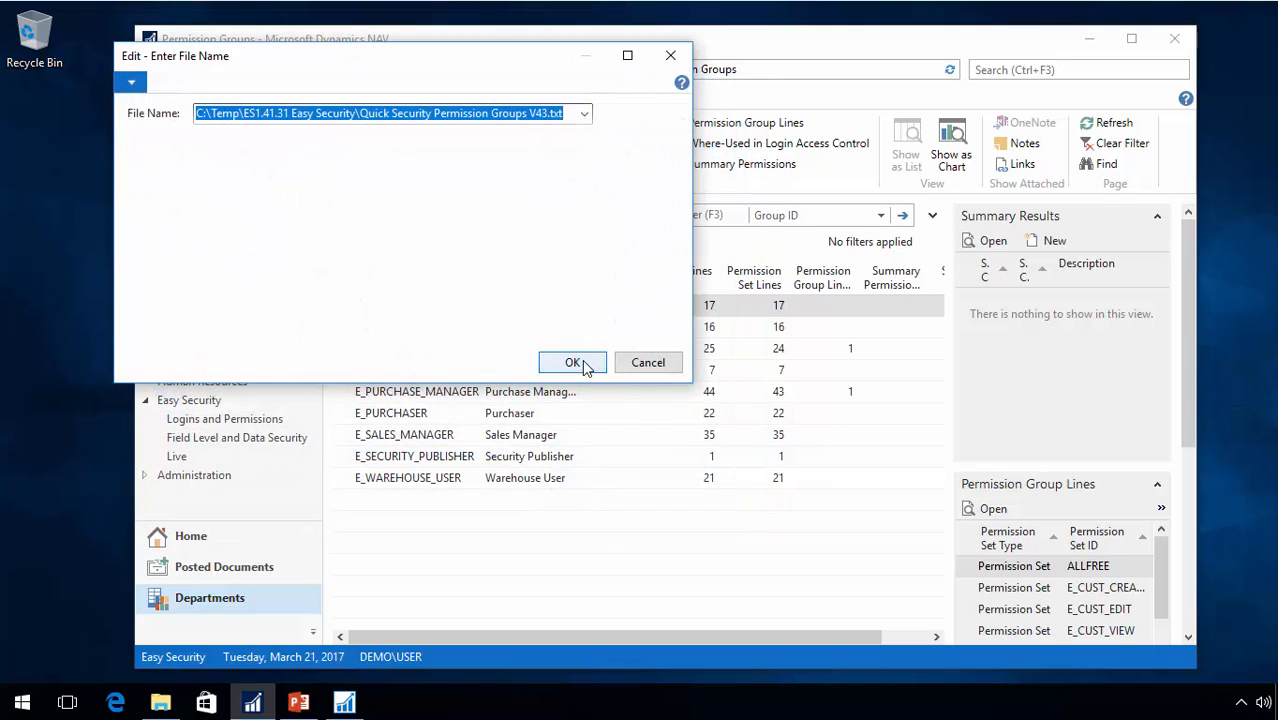
left_click(572, 362)
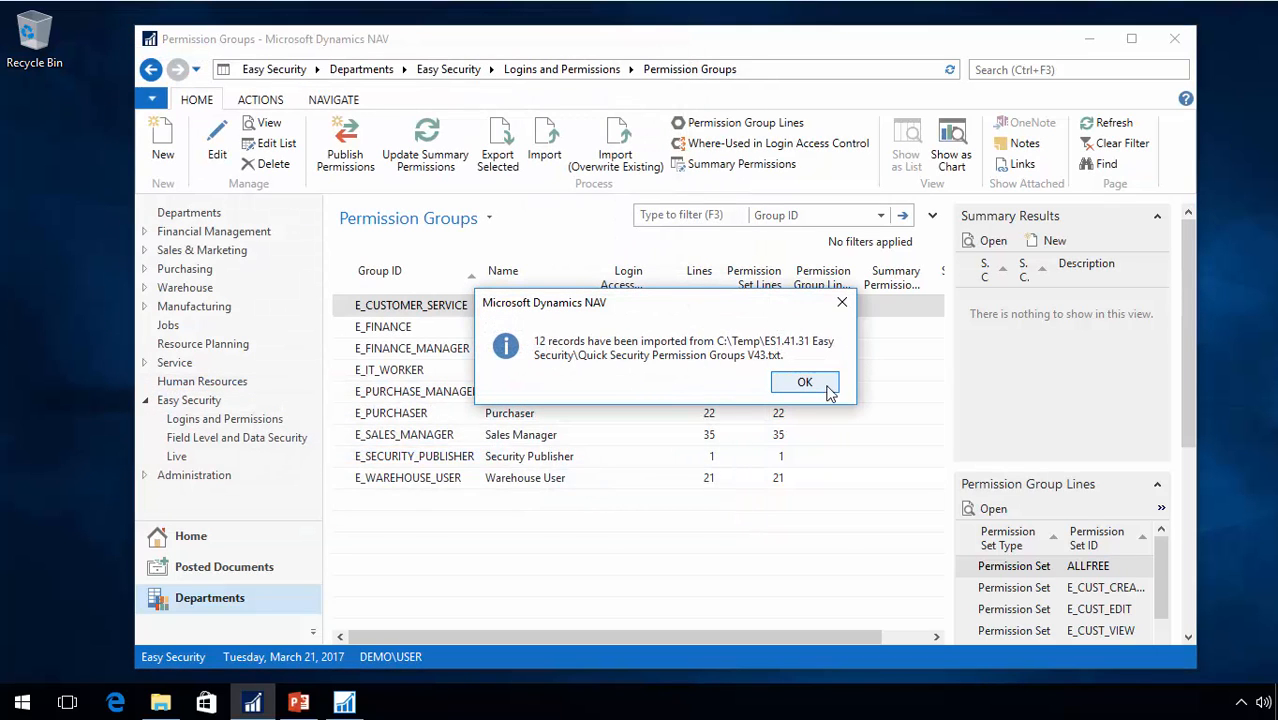
left_click(804, 382)
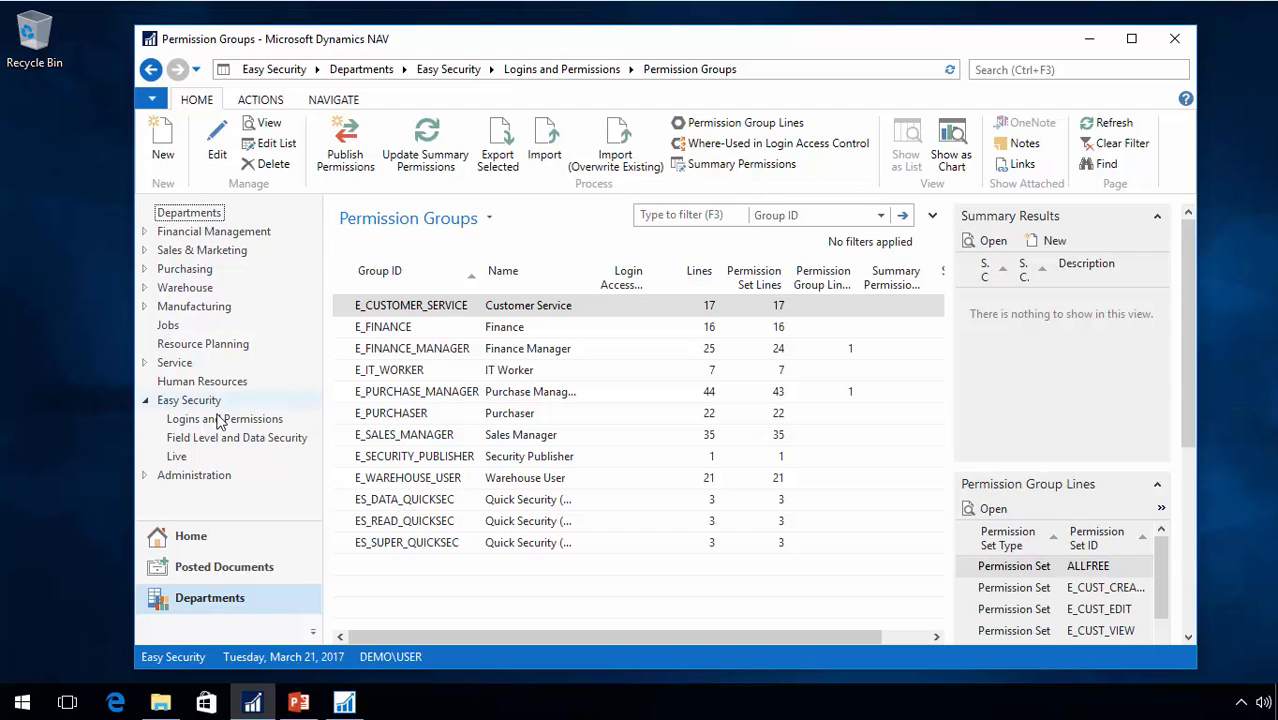
- Open the Summary Calculations setup from Logins and Permissions
left_click(224, 418)
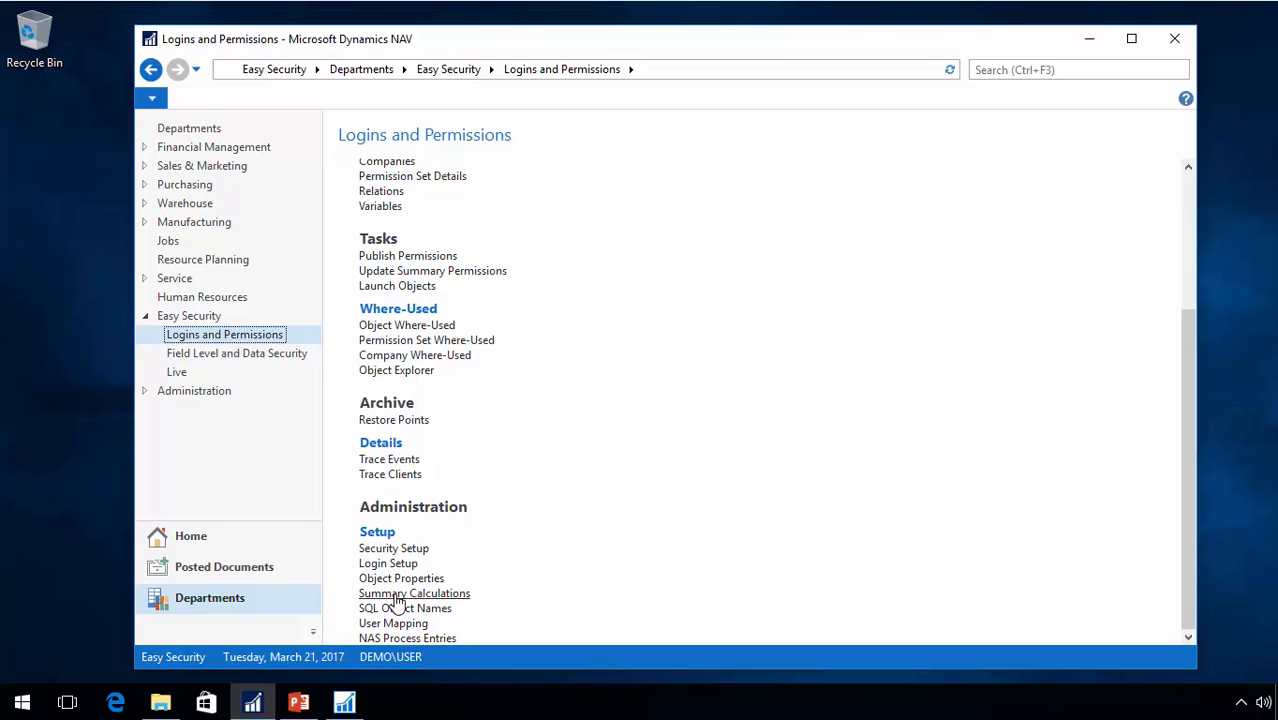
left_click(414, 592)
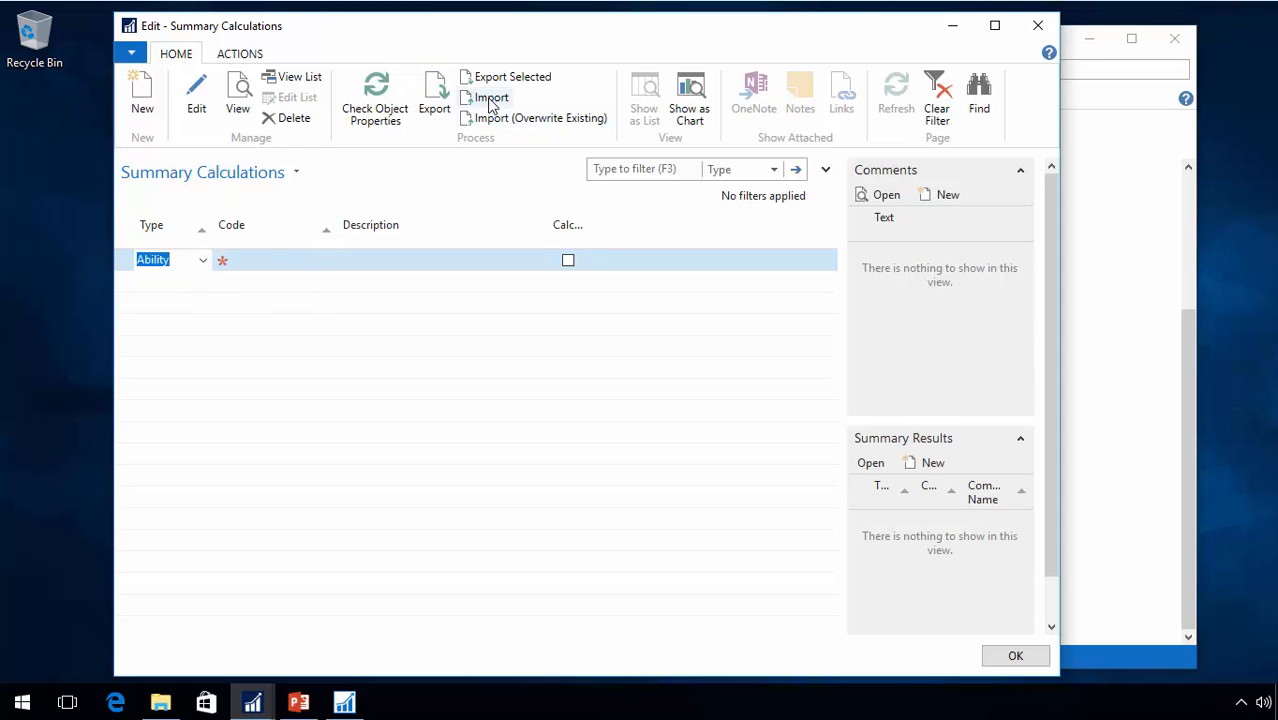
- Import Summary Calculations V10.txt (77 records) and close the Summary Calculations list
left_click(492, 96)
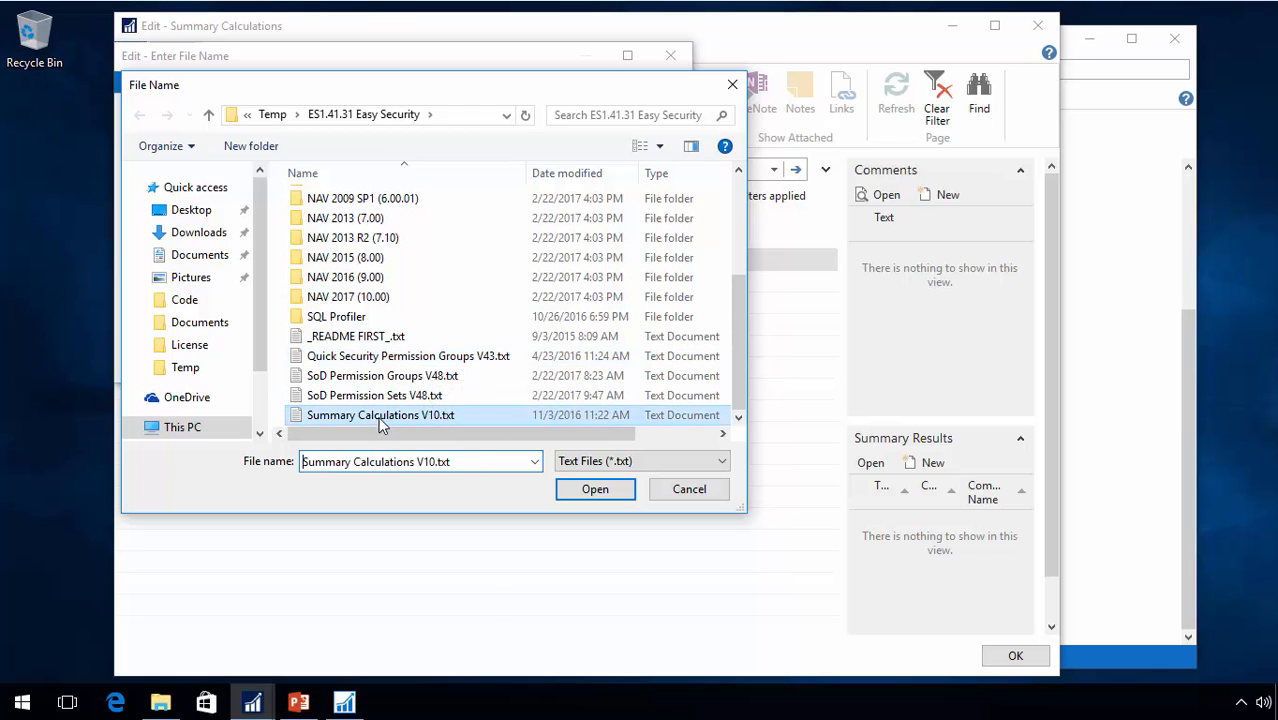
left_click(596, 488)
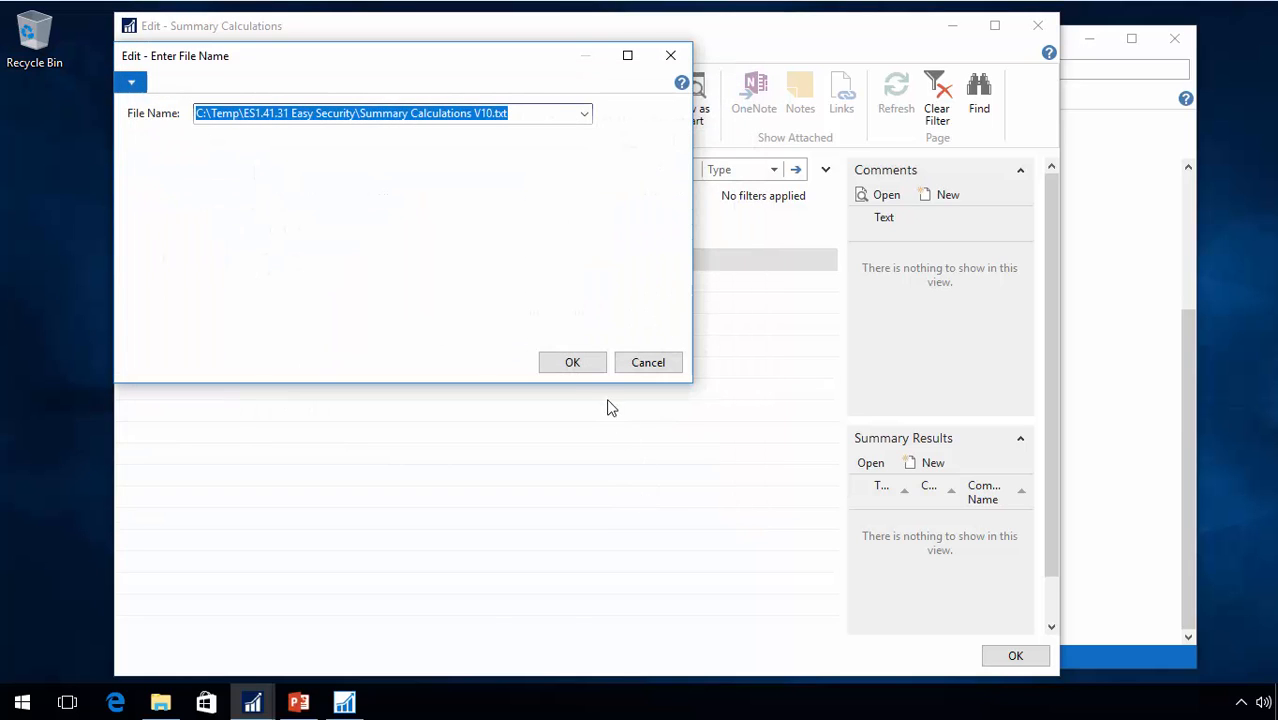
left_click(572, 362)
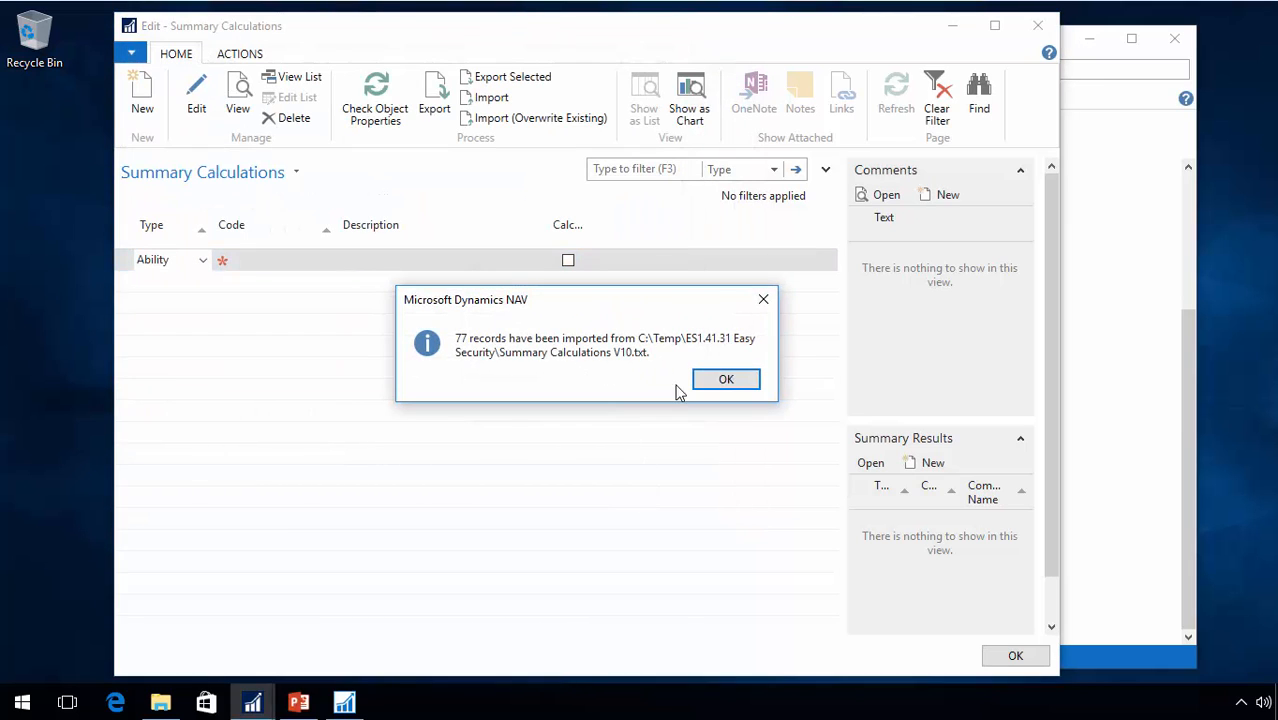
left_click(726, 380)
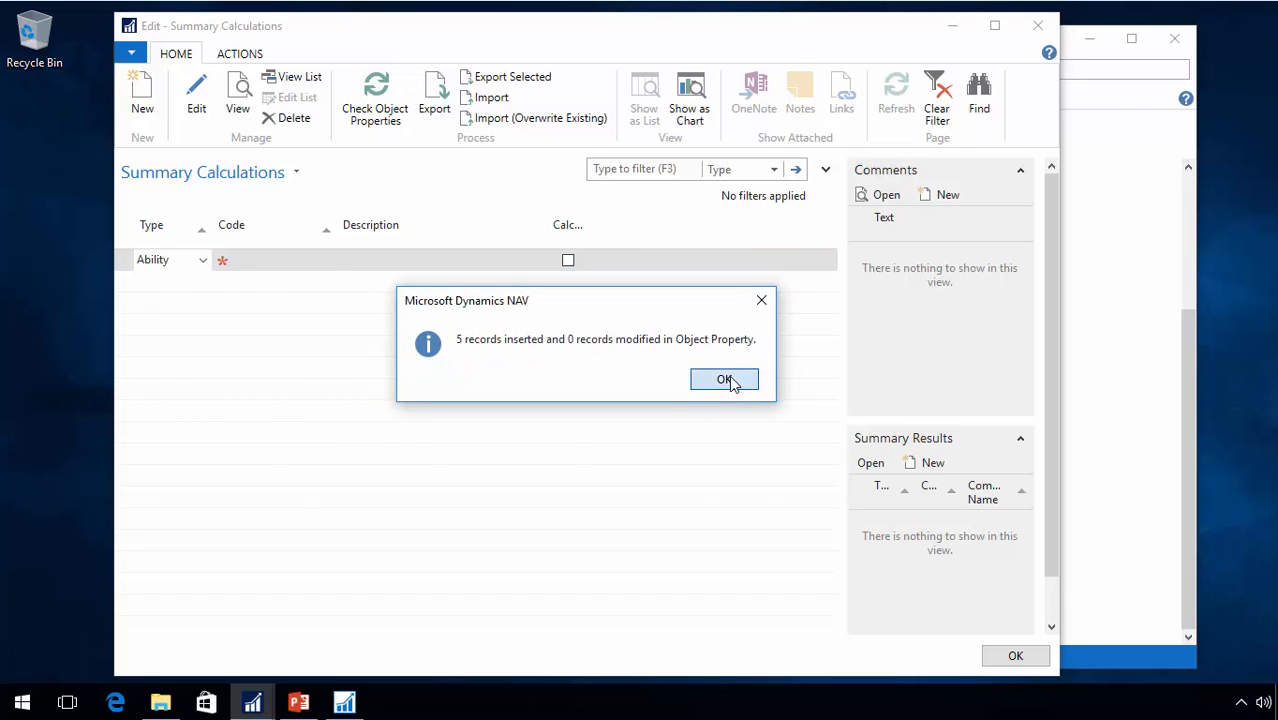
left_click(724, 380)
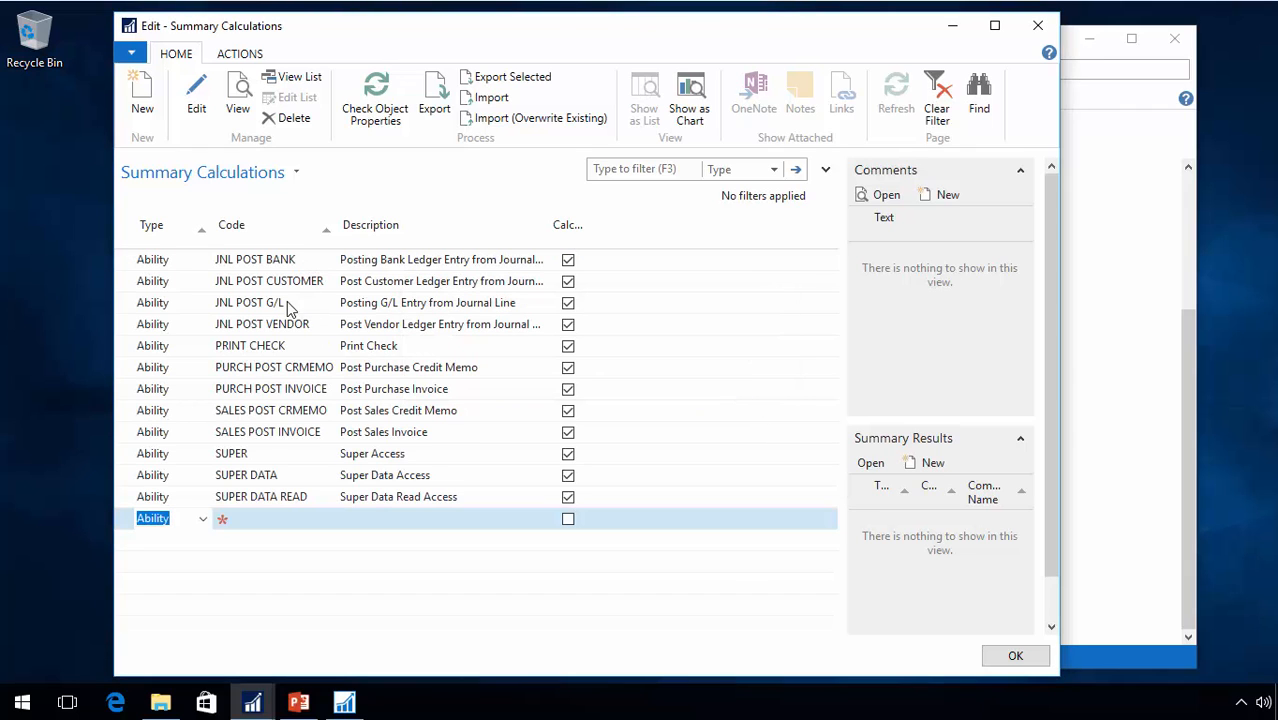
mouse_move(260, 398)
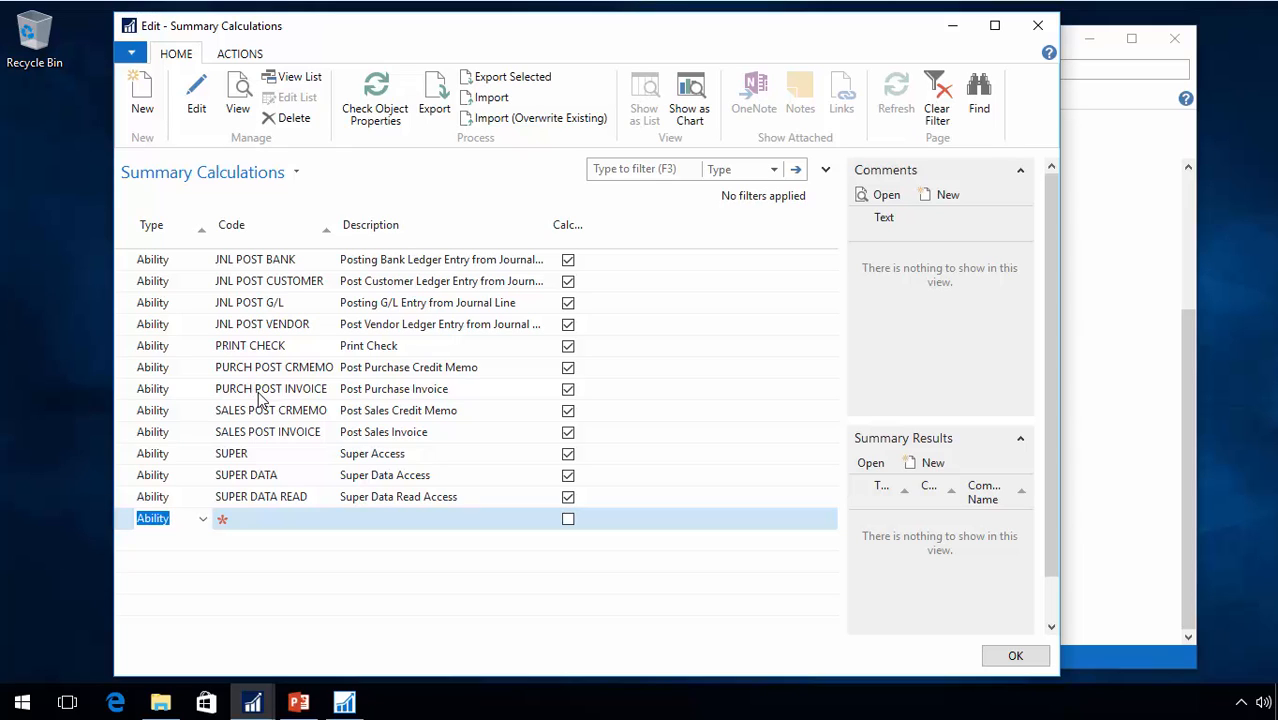
mouse_move(344, 364)
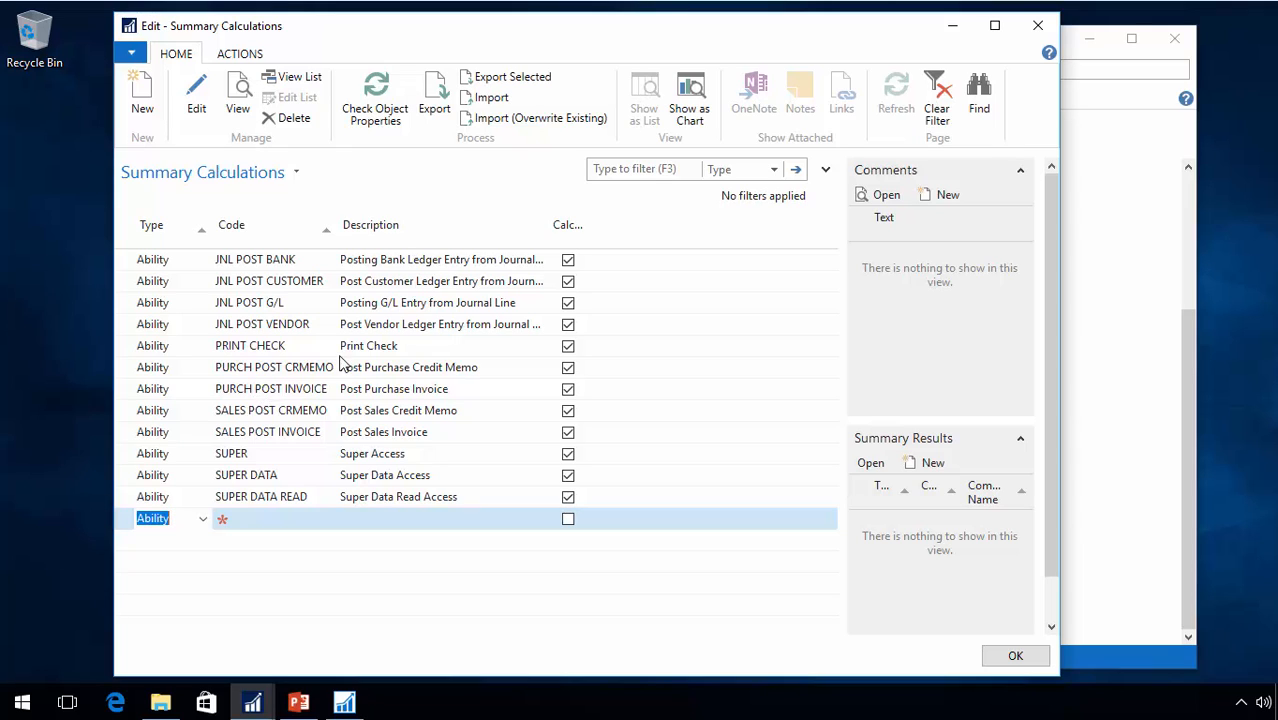
mouse_move(390, 376)
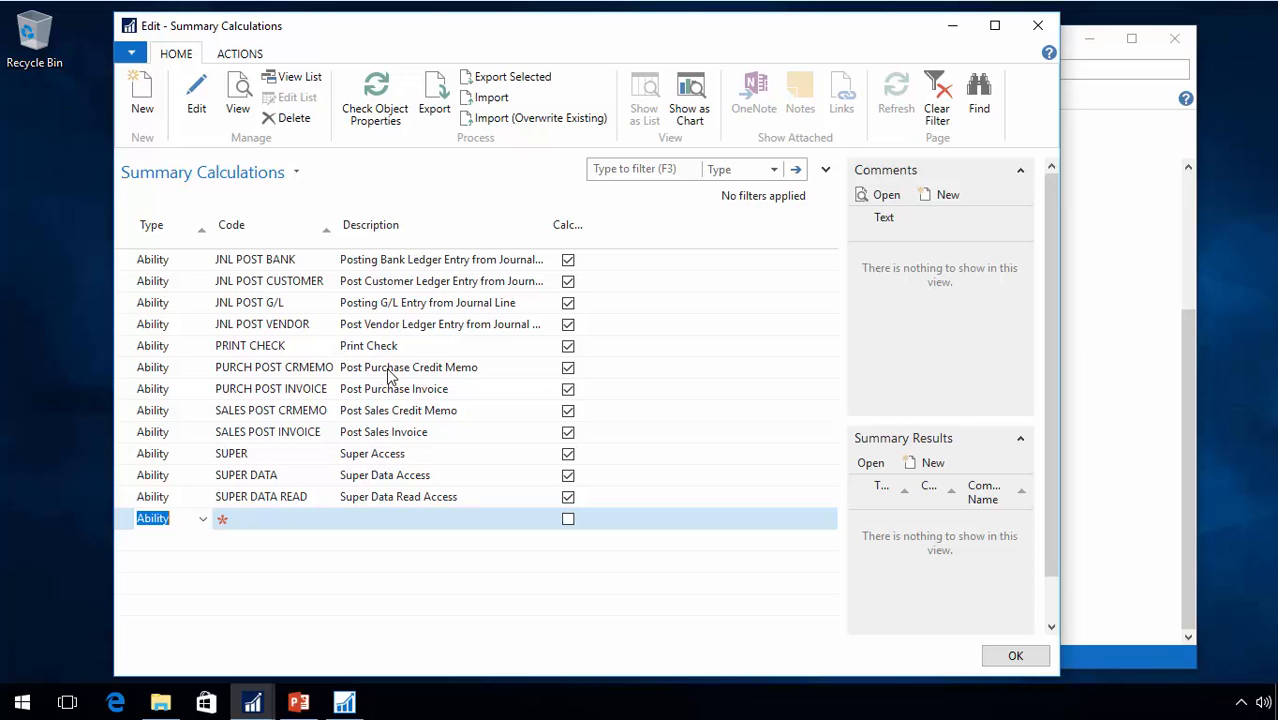
mouse_move(378, 378)
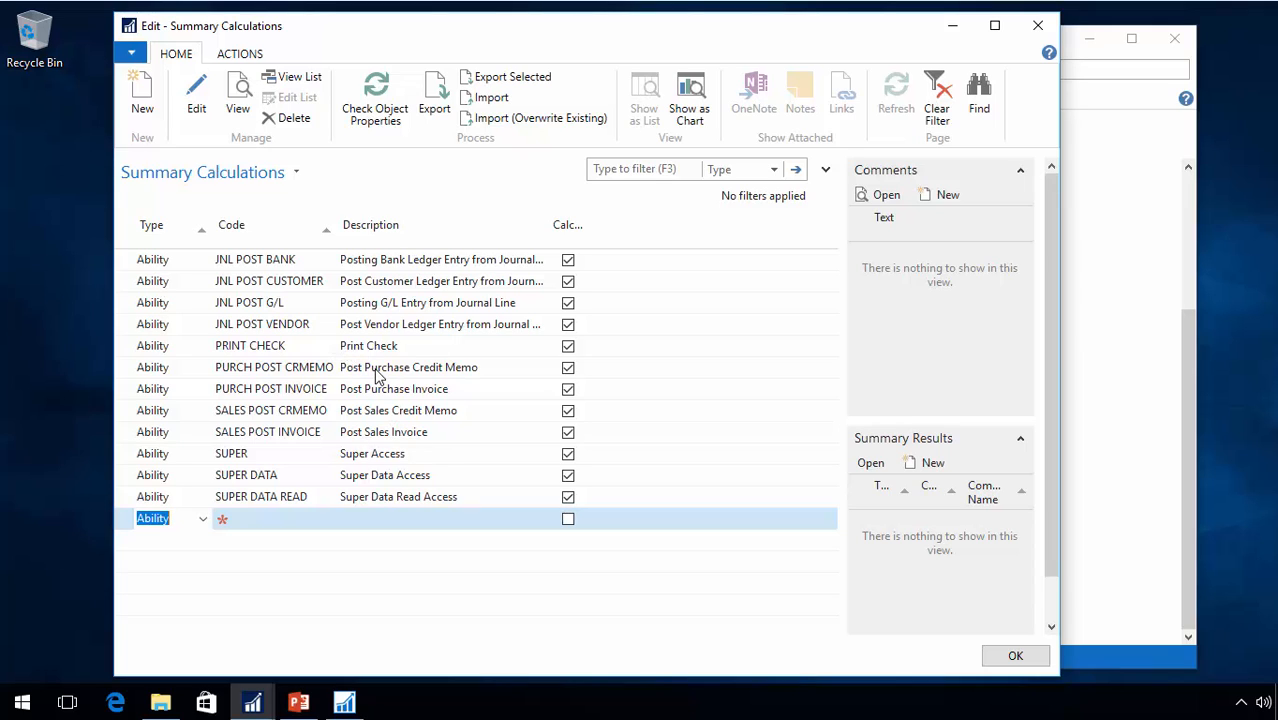
left_click(1014, 656)
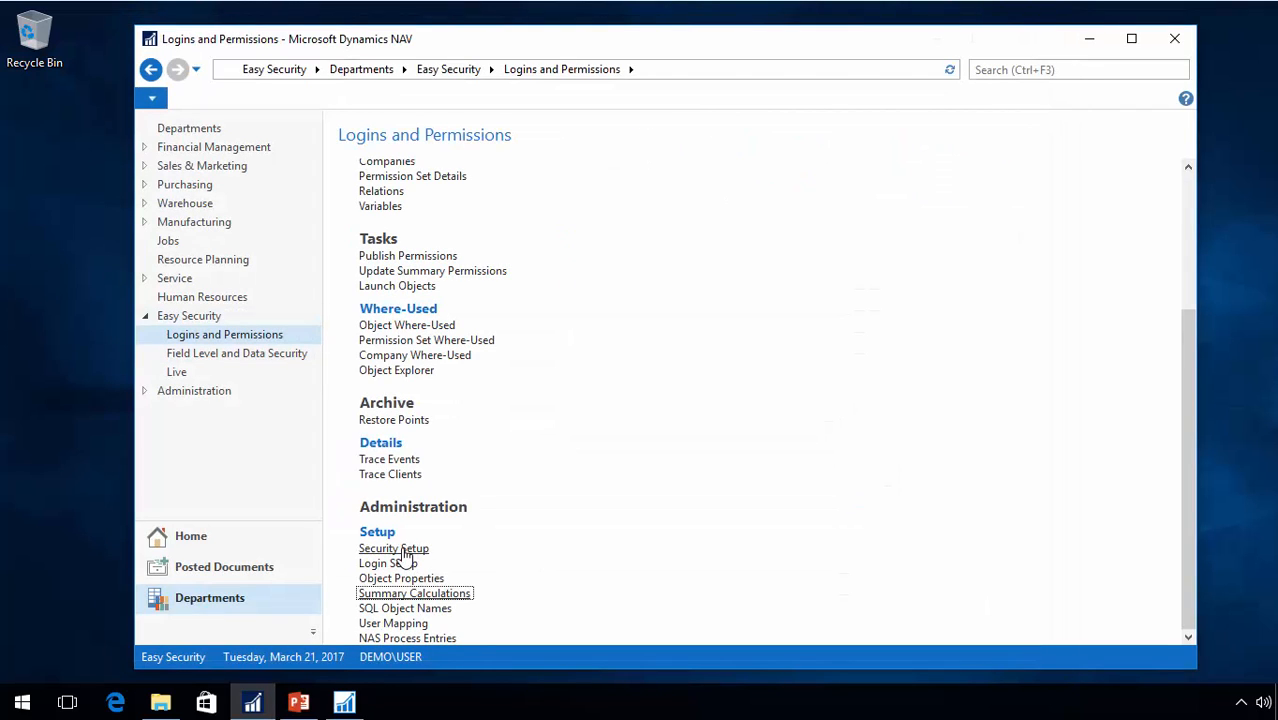
- Set NAV2017 All Objects.txt as the Source Code File Name in Security Setup
left_click(392, 548)
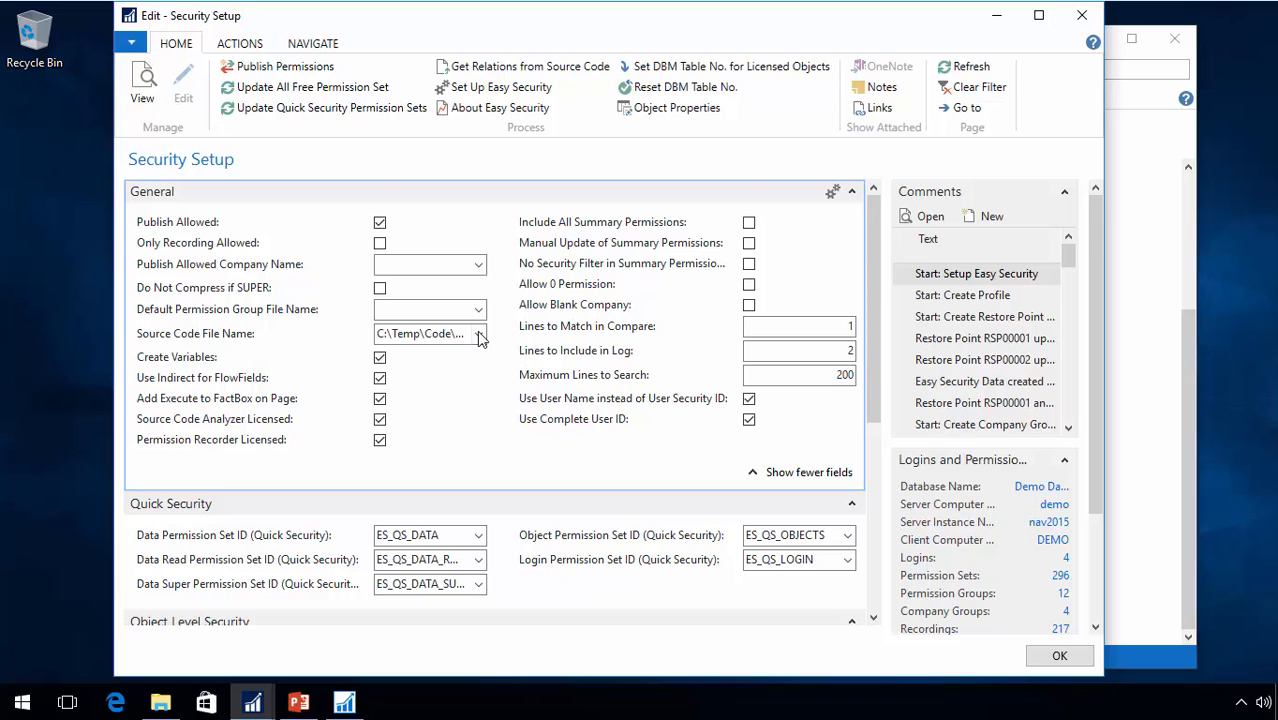
left_click(480, 332)
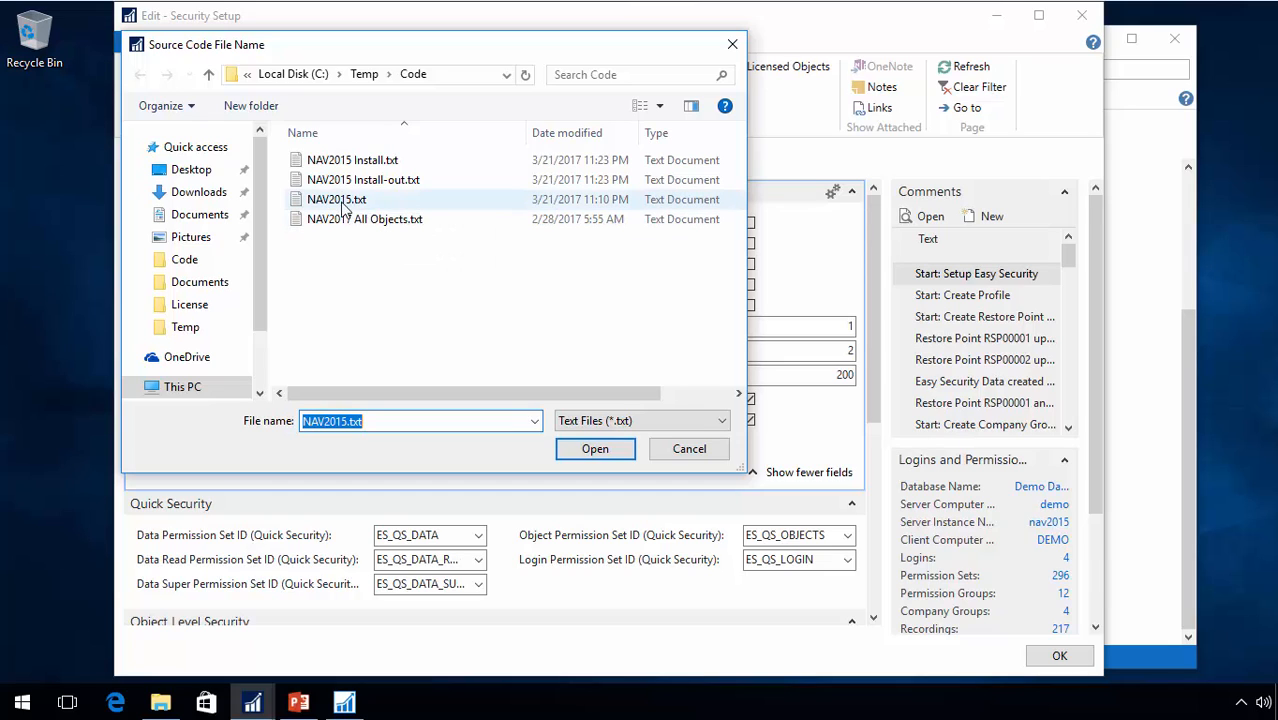
mouse_move(330, 218)
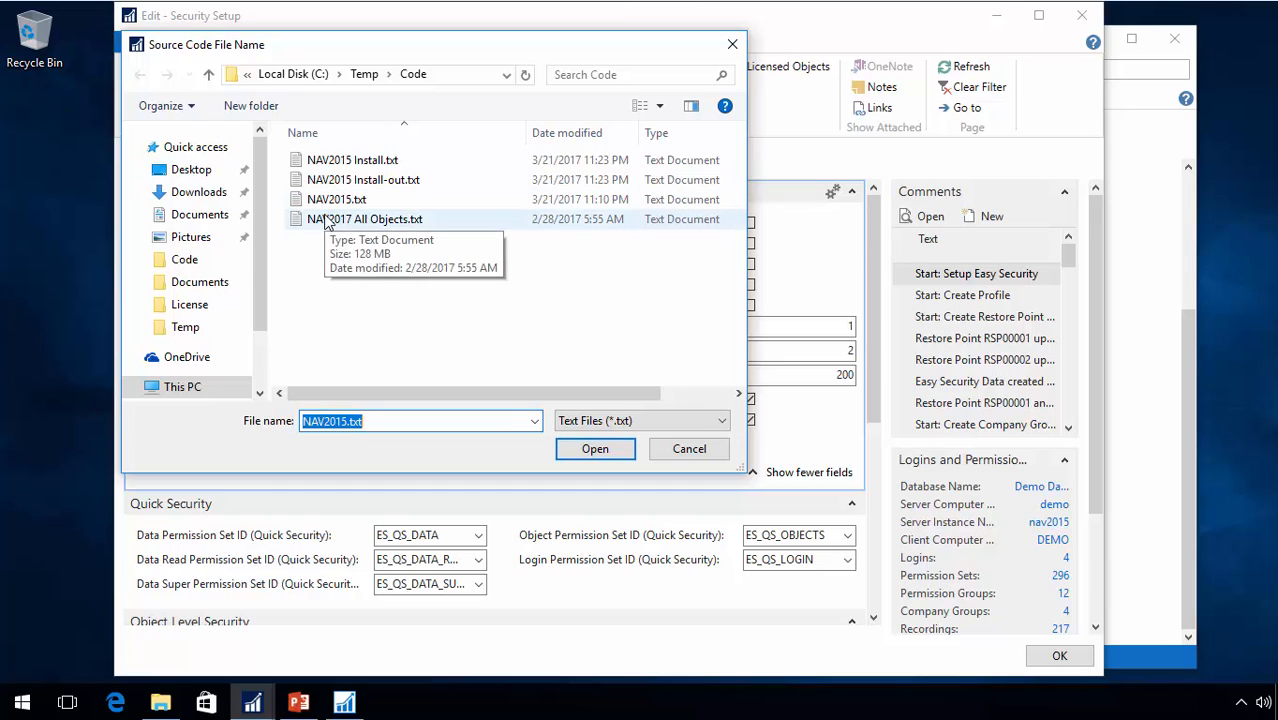
mouse_move(352, 204)
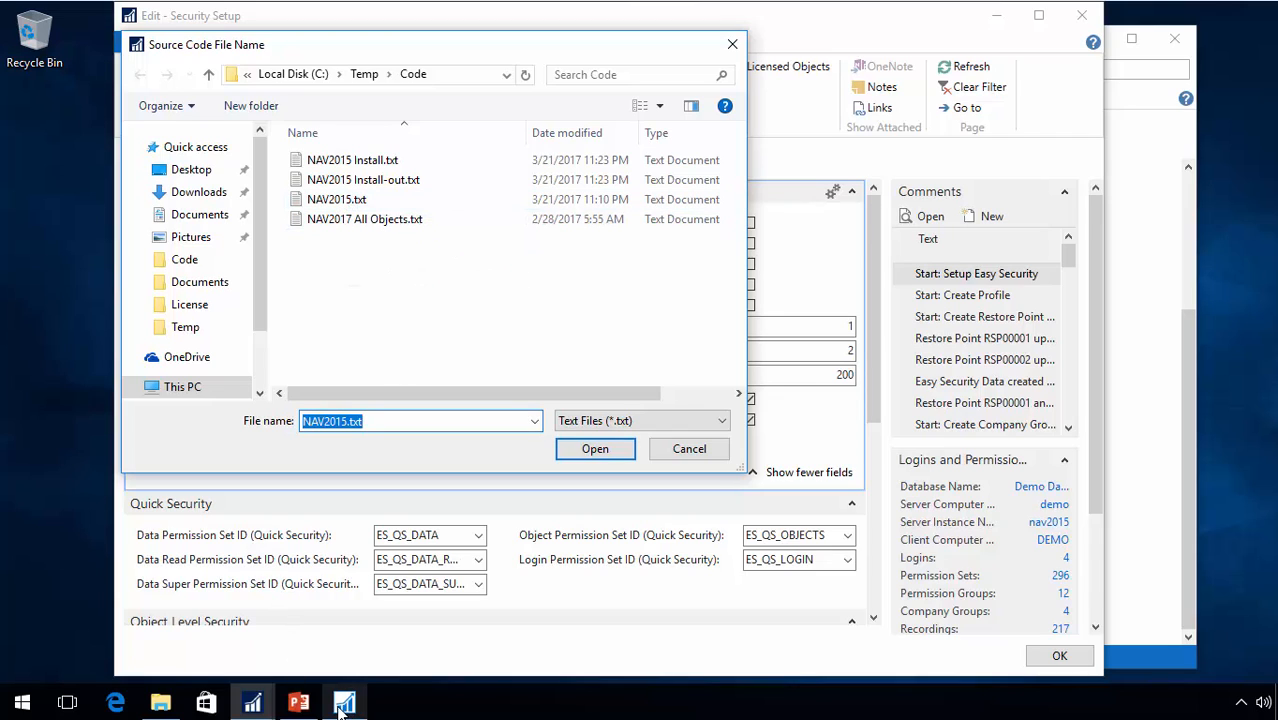
left_click(336, 200)
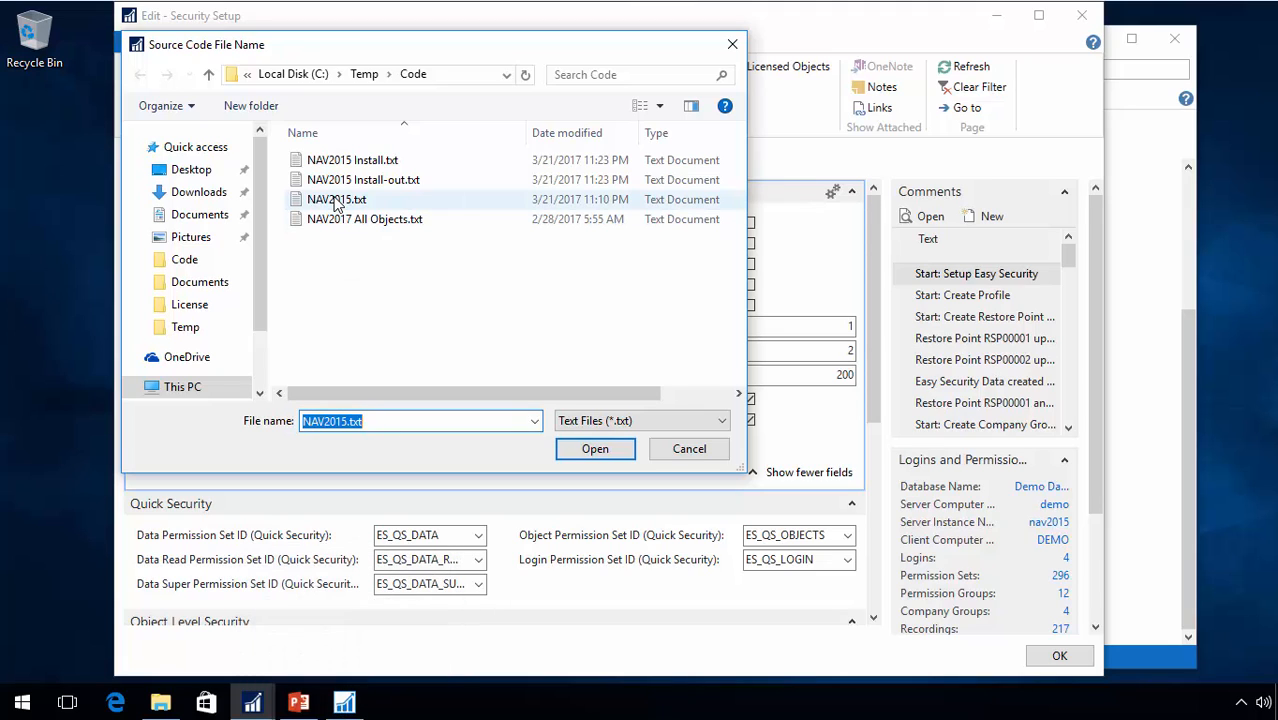
mouse_move(336, 200)
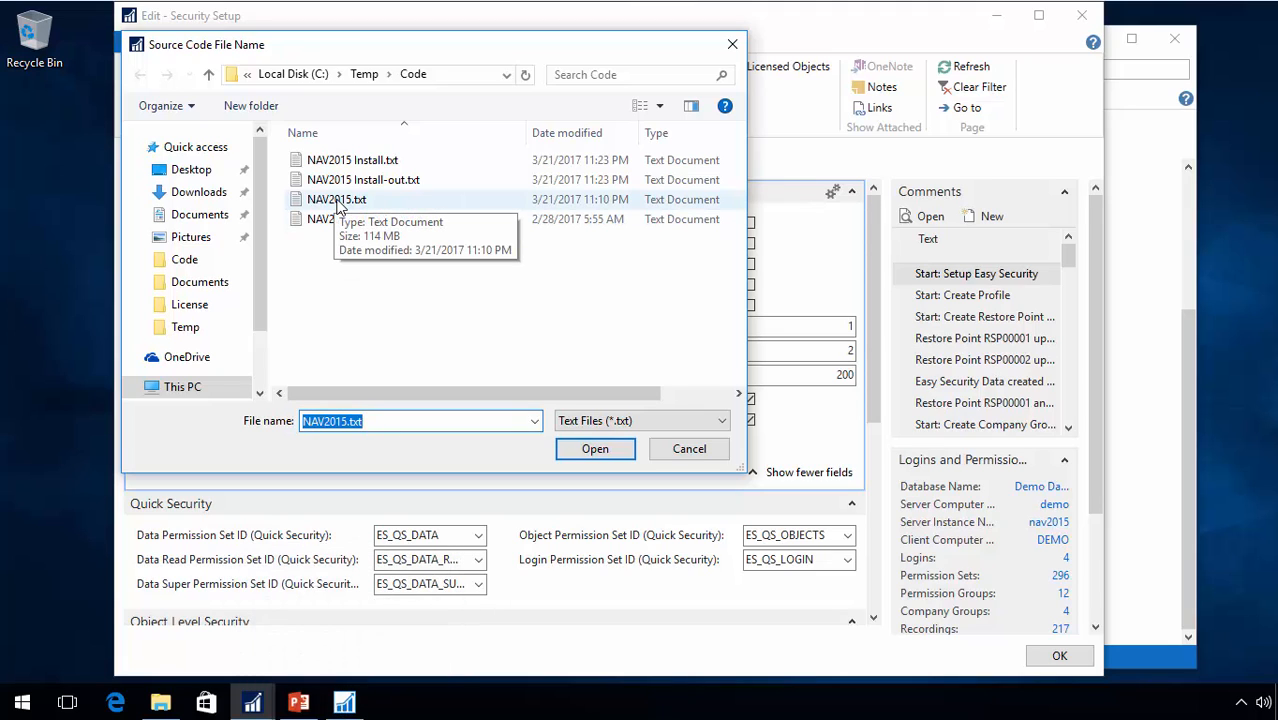
left_click(364, 218)
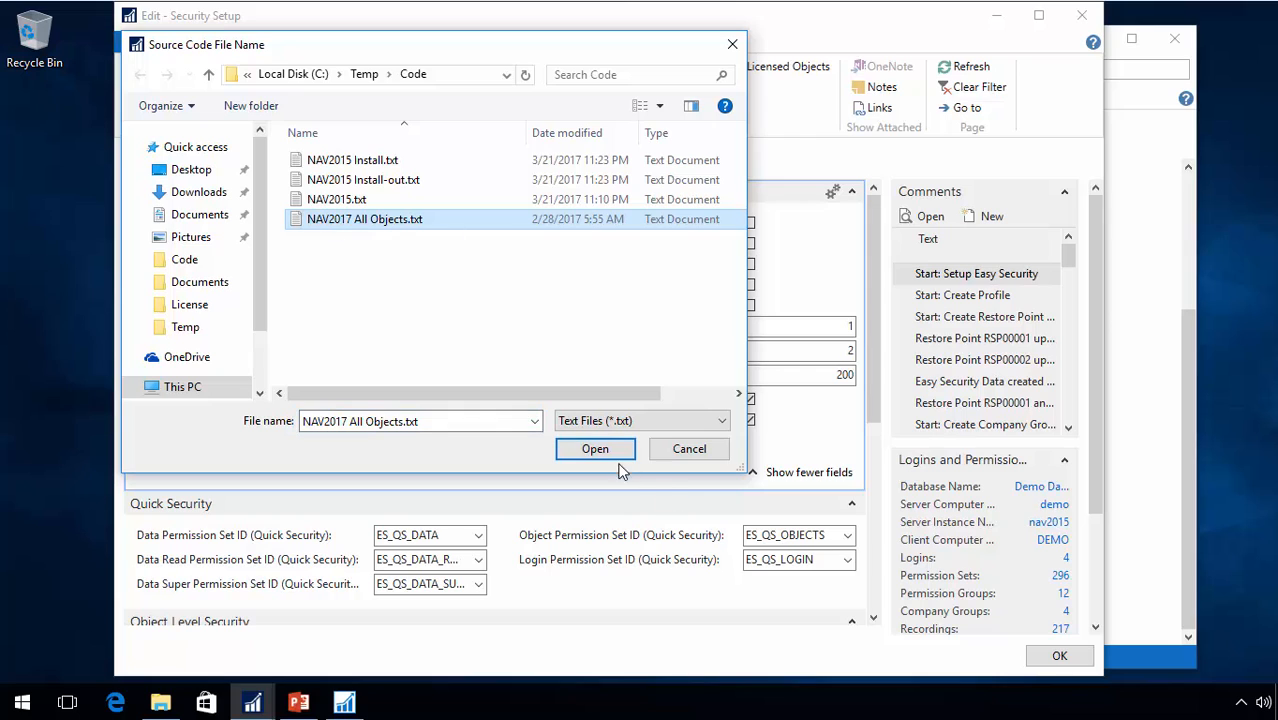
left_click(596, 448)
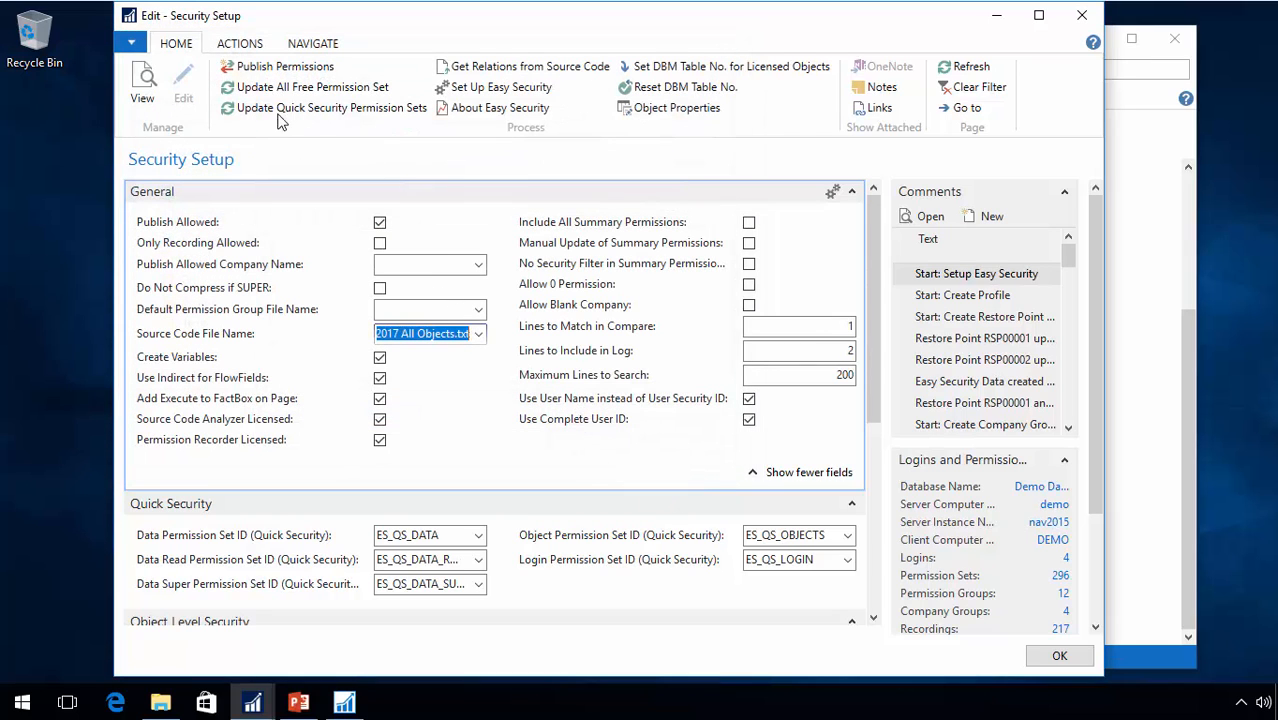
mouse_move(528, 66)
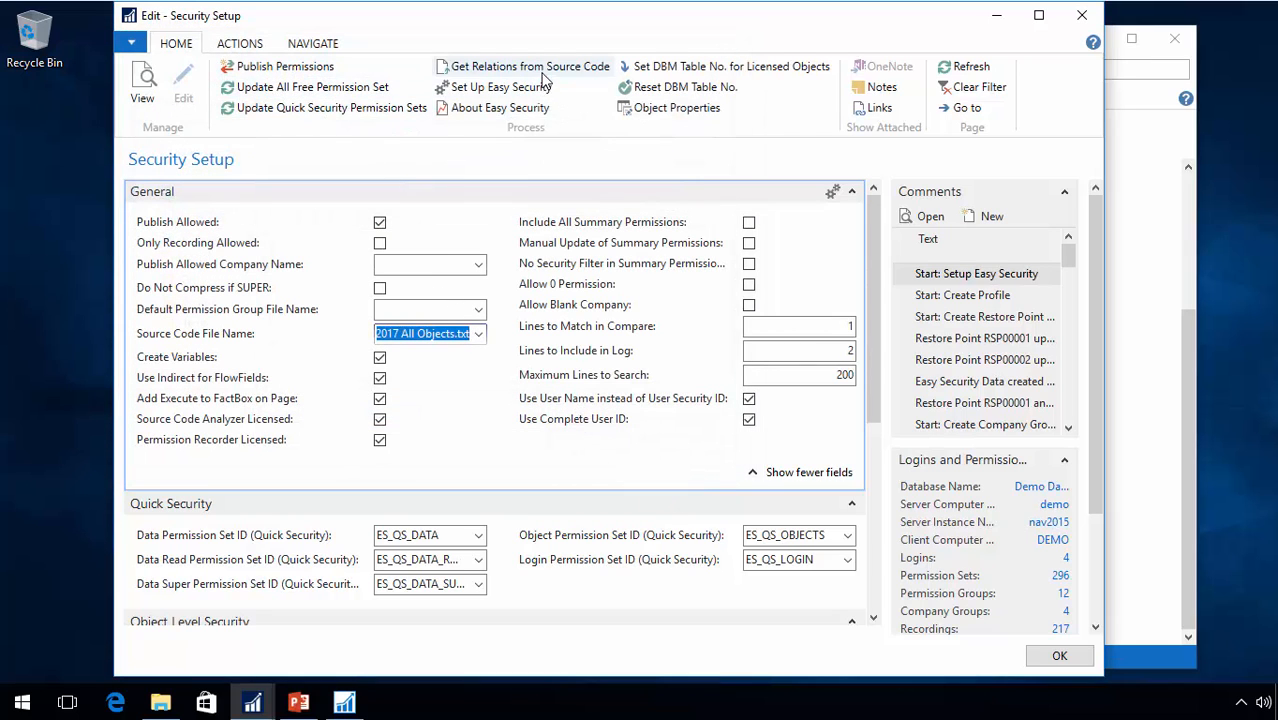
- Run Get Relations from Source Code, inserting 40053 relations and 121180 variables
left_click(528, 66)
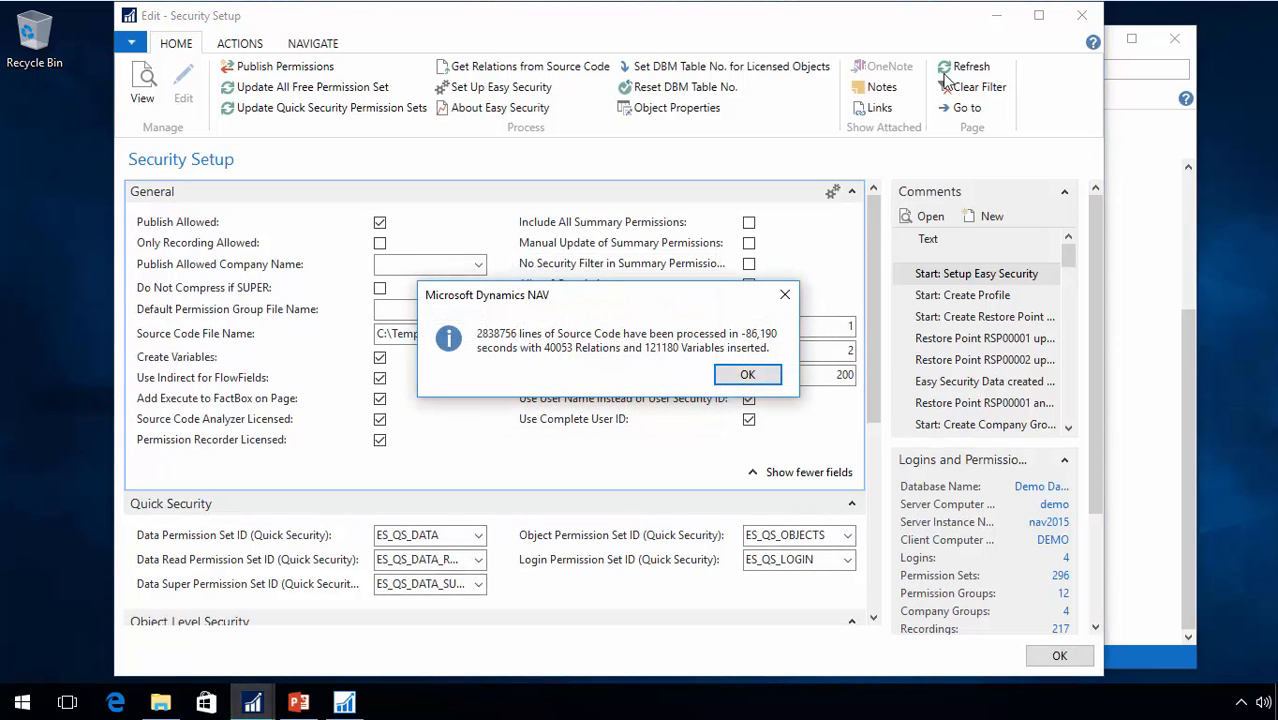
left_click(748, 374)
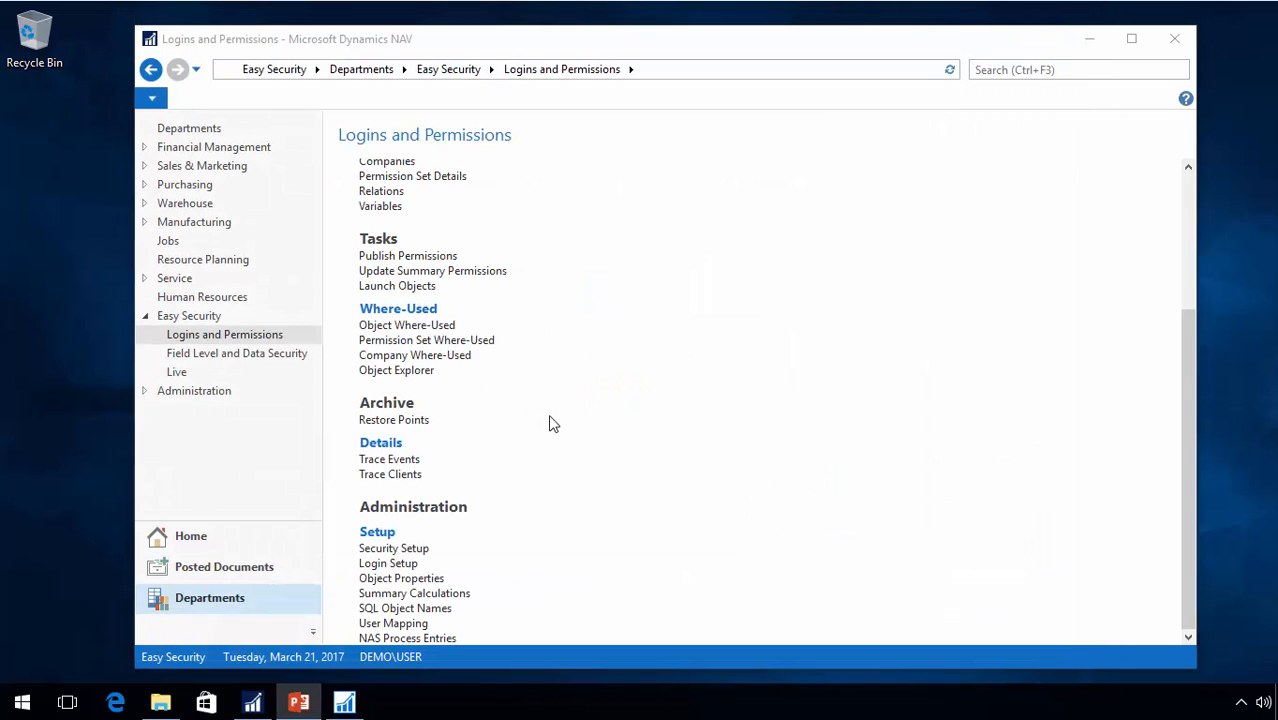
mouse_move(432, 272)
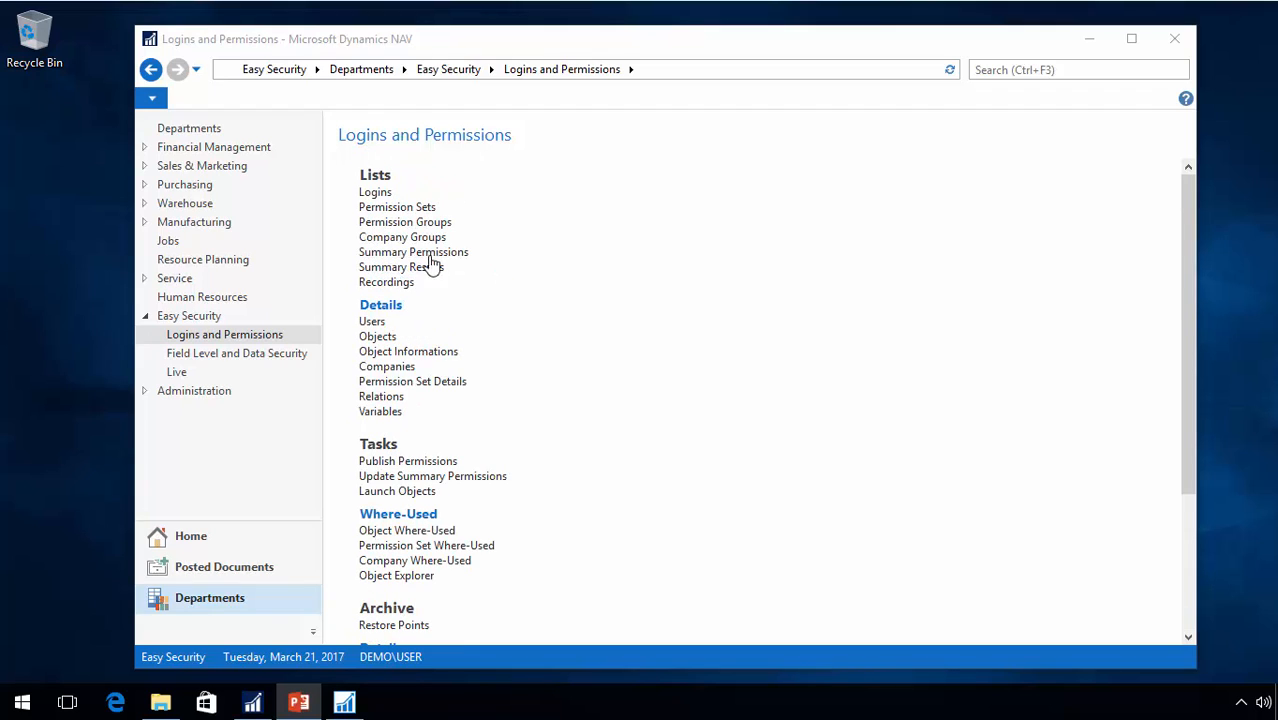
mouse_move(390, 460)
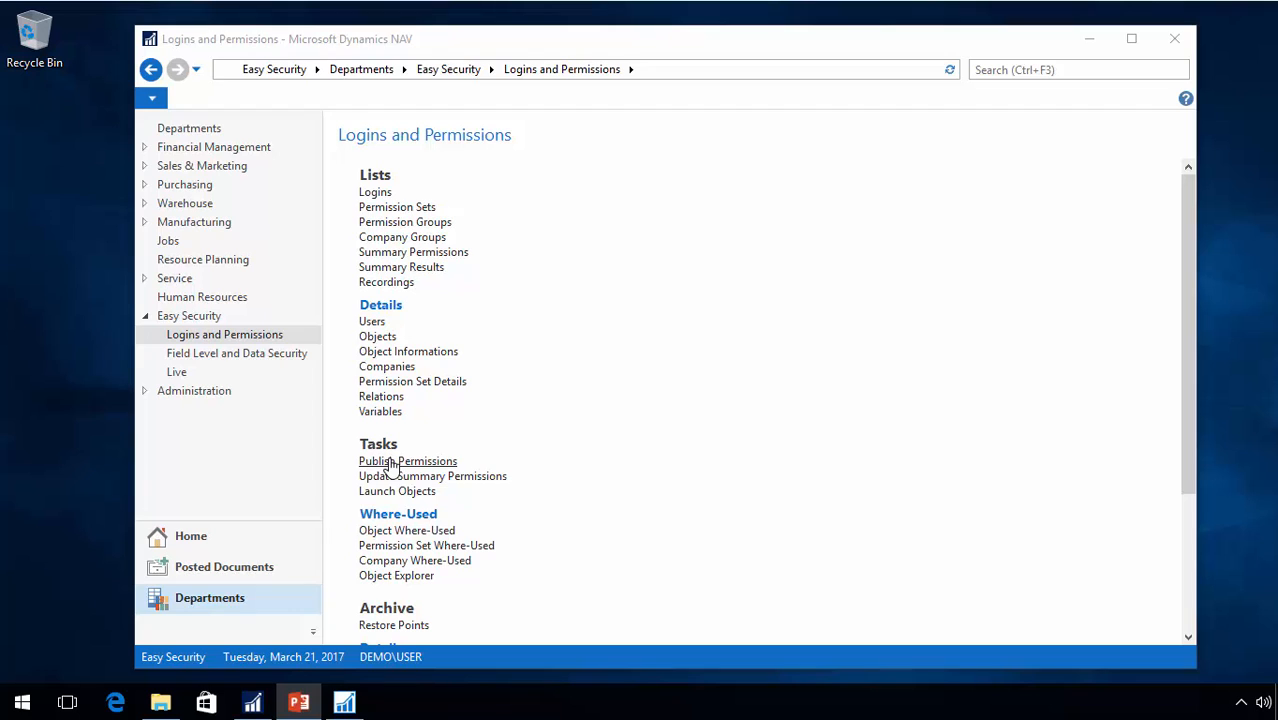
- Run Publish Permissions to Live, dismissing the data mismatch error and adding new Live data
scroll("down", 3)
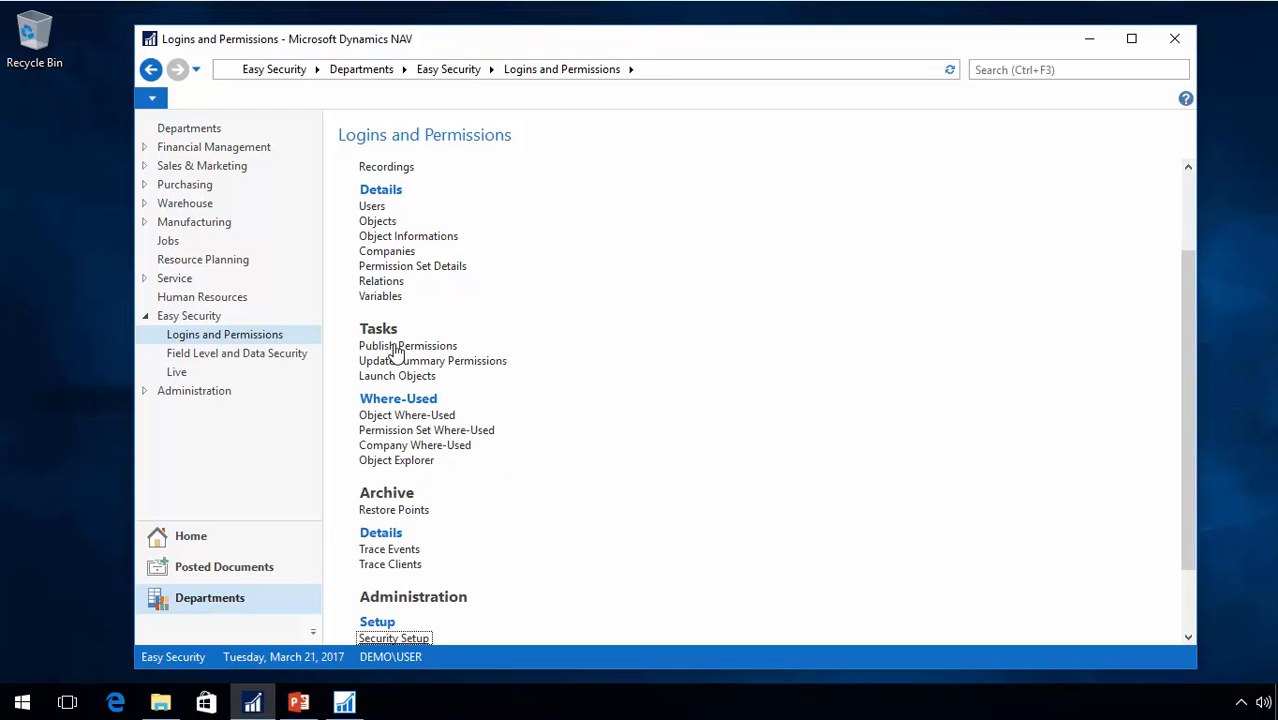
left_click(408, 344)
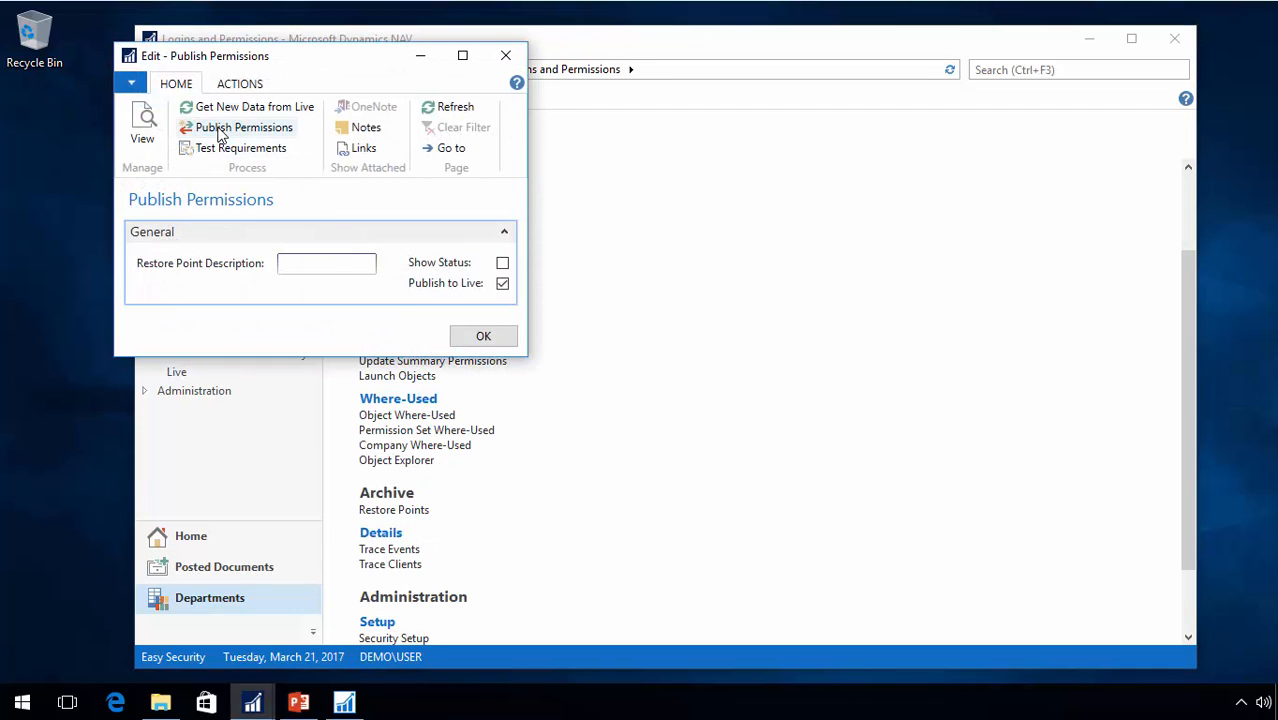
left_click(244, 128)
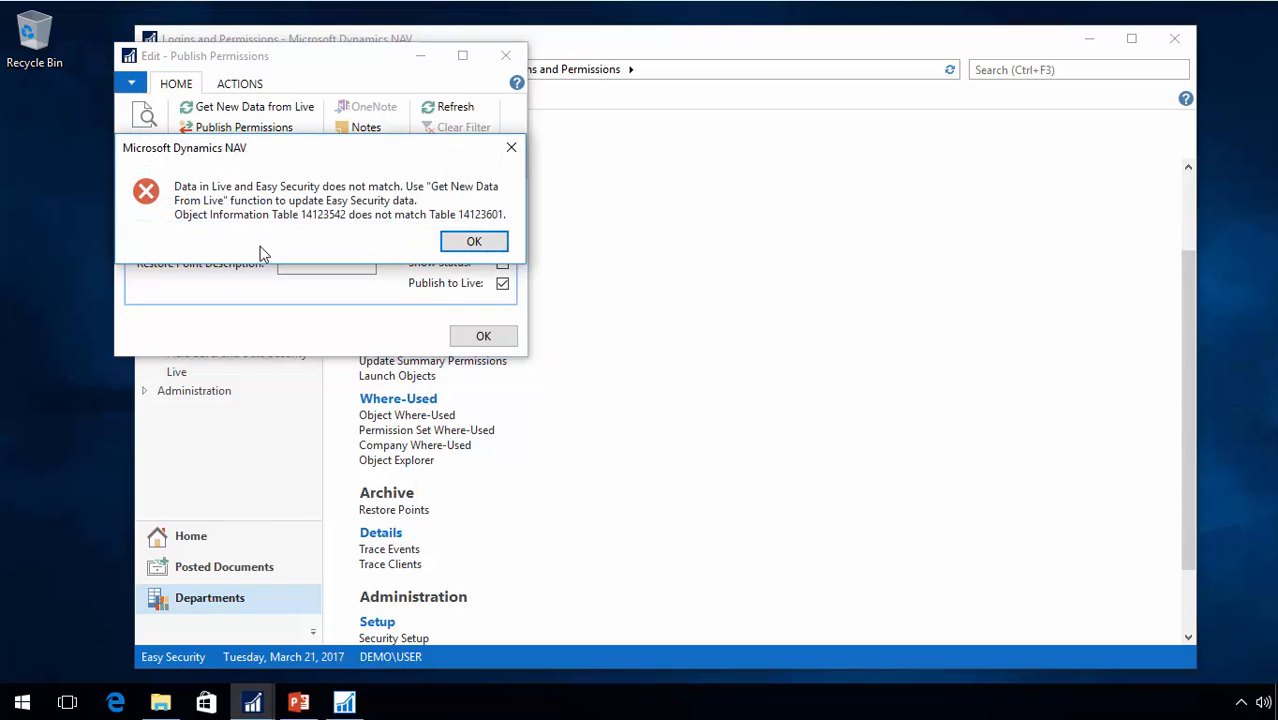
mouse_move(220, 204)
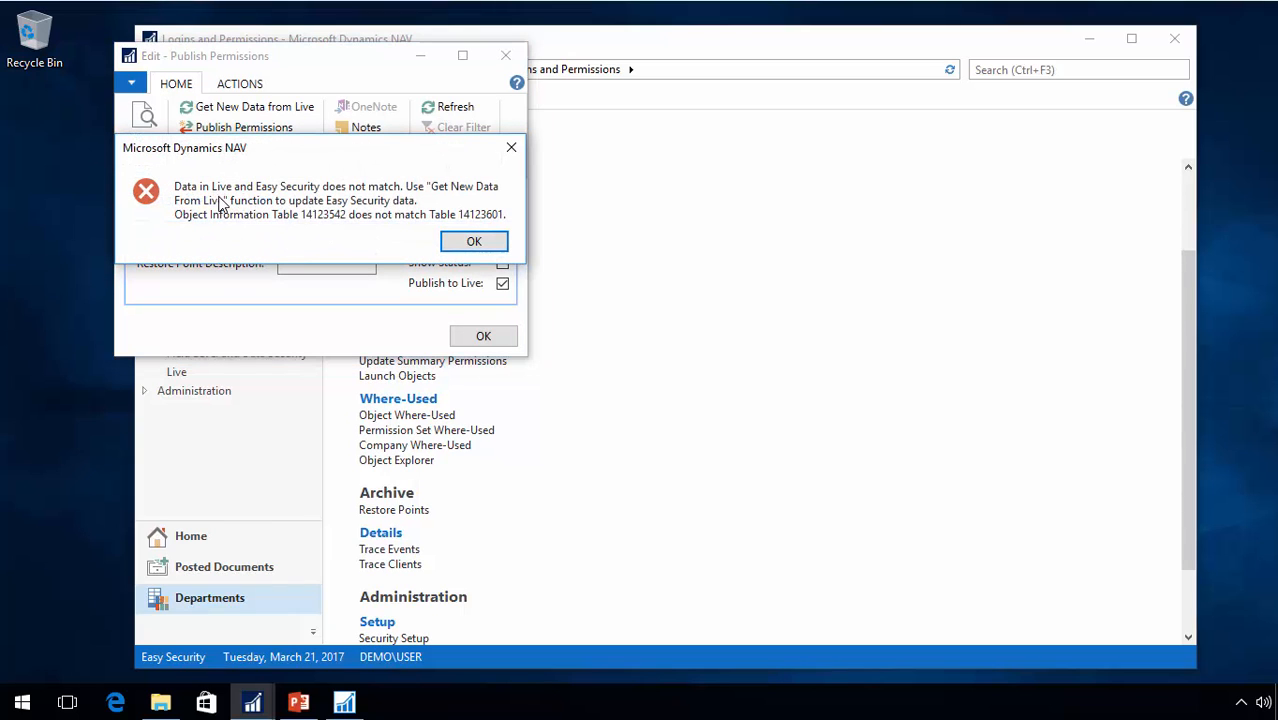
left_click(474, 240)
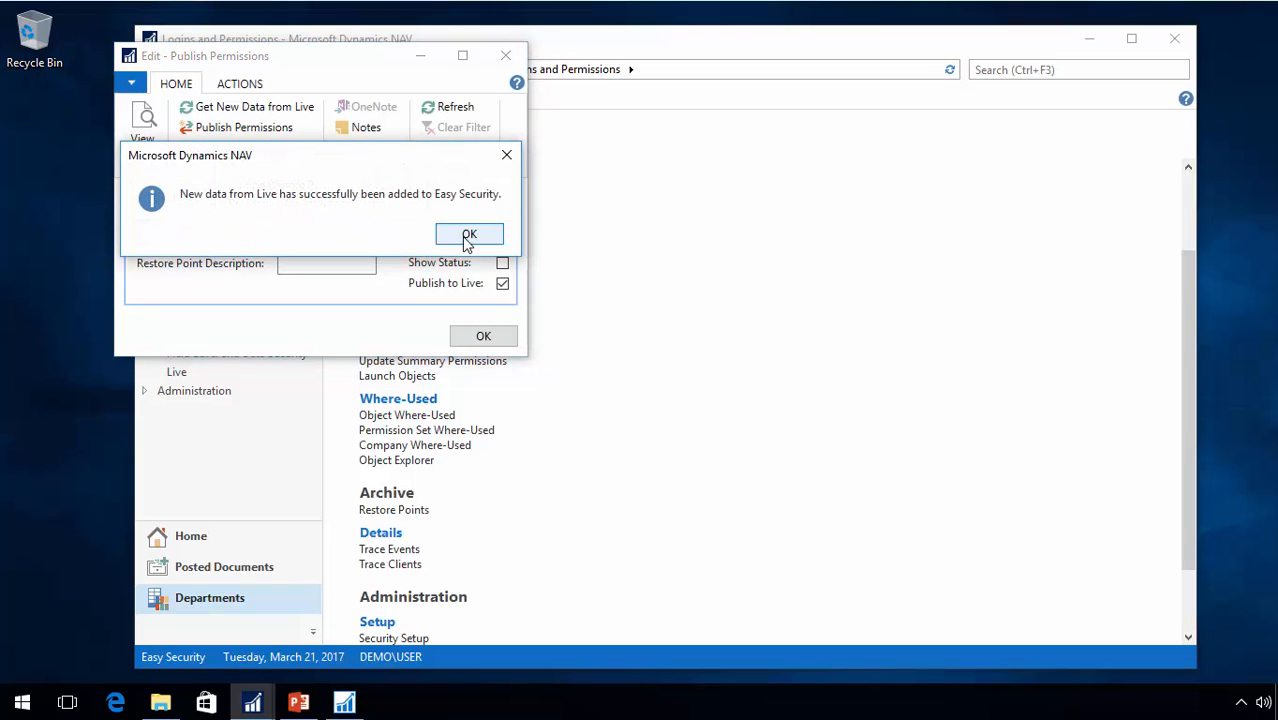
left_click(470, 234)
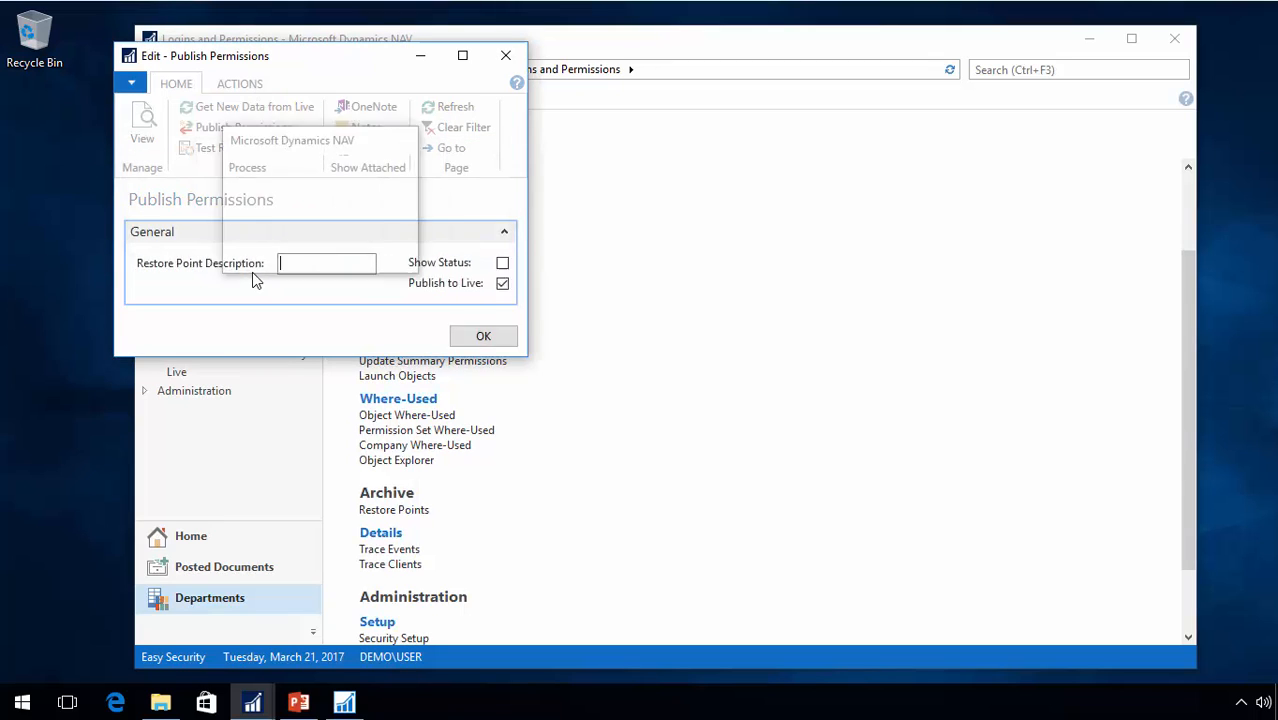
- Publish the permissions to Live again successfully and close the publish window
left_click(484, 336)
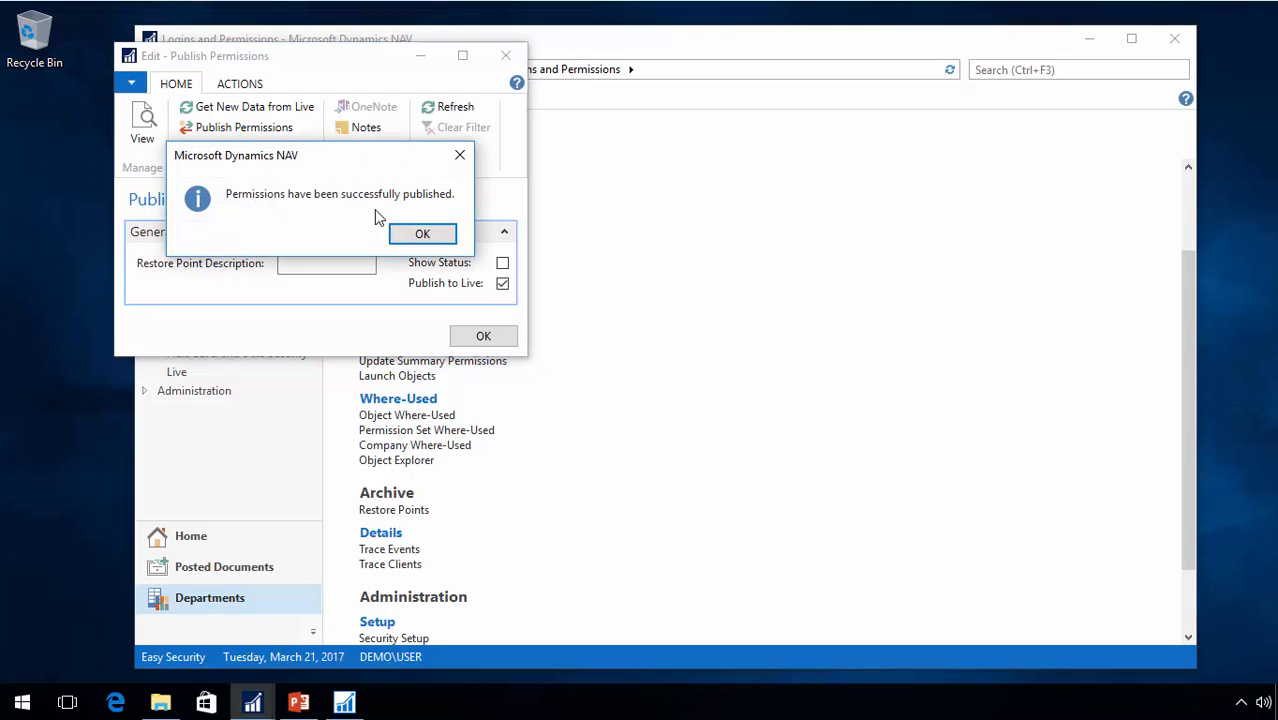
left_click(422, 232)
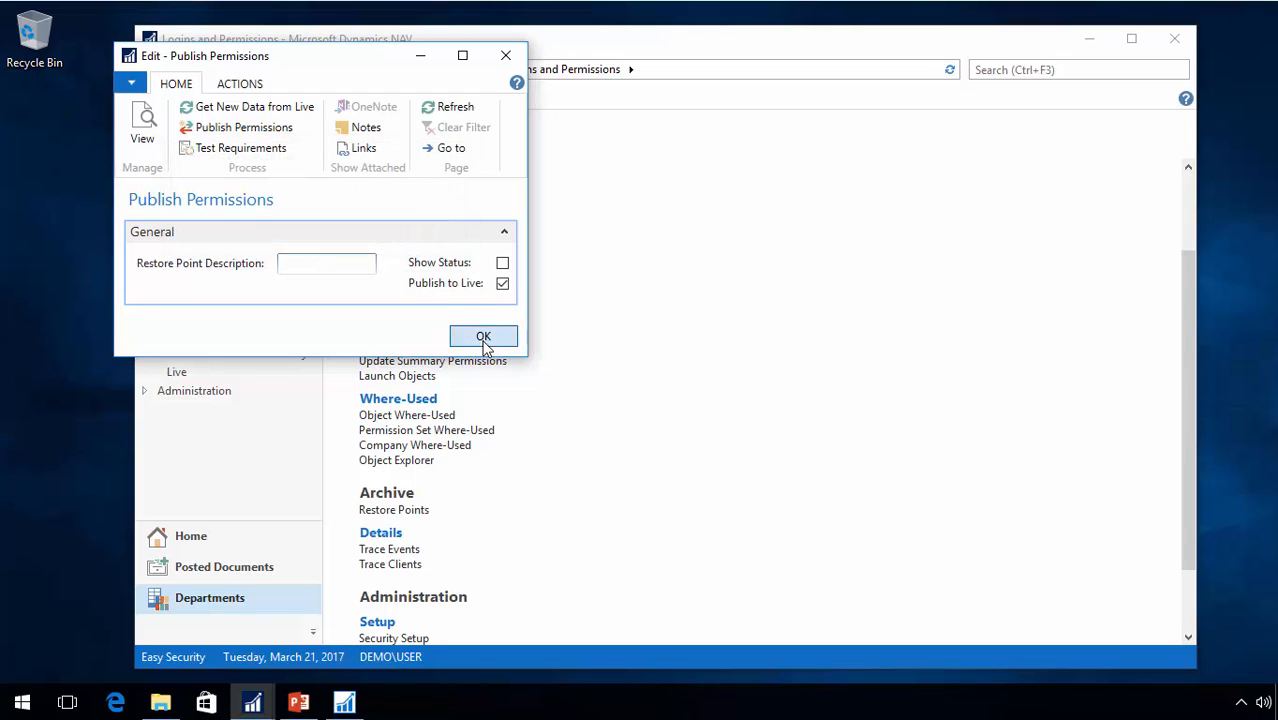
left_click(484, 336)
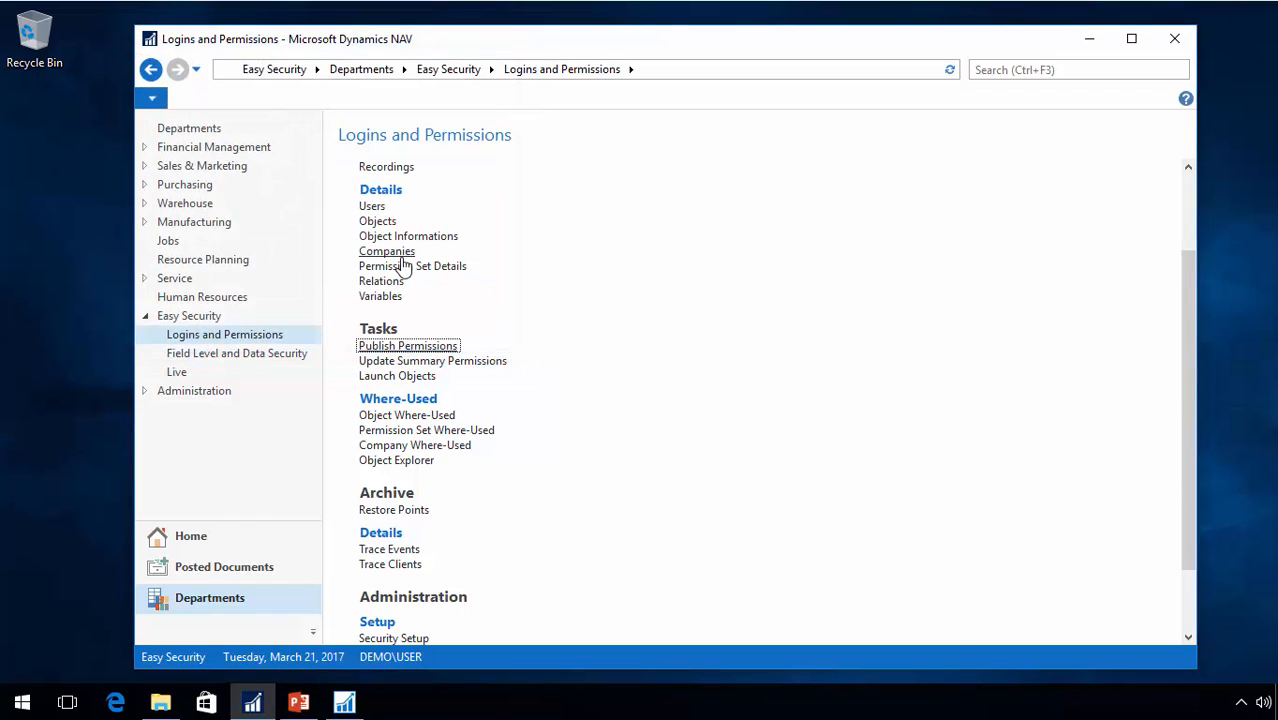
mouse_move(316, 358)
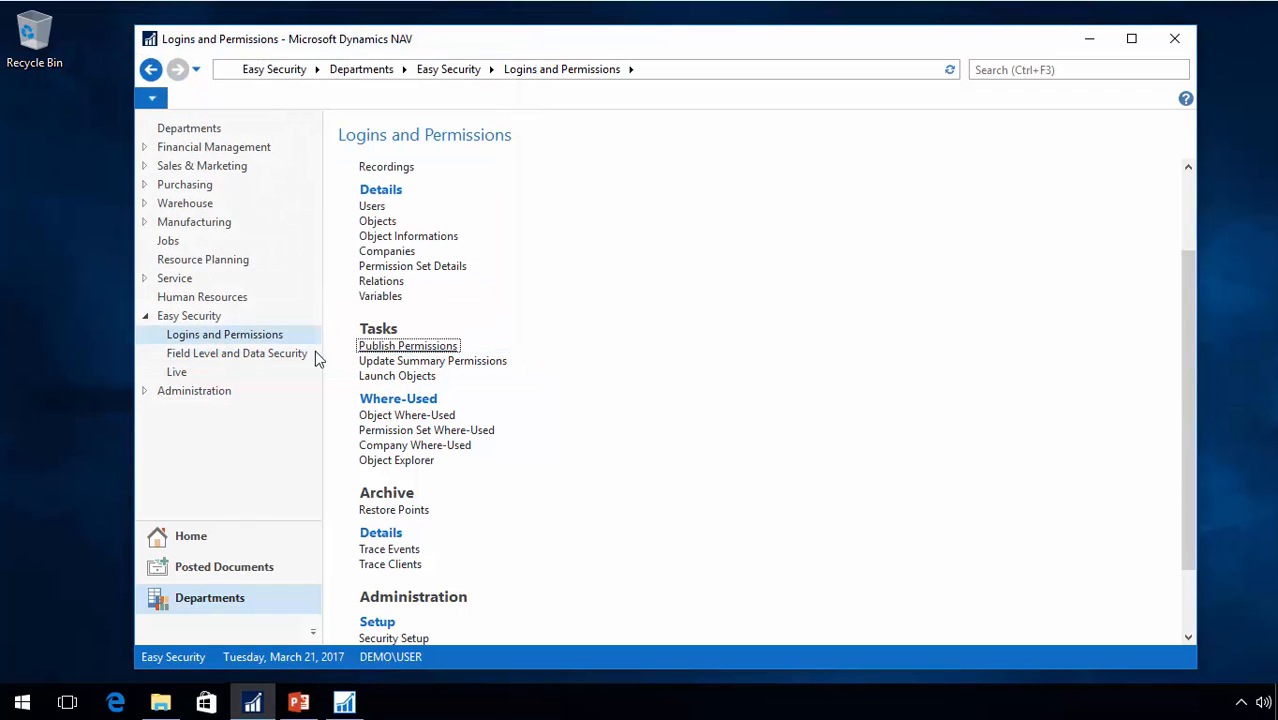
- Get relations for Field Level and Data Security, reusing existing analysis for 2242 objects
left_click(238, 352)
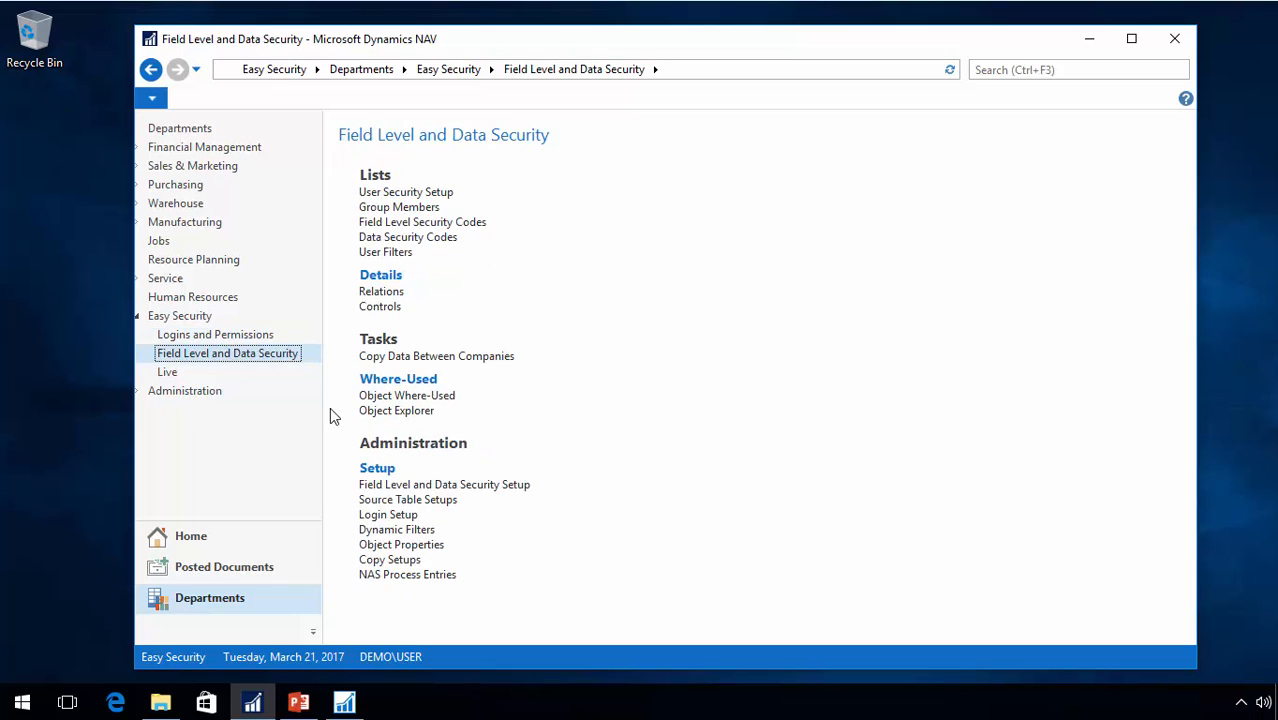
left_click(444, 484)
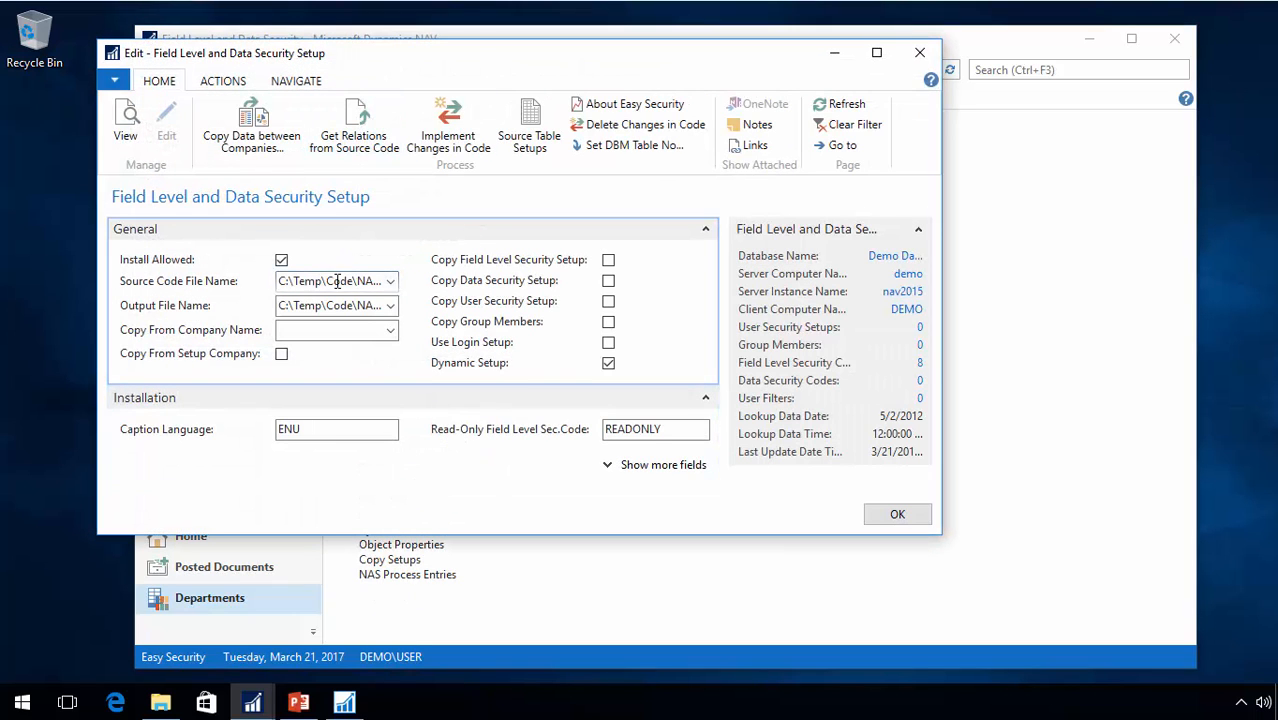
mouse_move(354, 124)
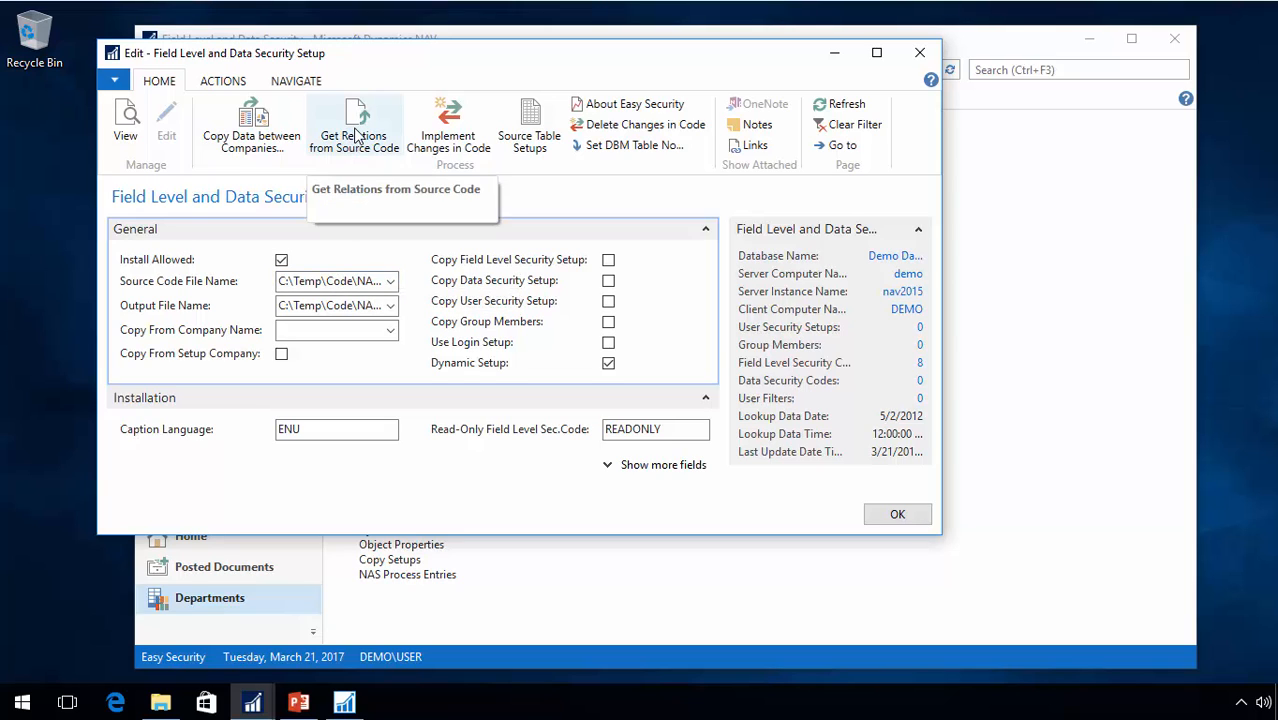
left_click(352, 124)
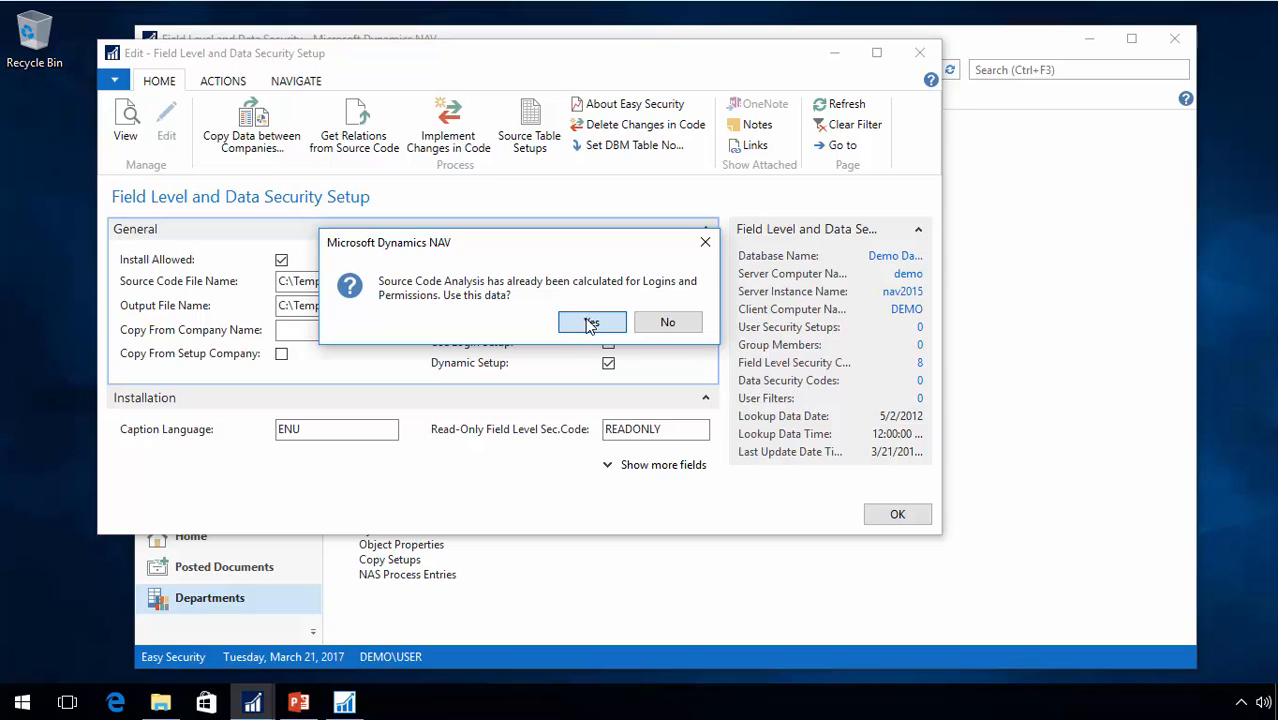
left_click(592, 320)
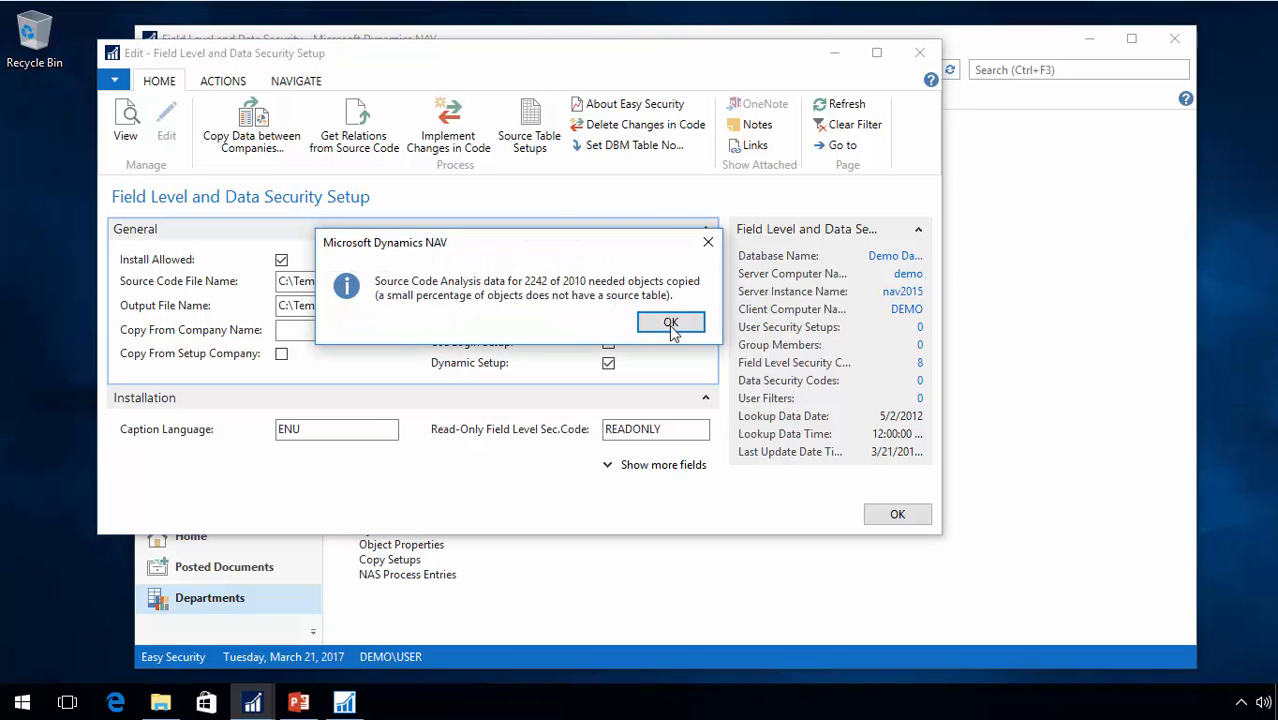
left_click(670, 322)
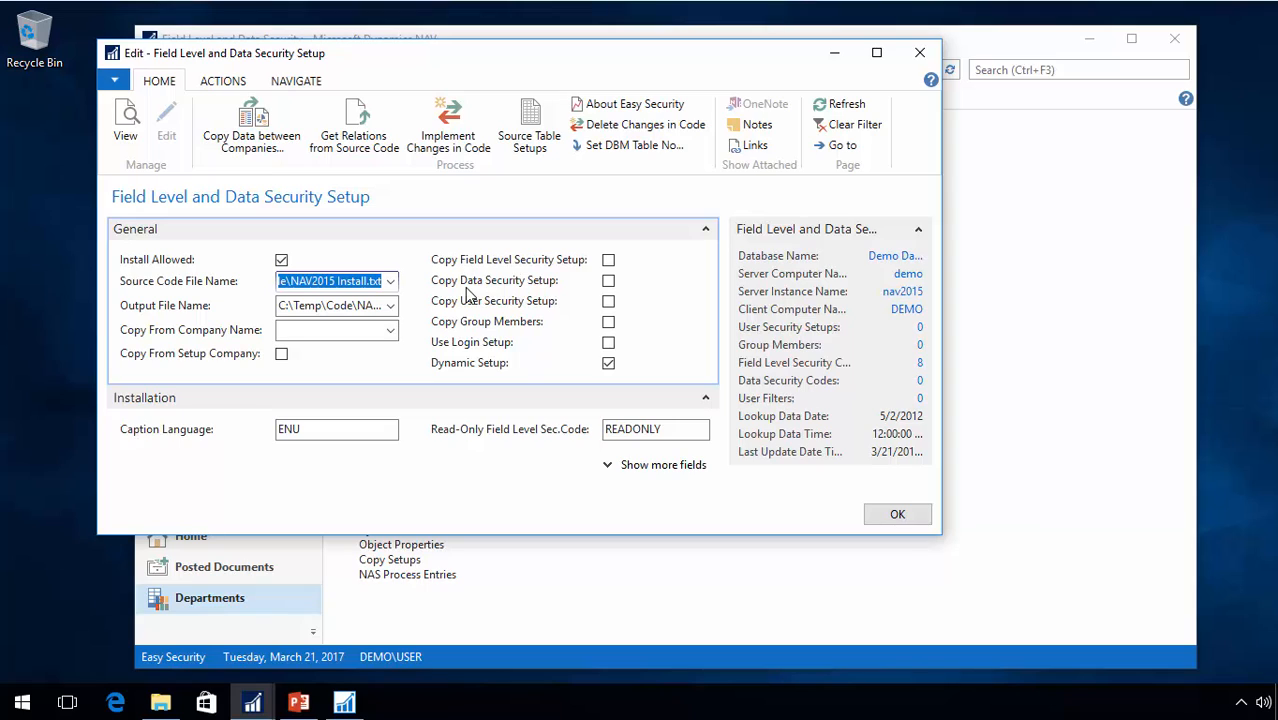
mouse_move(480, 284)
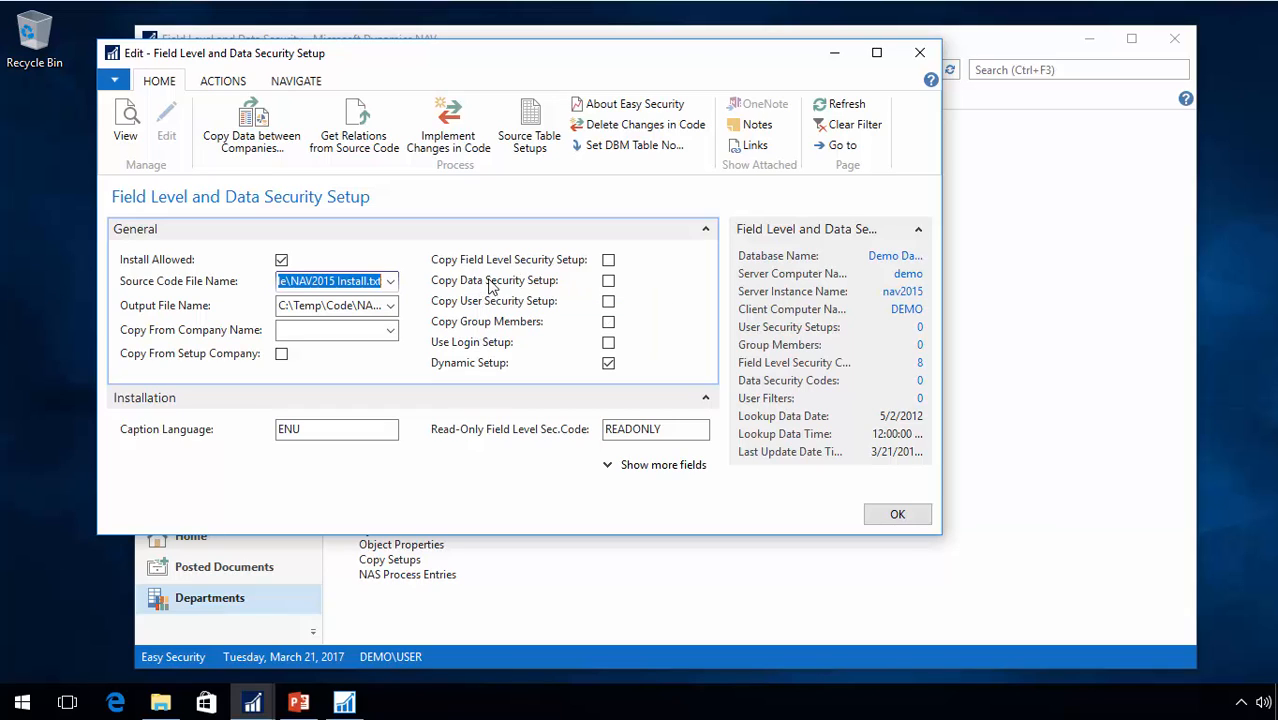
mouse_move(652, 200)
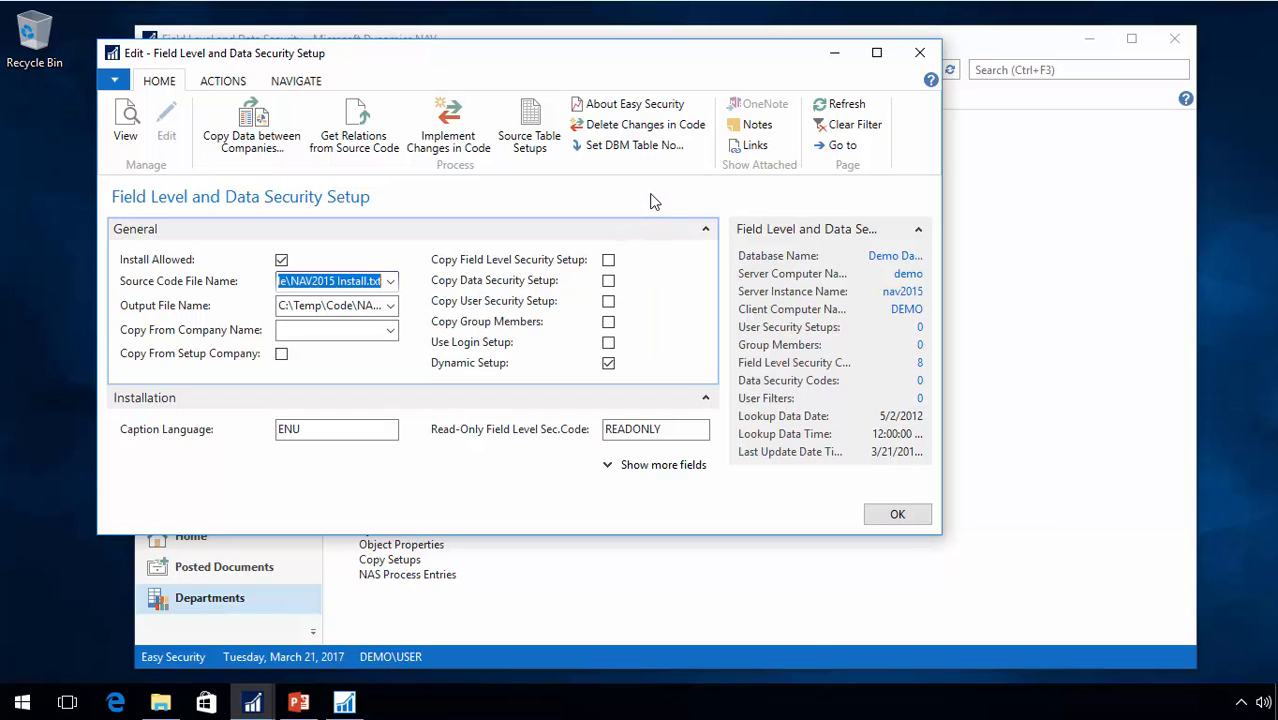
mouse_move(564, 188)
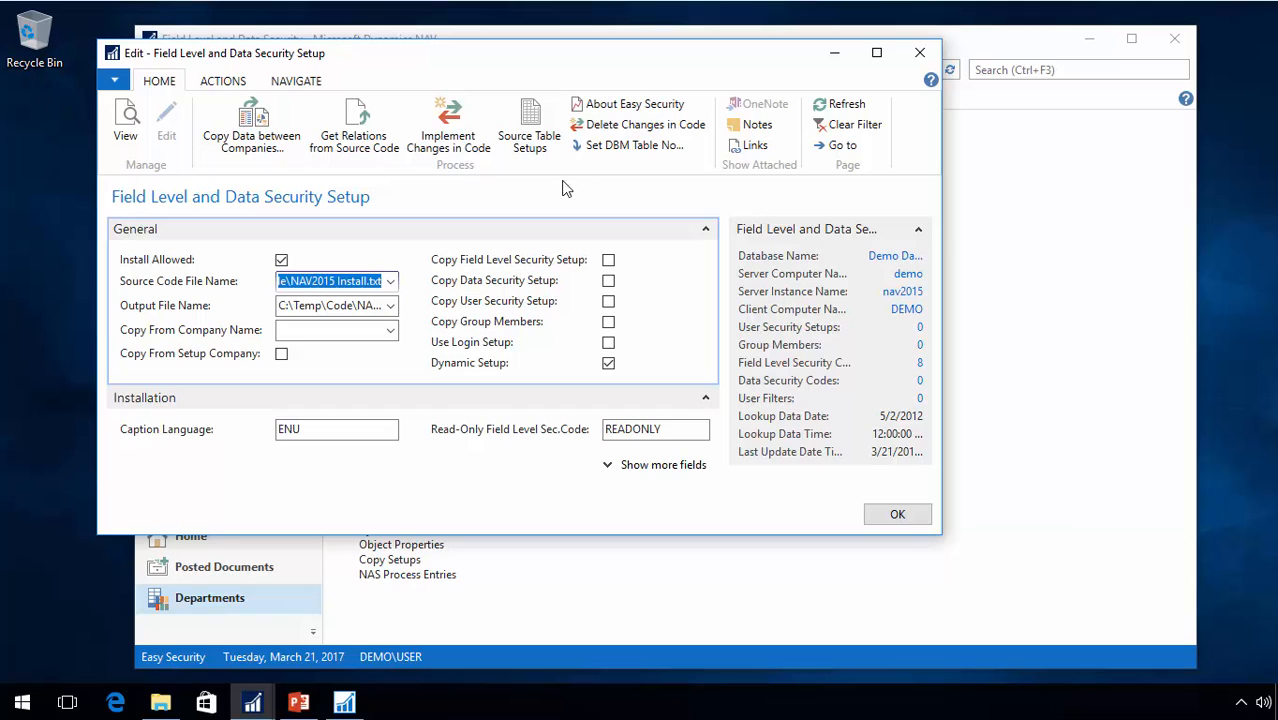
mouse_move(504, 196)
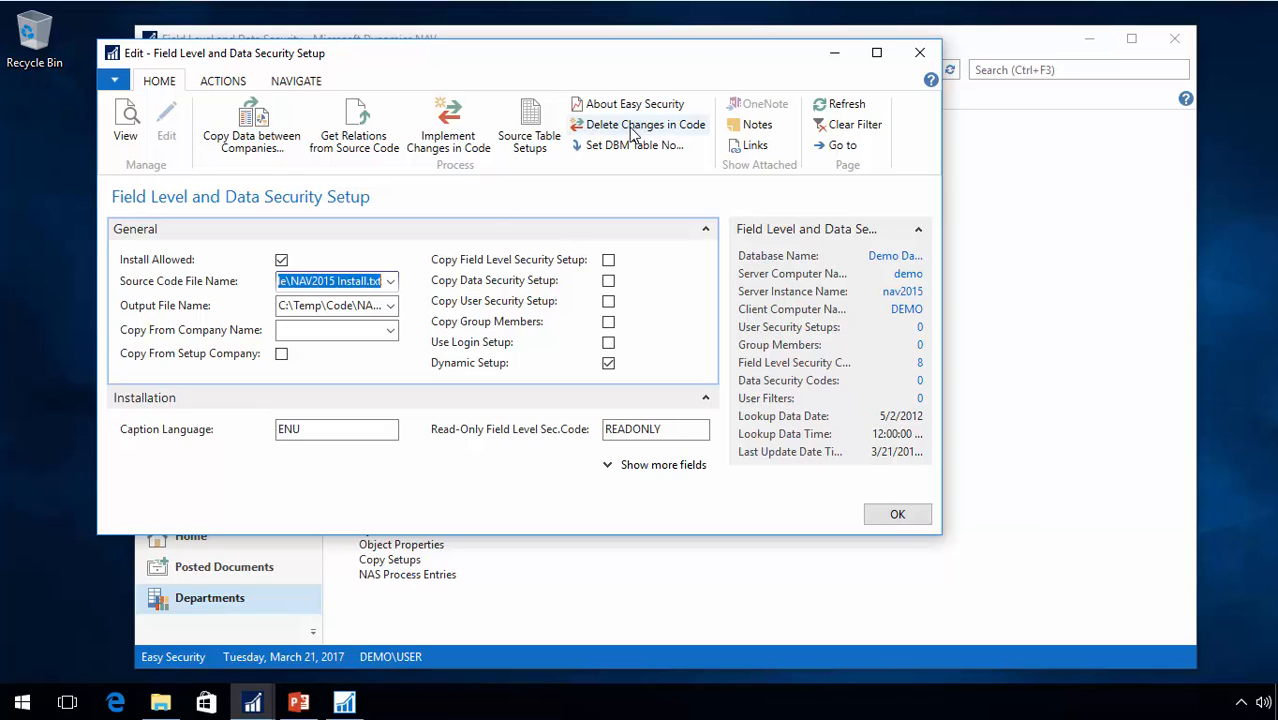
mouse_move(634, 144)
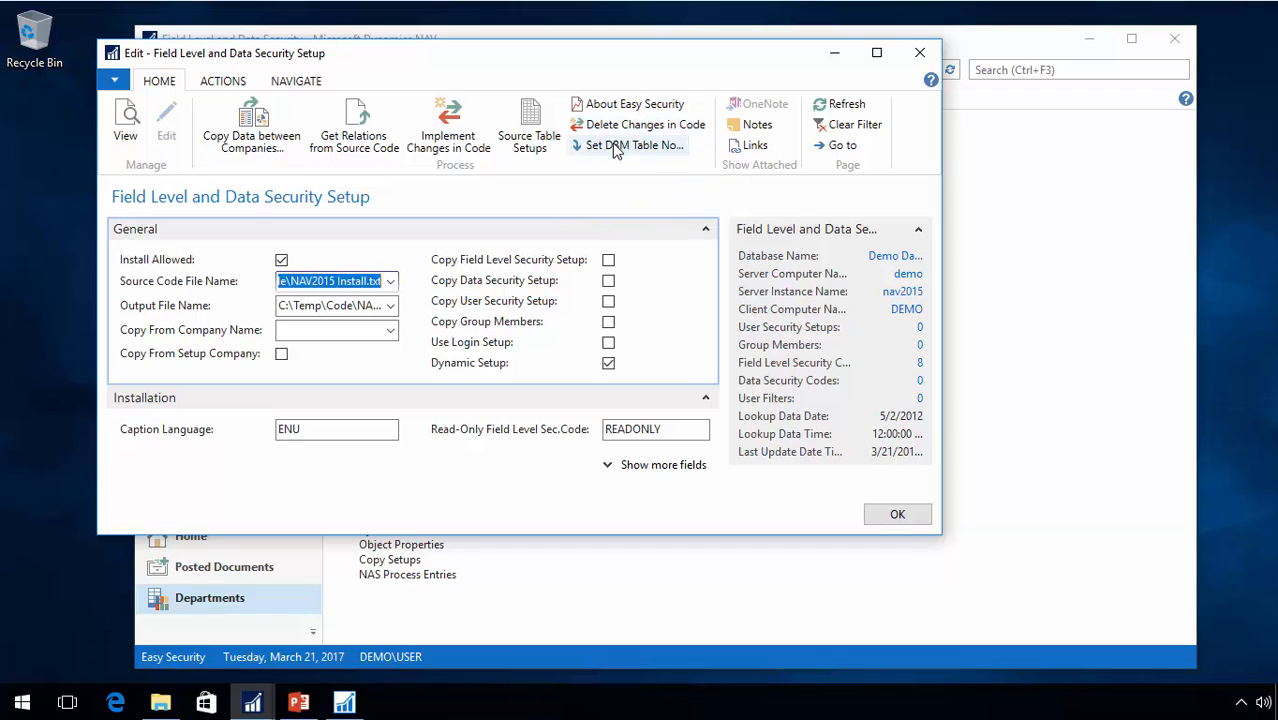
- Assign DBM table number 2 to all 109 Needed for Implement Changes objects and acknowledge the result
left_click(634, 144)
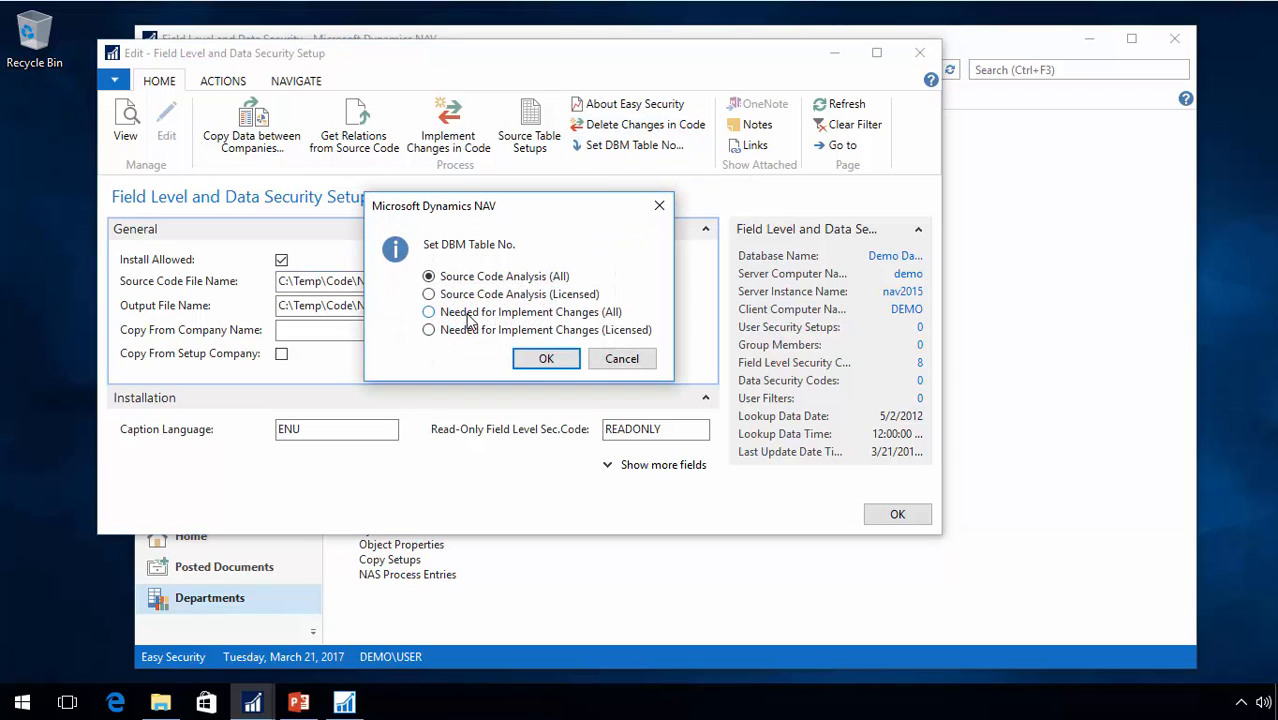
left_click(428, 312)
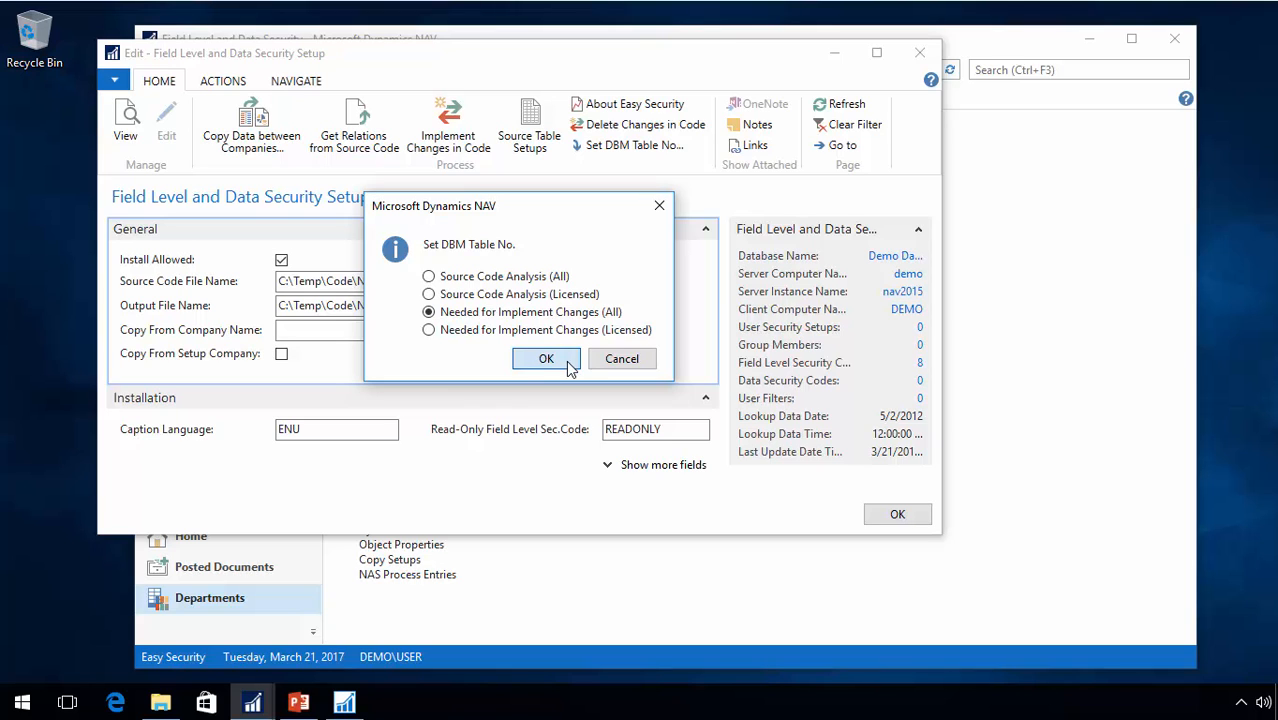
left_click(546, 360)
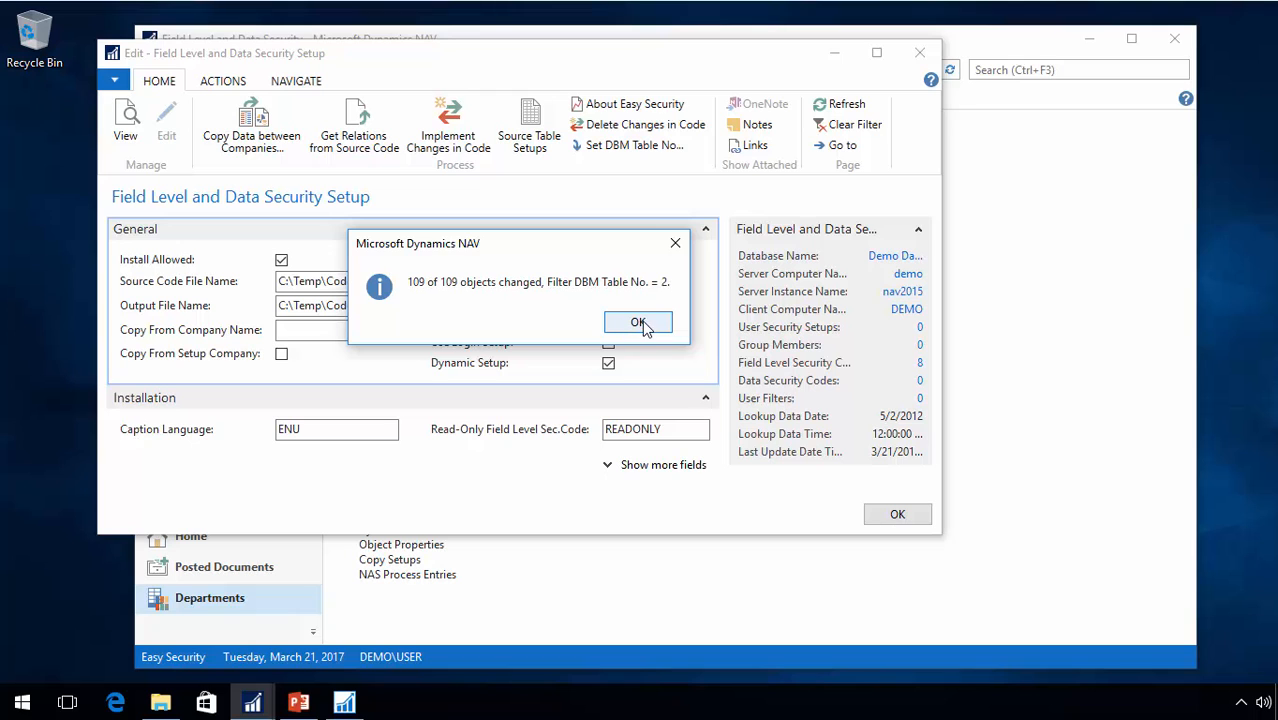
left_click(640, 322)
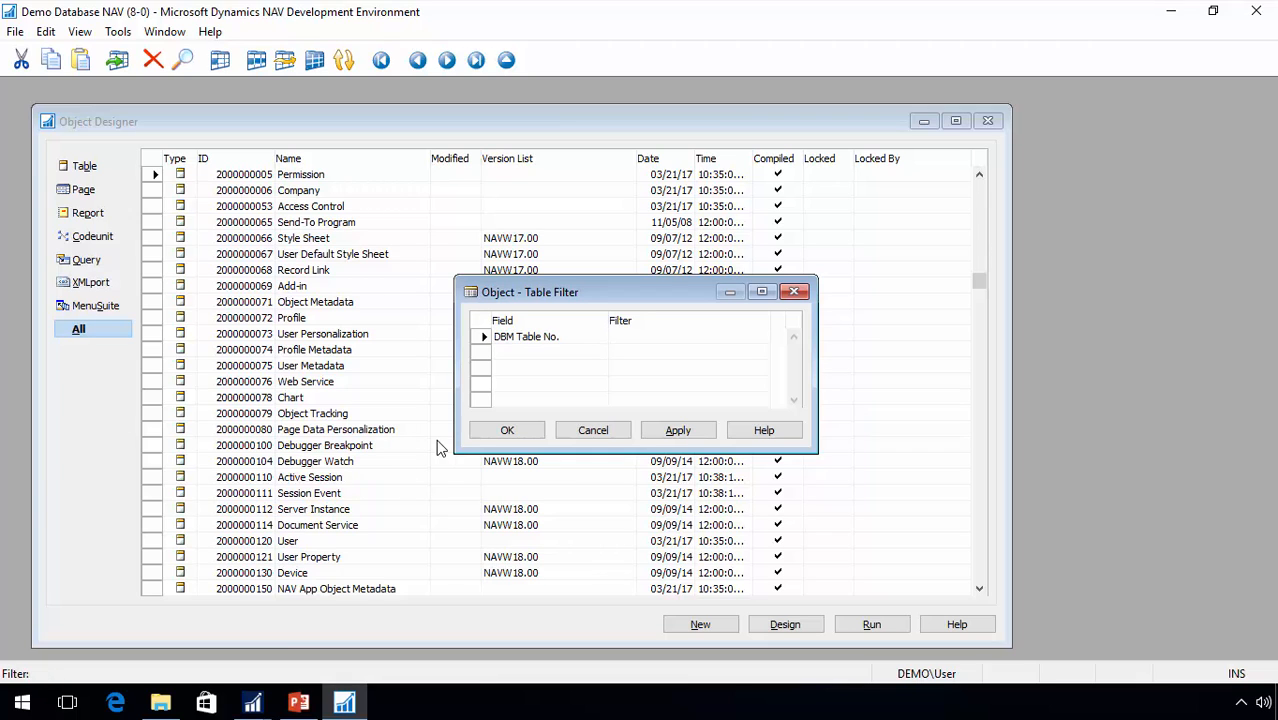
- Filter Object Designer to DBM Table No. 2 and attempt exporting the objects as Delete Changes
type("2")
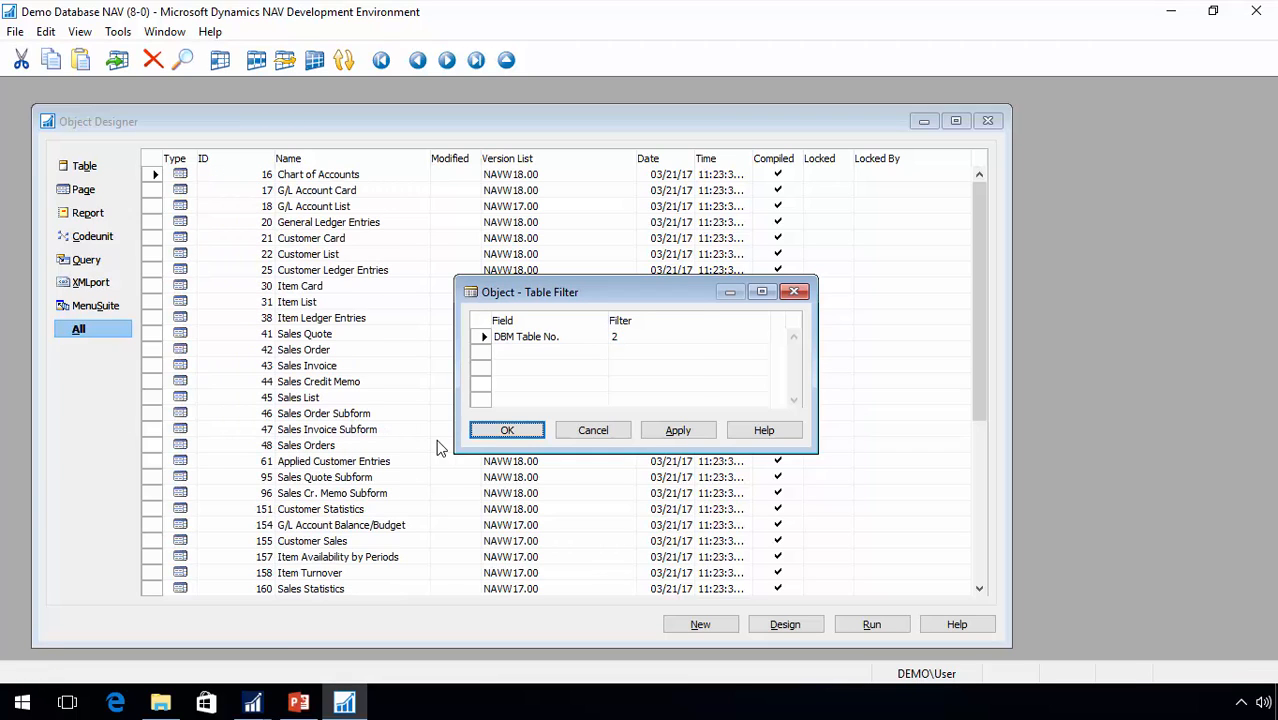
left_click(508, 430)
type("D")
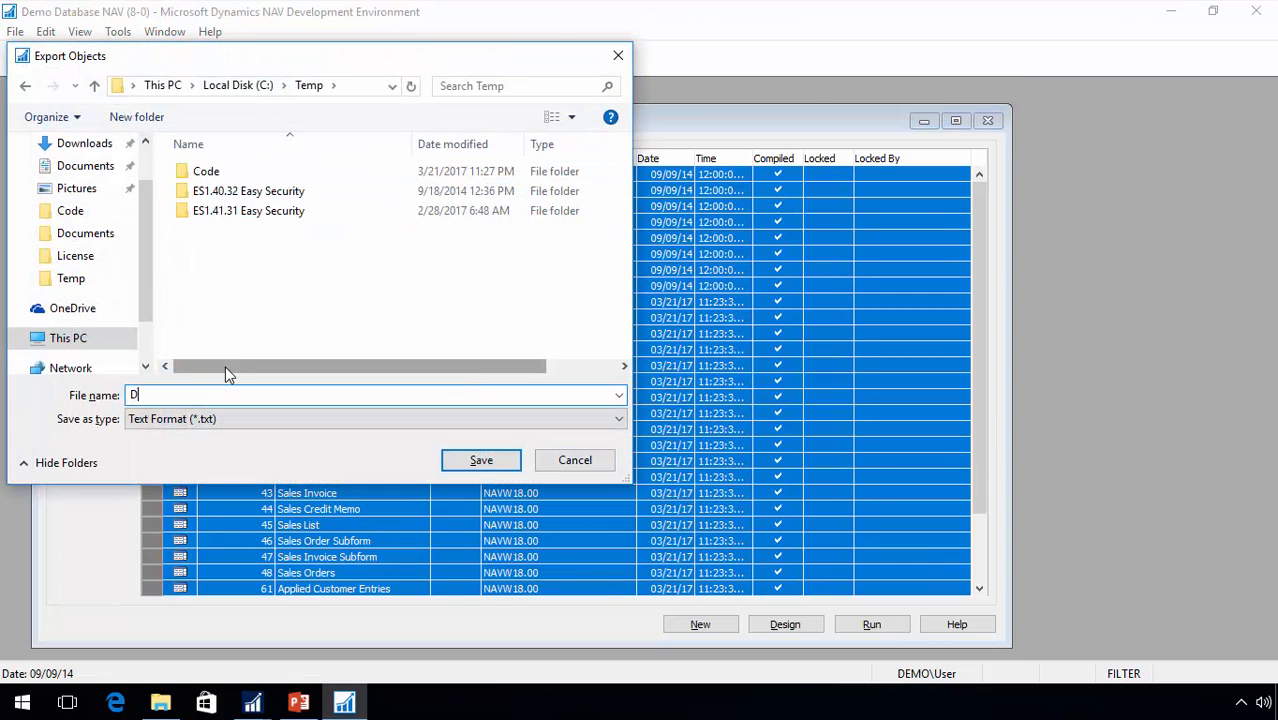
type("elte Chang")
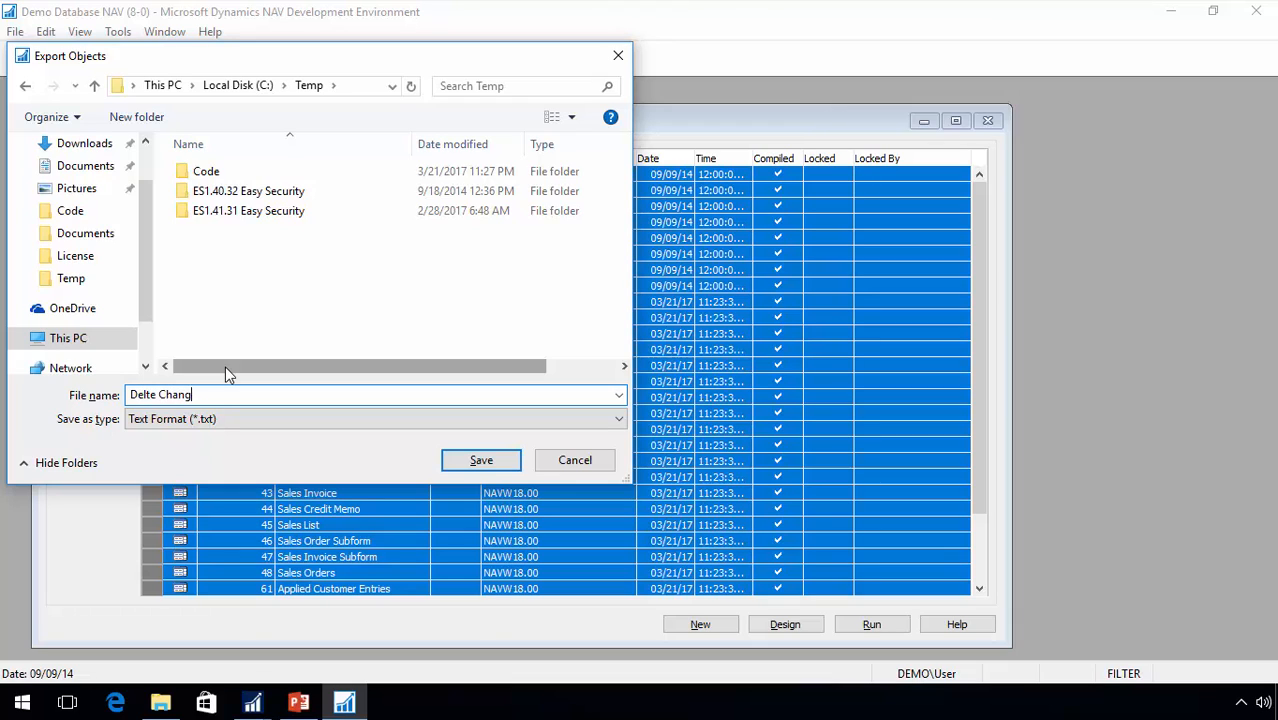
type("es")
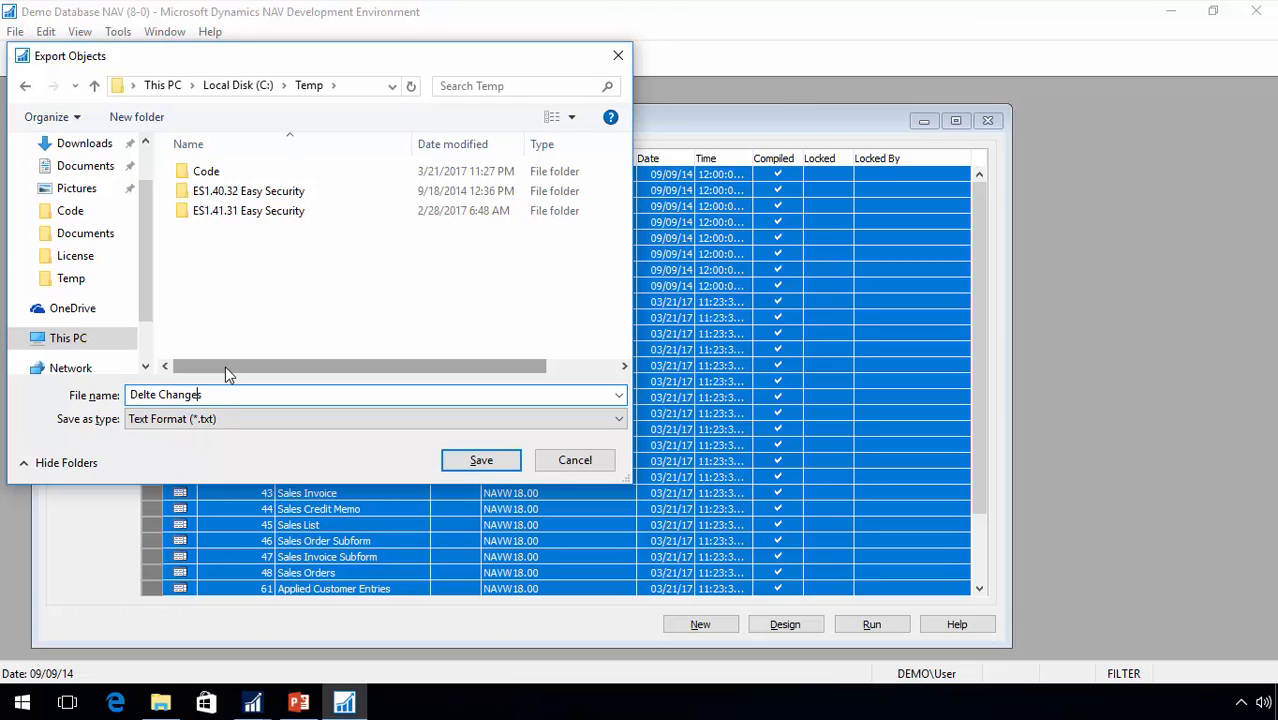
left_click(480, 460)
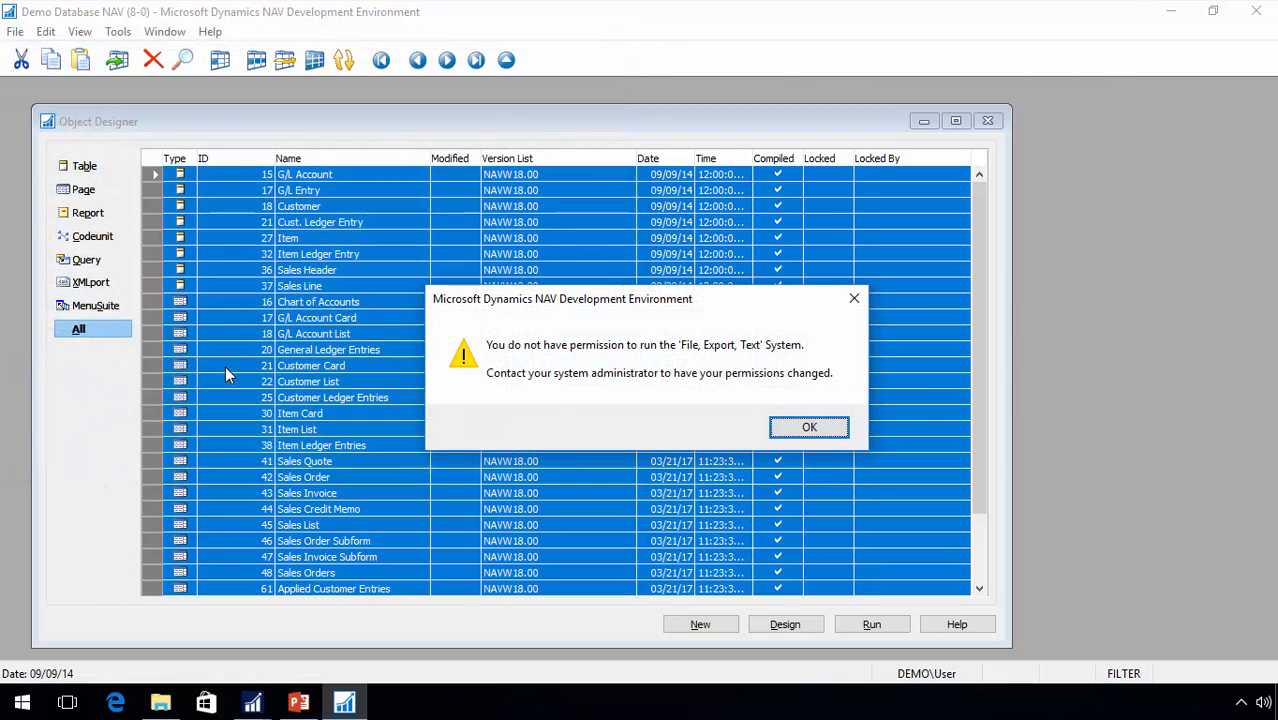
- Dismiss the export permission error and reopen Demo Database NAV (8-0)
left_click(808, 428)
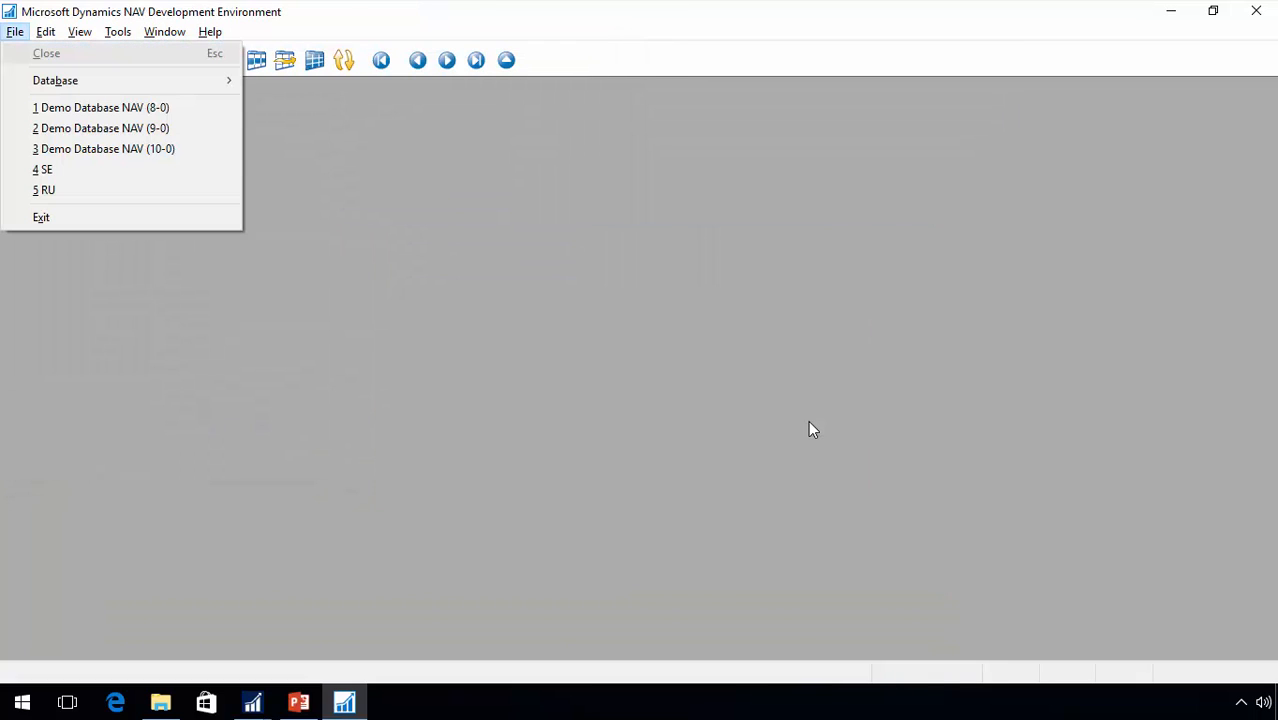
left_click(106, 108)
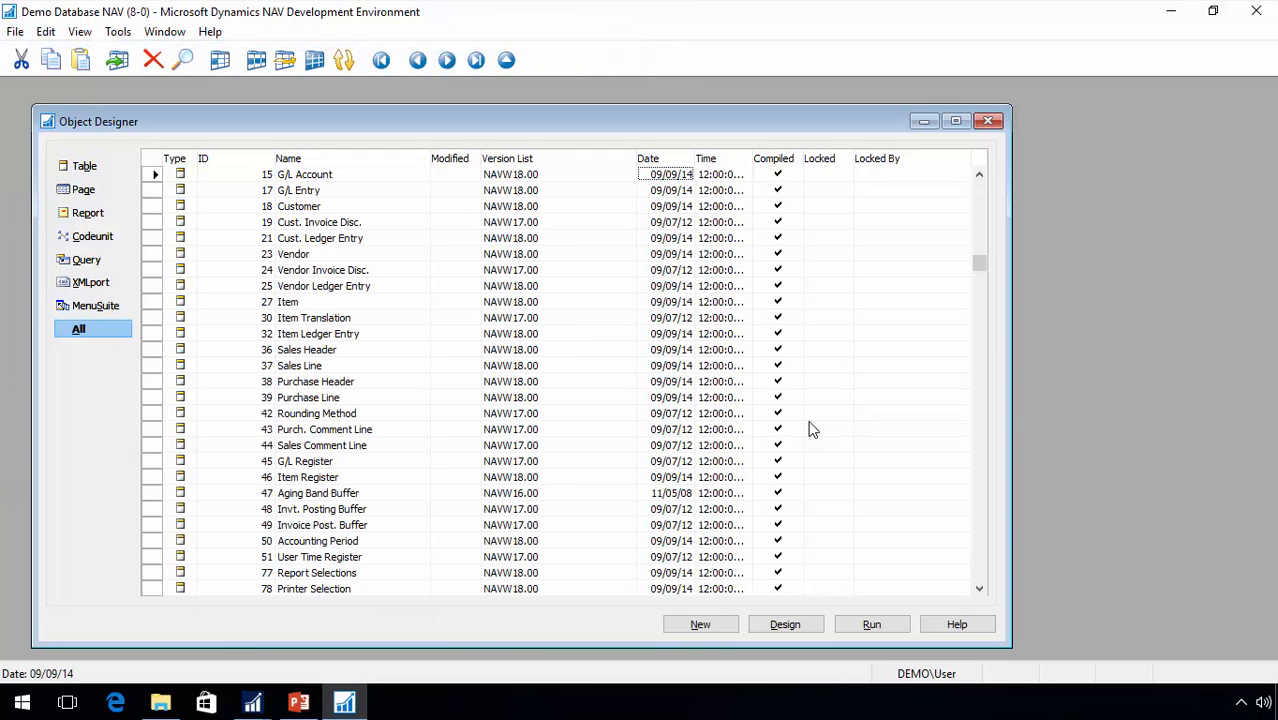
- Refilter Object Designer to DBM Table No. 2 objects and export them as text
left_click(648, 158)
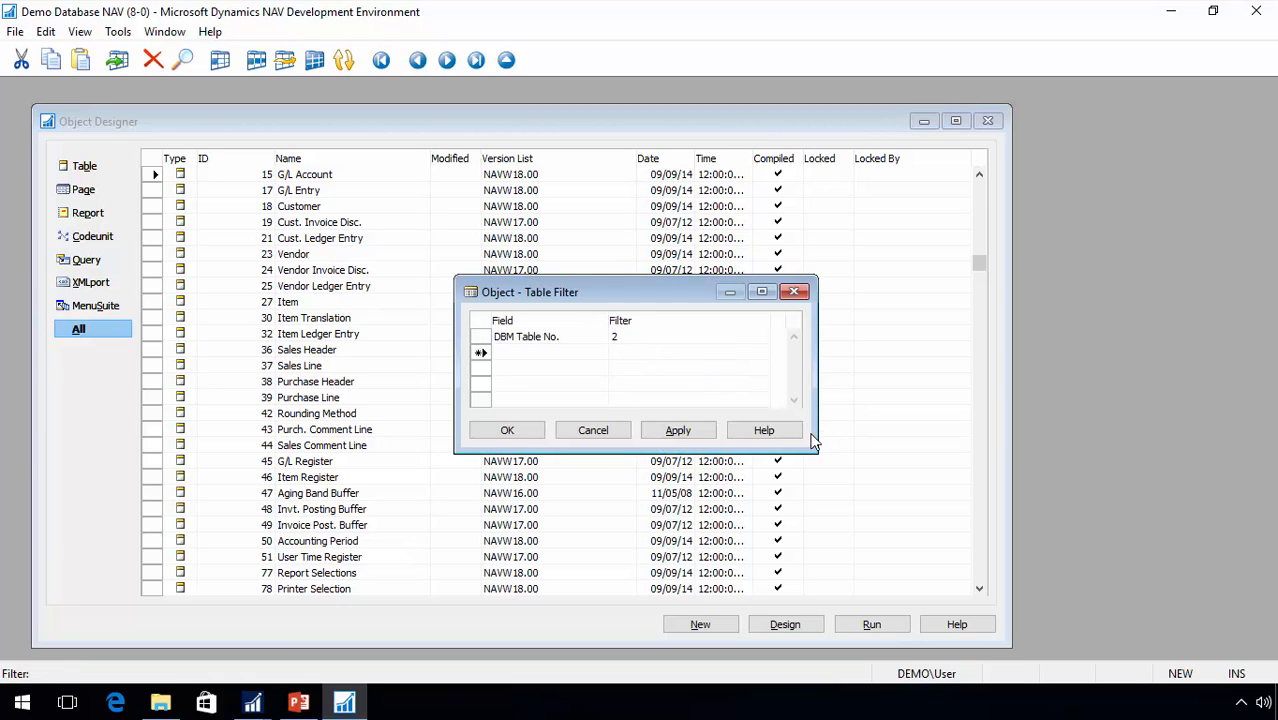
left_click(508, 430)
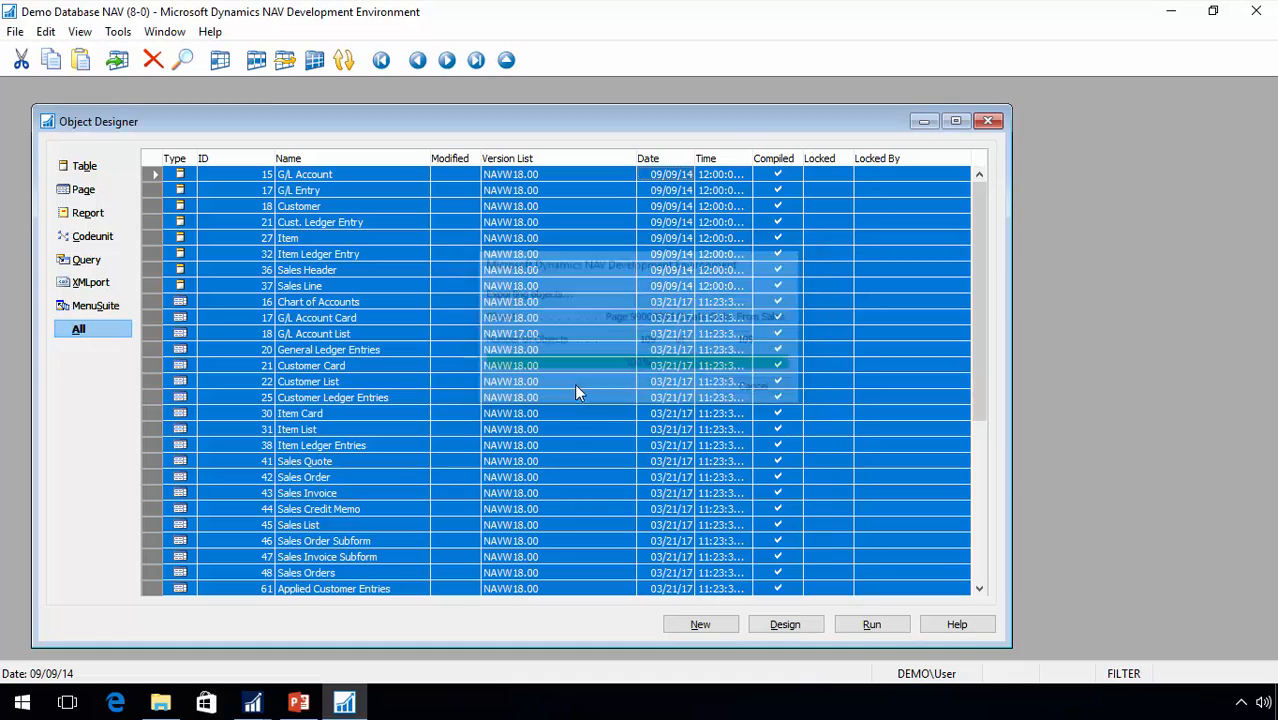
left_click(16, 32)
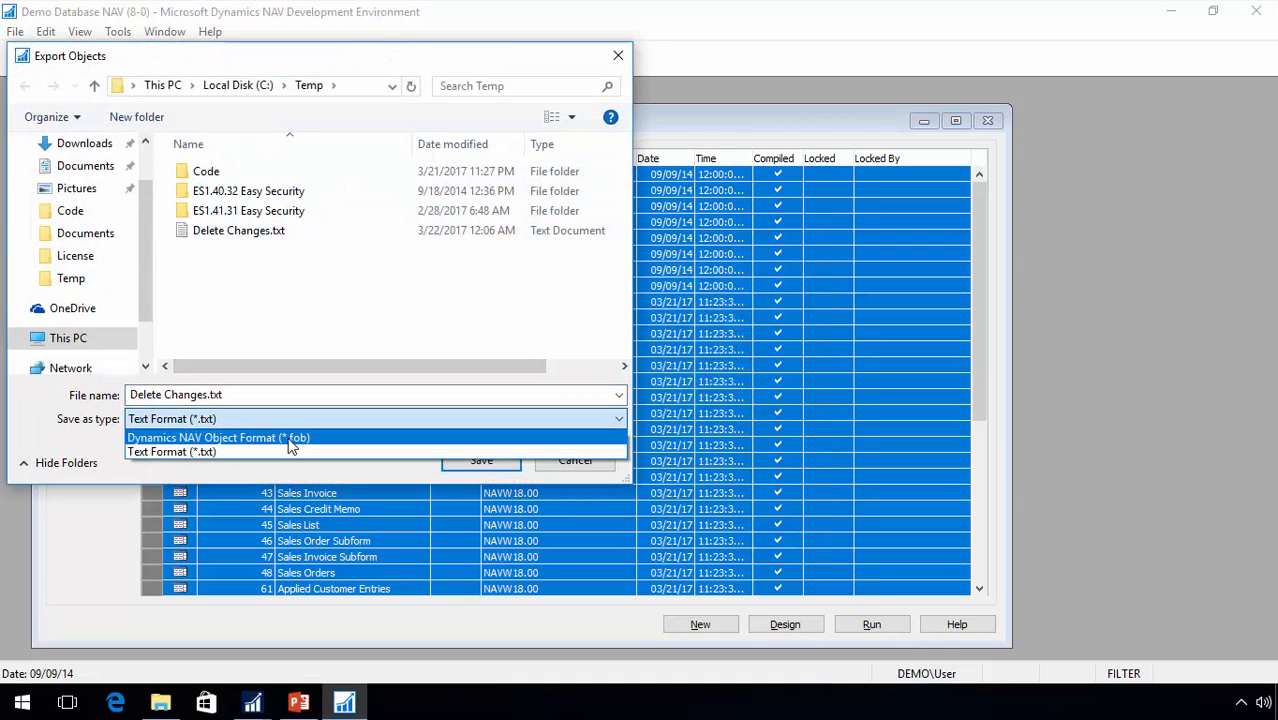
left_click(480, 460)
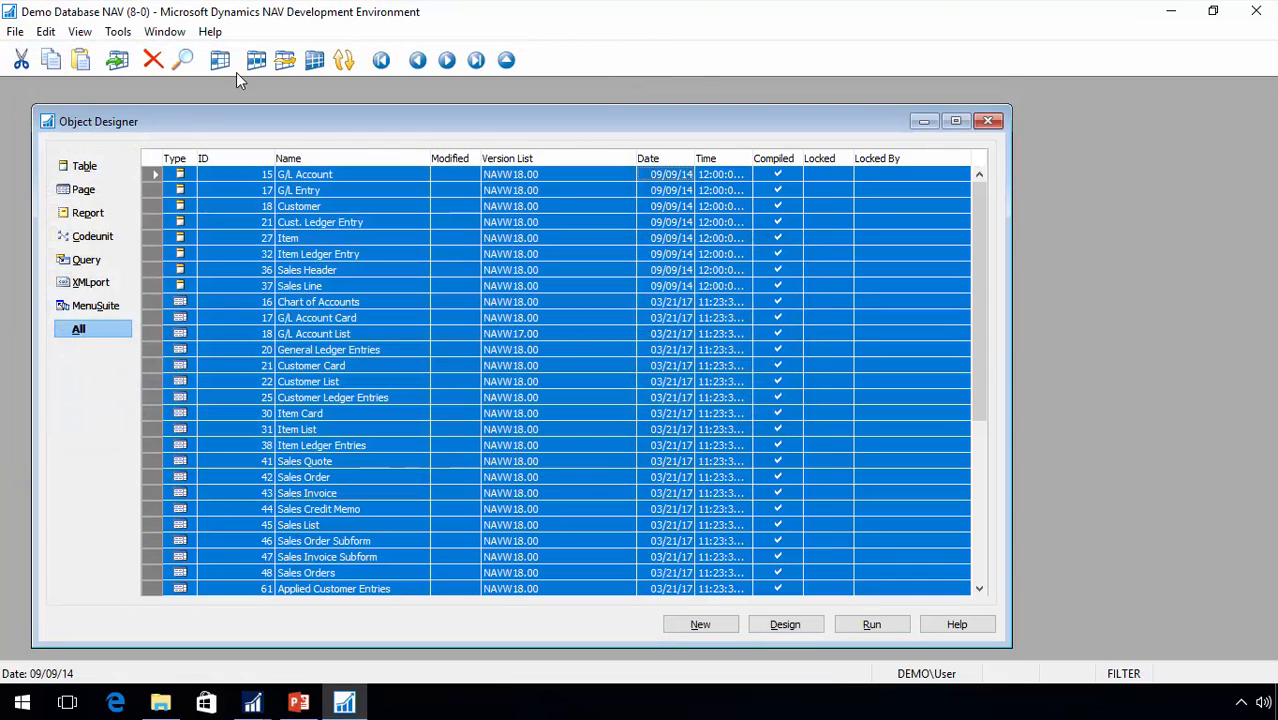
- Compile the selected objects via the Tools commands
left_click(118, 32)
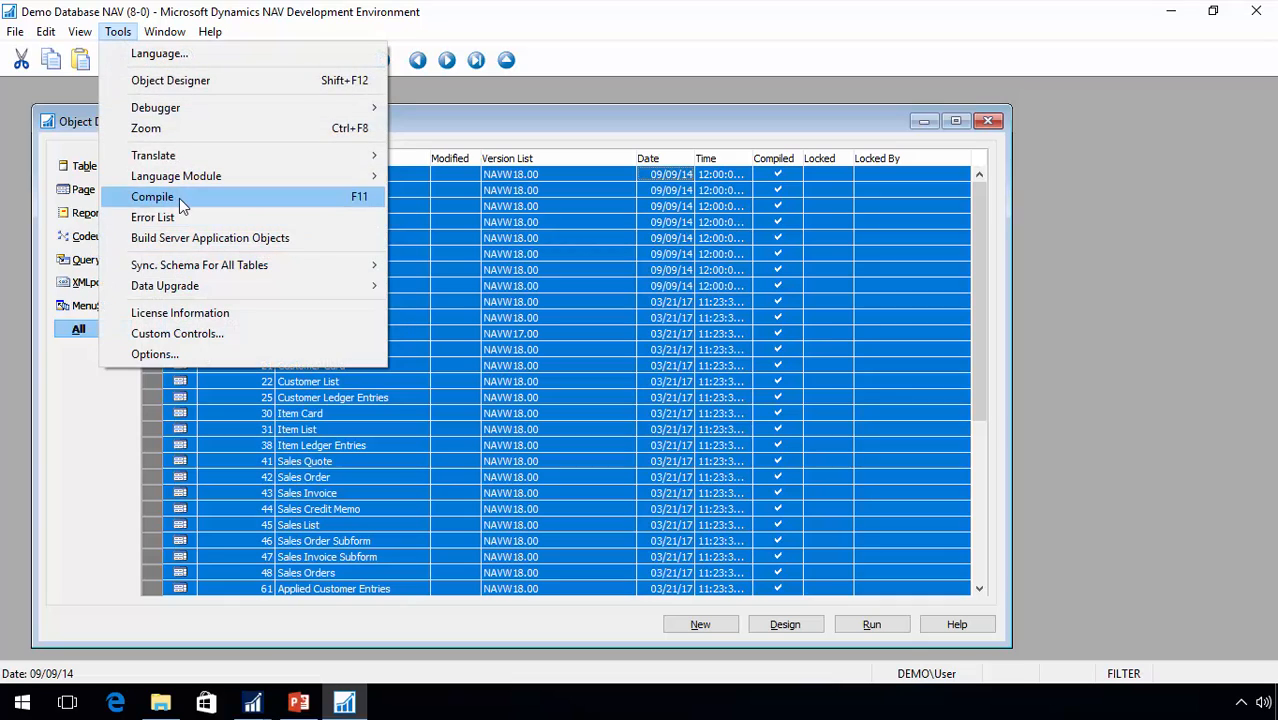
left_click(152, 196)
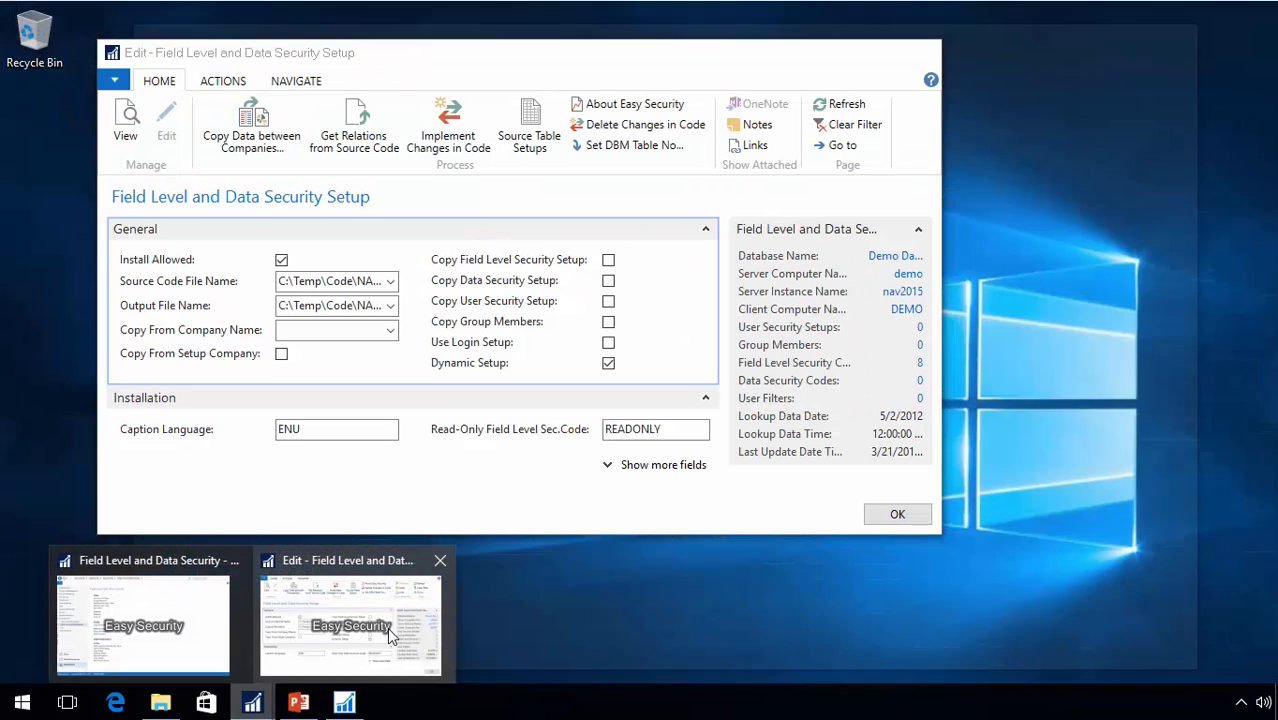
- Use Delete Changes.txt as source code file and run Delete Changes in Code, acknowledging the summary
left_click(388, 280)
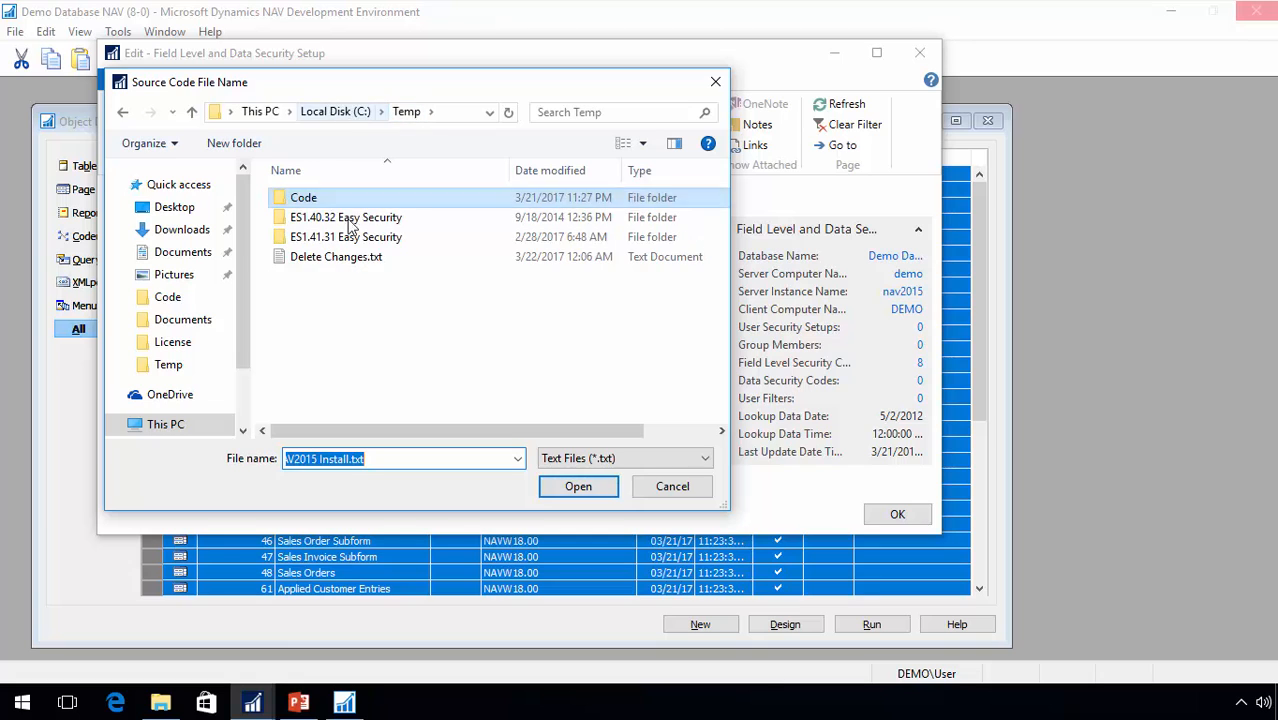
left_click(336, 256)
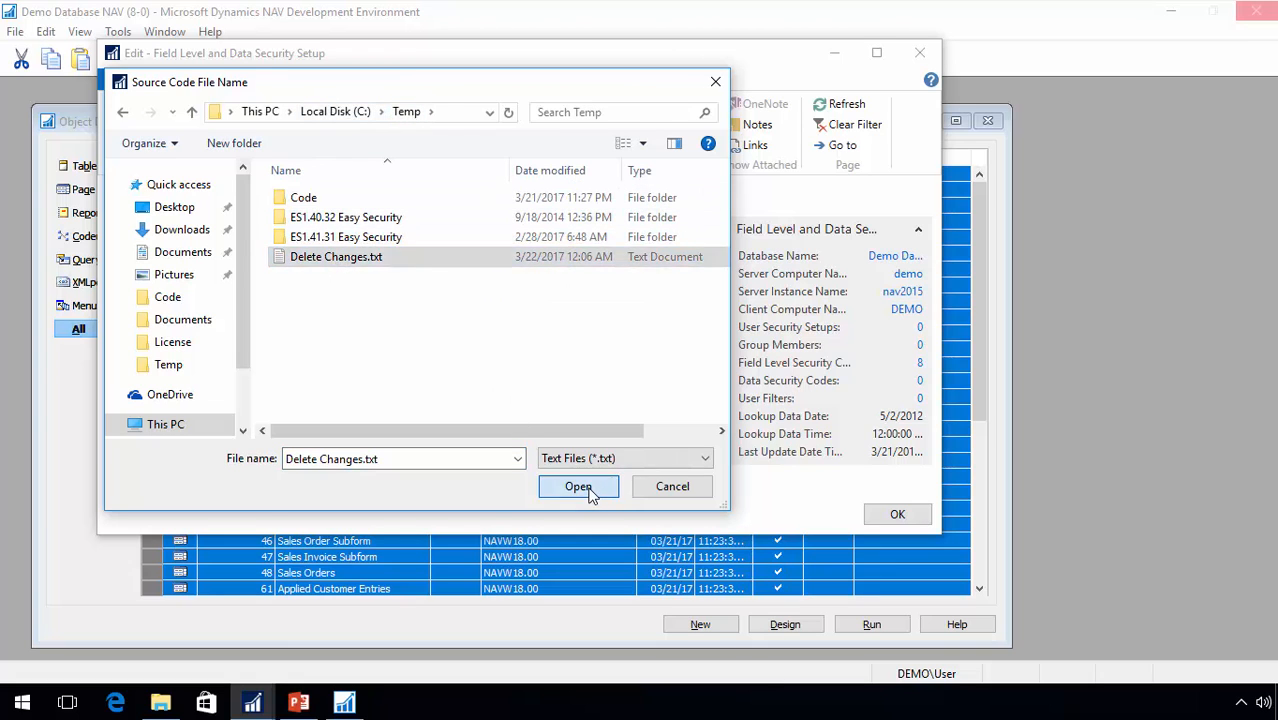
left_click(578, 486)
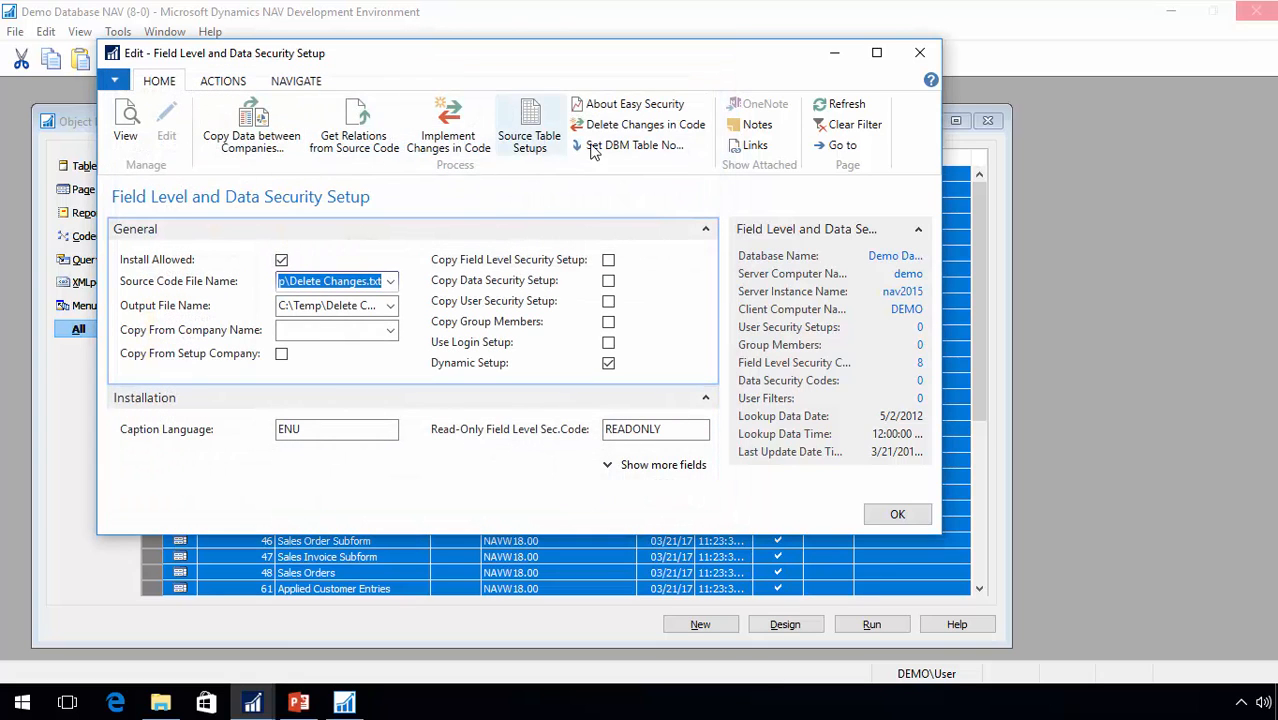
left_click(644, 124)
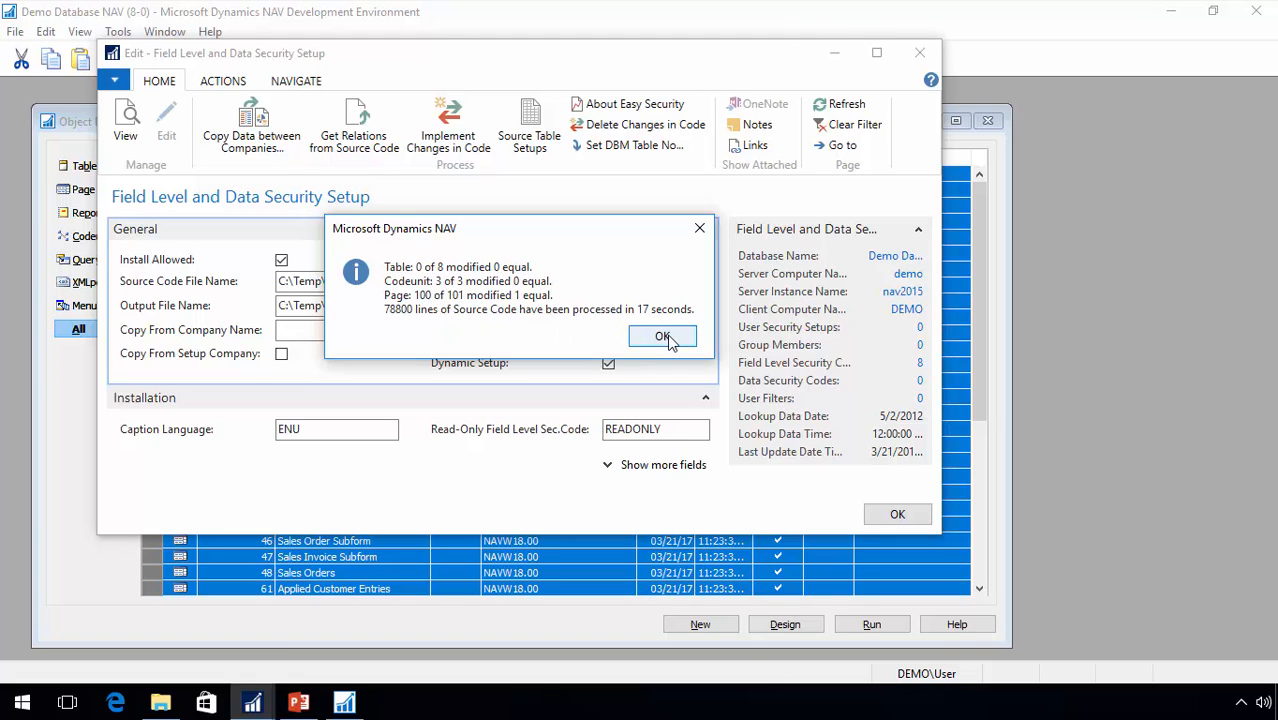
left_click(662, 336)
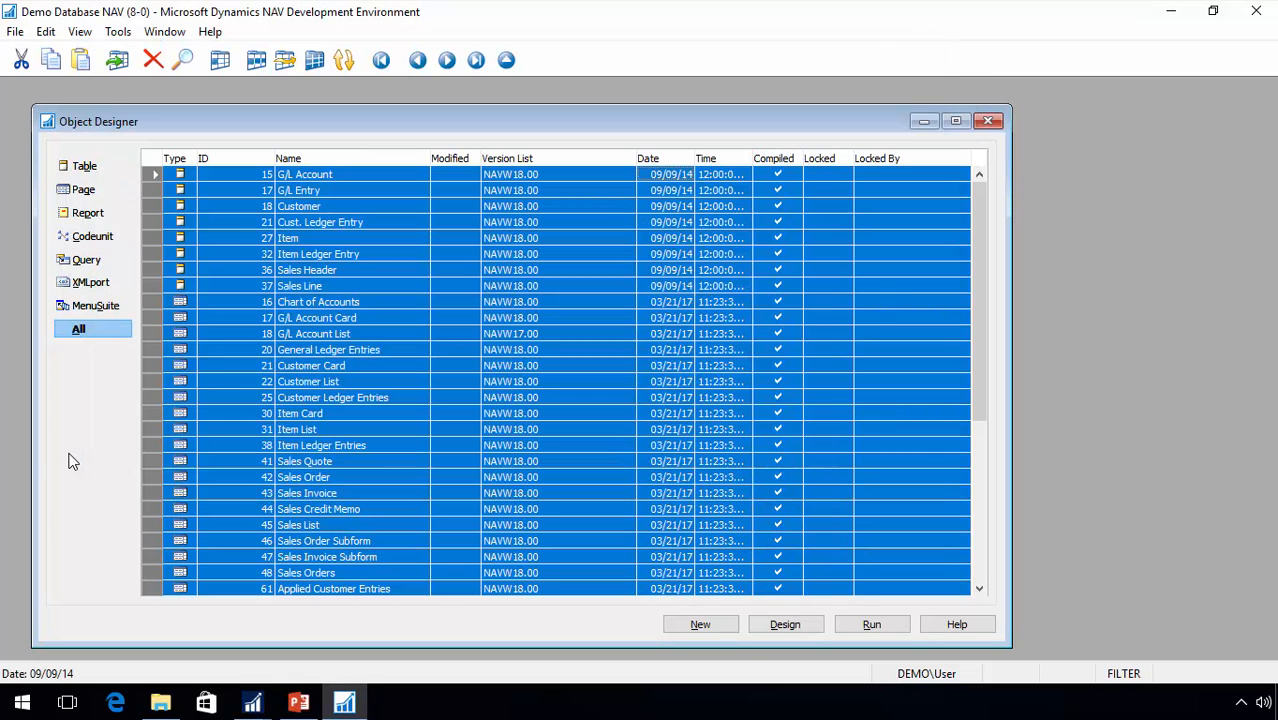
- Import Delete Changes-out.txt into the database and close the resulting Error List
left_click(16, 32)
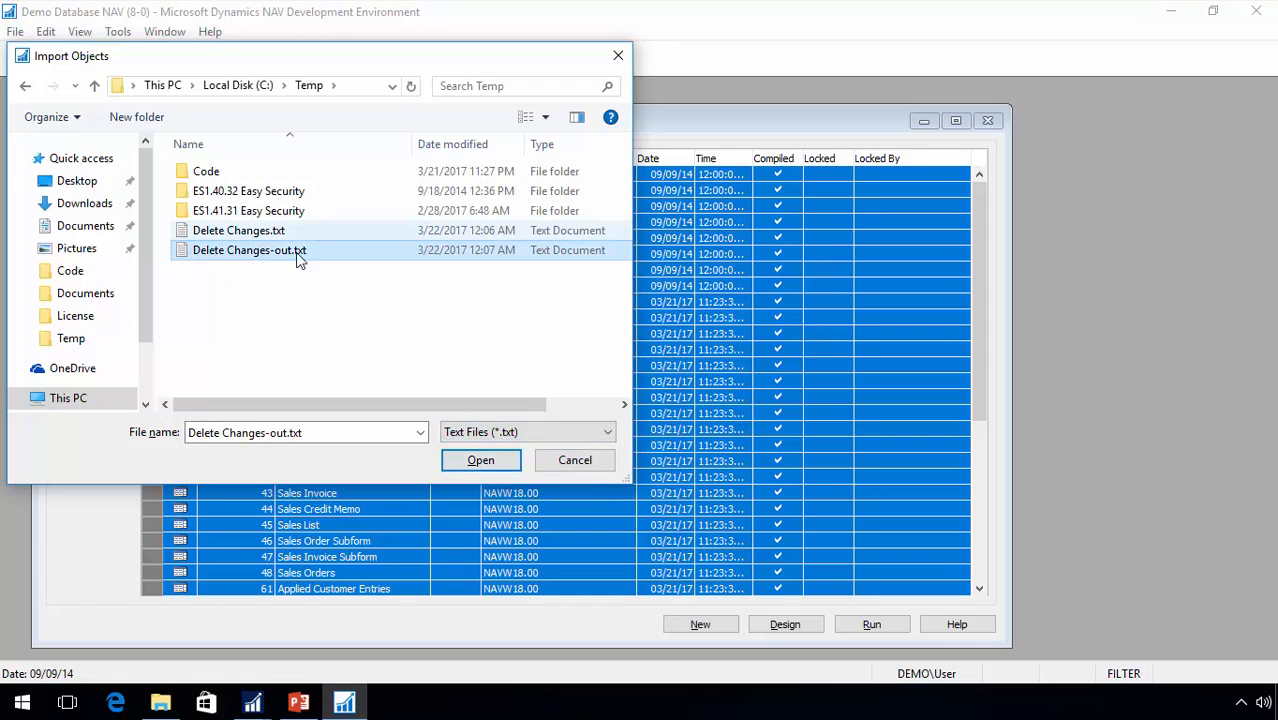
left_click(480, 460)
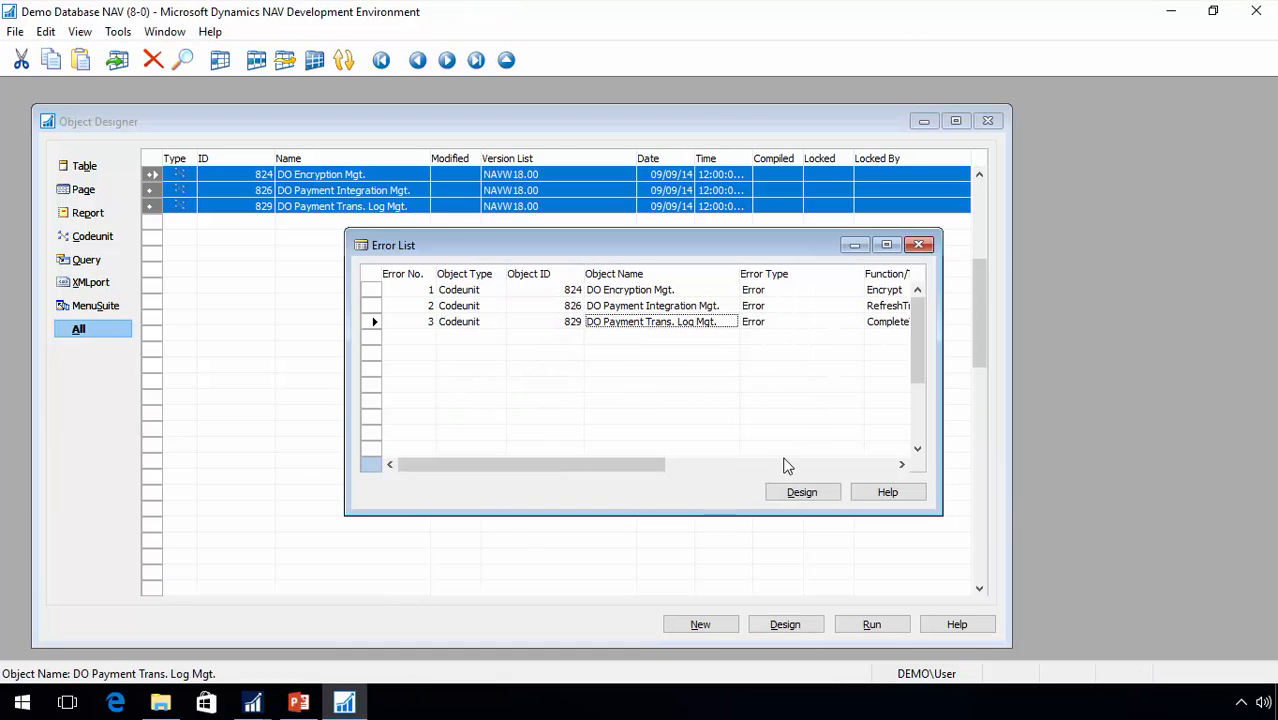
left_click(918, 244)
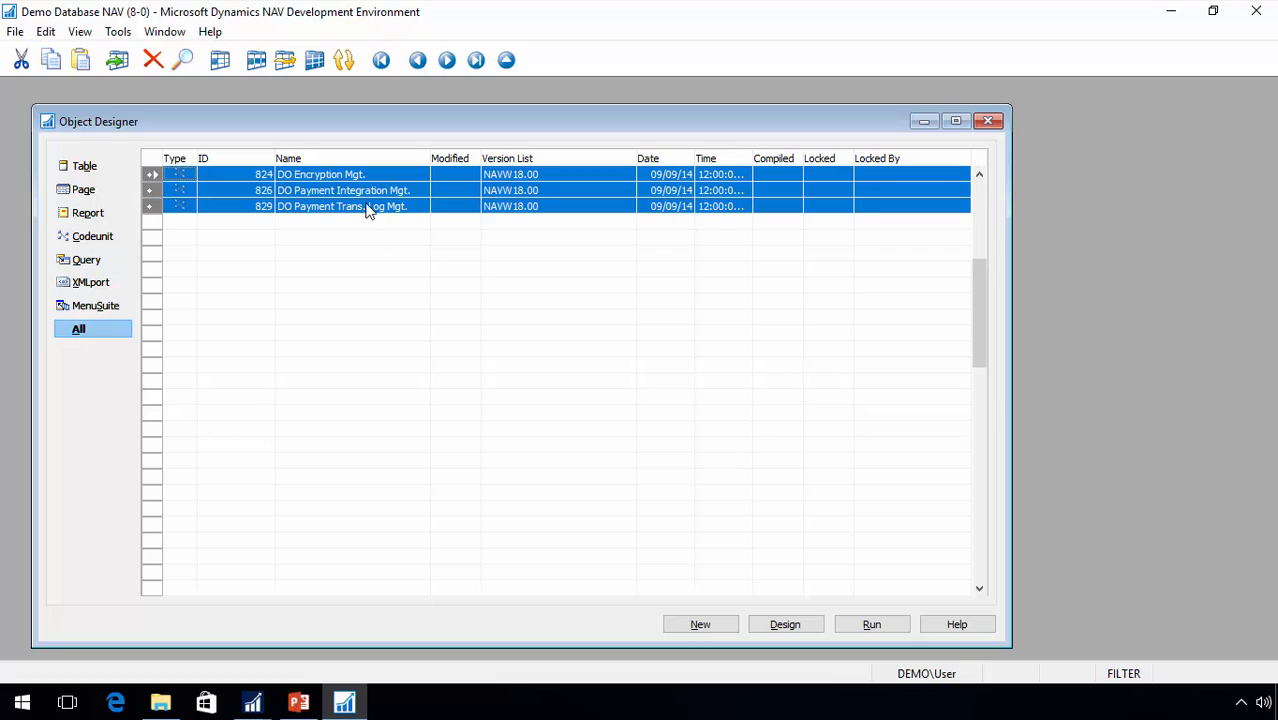
mouse_move(416, 260)
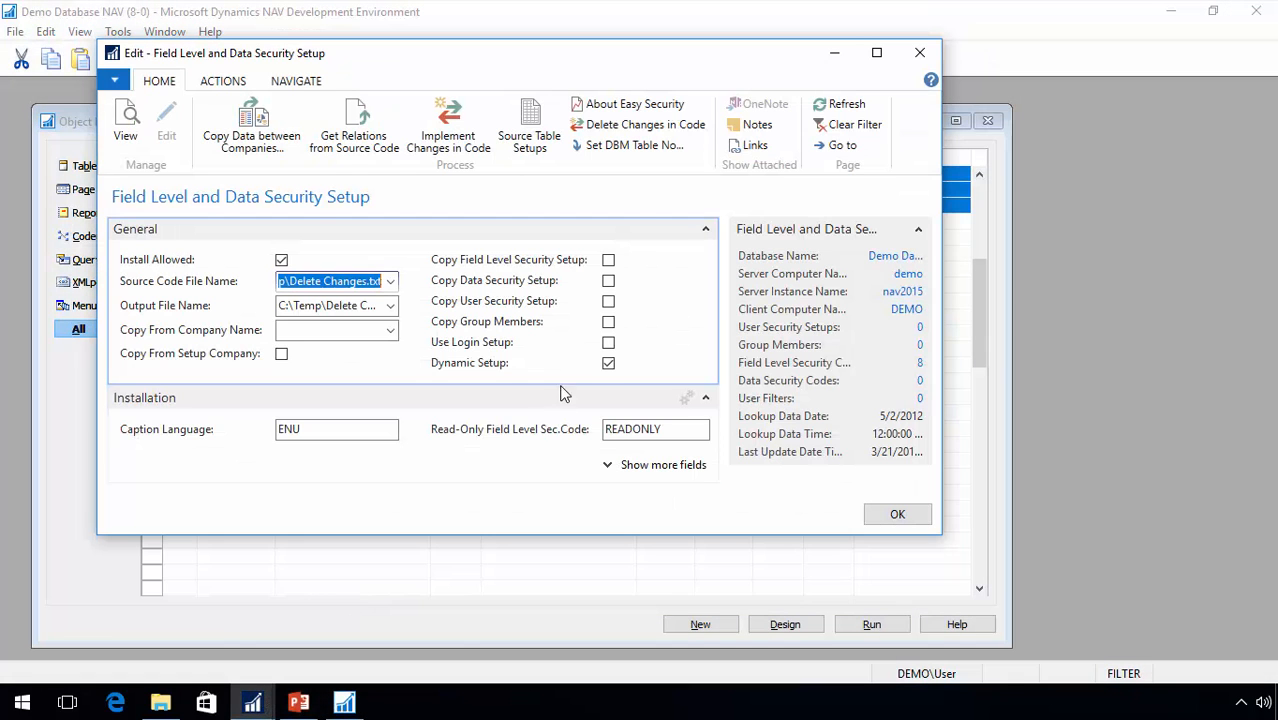
- Assign the DBM table number to all 109 Source Code Analysis objects and export them as Install.txt
left_click(636, 144)
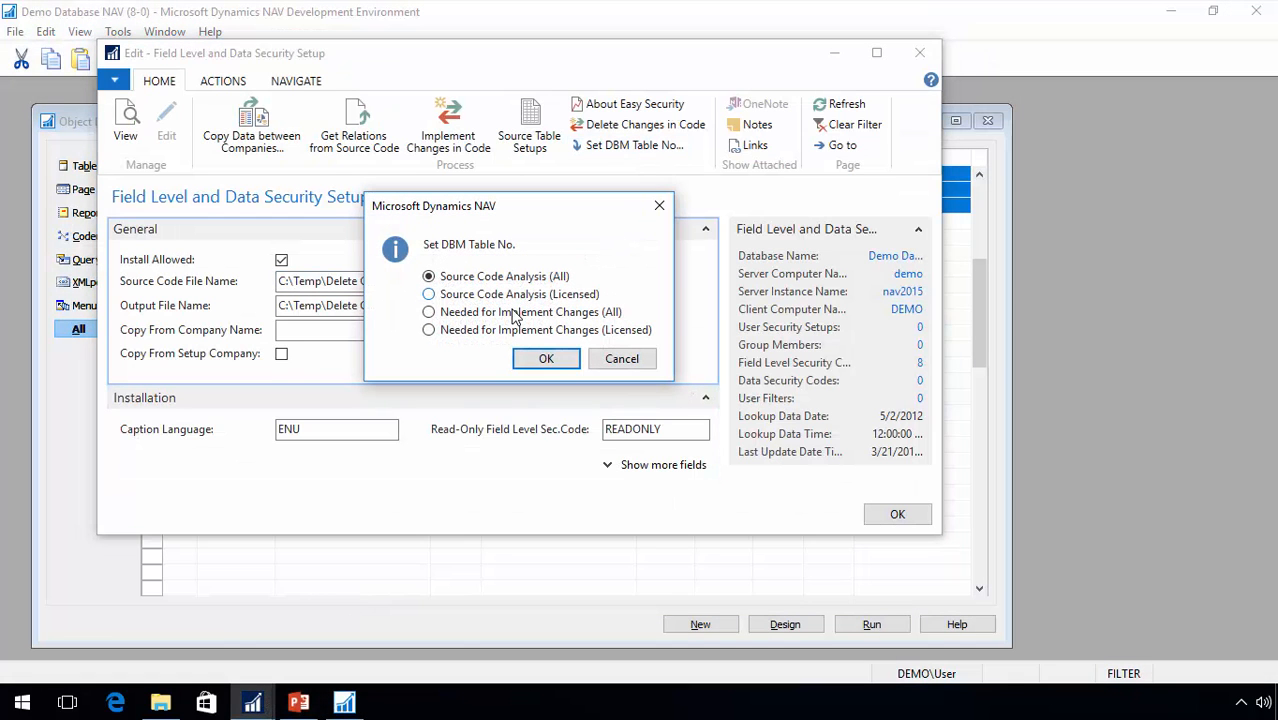
left_click(546, 358)
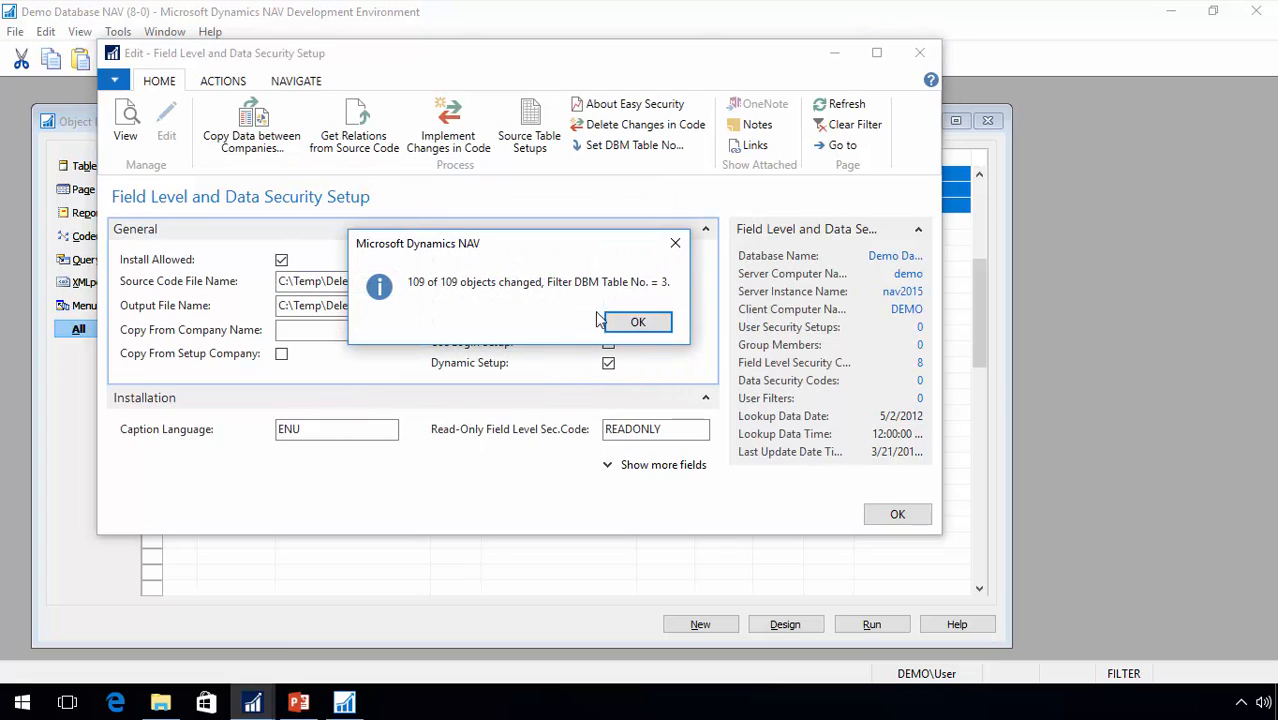
left_click(636, 320)
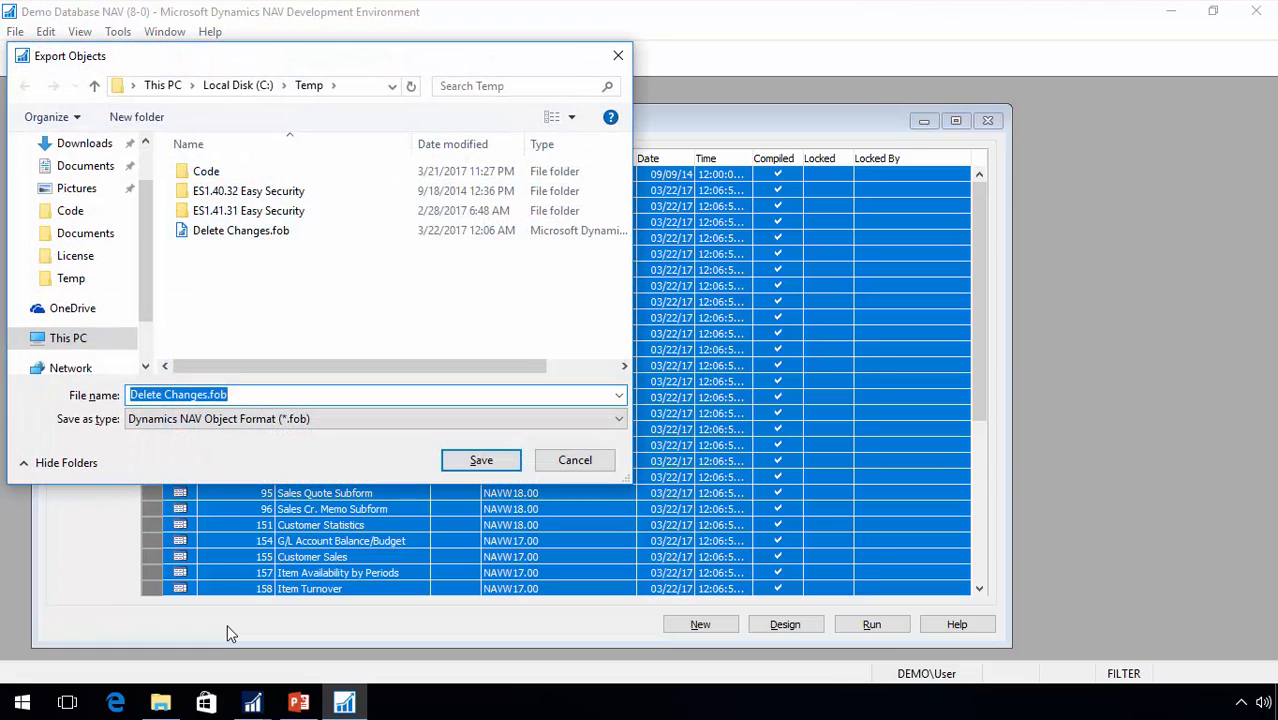
type("Install")
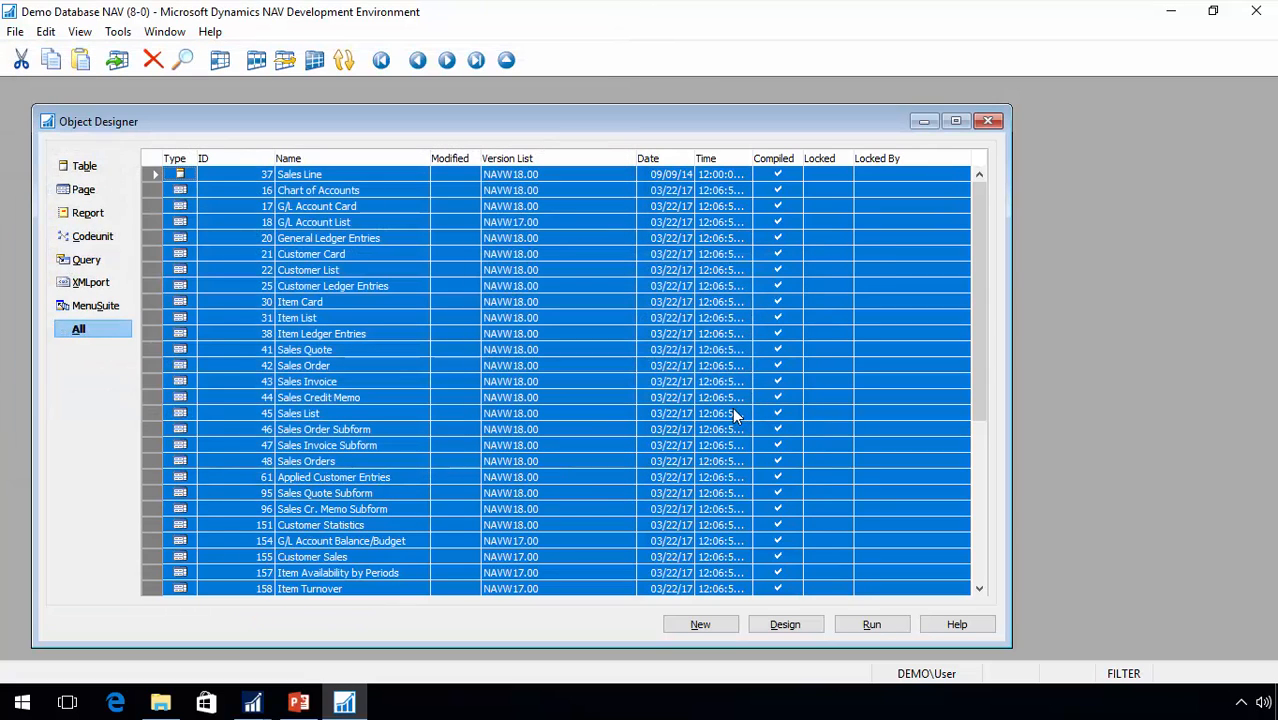
mouse_move(1184, 14)
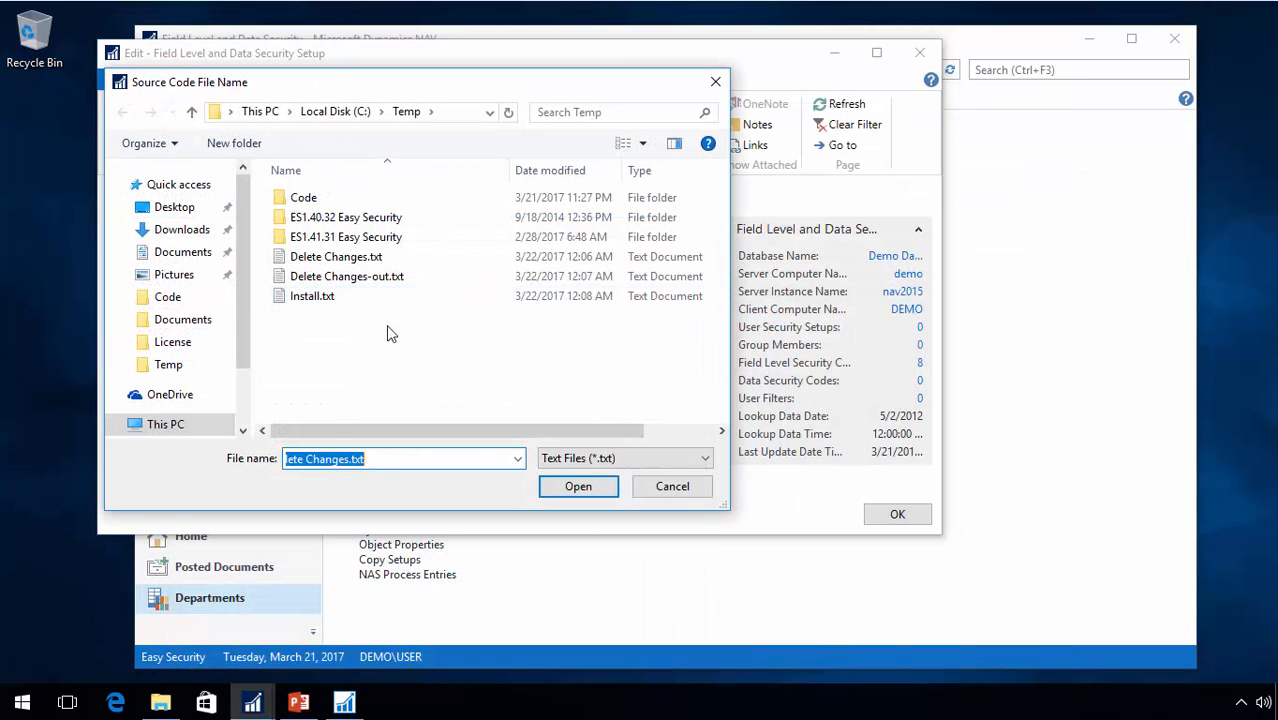
- Run Implement Changes in Code on Install.txt, modifying 3 codeunits and 101 pages
left_click(578, 486)
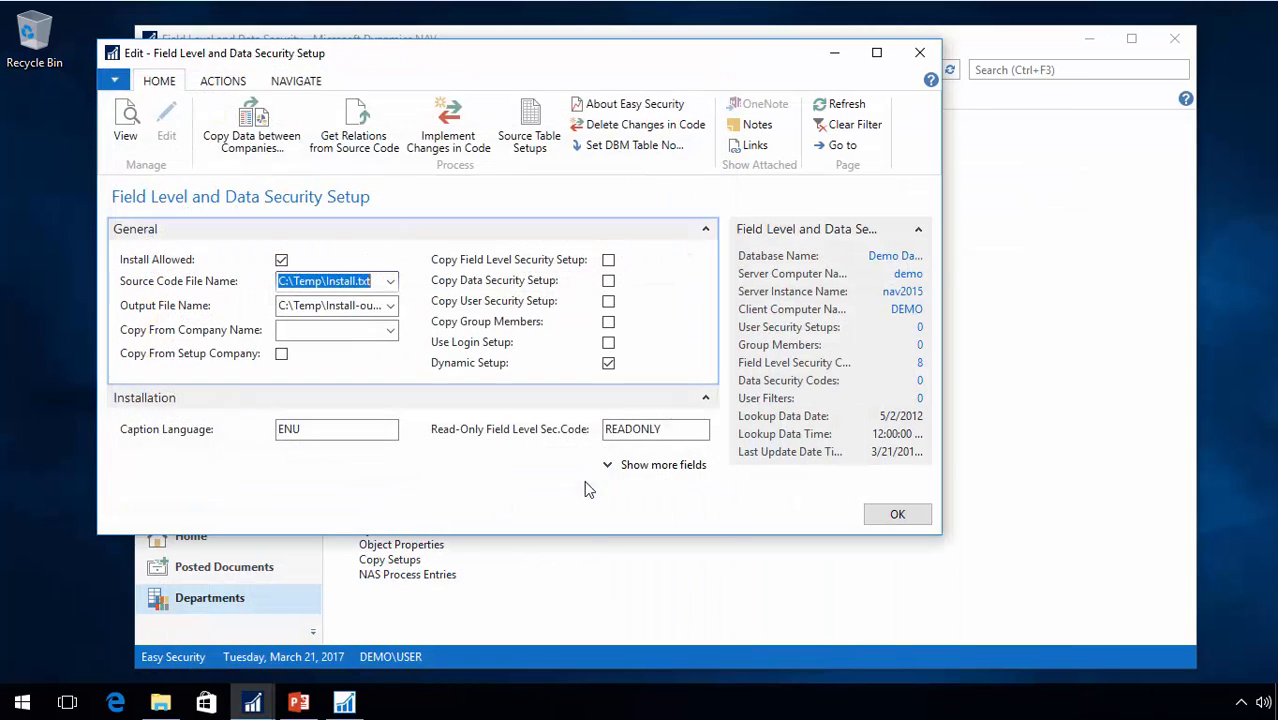
left_click(448, 136)
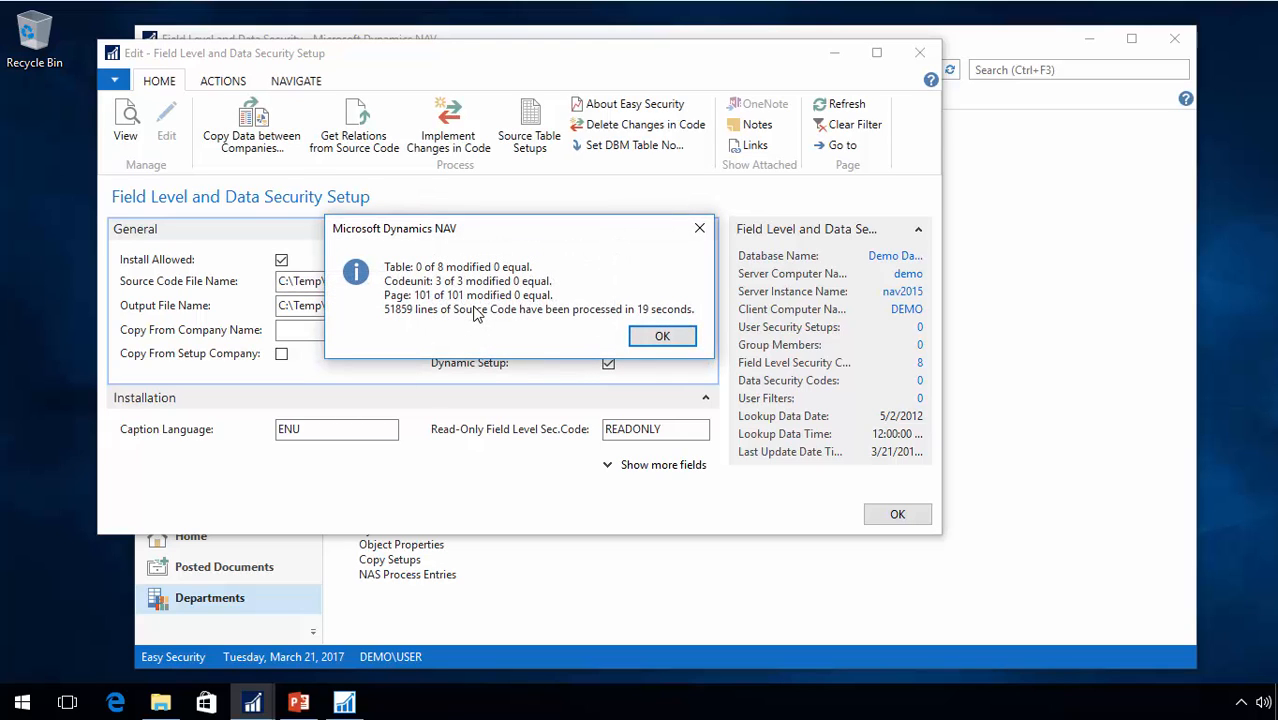
mouse_move(452, 316)
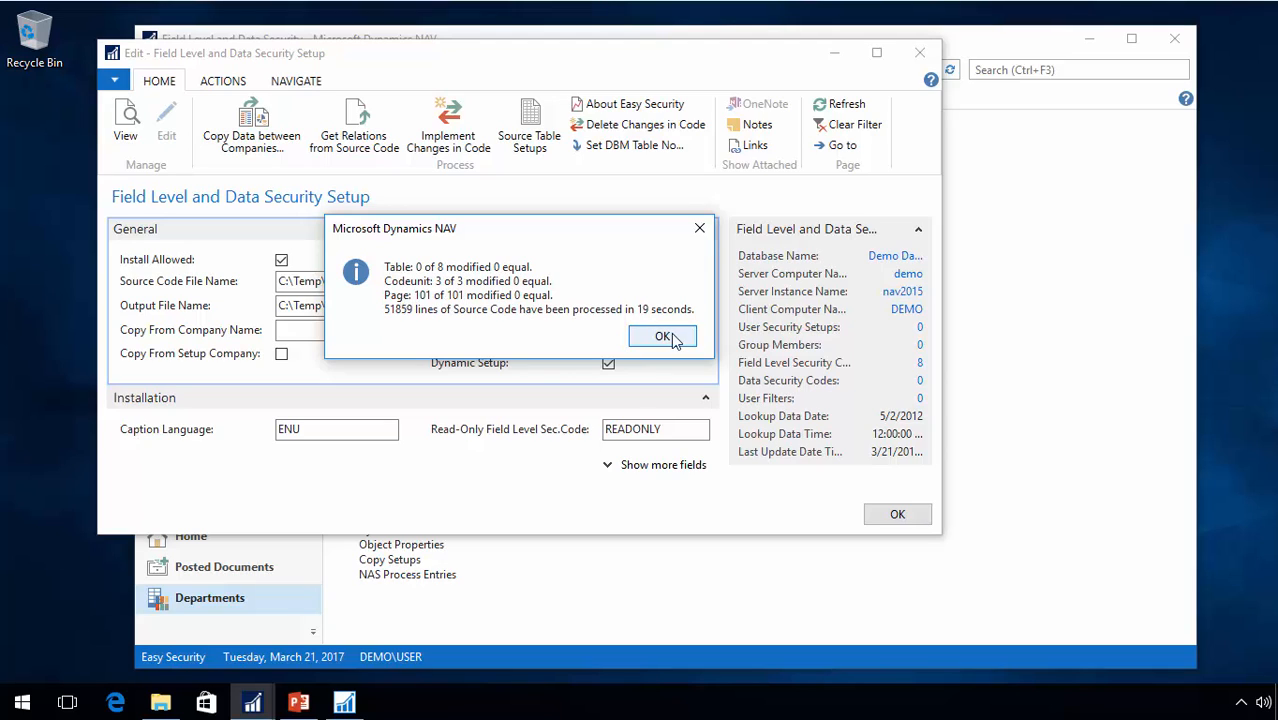
left_click(664, 336)
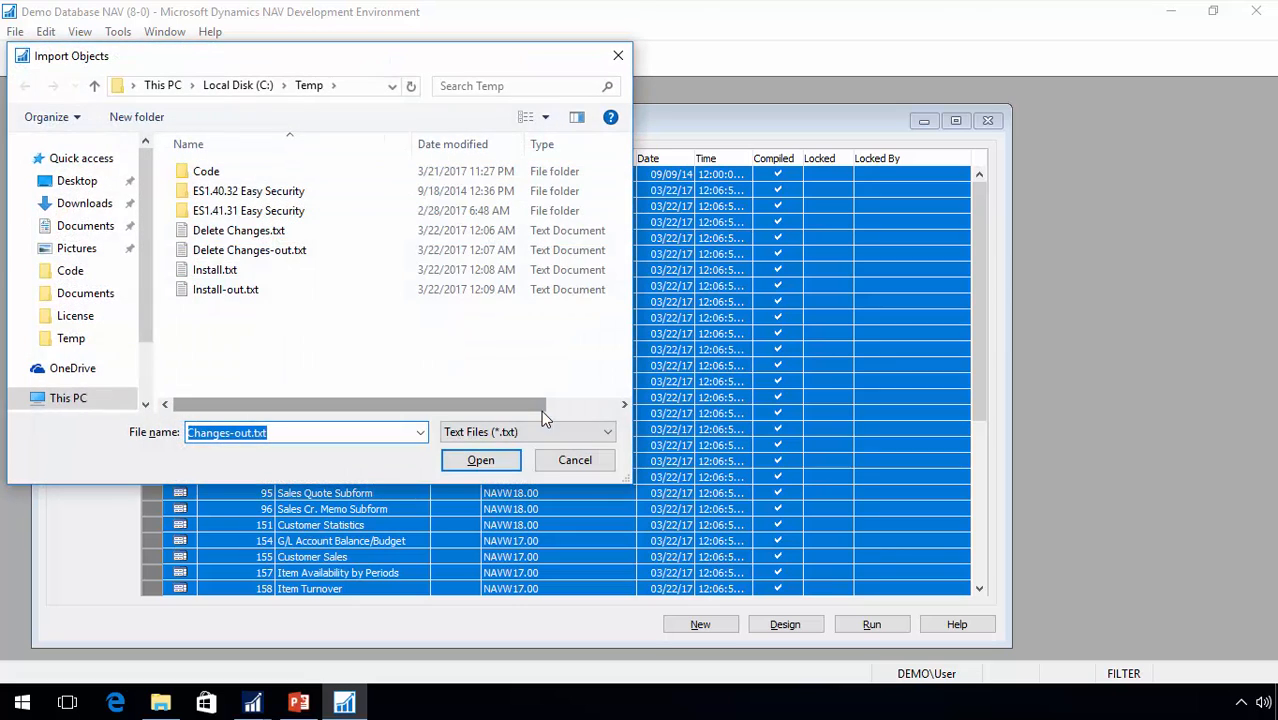
- Import the Install-out.txt objects file into the database
left_click(224, 288)
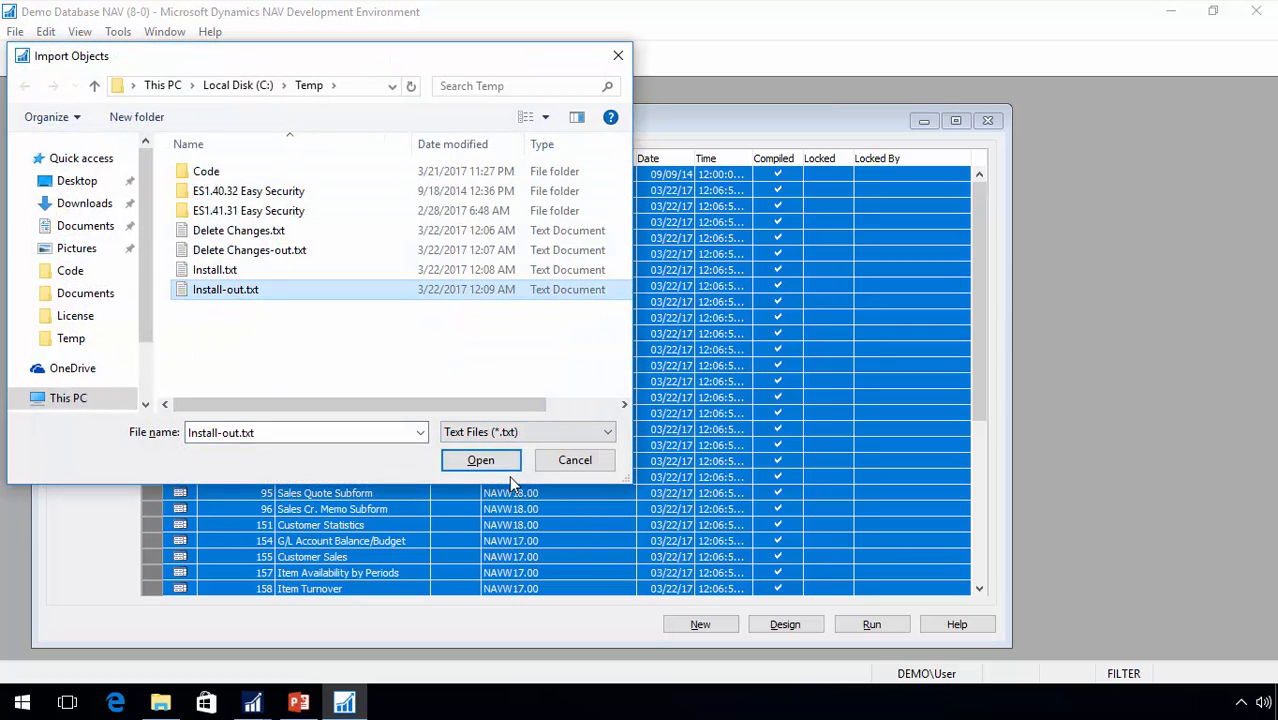
left_click(480, 460)
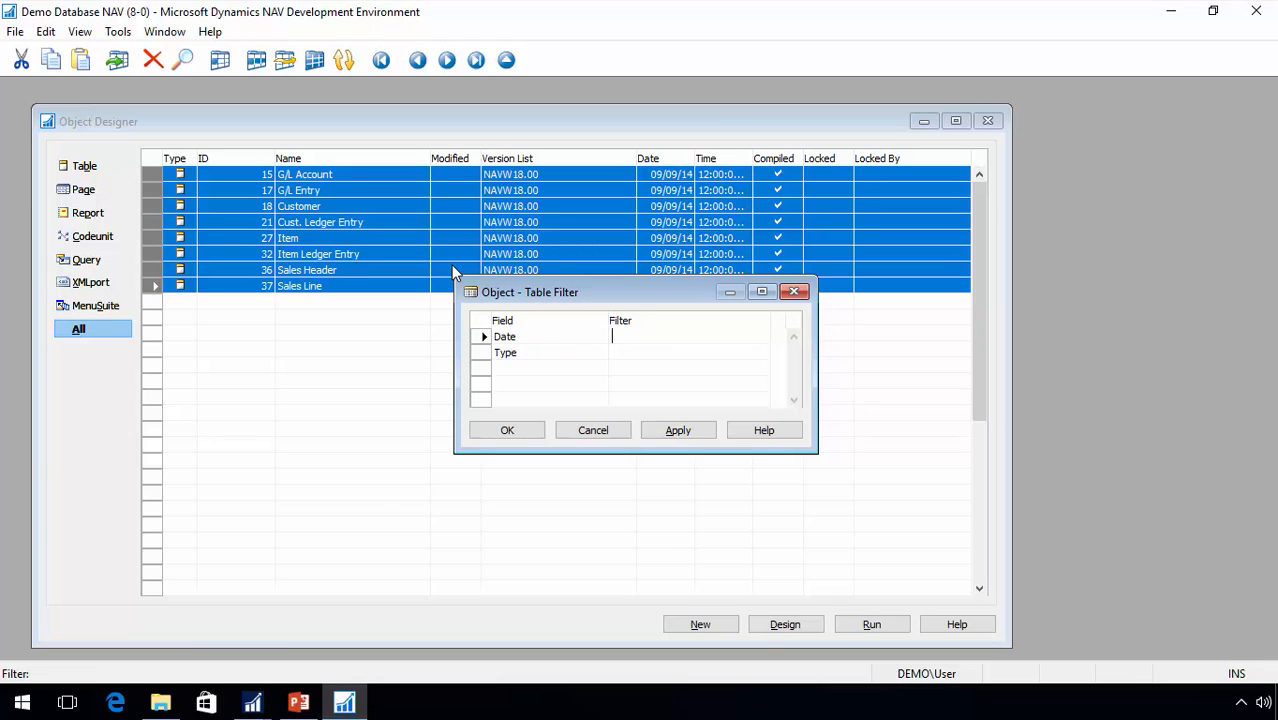
- Filter Object Designer to objects dated 03/22/17 and compile them all
type("03/22/17")
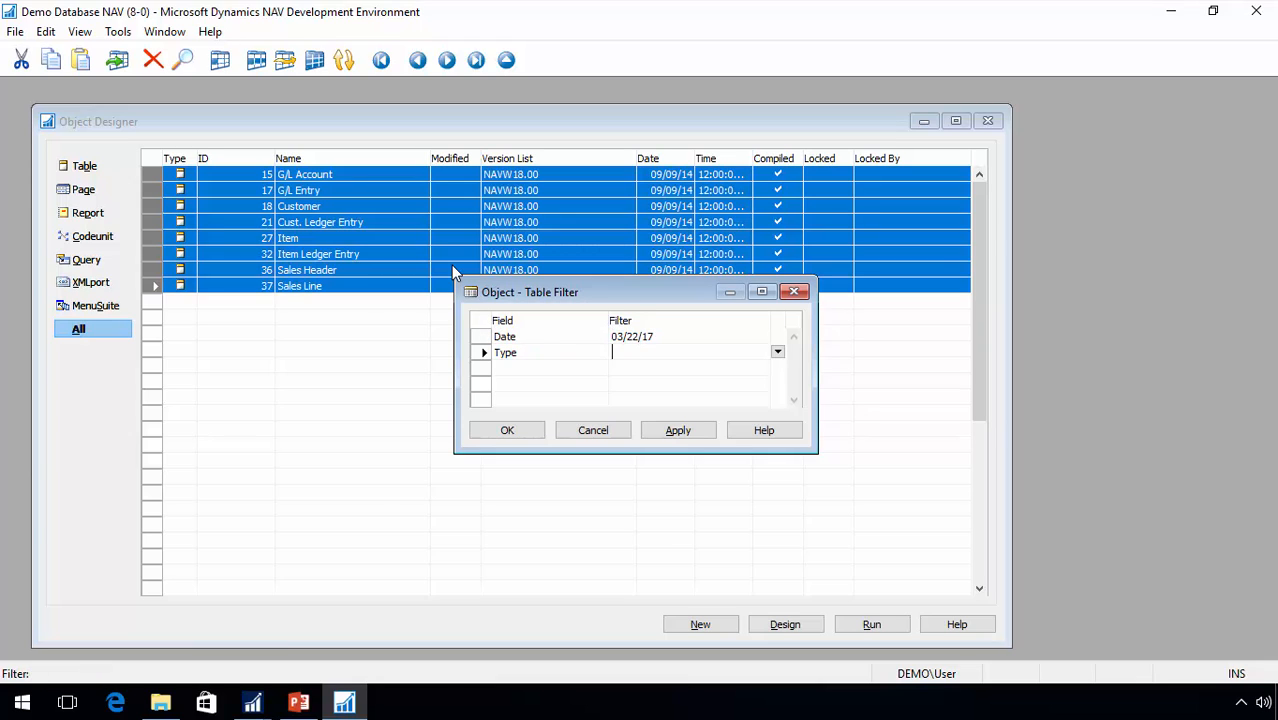
left_click(508, 430)
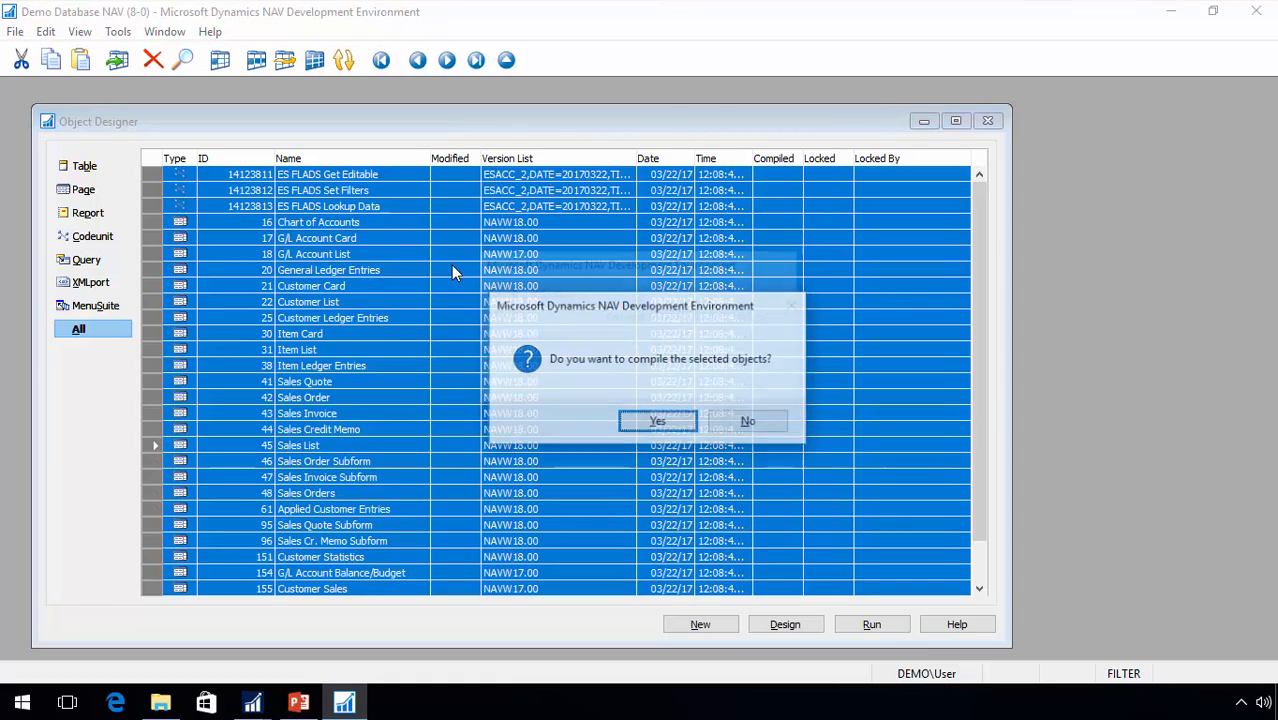
left_click(656, 420)
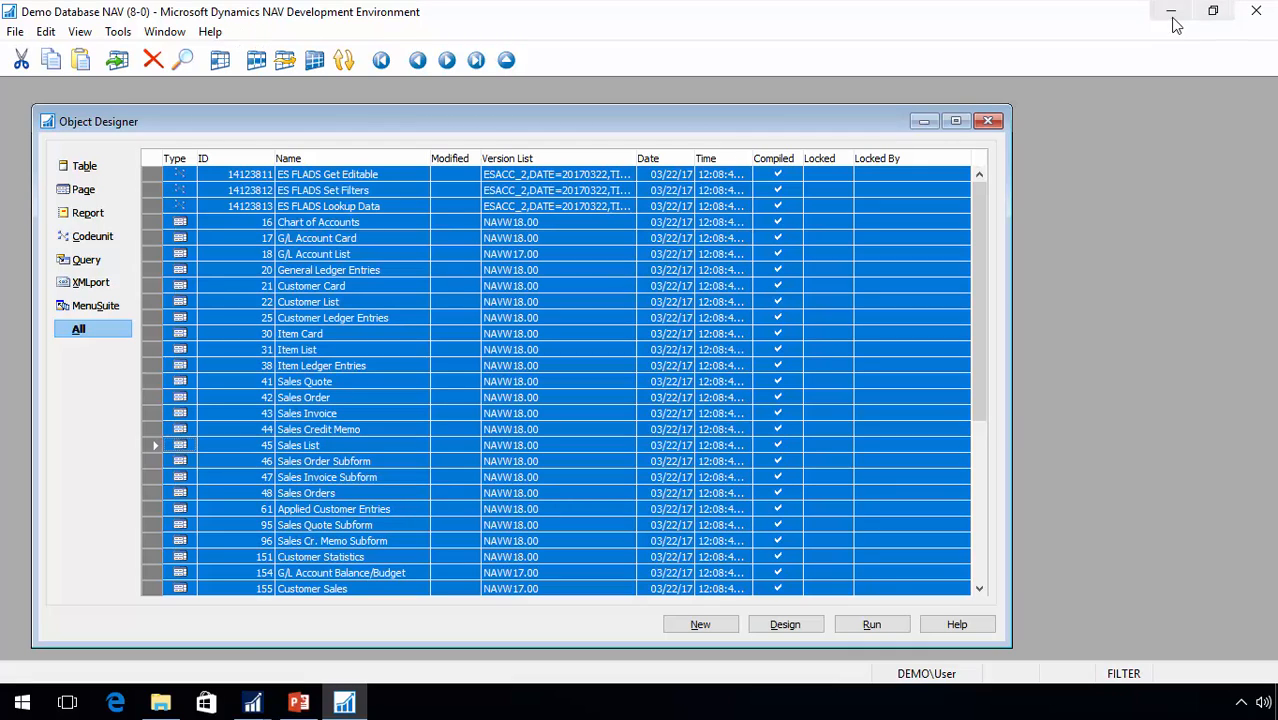
mouse_move(1172, 12)
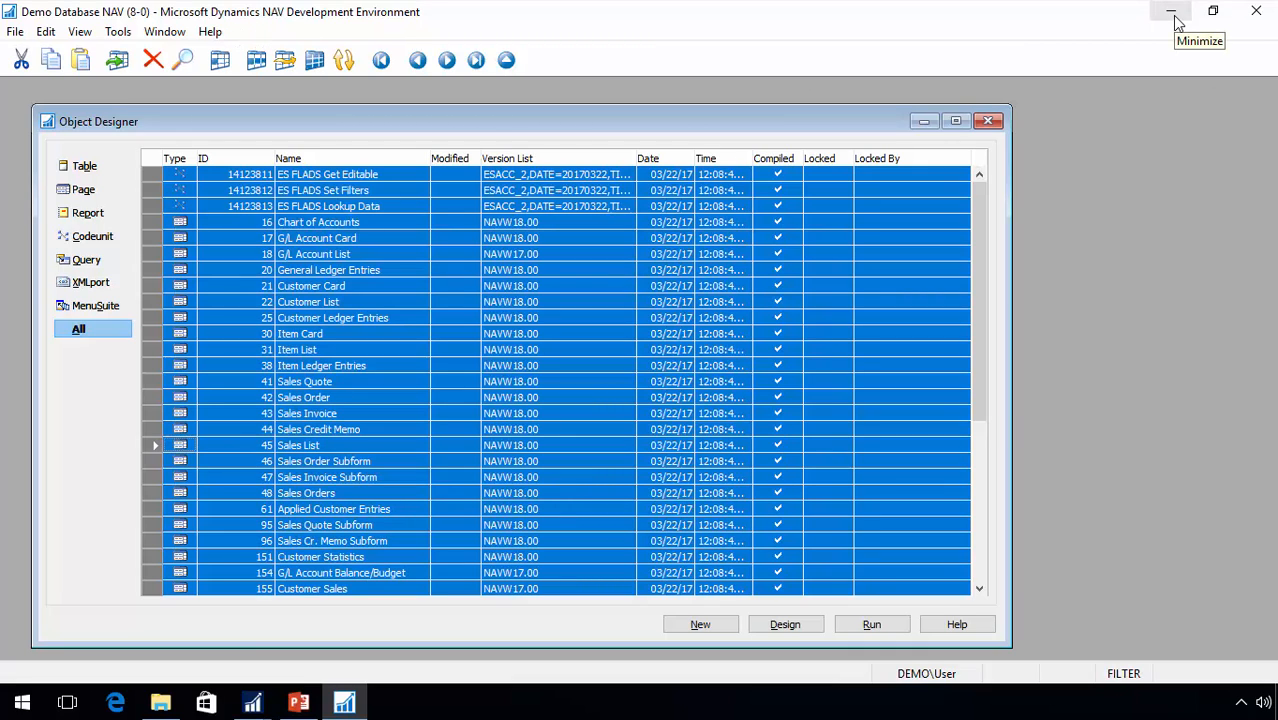